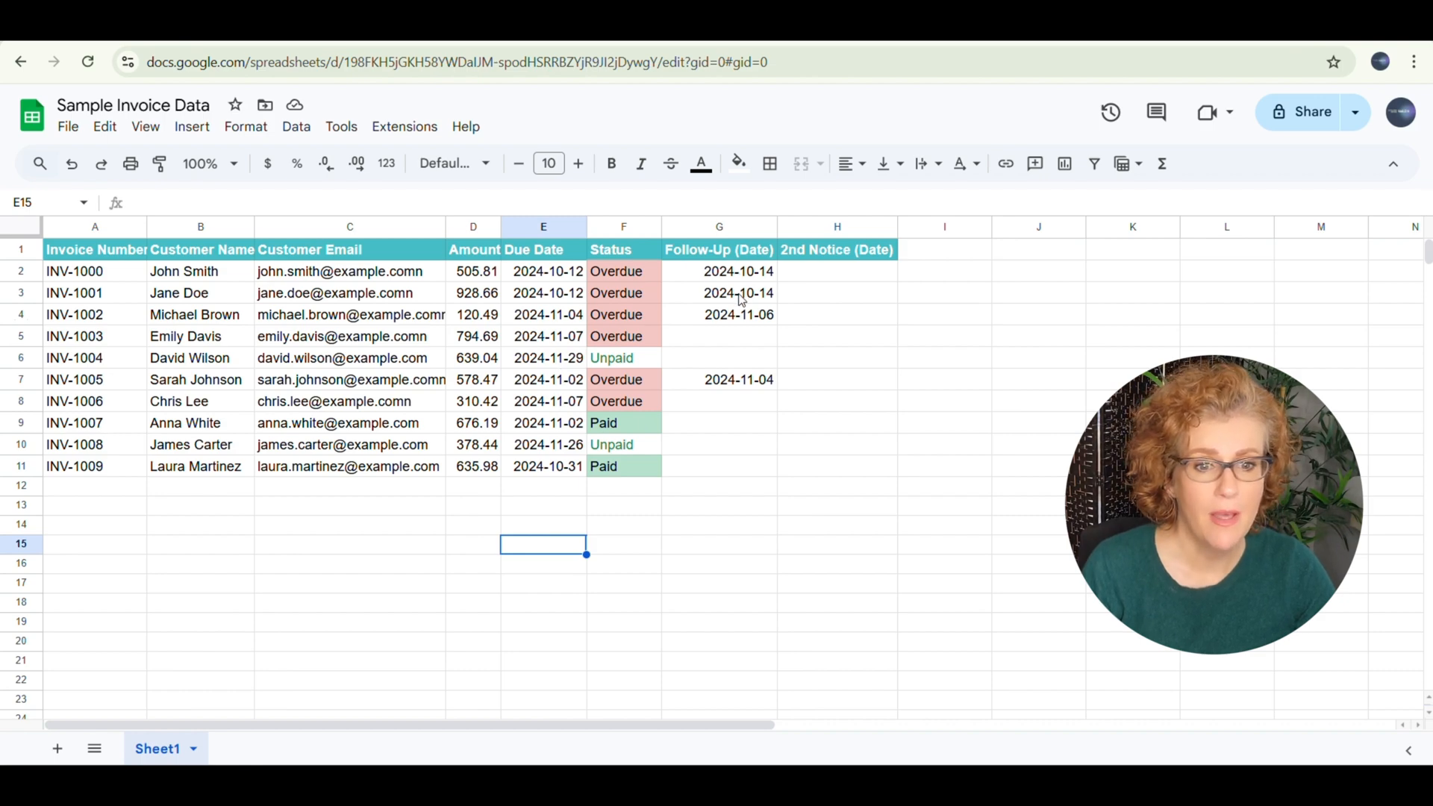
pyautogui.moveTo(688, 401)
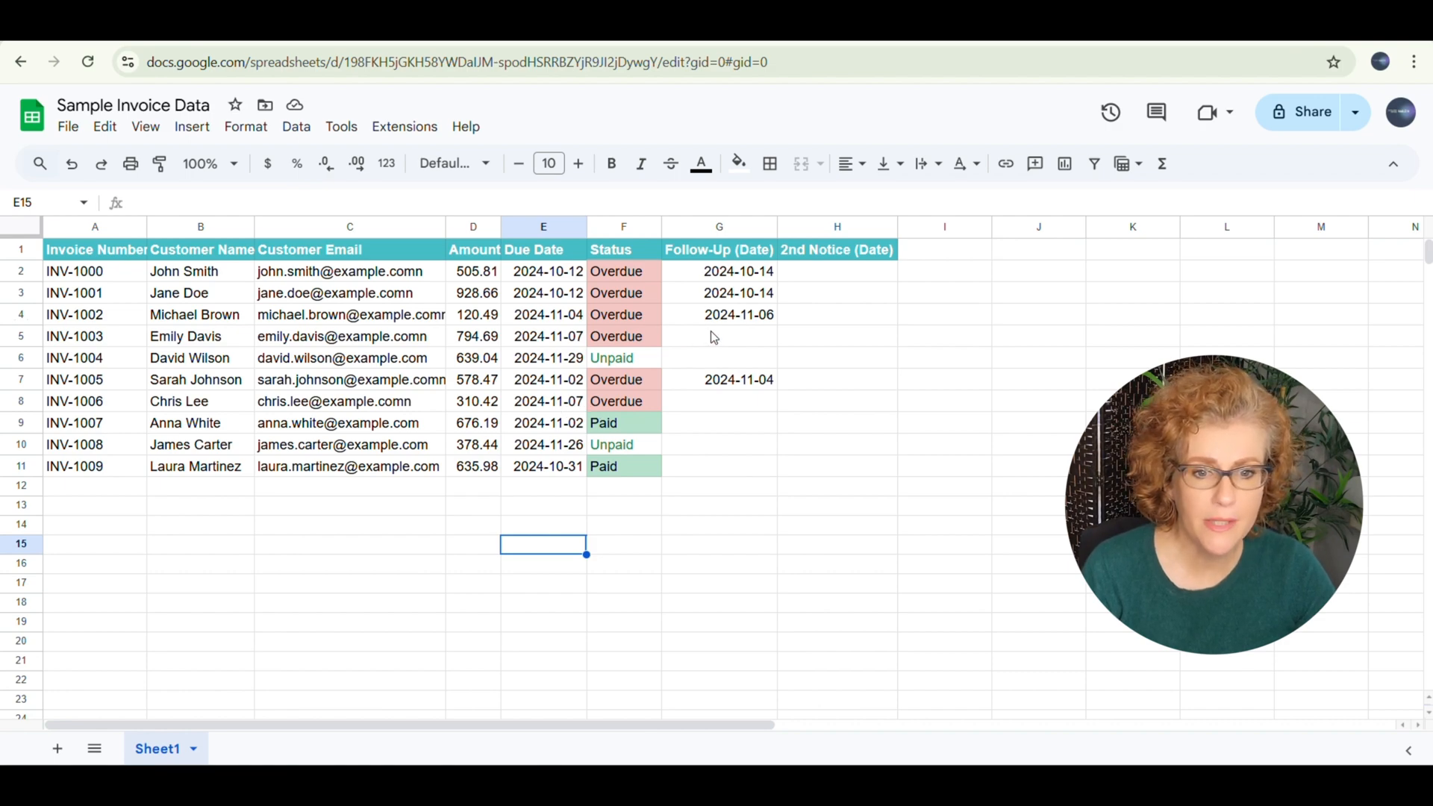
pyautogui.moveTo(720, 449)
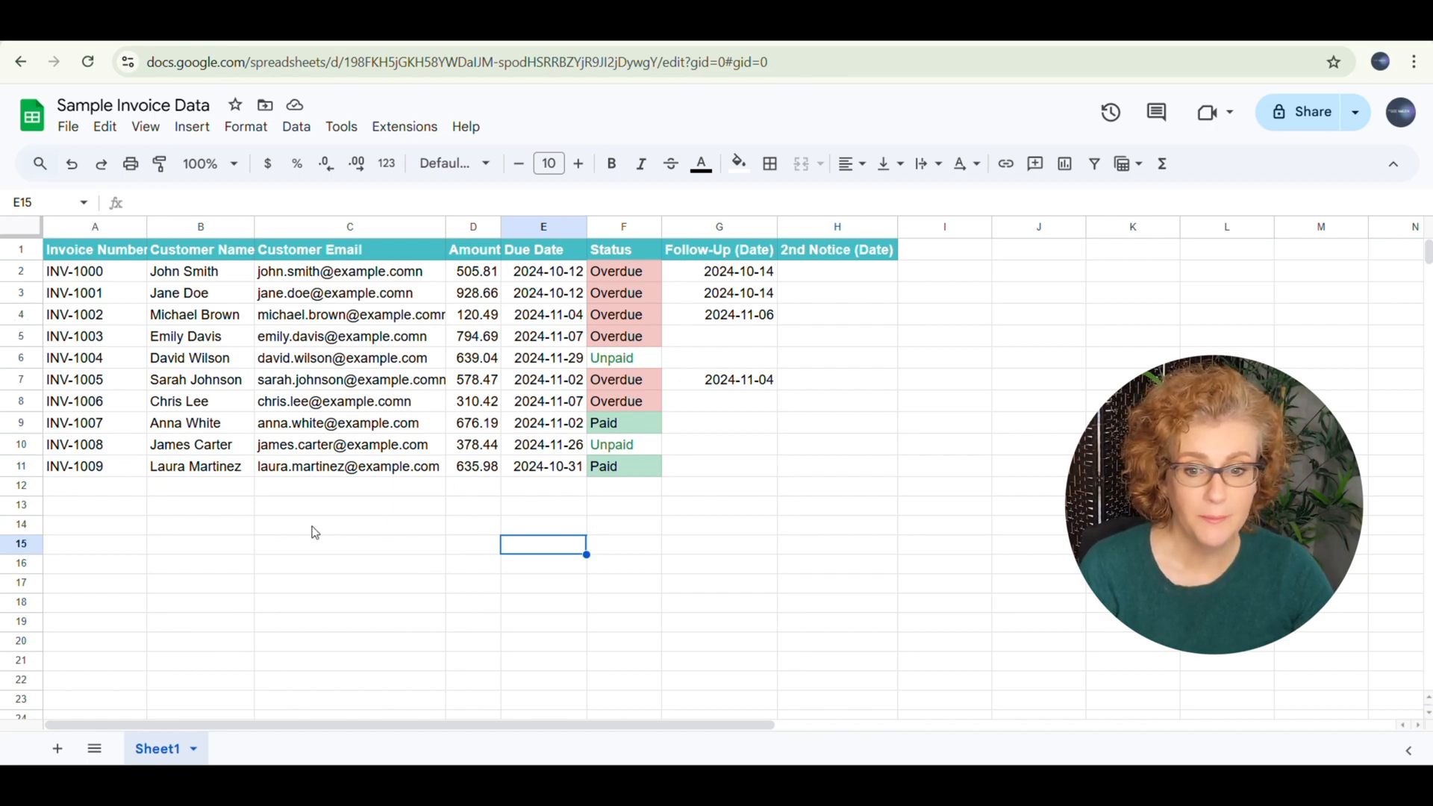
pyautogui.moveTo(515, 303)
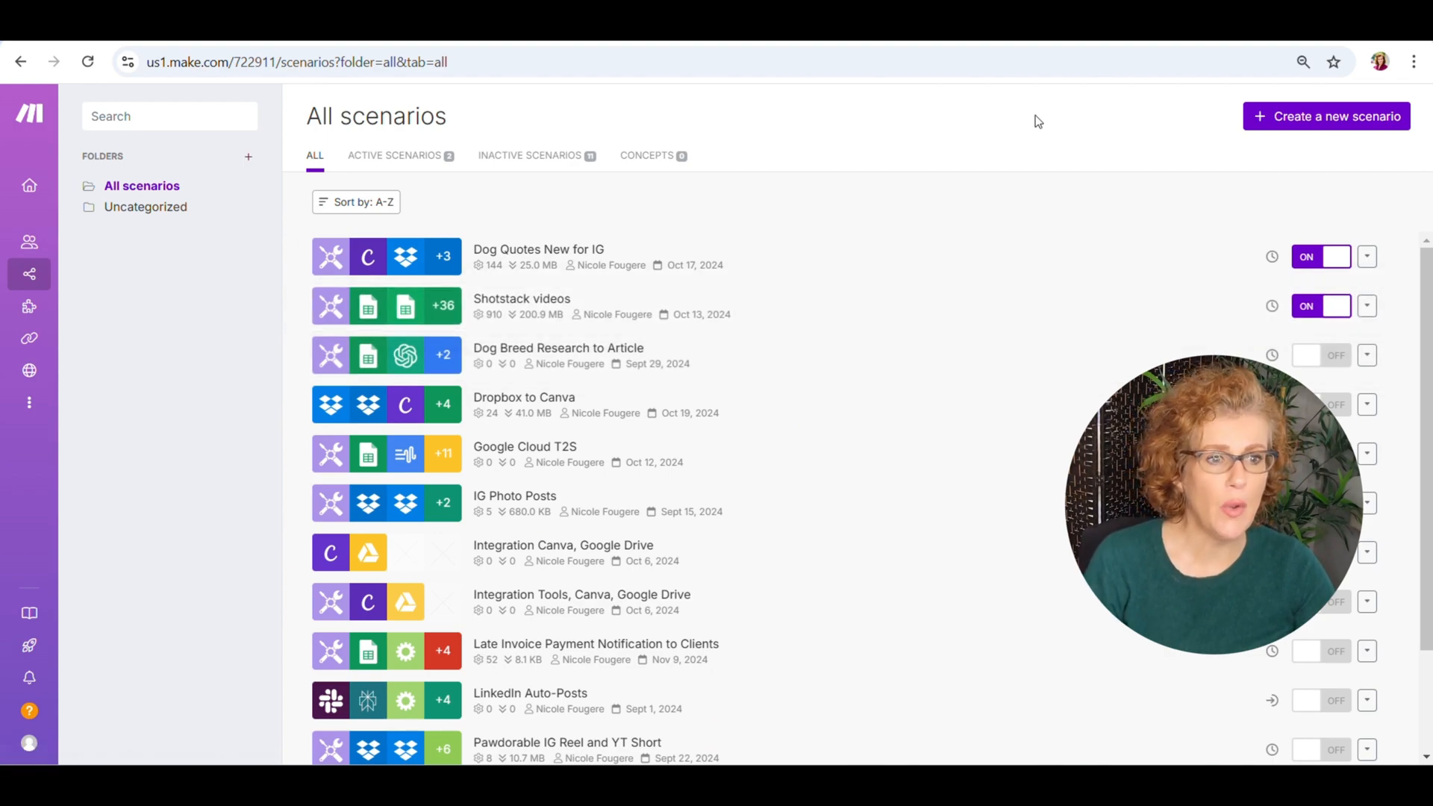
# Create a new scenario starting with a Google Sheets Search Rows module.
pyautogui.click(1326, 117)
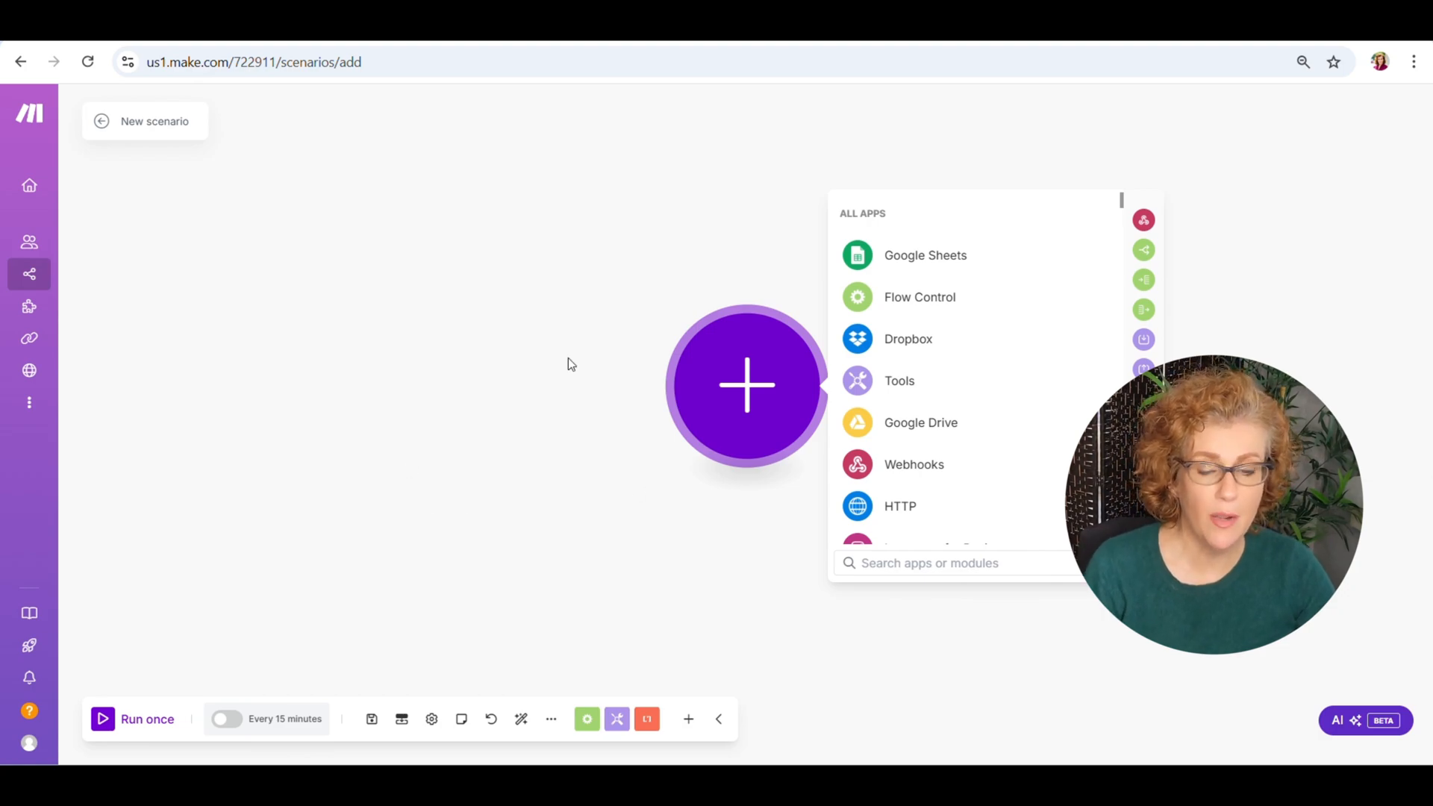
pyautogui.moveTo(914, 255)
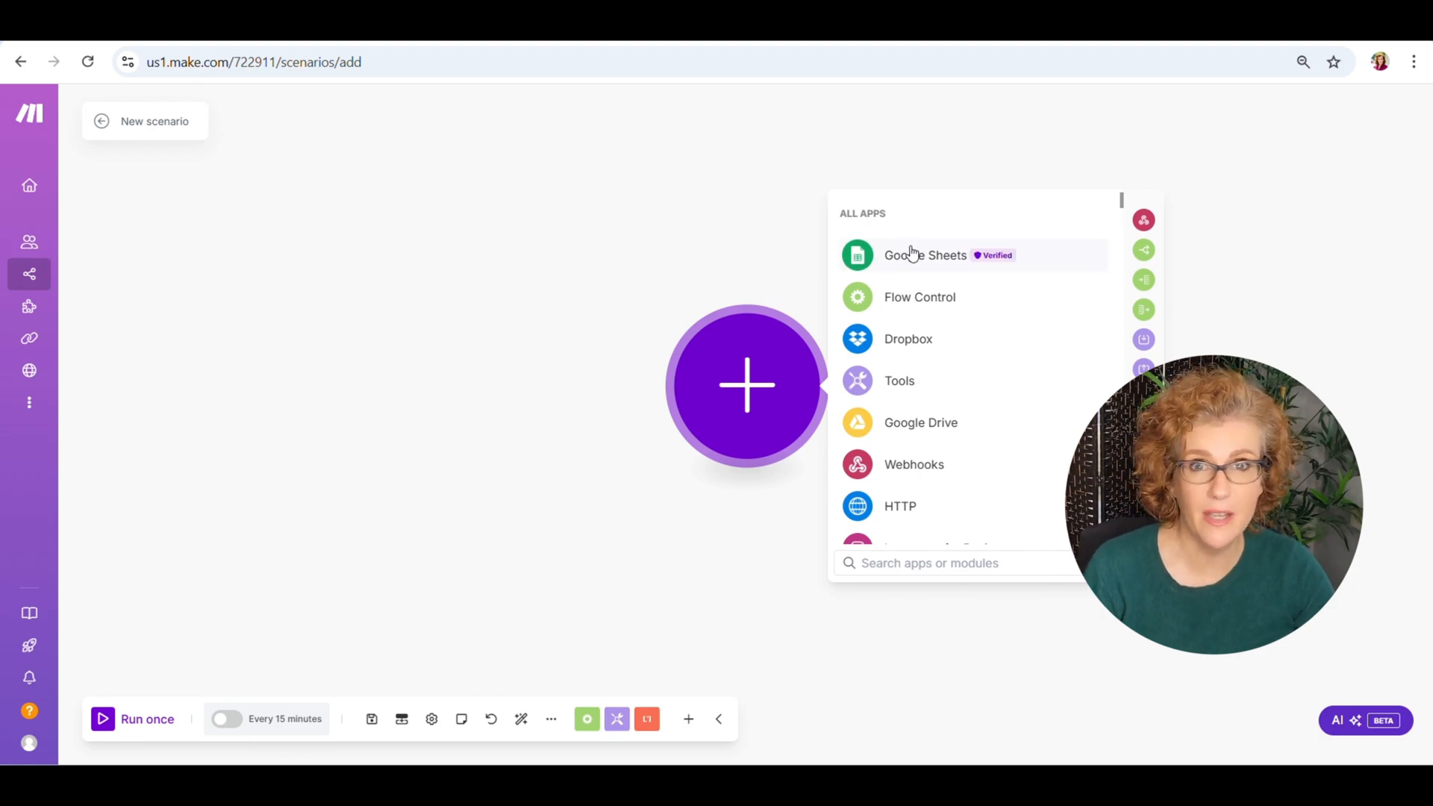
pyautogui.click(924, 256)
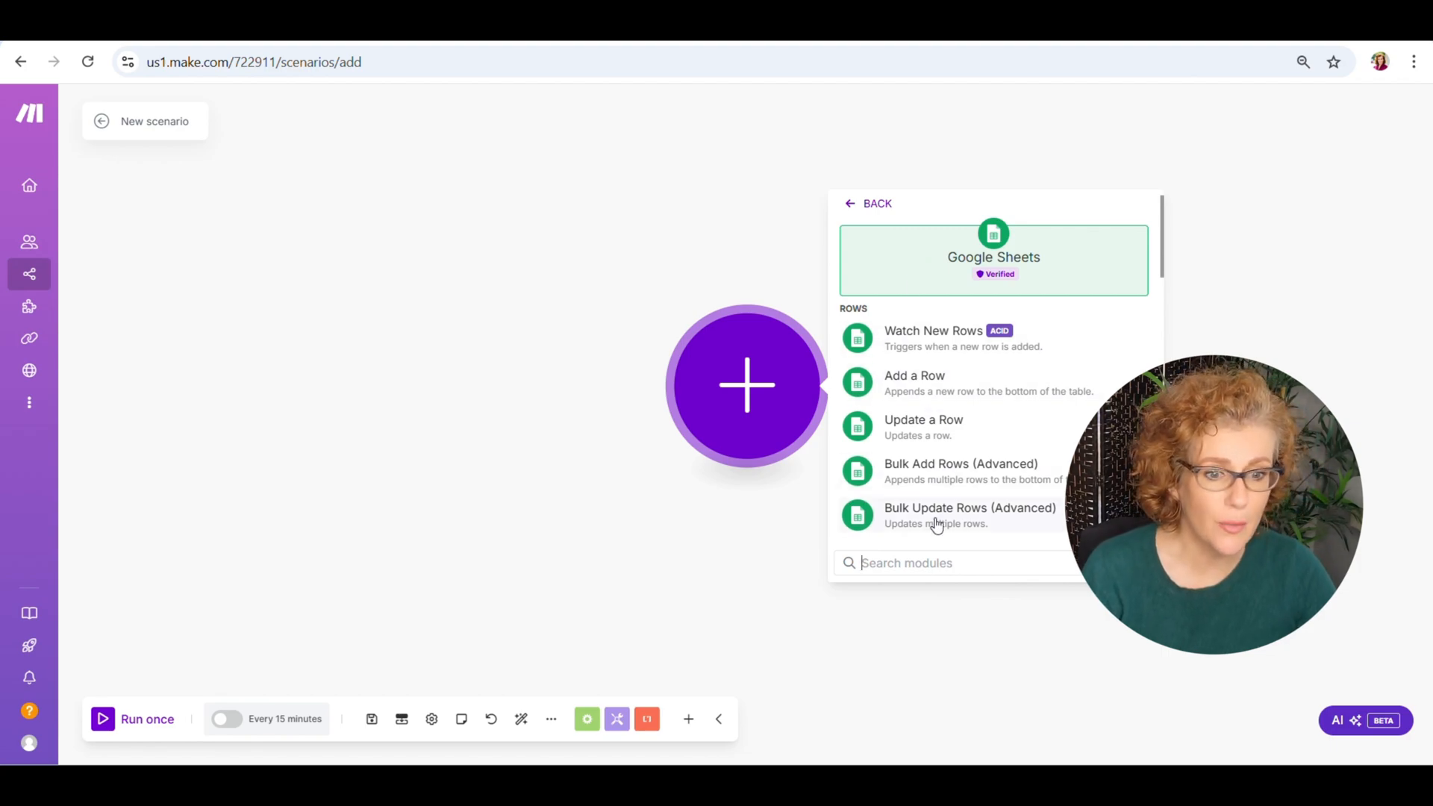
pyautogui.write('sear')
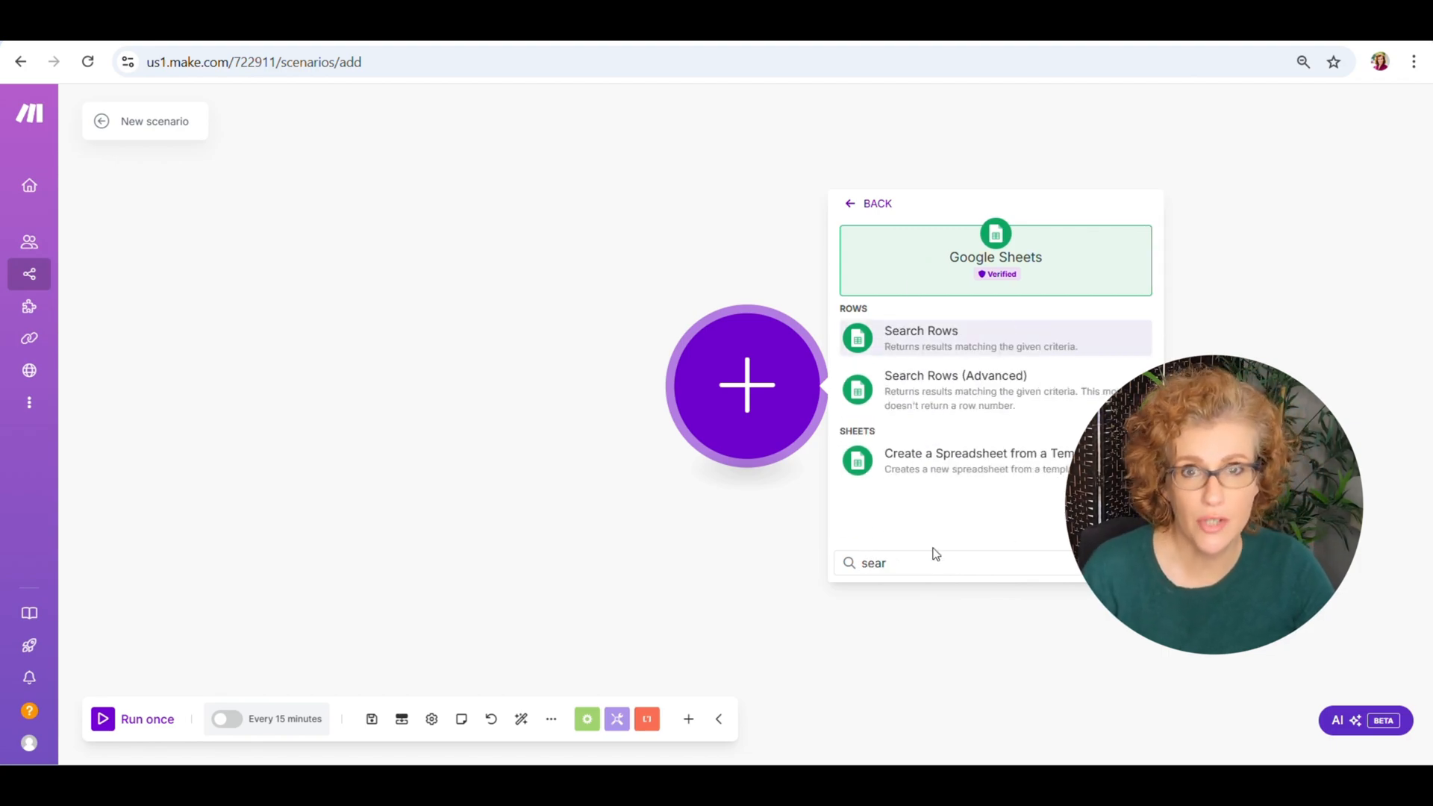
pyautogui.click(921, 339)
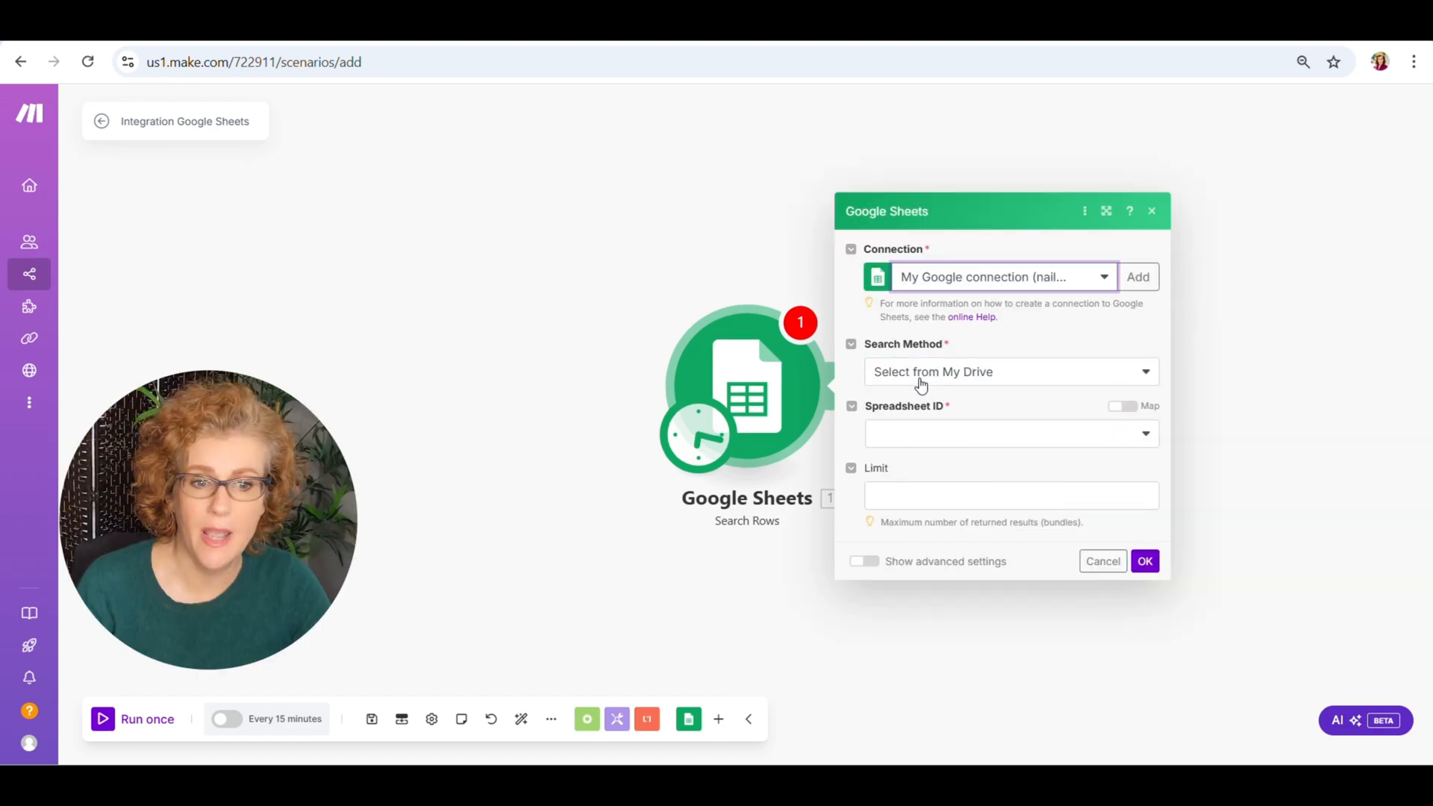
# Point the search at Sample Invoice Data, Sheet1, column range A-Z.
pyautogui.click(1011, 433)
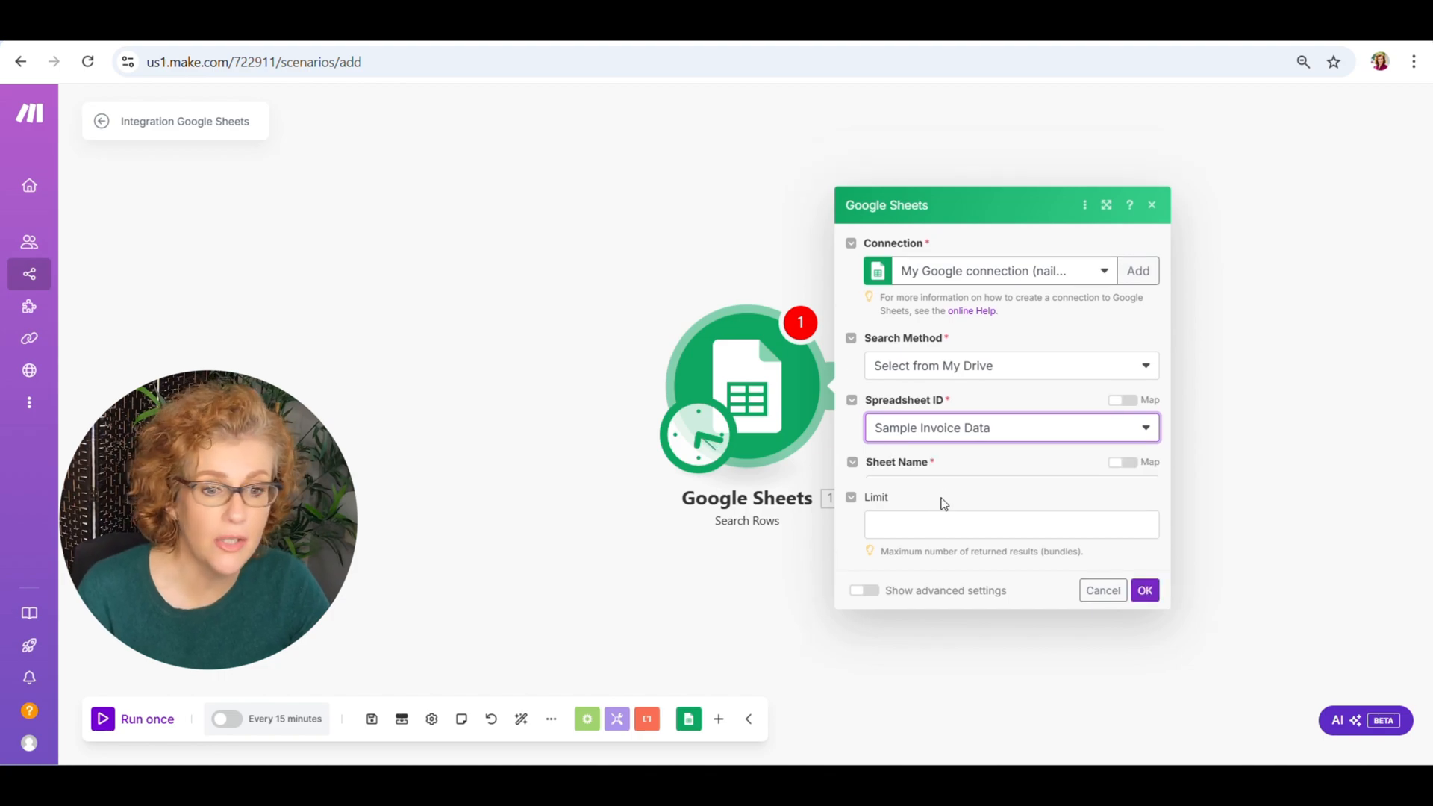
pyautogui.click(1011, 461)
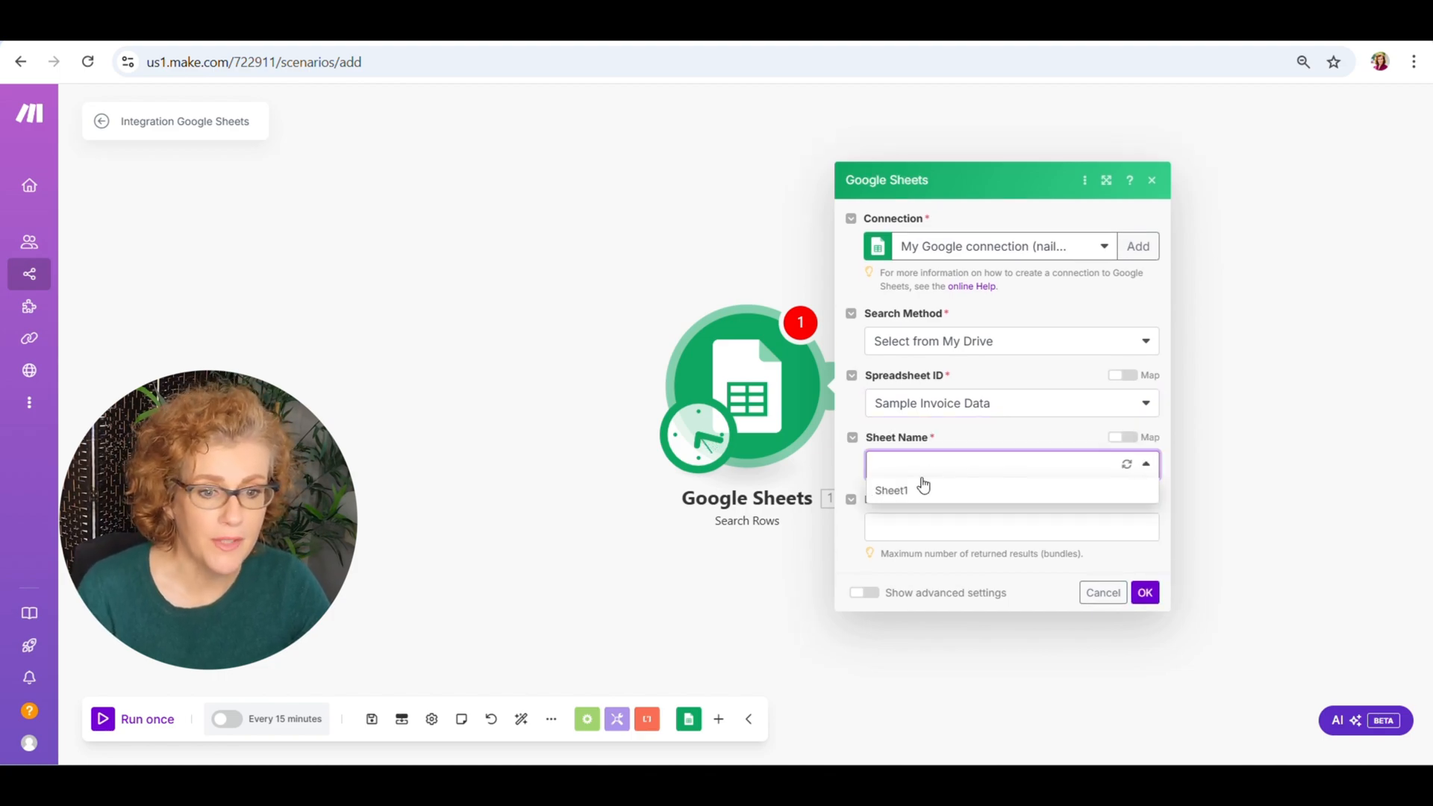
pyautogui.click(889, 490)
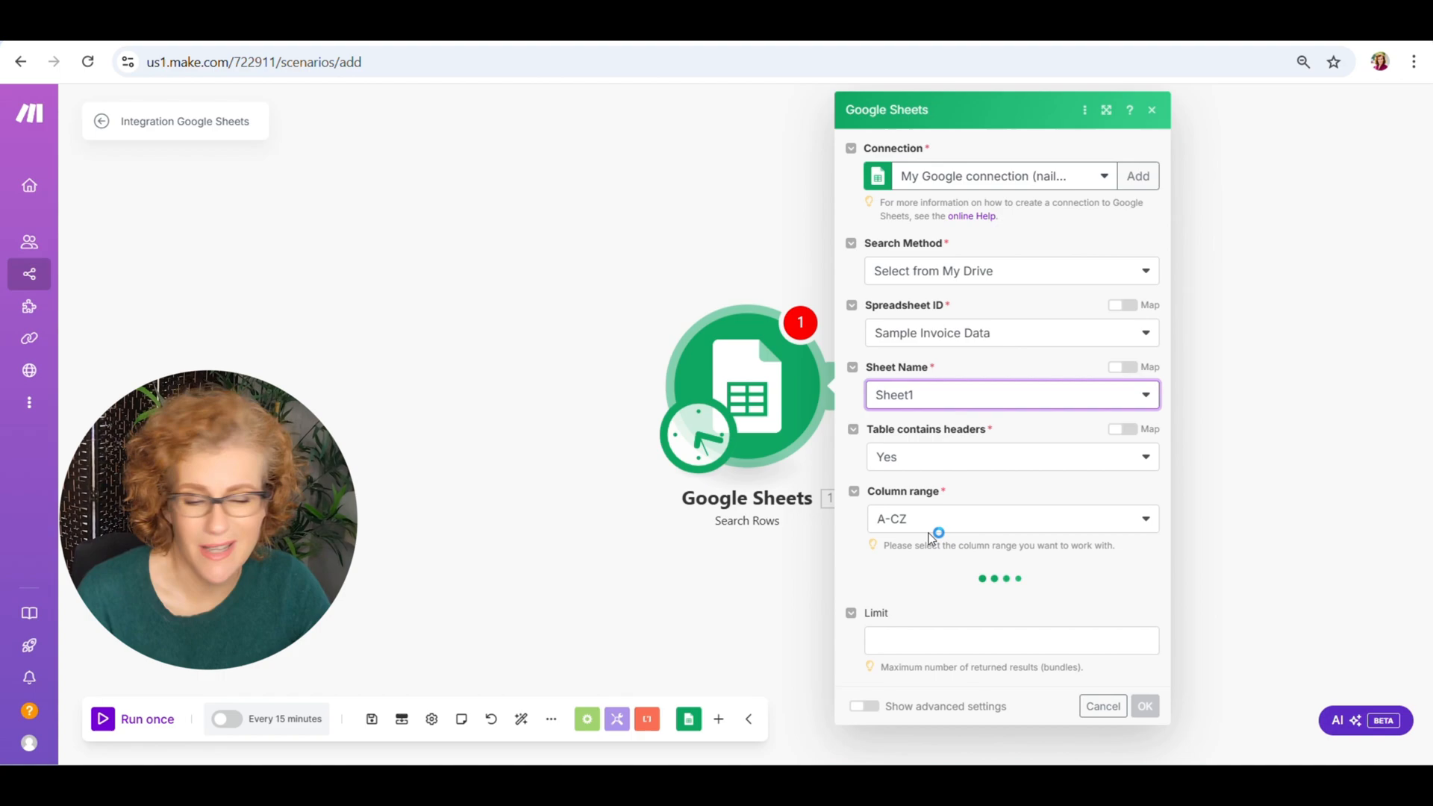
pyautogui.click(1011, 518)
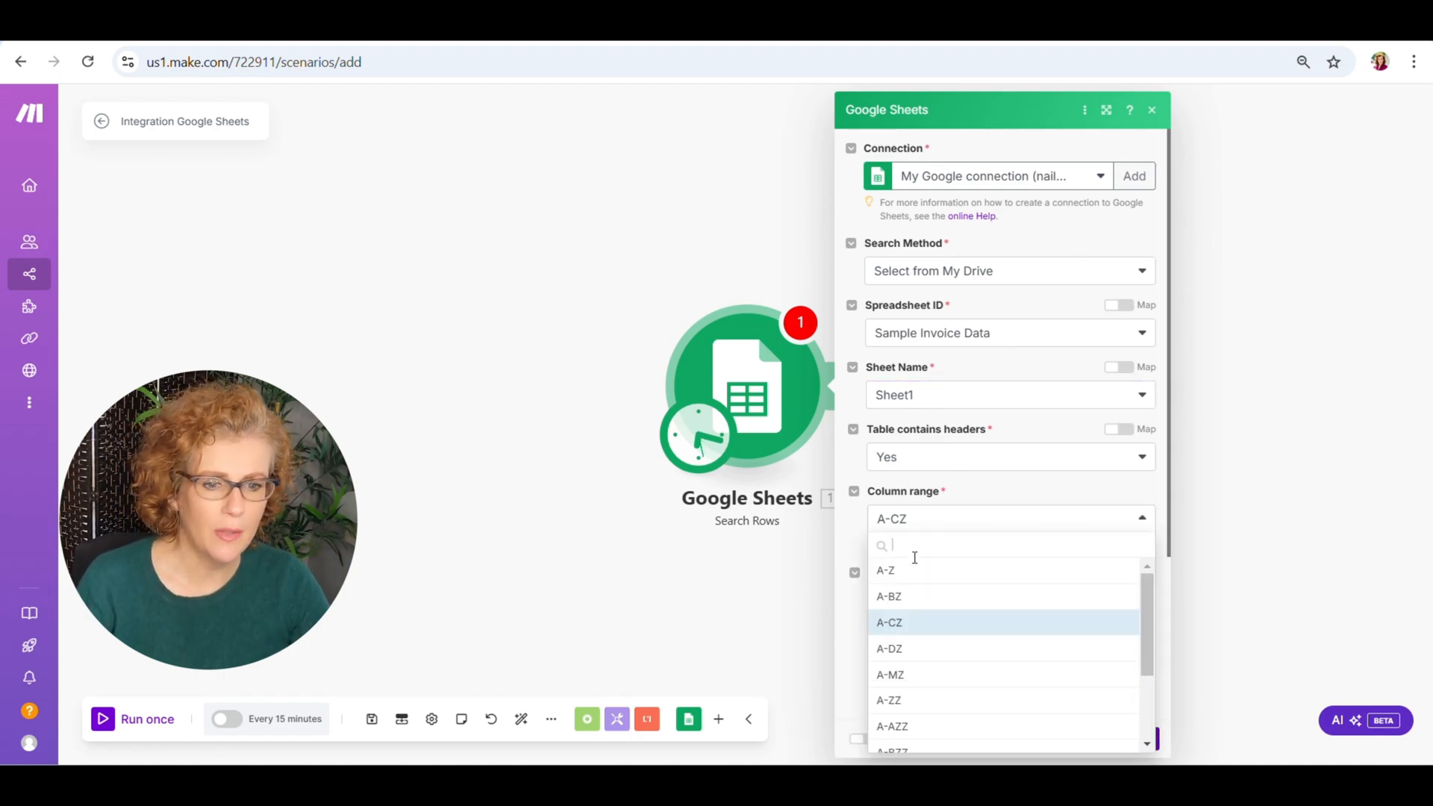
pyautogui.click(885, 569)
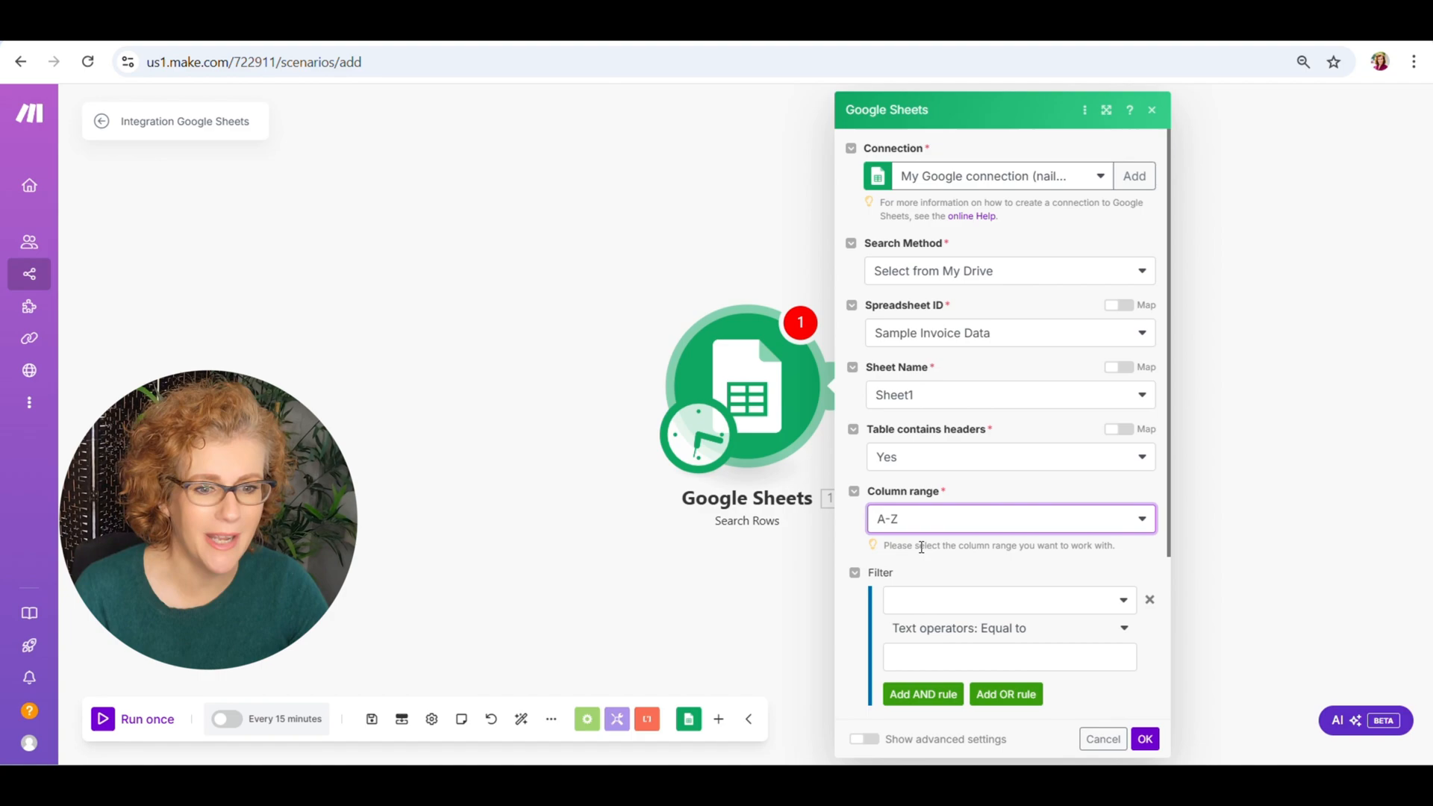
# Filter on Status (F) equal to Overdue, sort by row number as Number, and confirm.
pyautogui.scroll(-3)
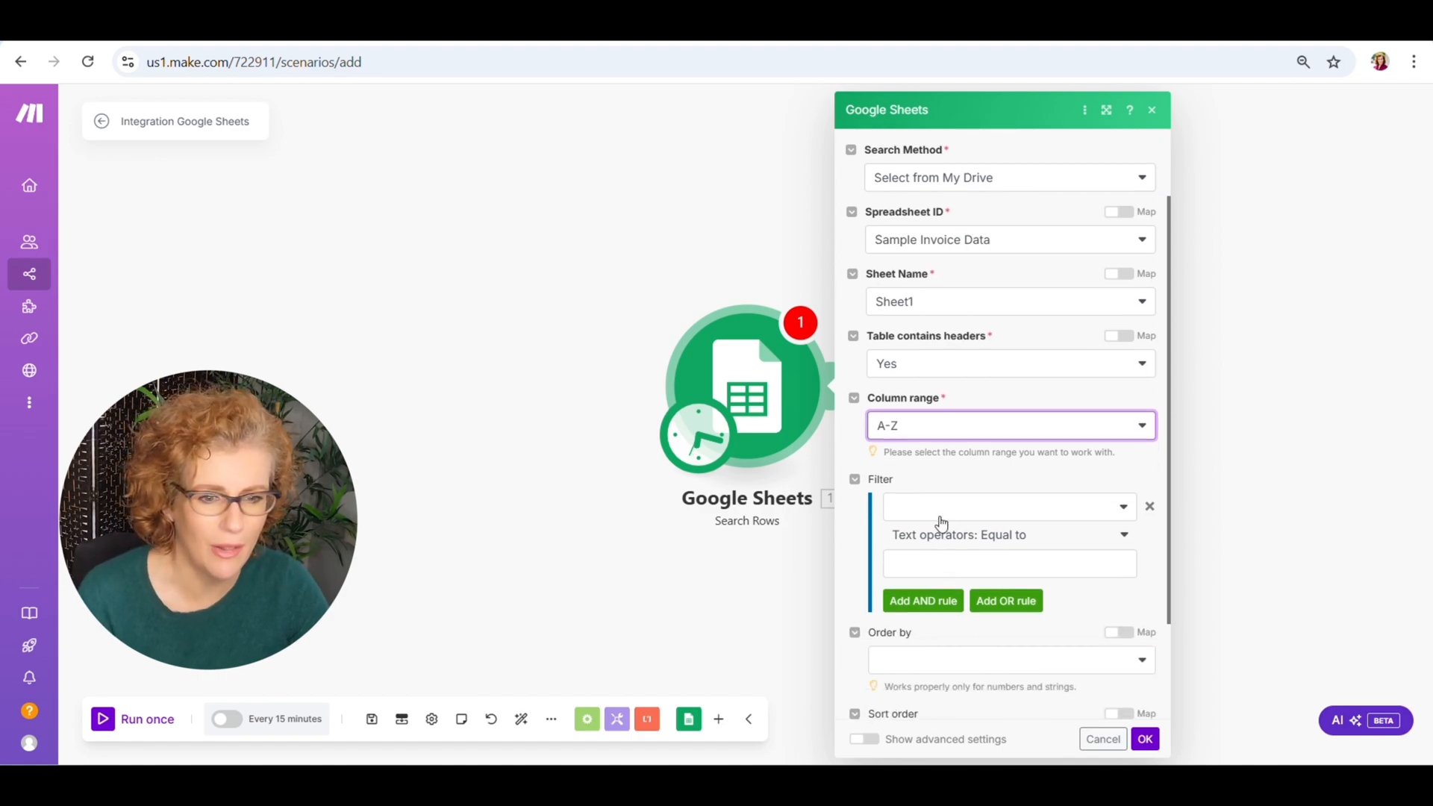
pyautogui.click(1004, 506)
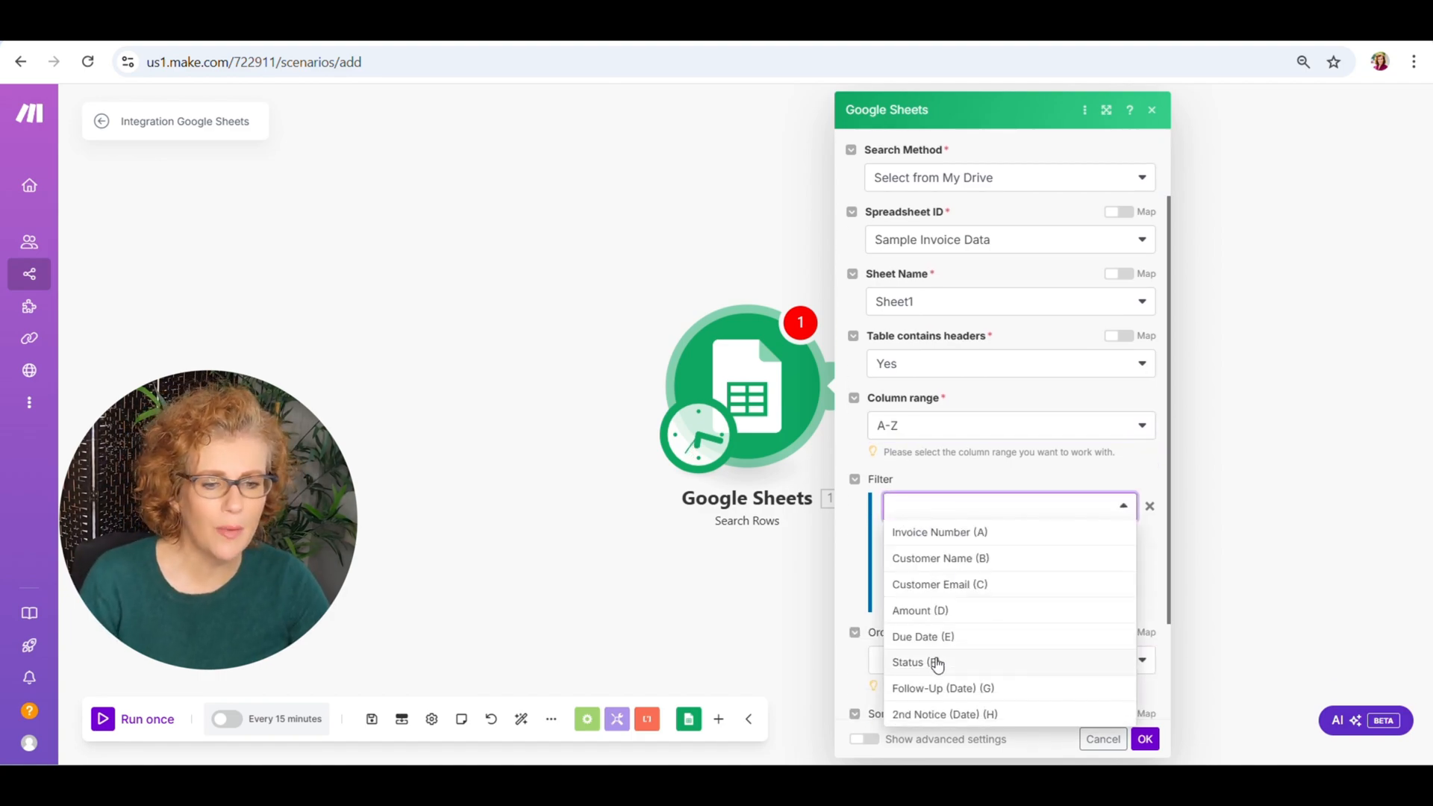
pyautogui.click(911, 661)
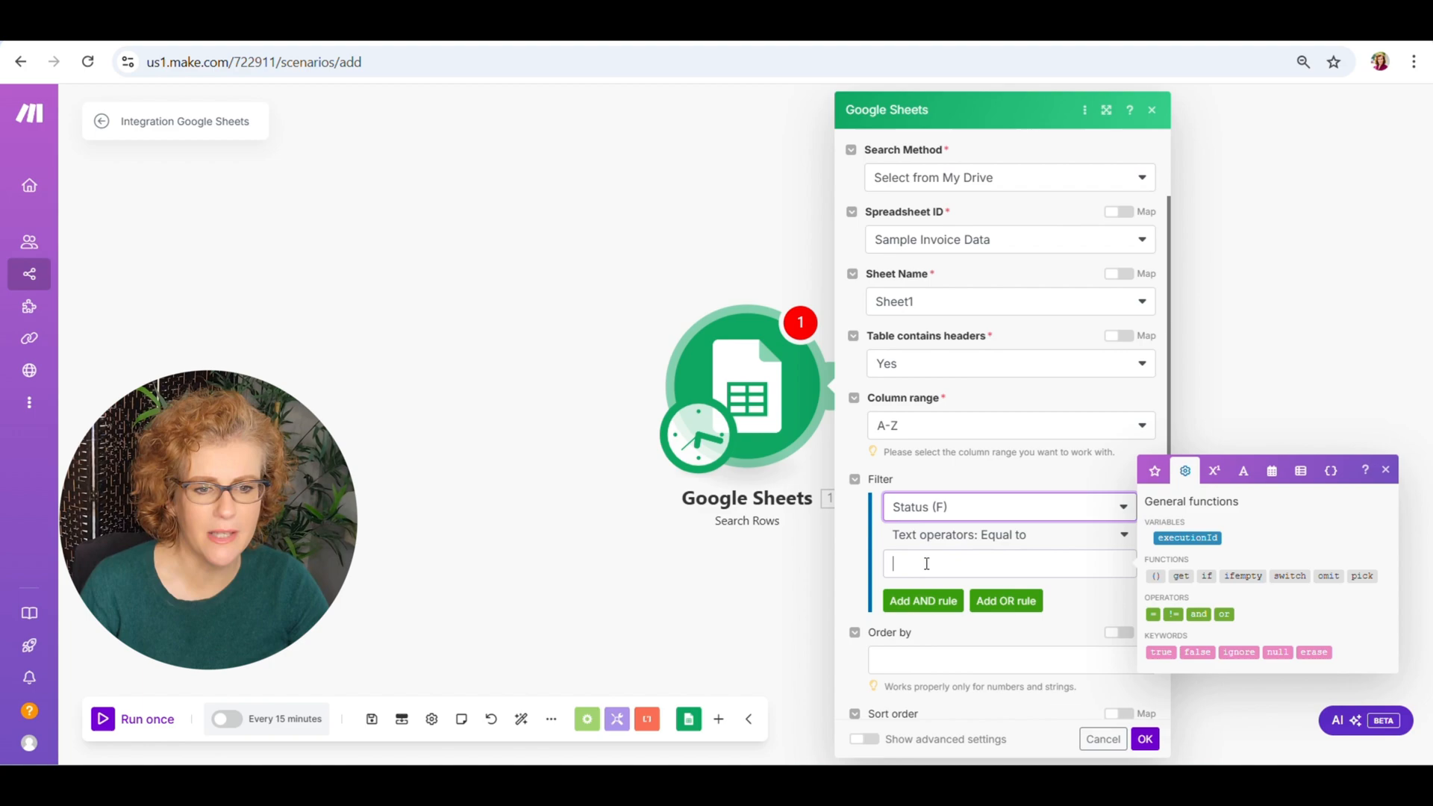
pyautogui.click(1004, 564)
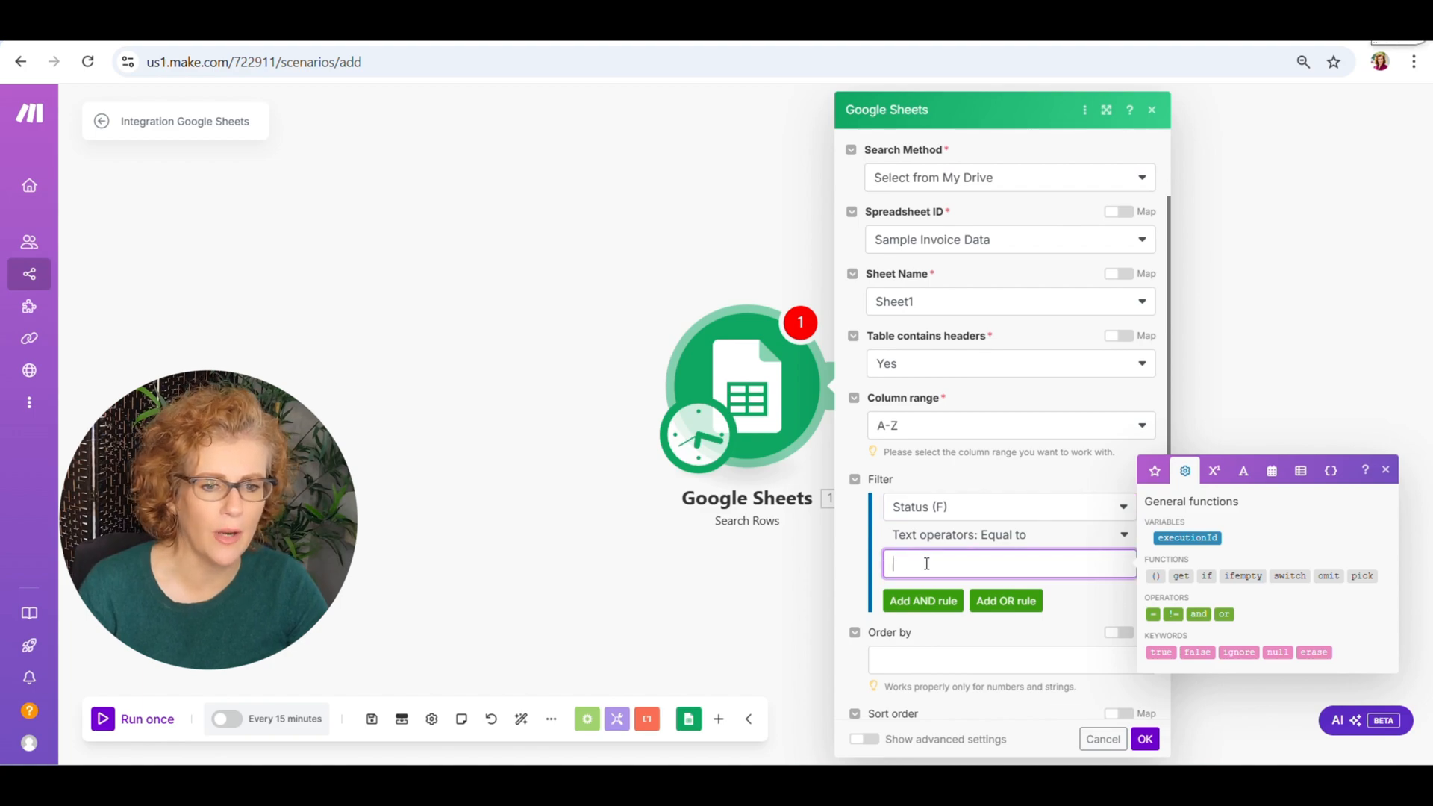
pyautogui.write('Overdue')
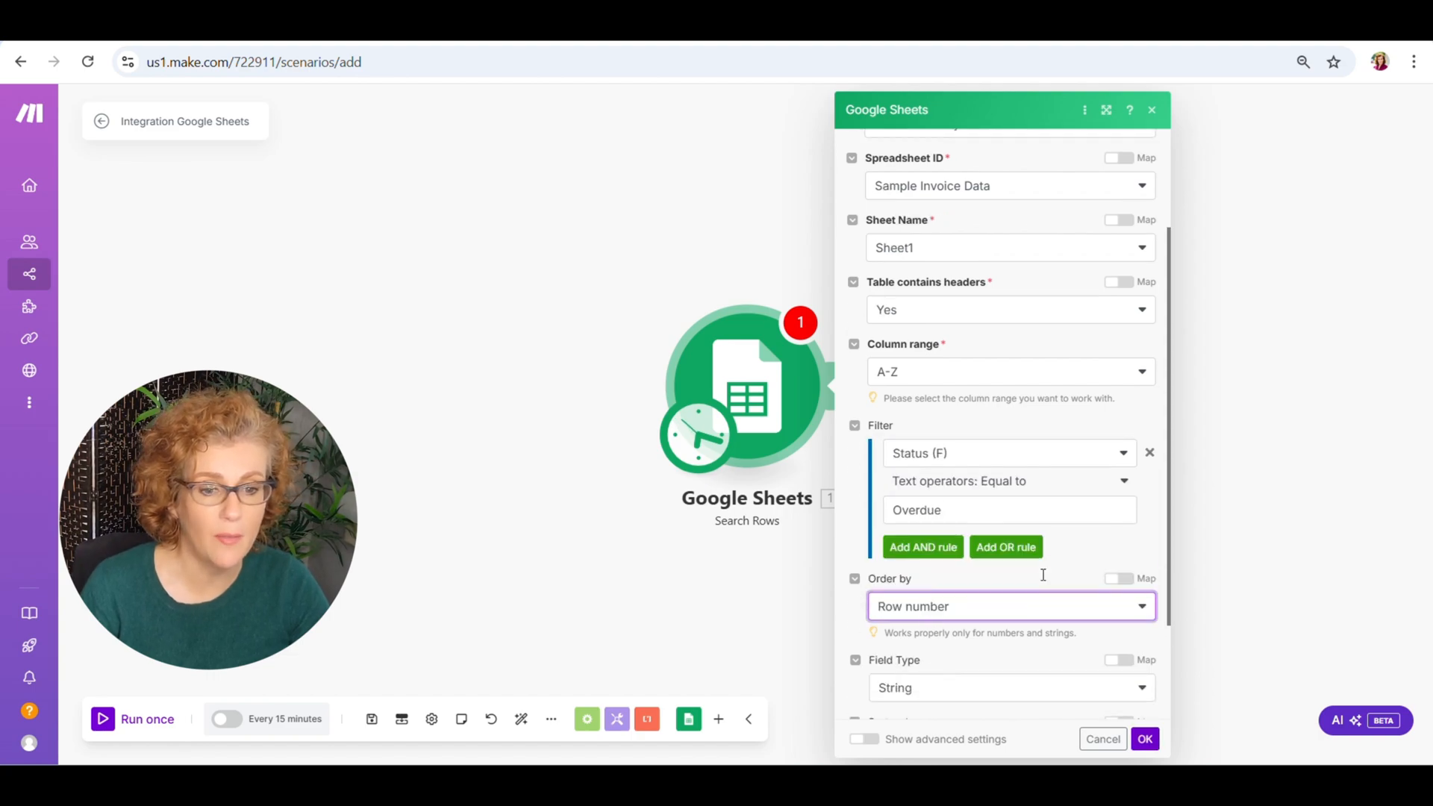
pyautogui.scroll(-3)
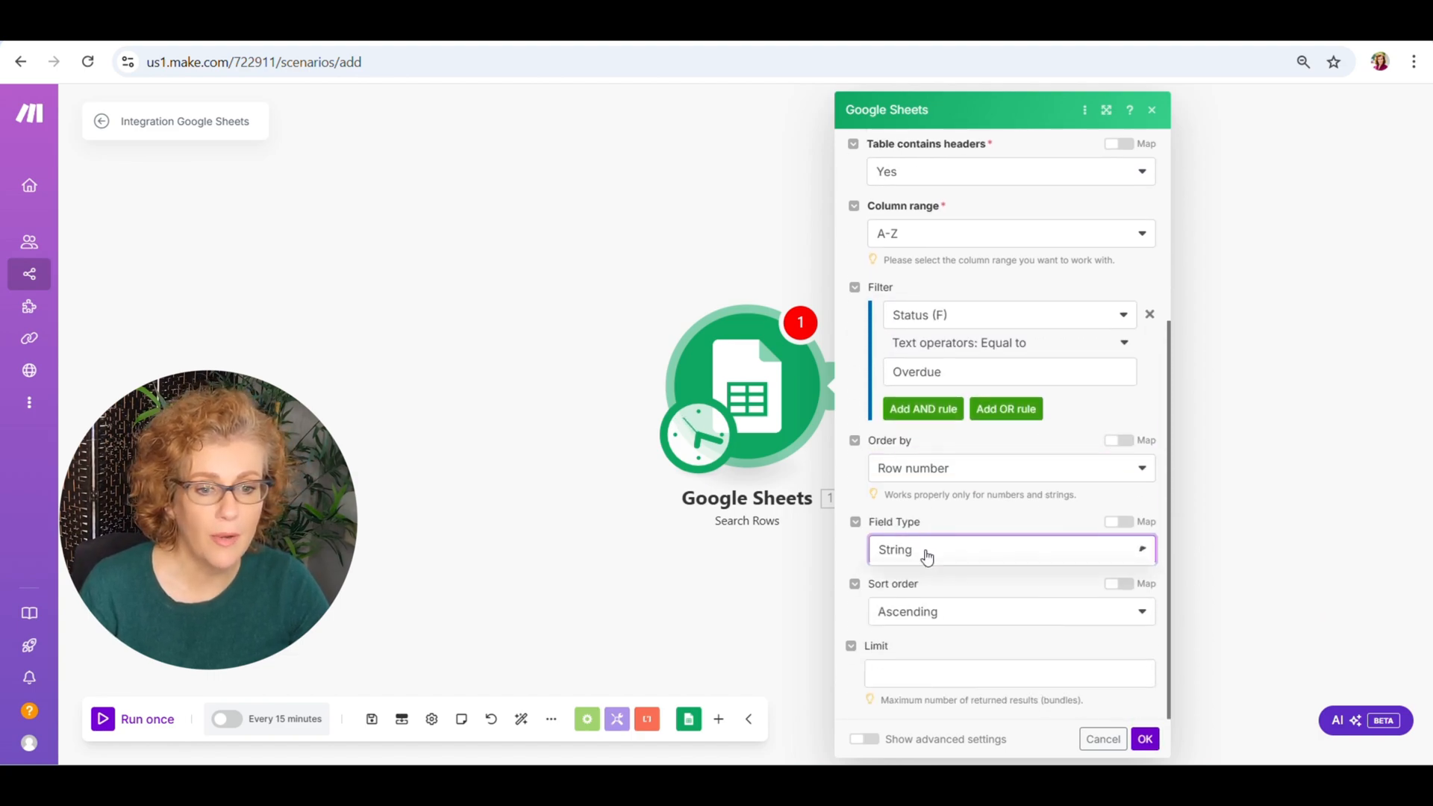
pyautogui.click(1009, 549)
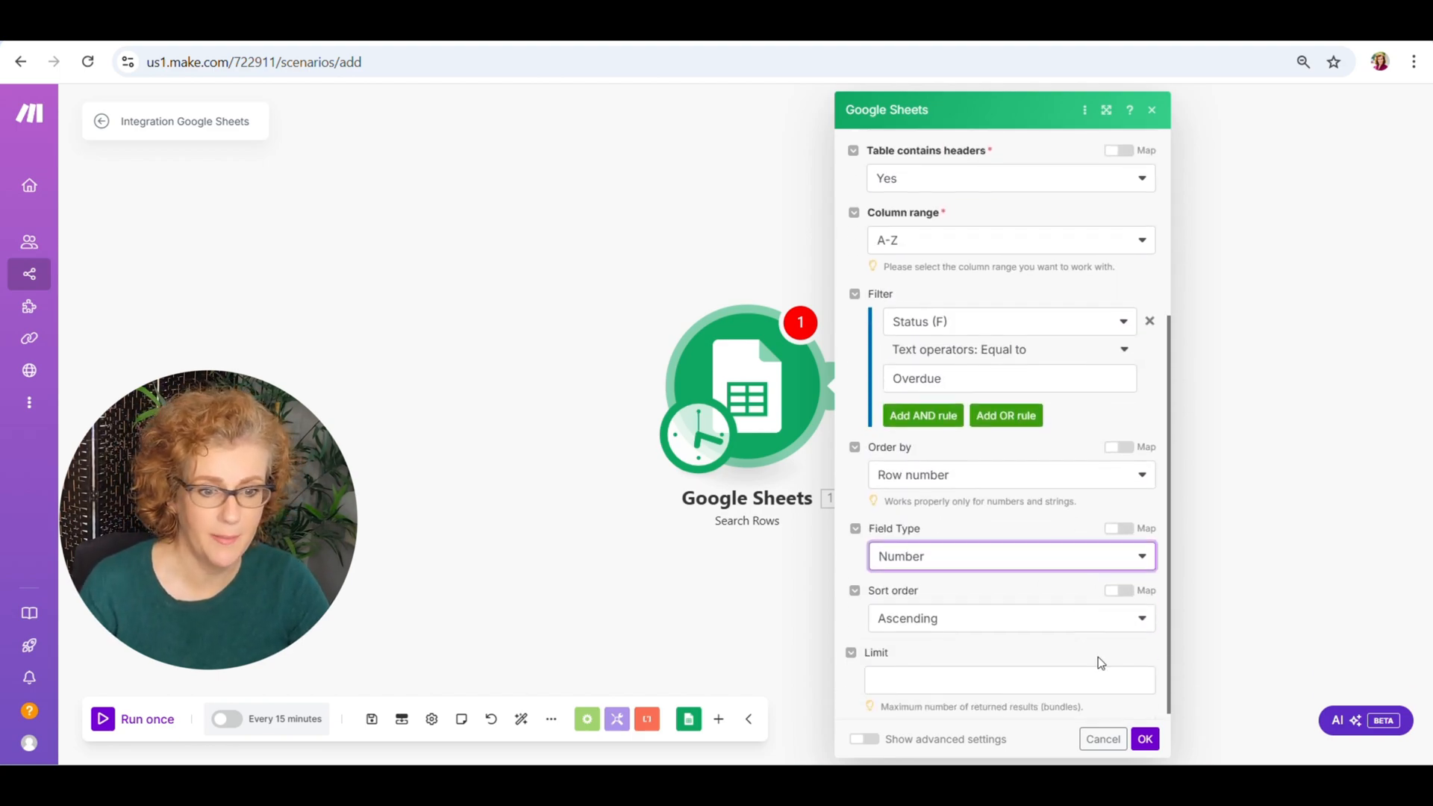
pyautogui.click(1145, 739)
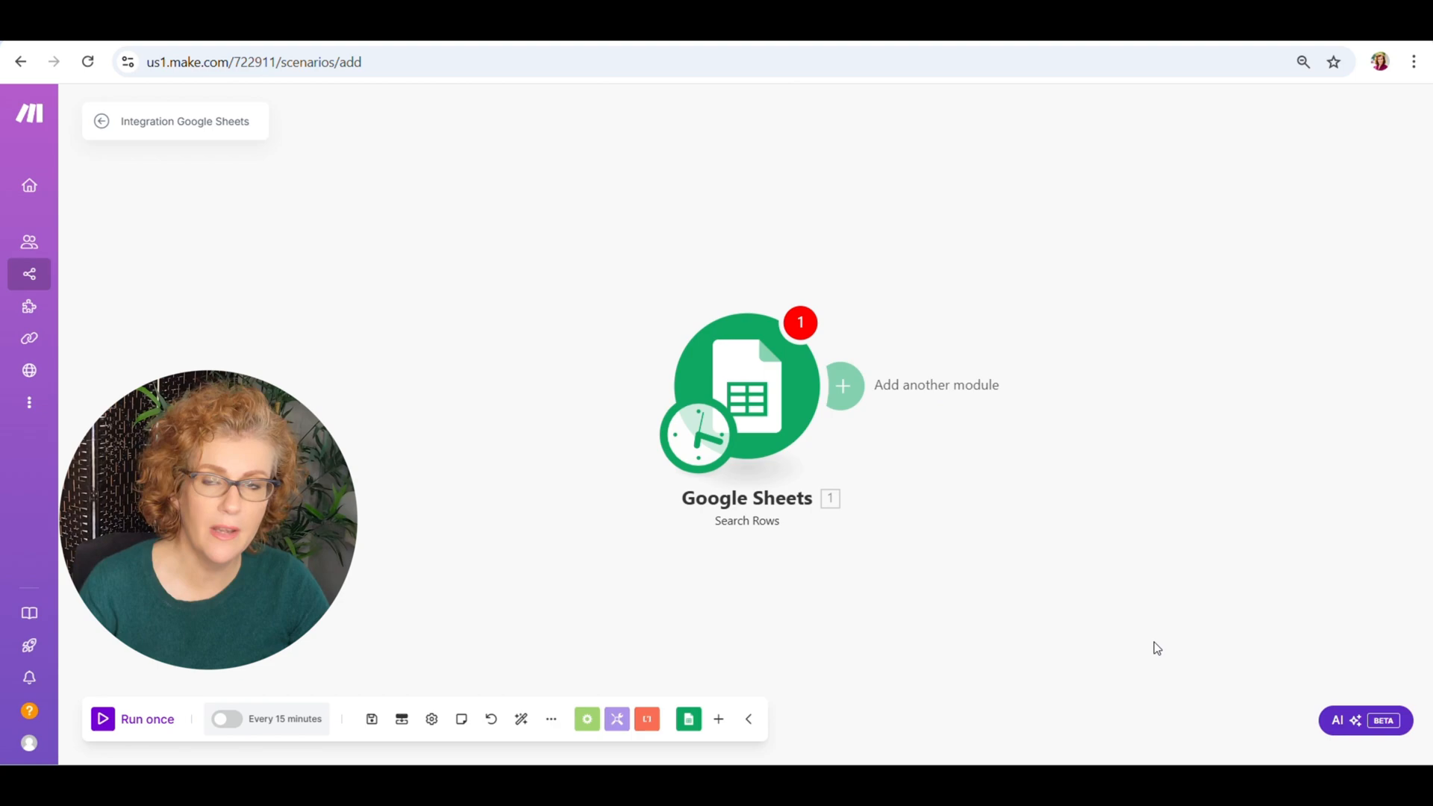
pyautogui.click(800, 323)
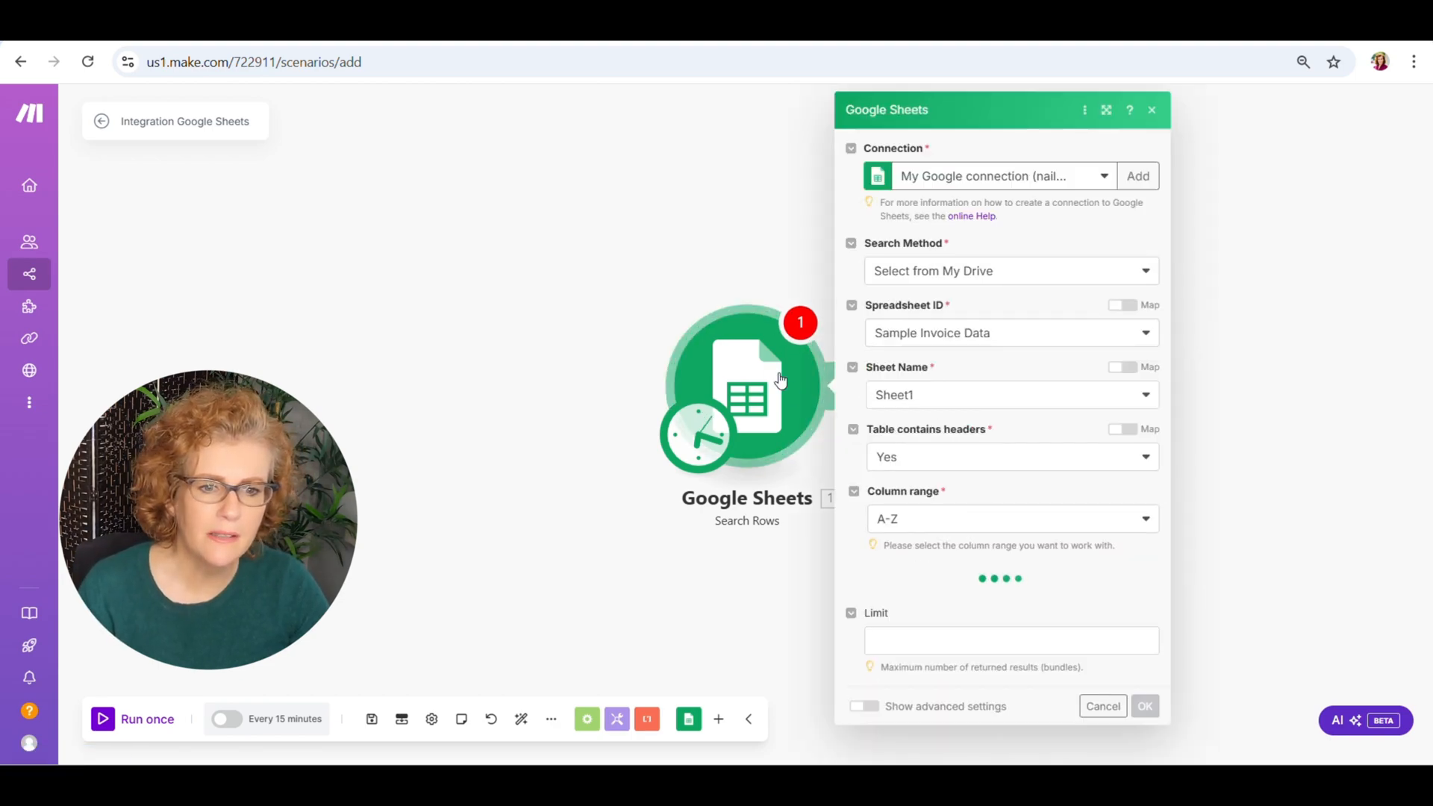
pyautogui.scroll(-3)
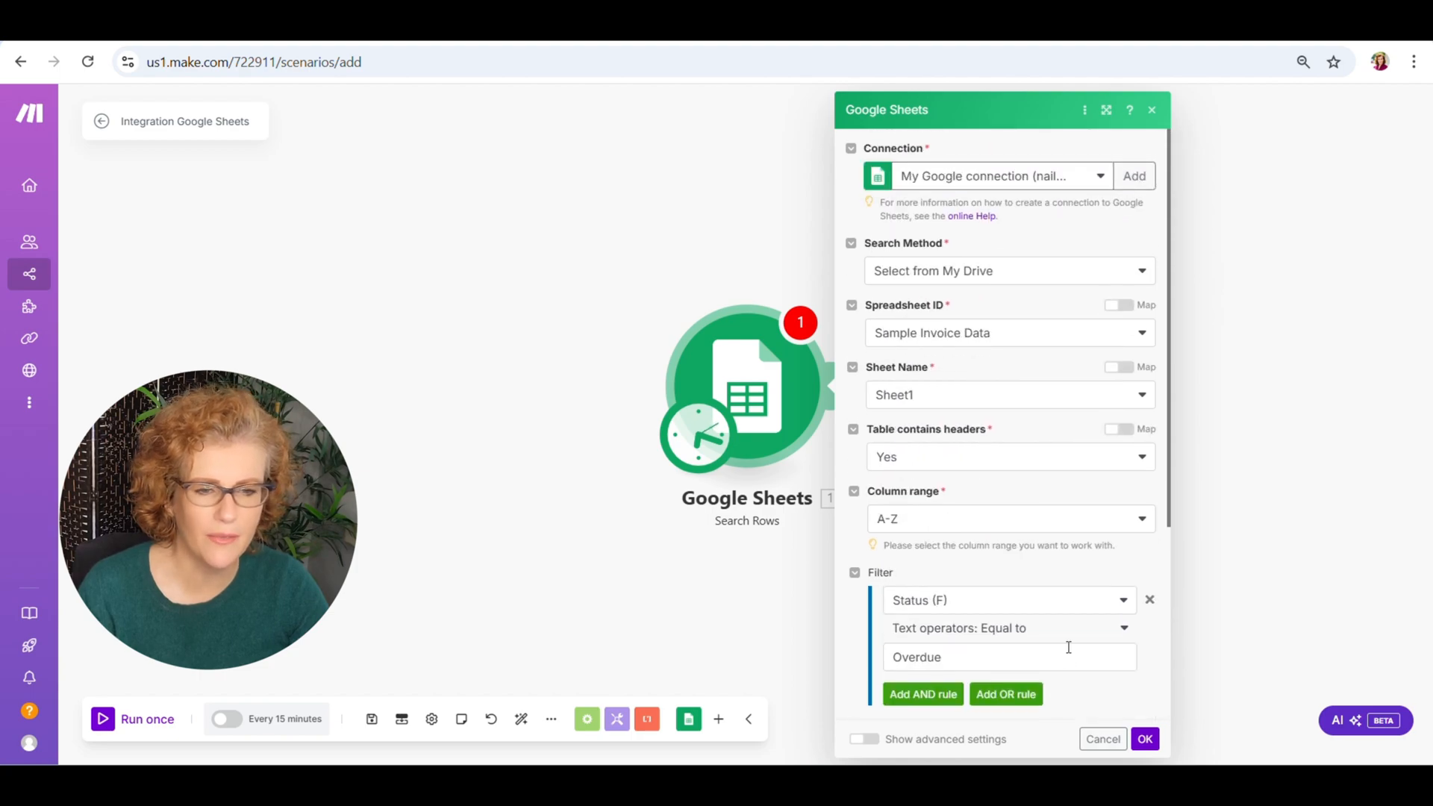
pyautogui.click(1145, 739)
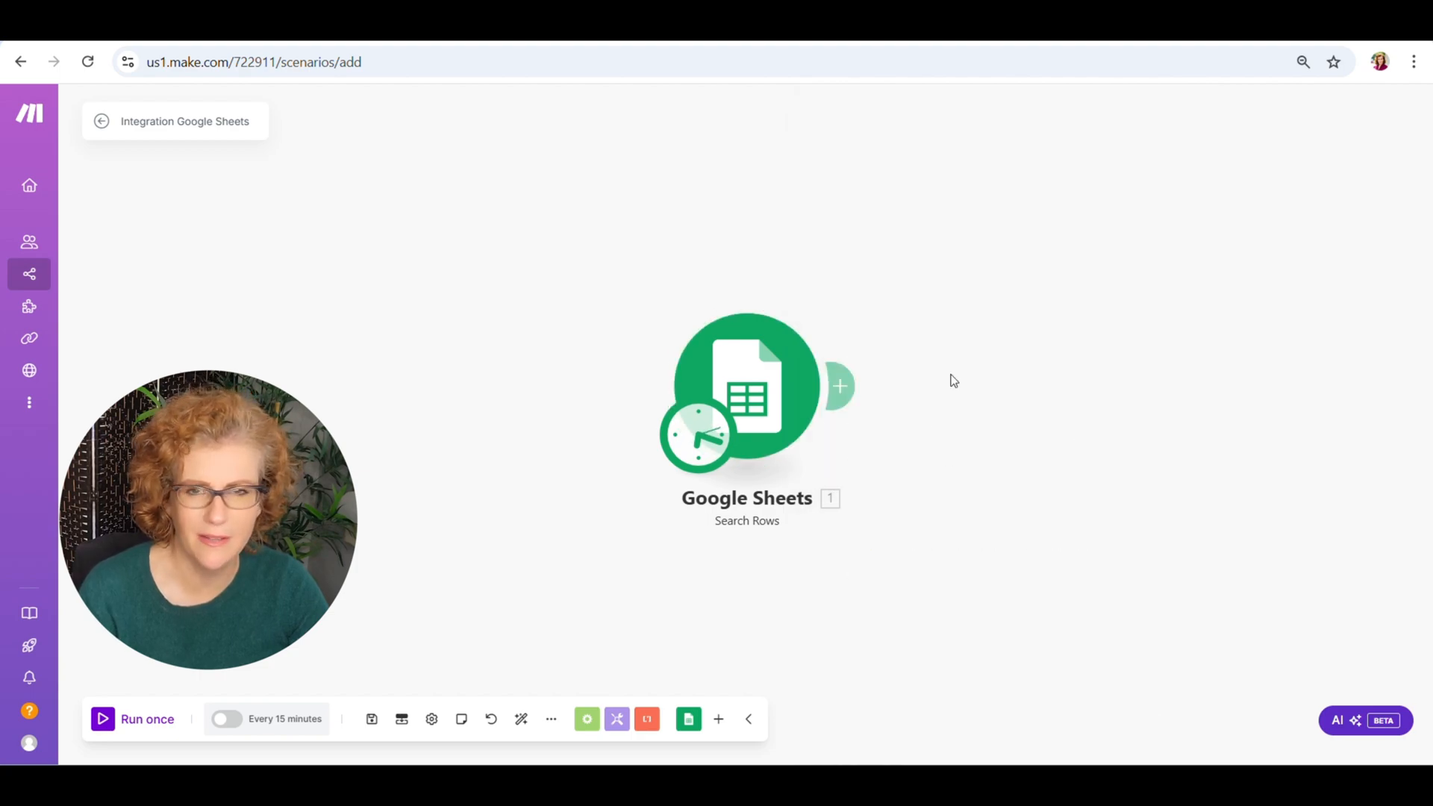
pyautogui.moveTo(840, 385)
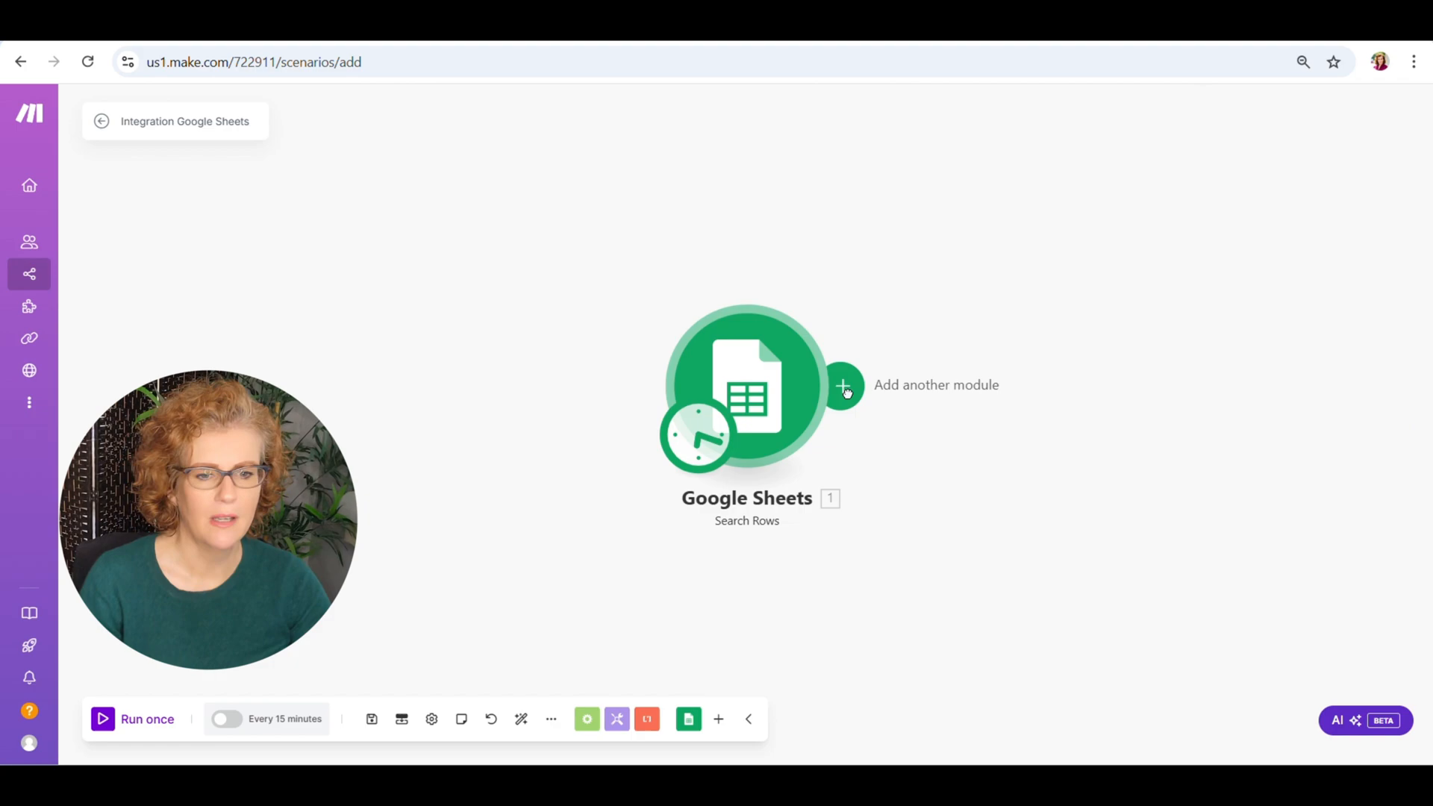
# Add a Flow Control Router after the Search Rows module.
pyautogui.click(841, 385)
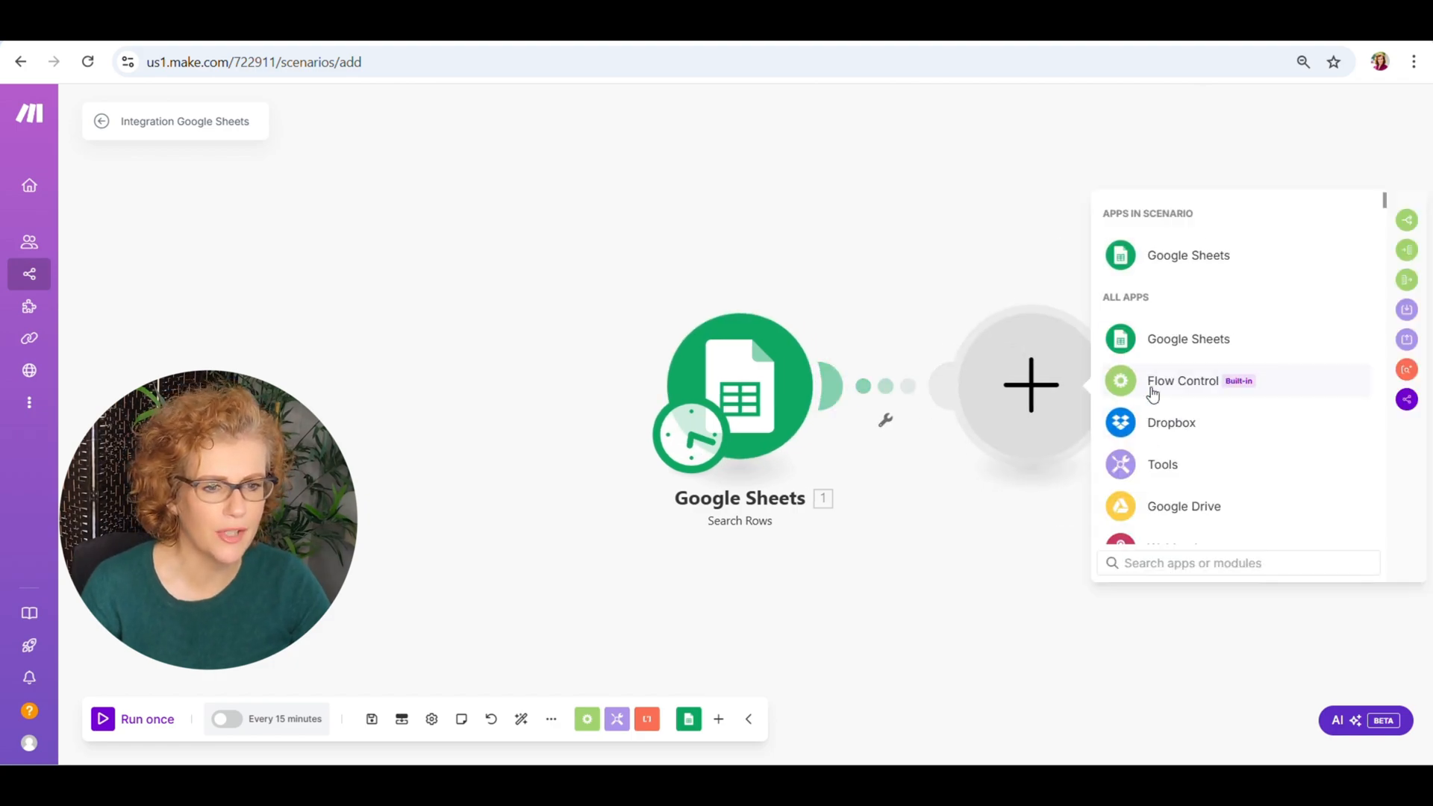
pyautogui.click(1182, 380)
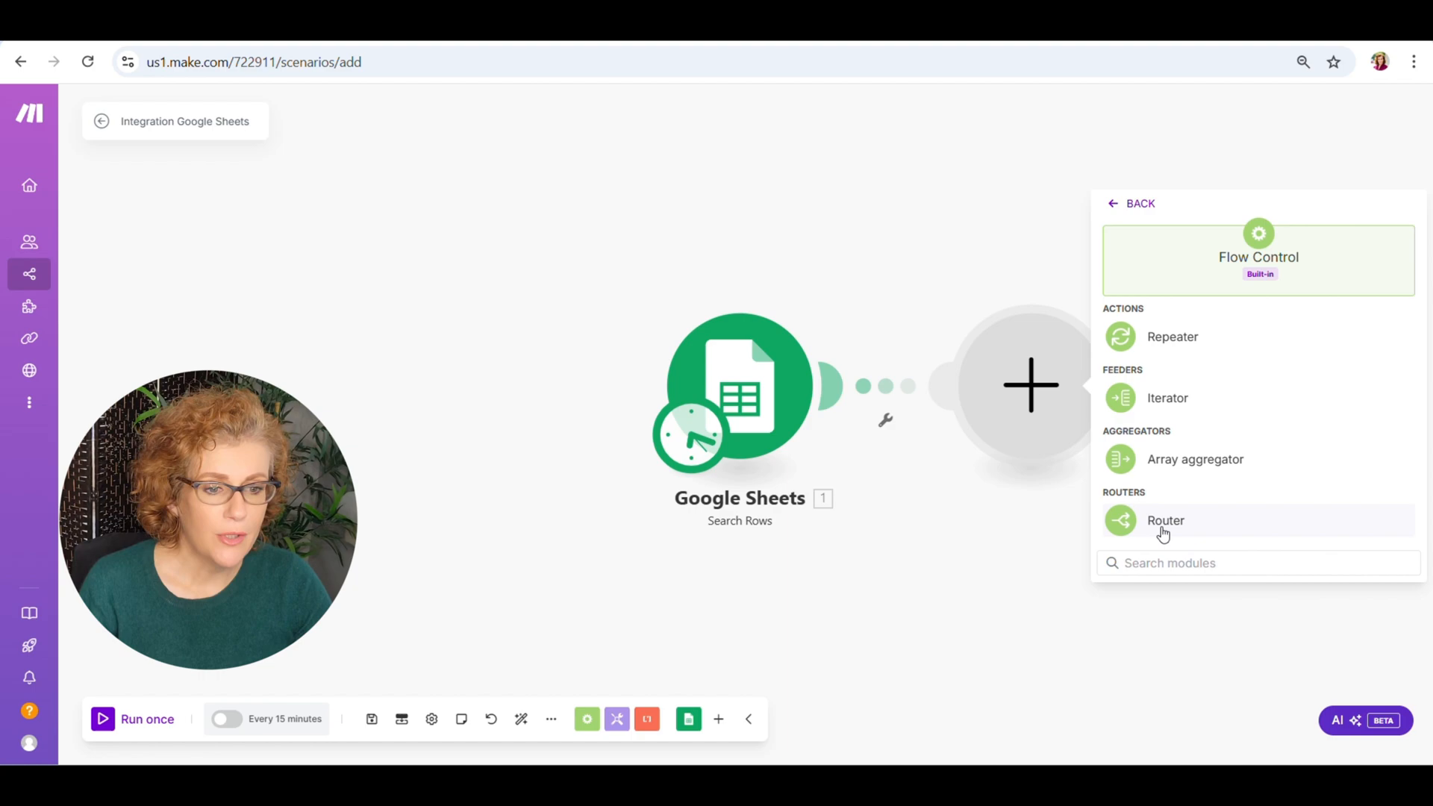
pyautogui.click(1166, 519)
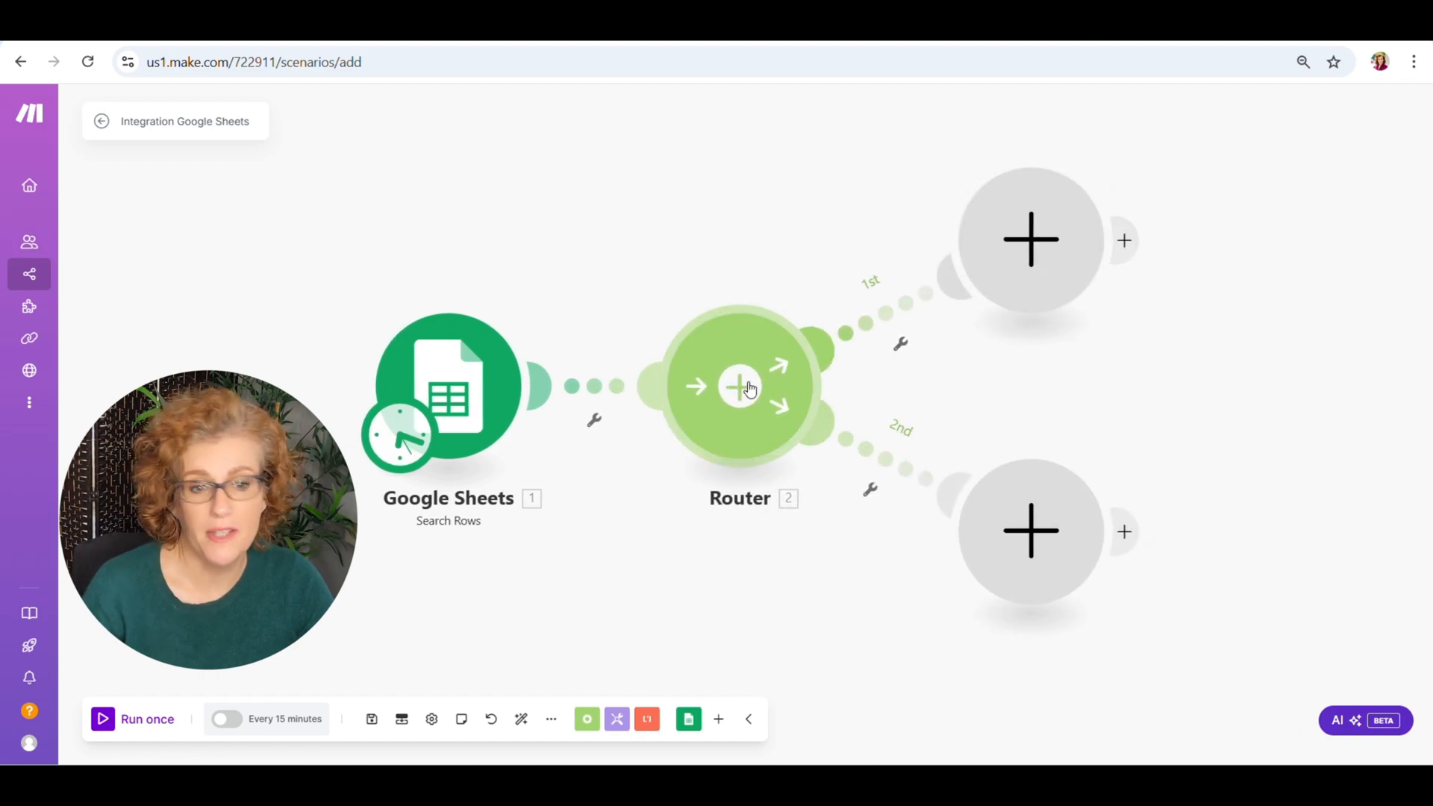
pyautogui.moveTo(1071, 563)
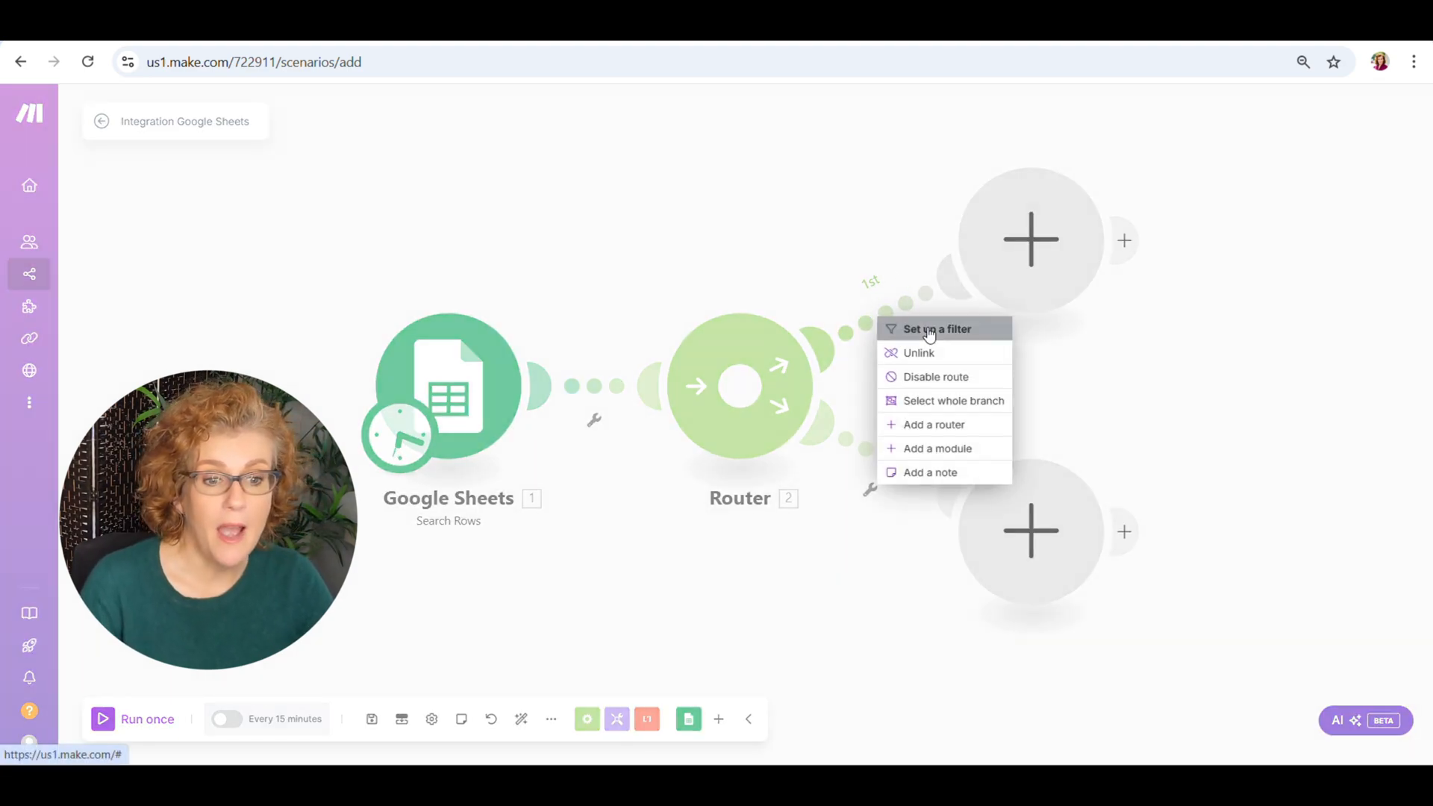
# Label route 1's filter '1st Reminder Email' with Follow-Up (Date) equal to empty.
pyautogui.click(936, 329)
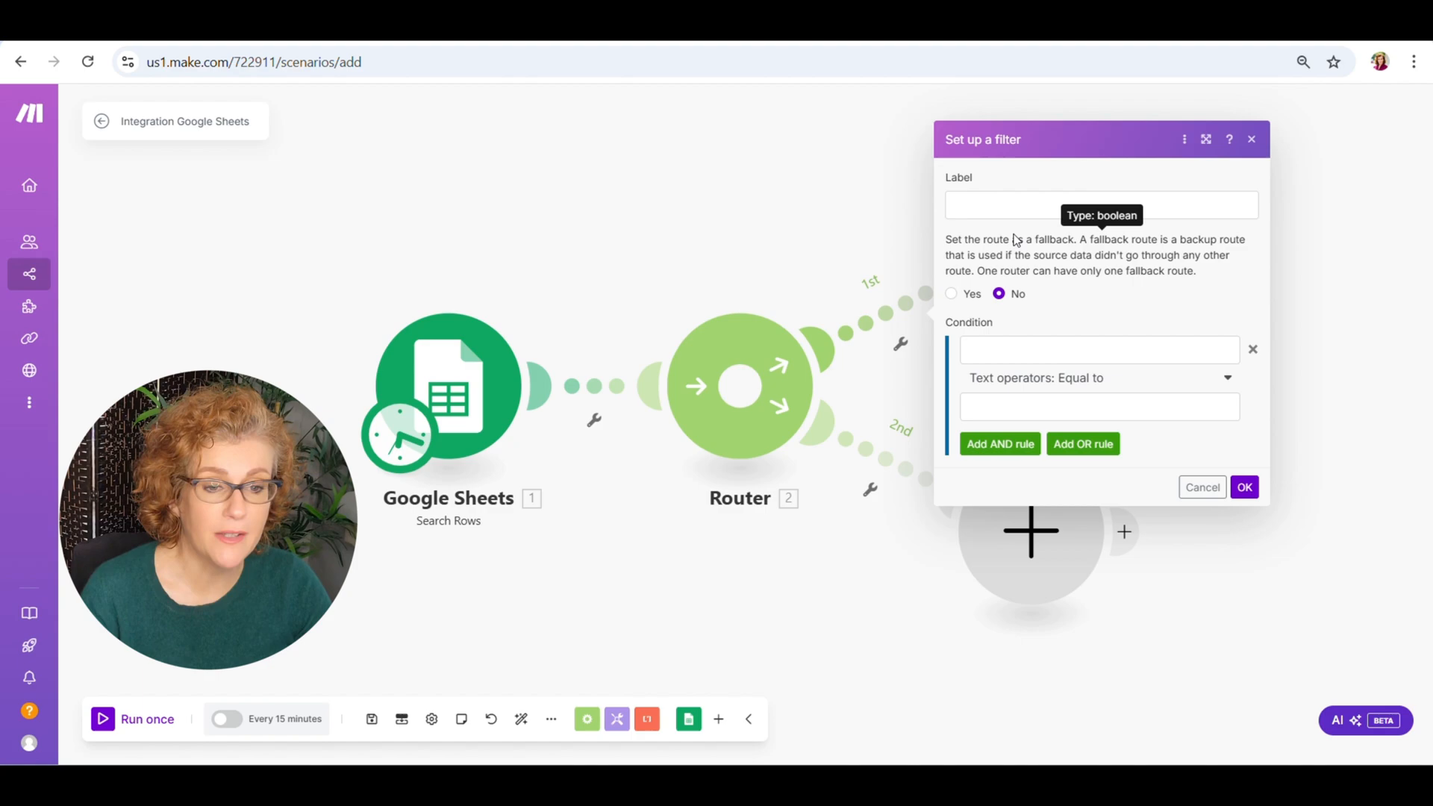
pyautogui.click(1100, 205)
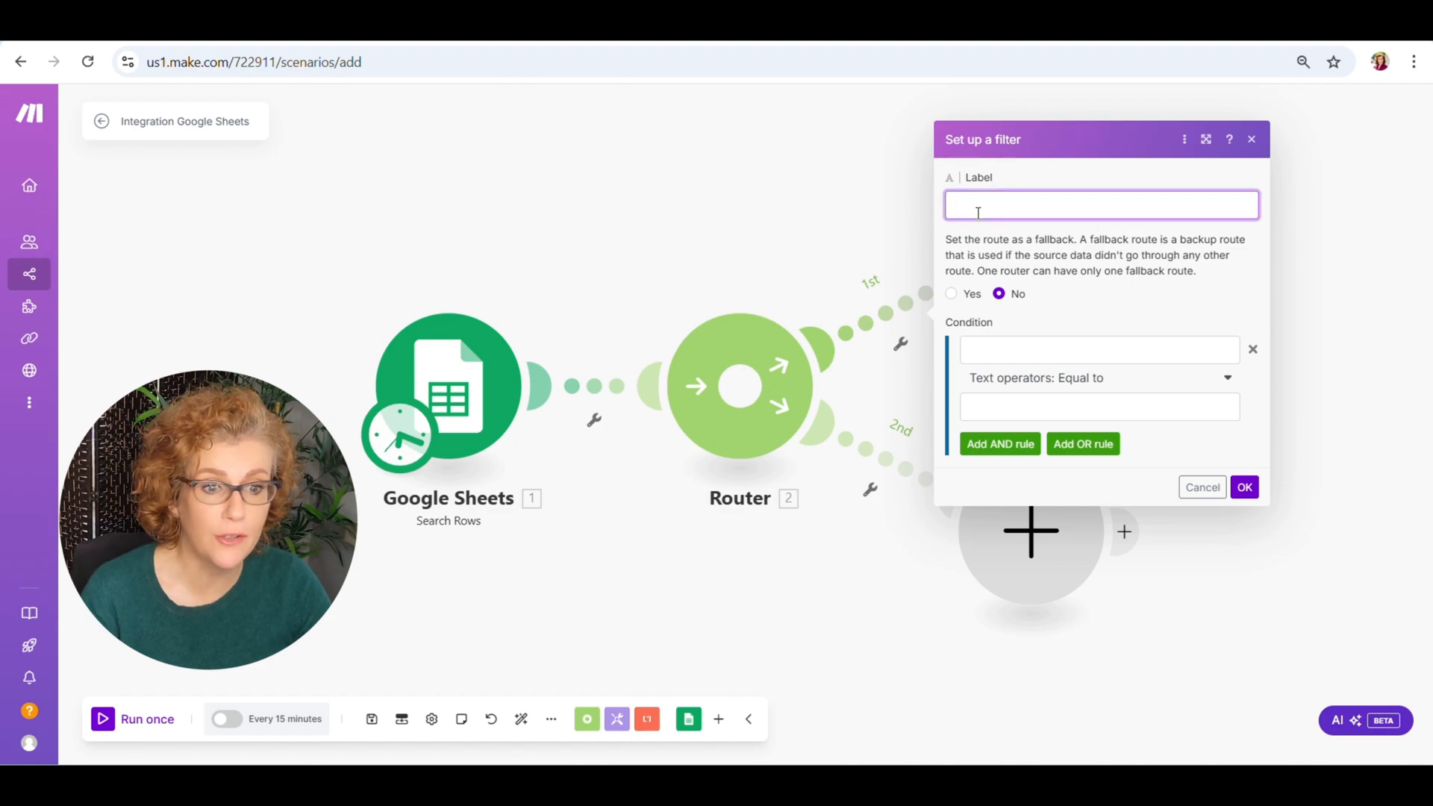
pyautogui.write('1st Reminder Email')
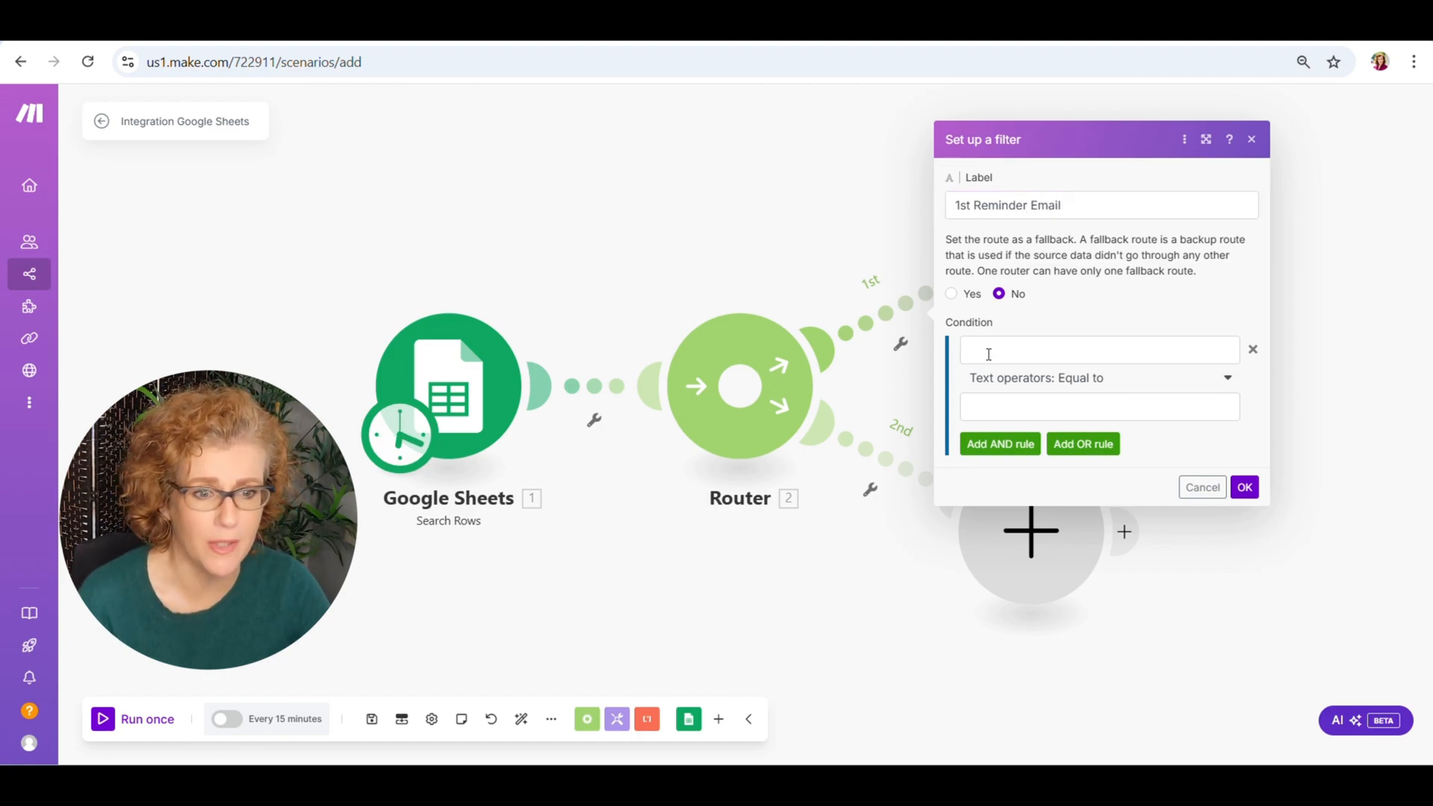
pyautogui.click(1100, 350)
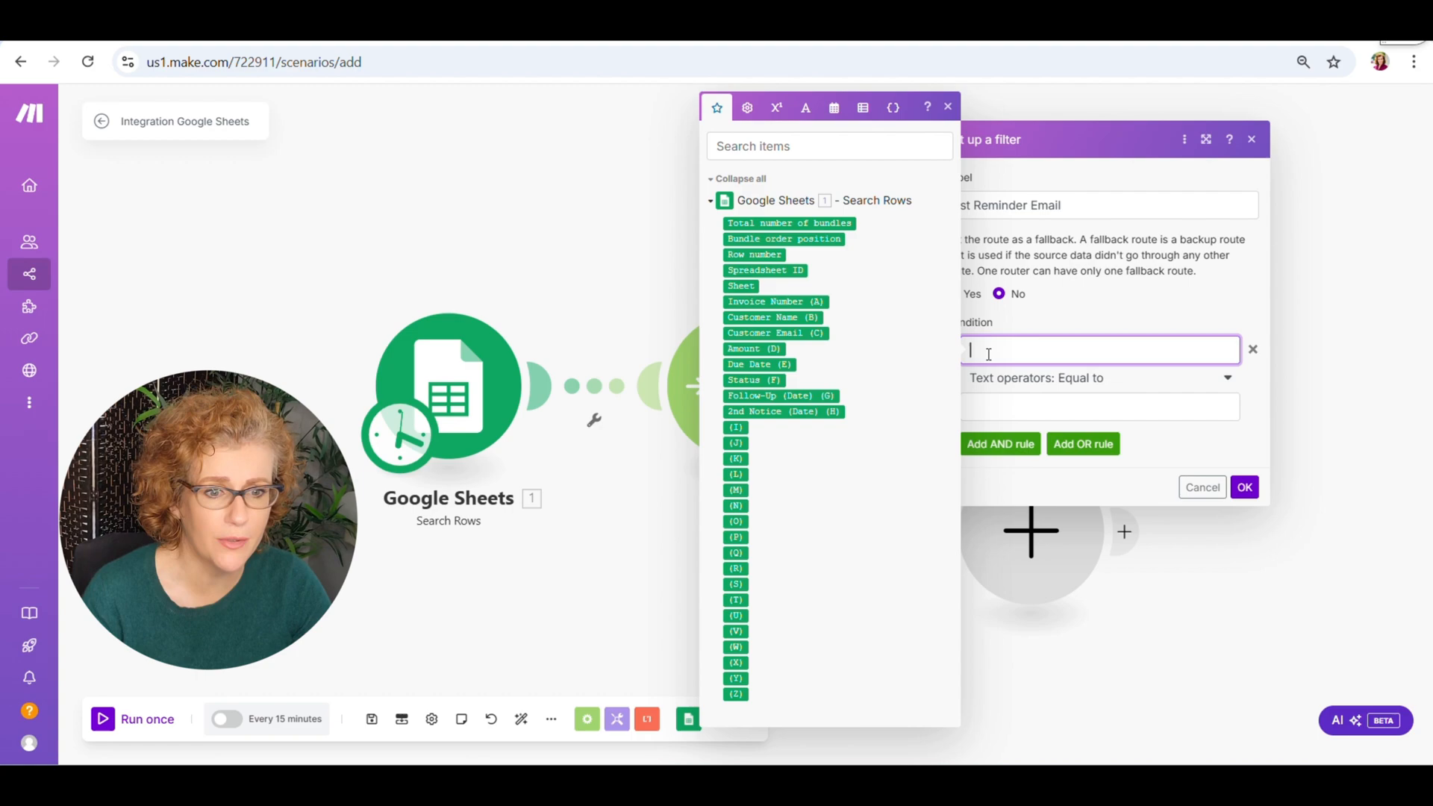
pyautogui.moveTo(748, 406)
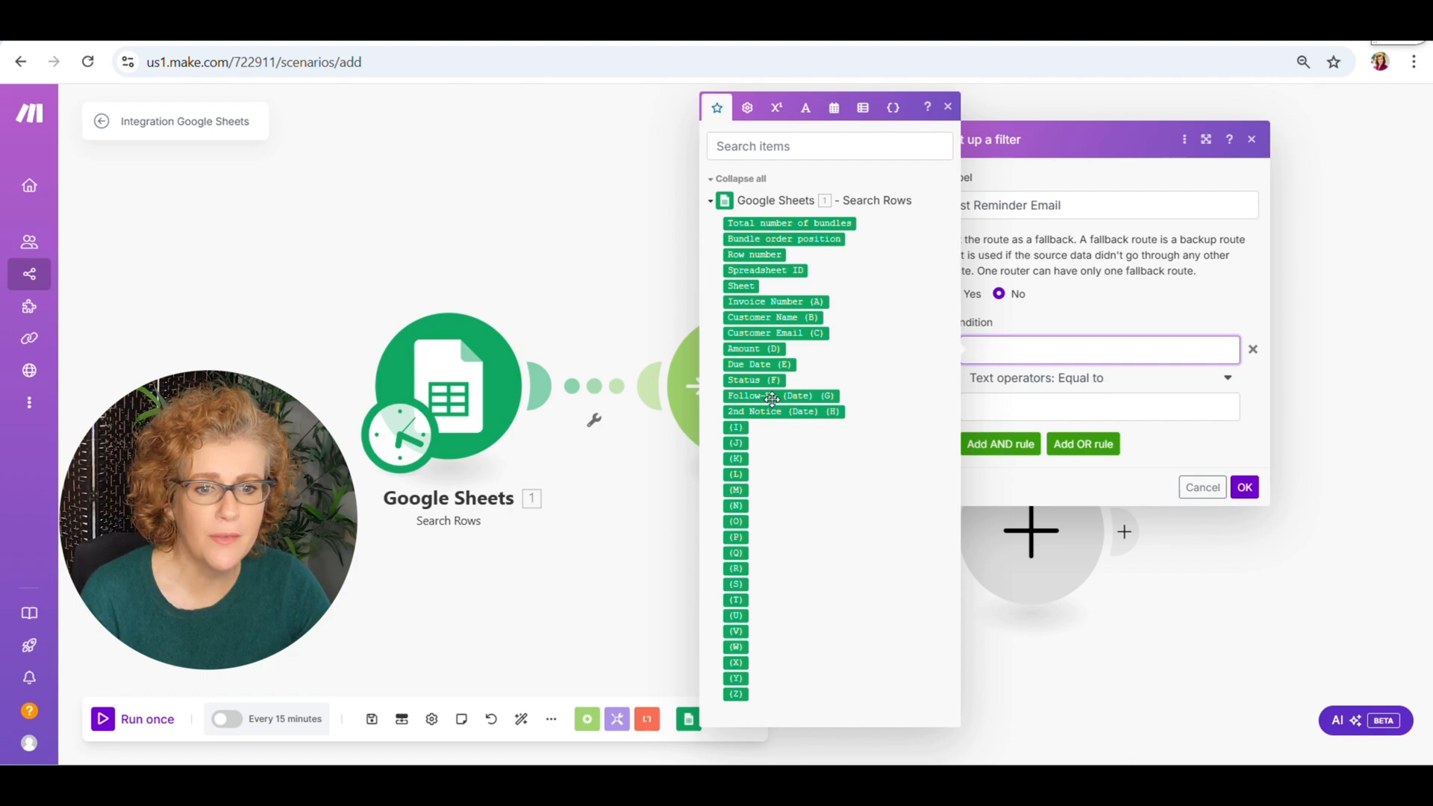
pyautogui.click(780, 394)
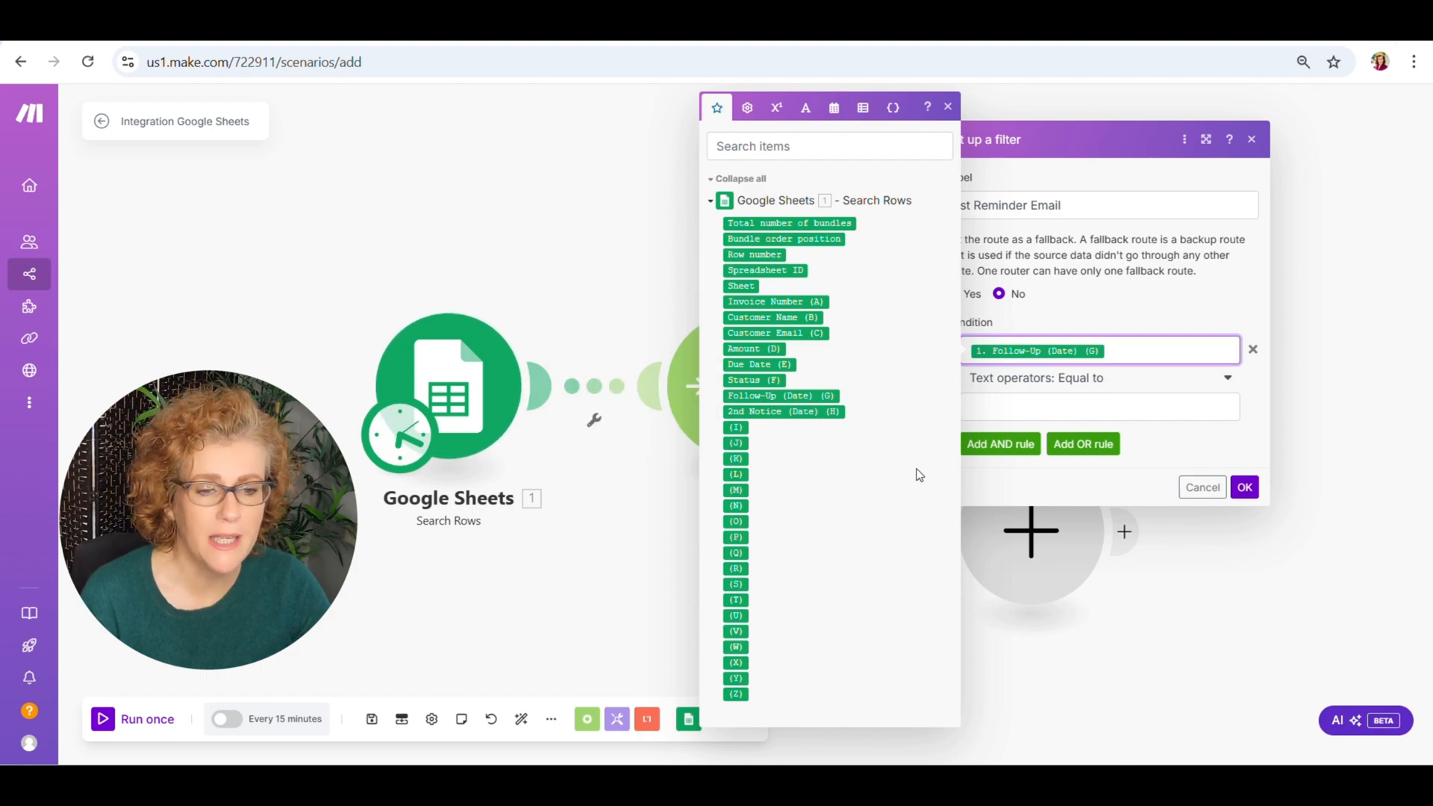
pyautogui.moveTo(521, 382)
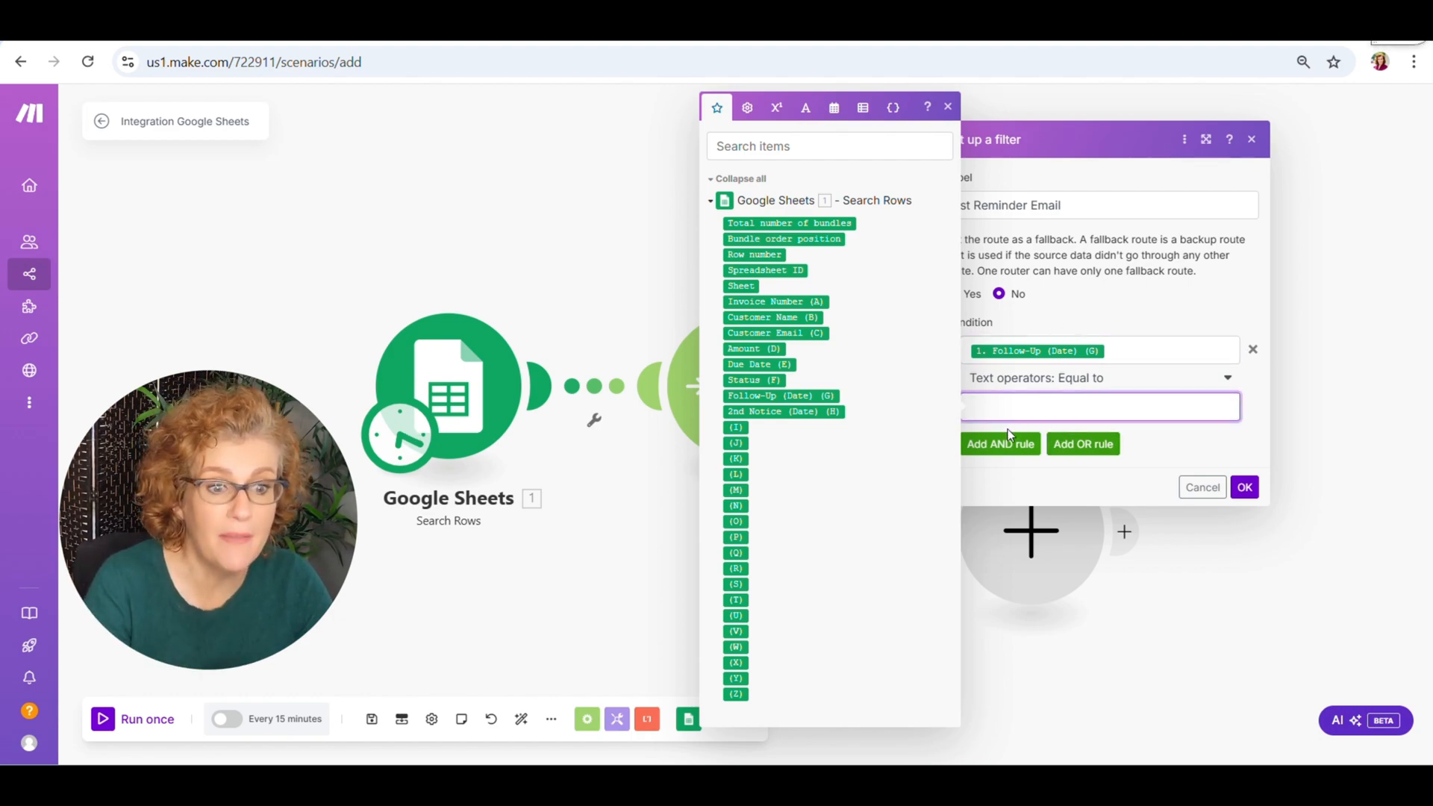
# Add AND rule: Due Date less than or equal to formatDate(addDays(now;-2);YYYY-MM-DD), and confirm.
pyautogui.click(1000, 443)
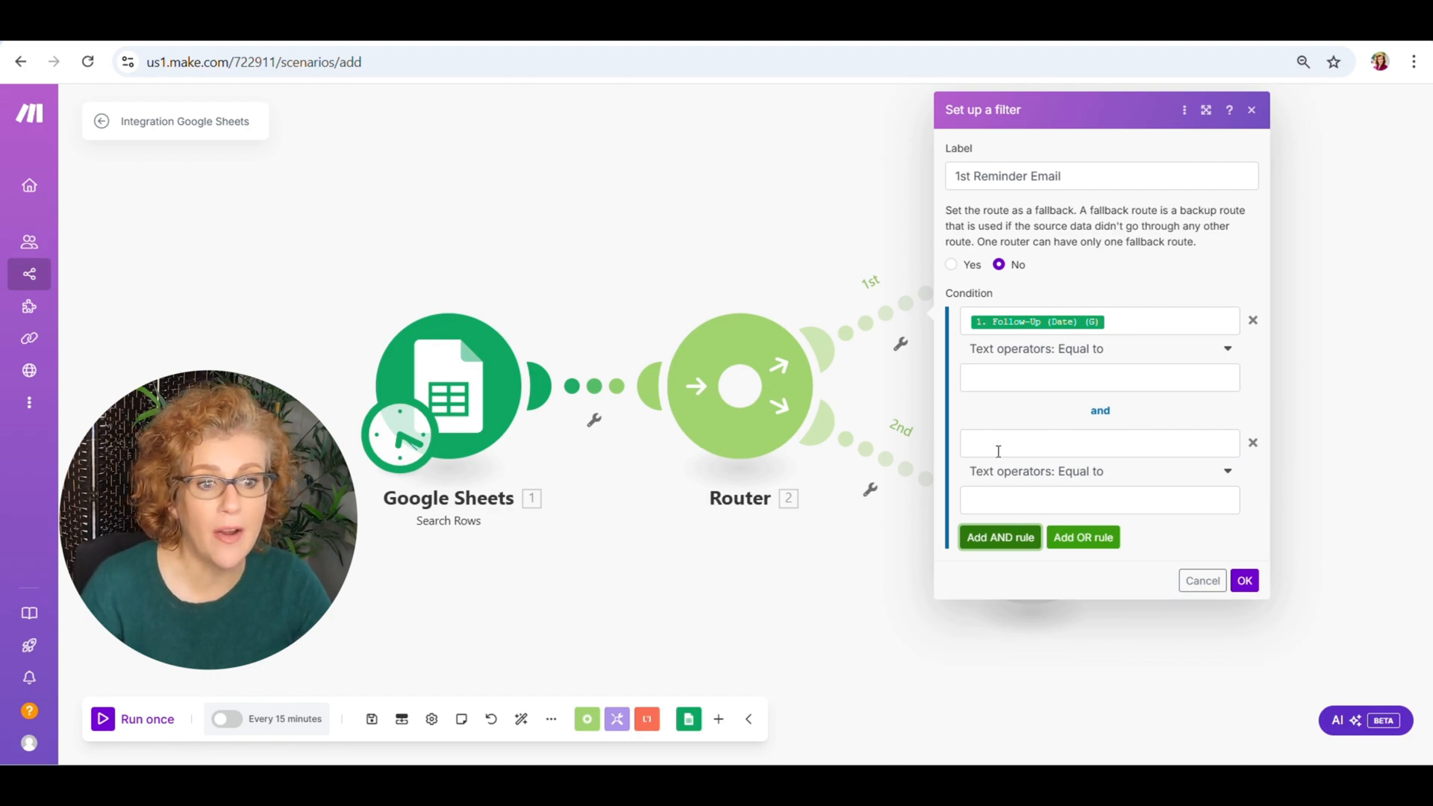
pyautogui.click(1098, 442)
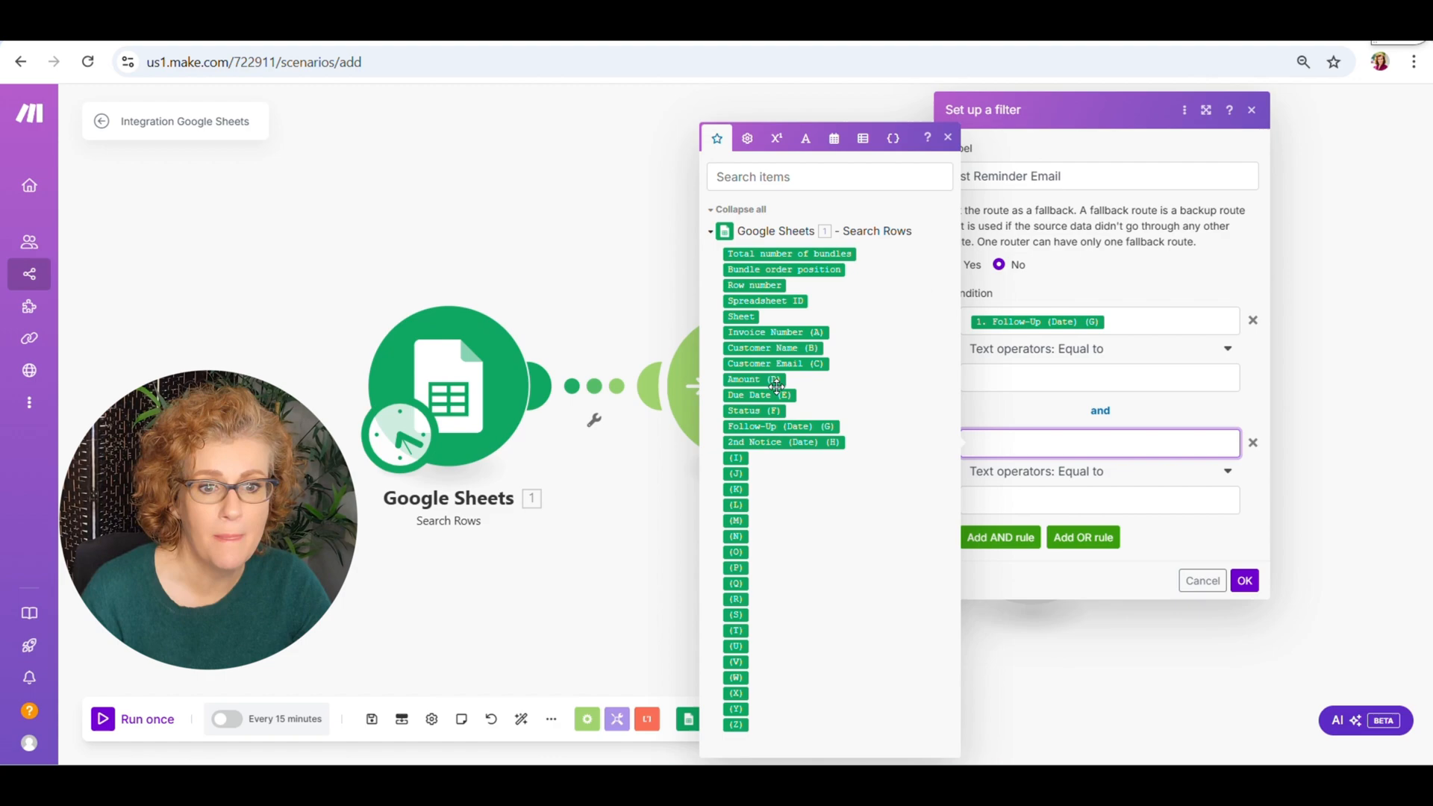
pyautogui.click(758, 394)
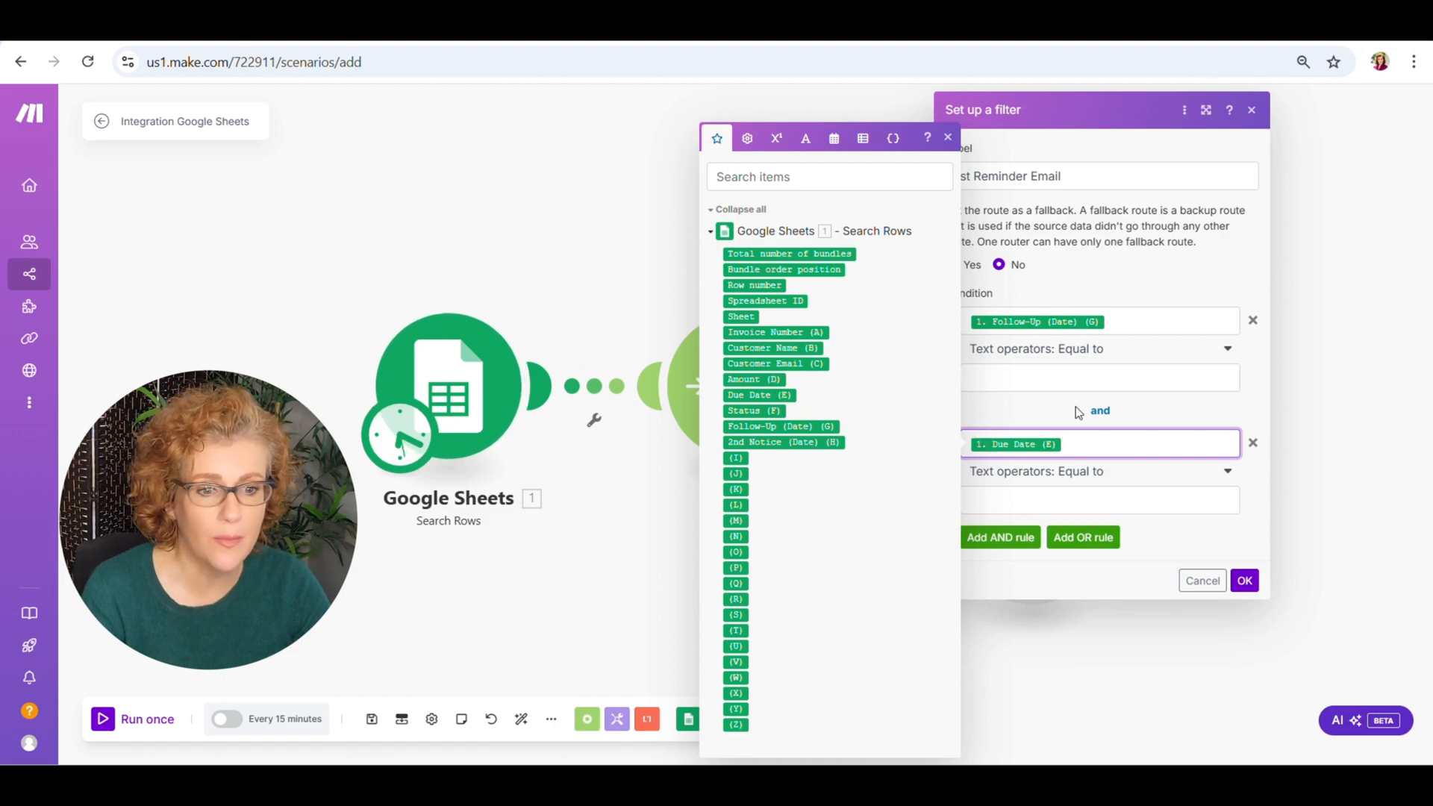
pyautogui.click(946, 137)
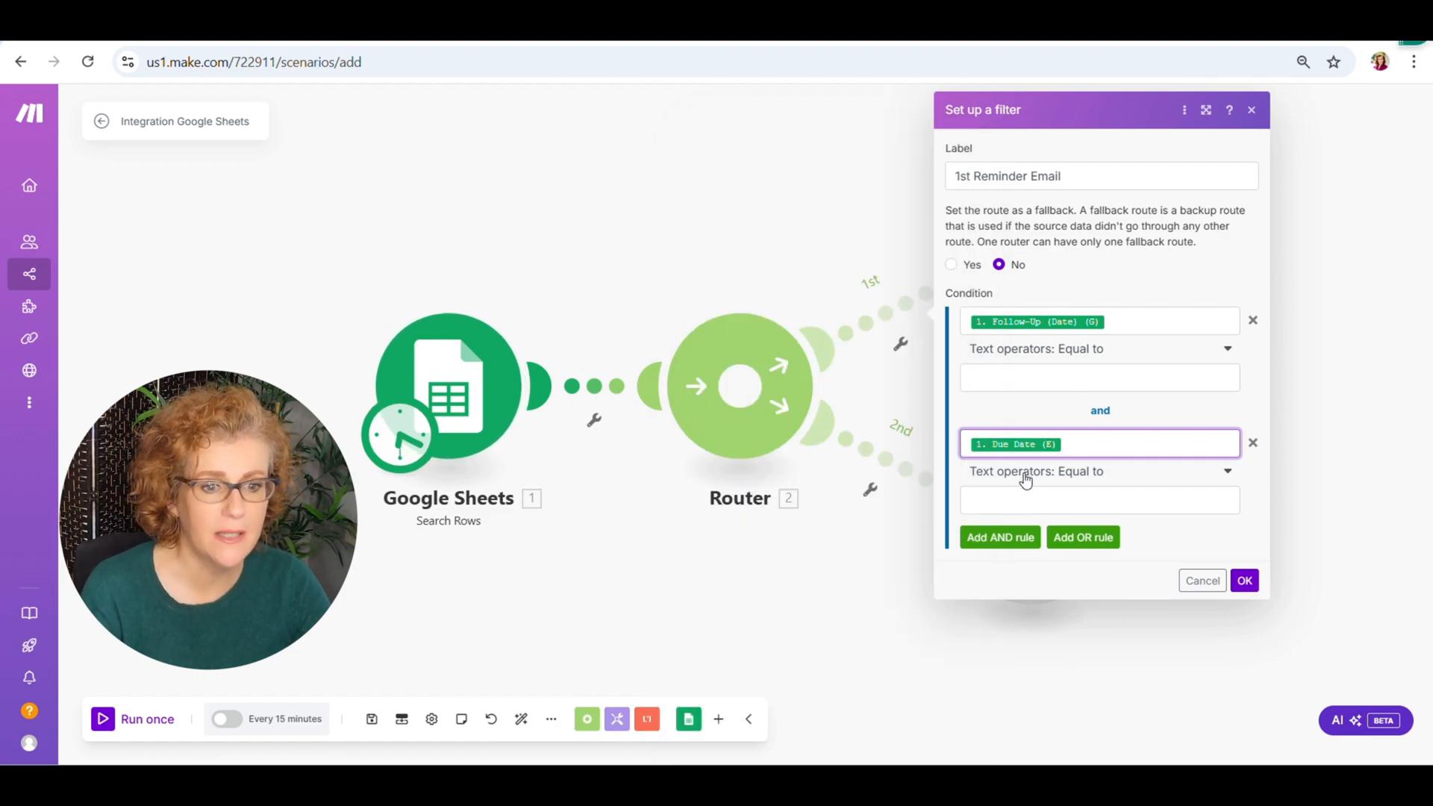
pyautogui.click(1100, 472)
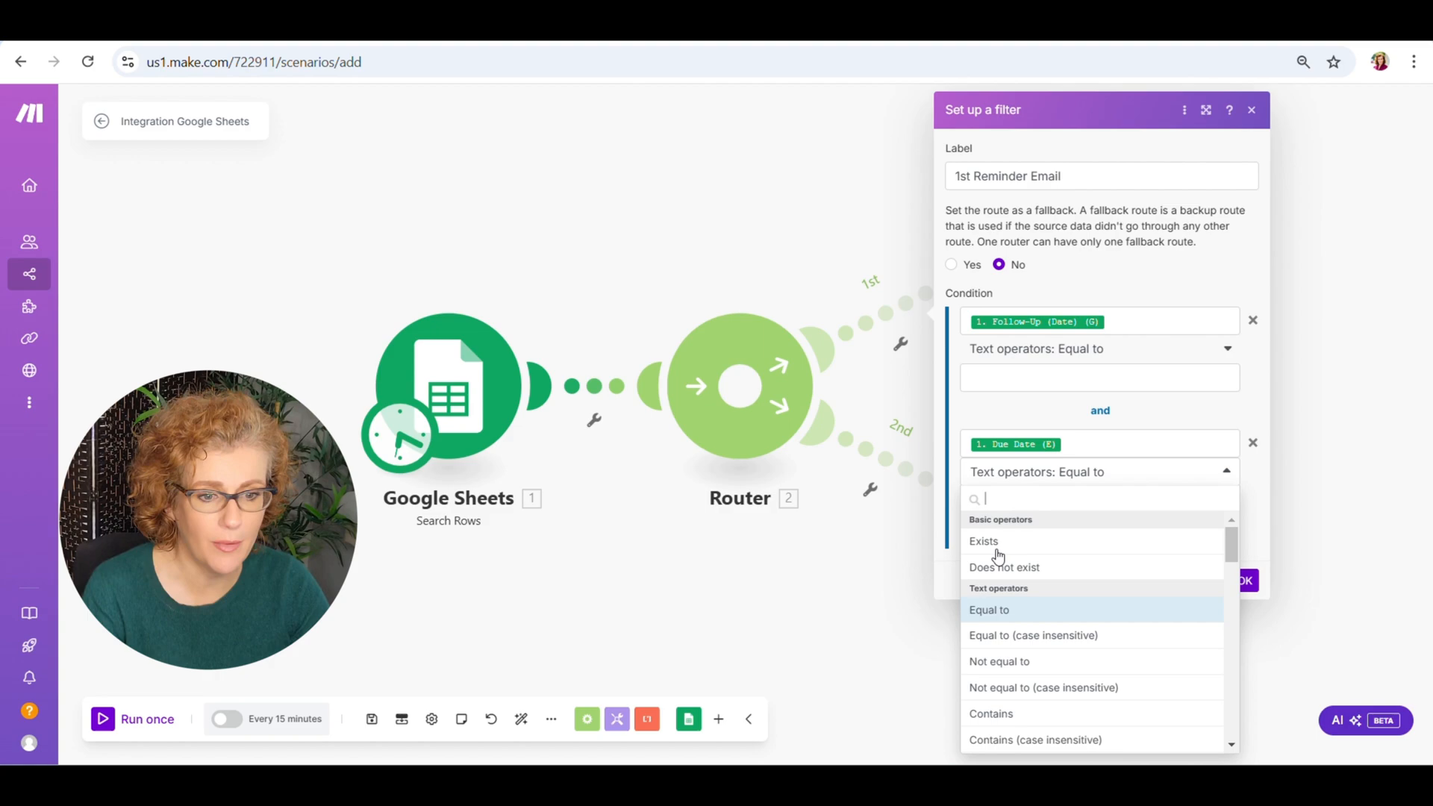
pyautogui.scroll(-3)
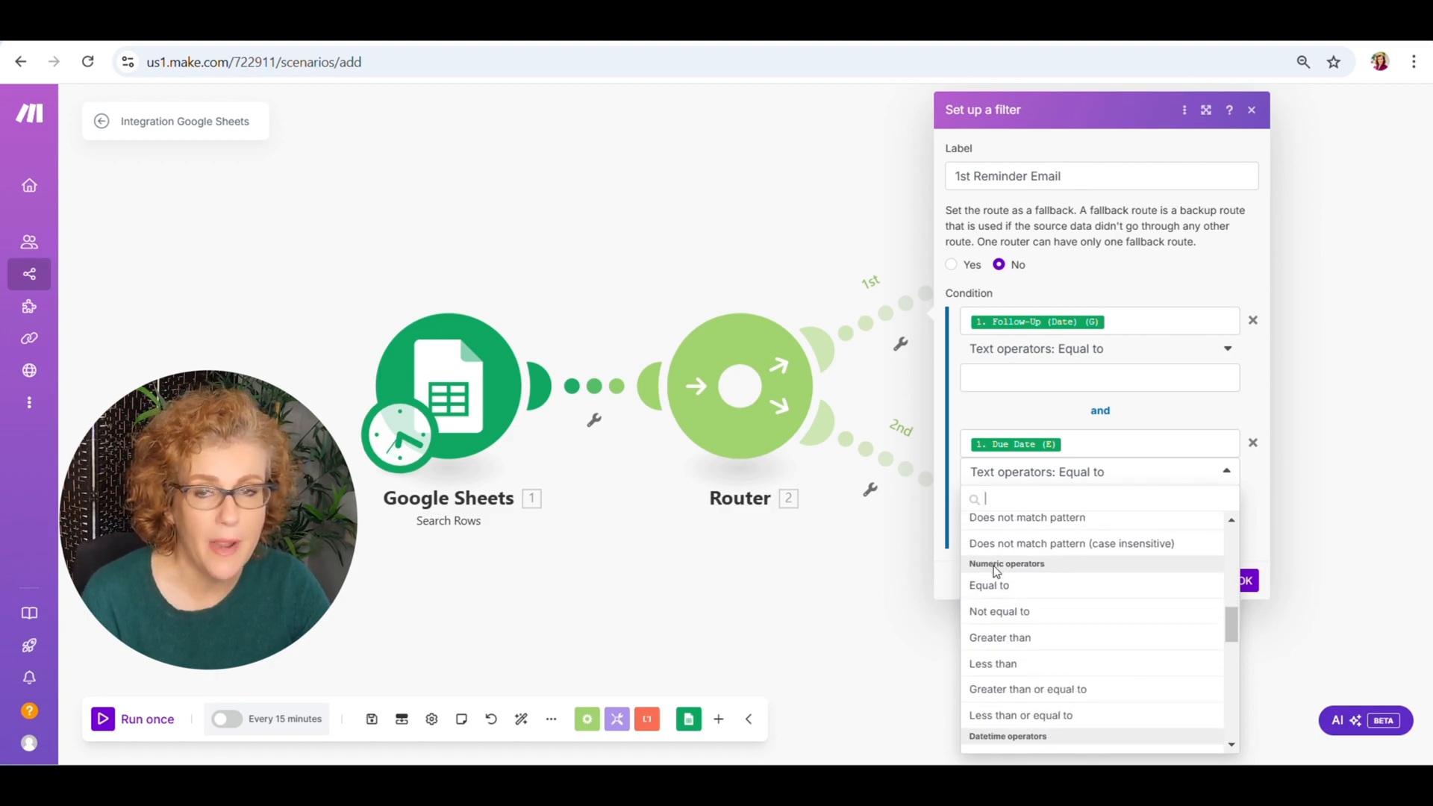
pyautogui.scroll(-3)
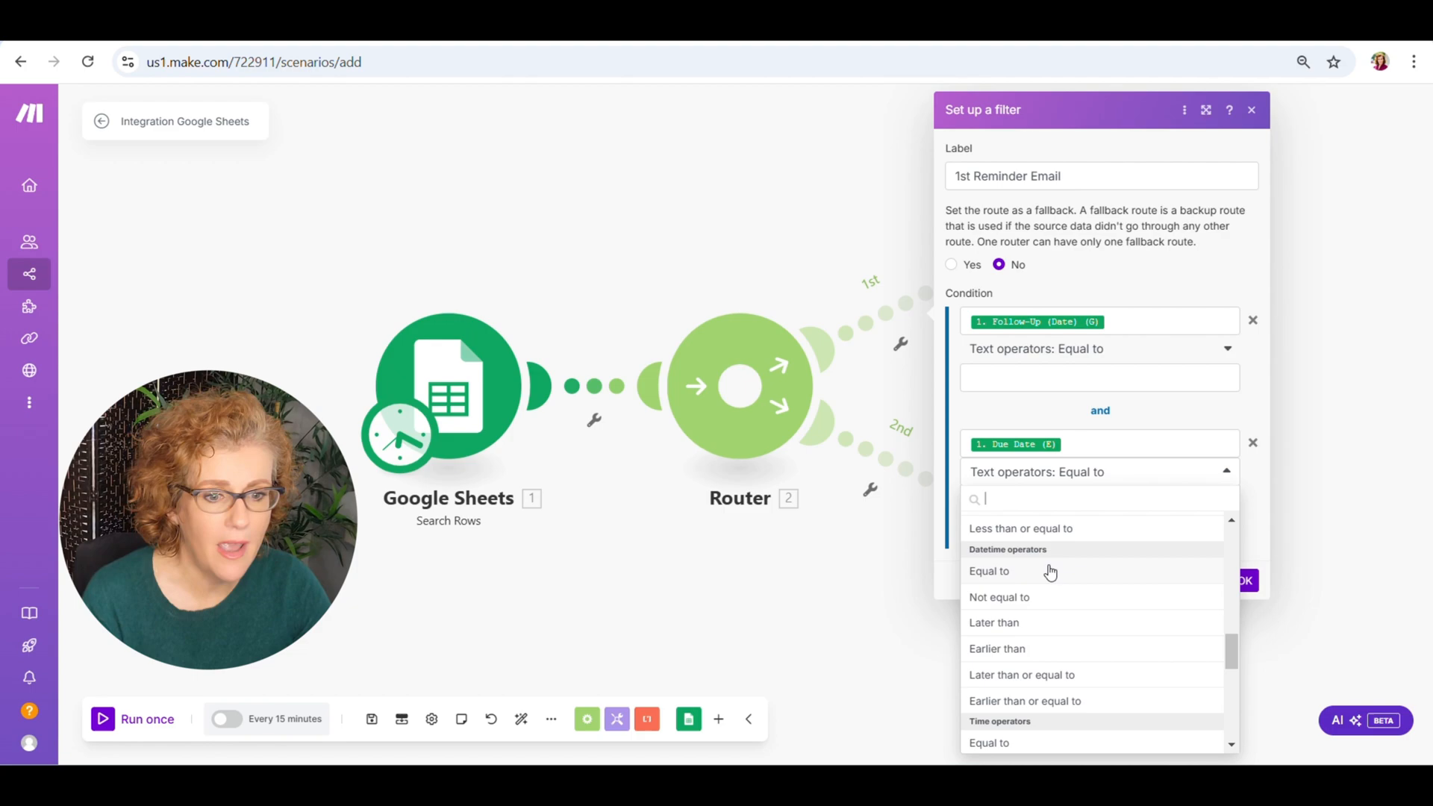
pyautogui.scroll(-3)
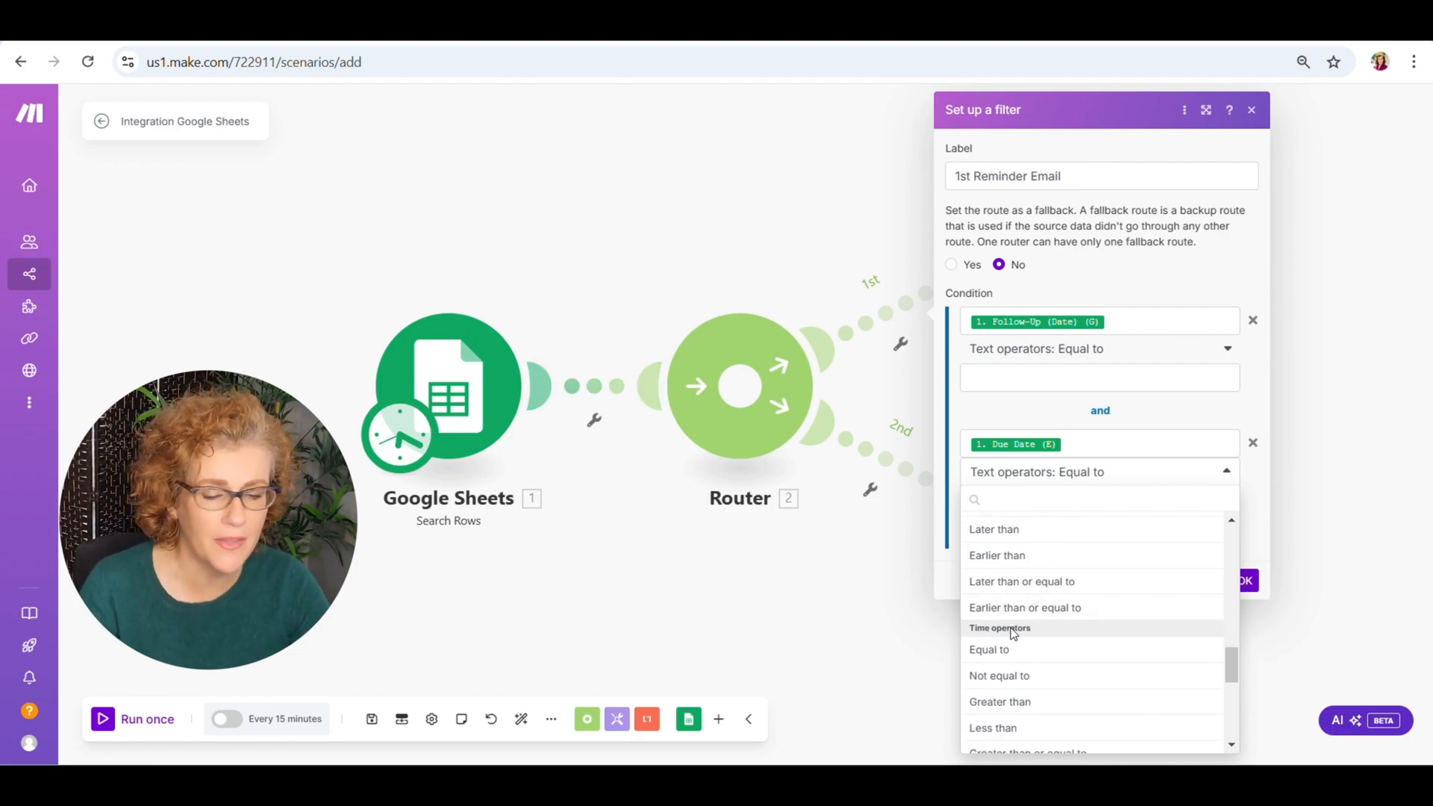
pyautogui.scroll(-3)
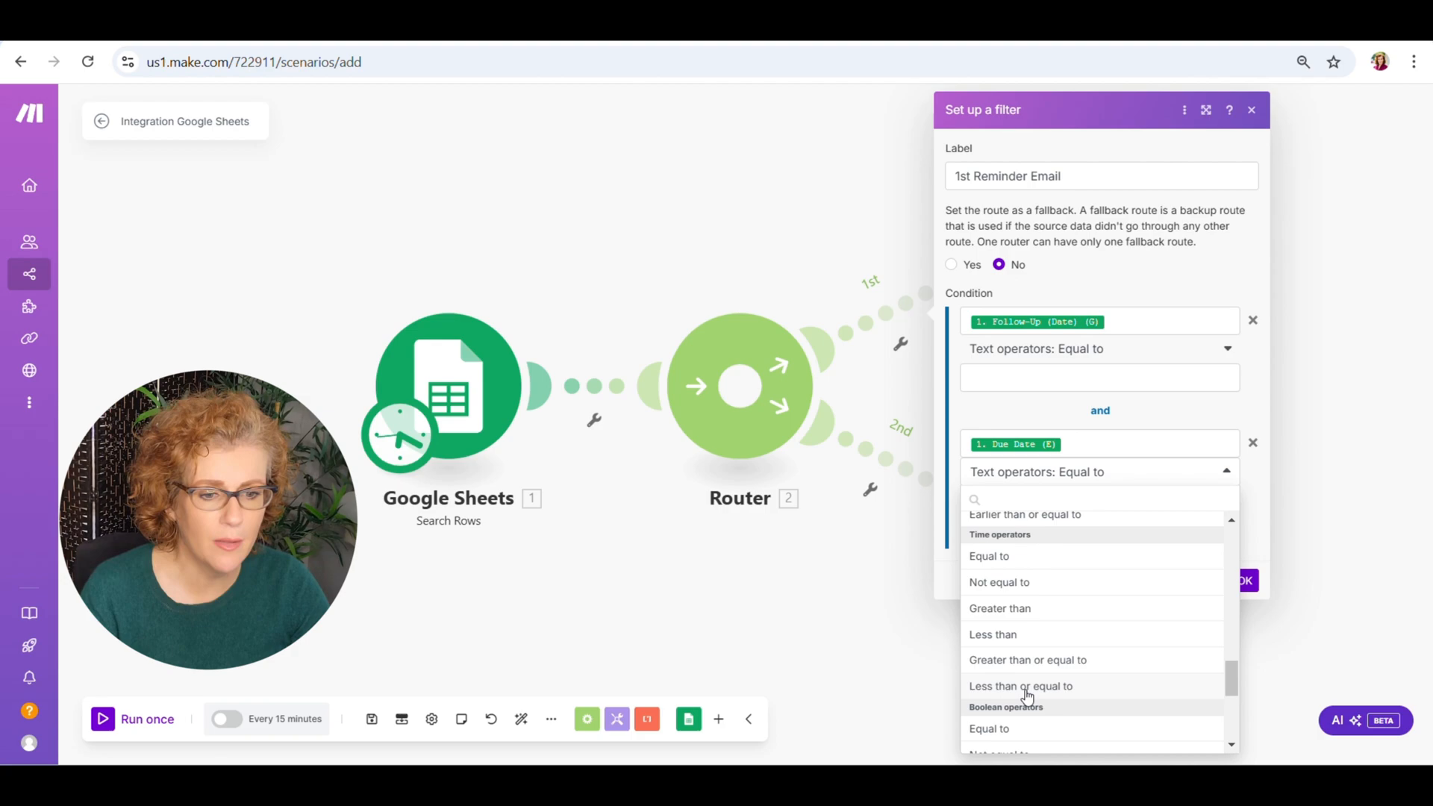
pyautogui.click(1021, 686)
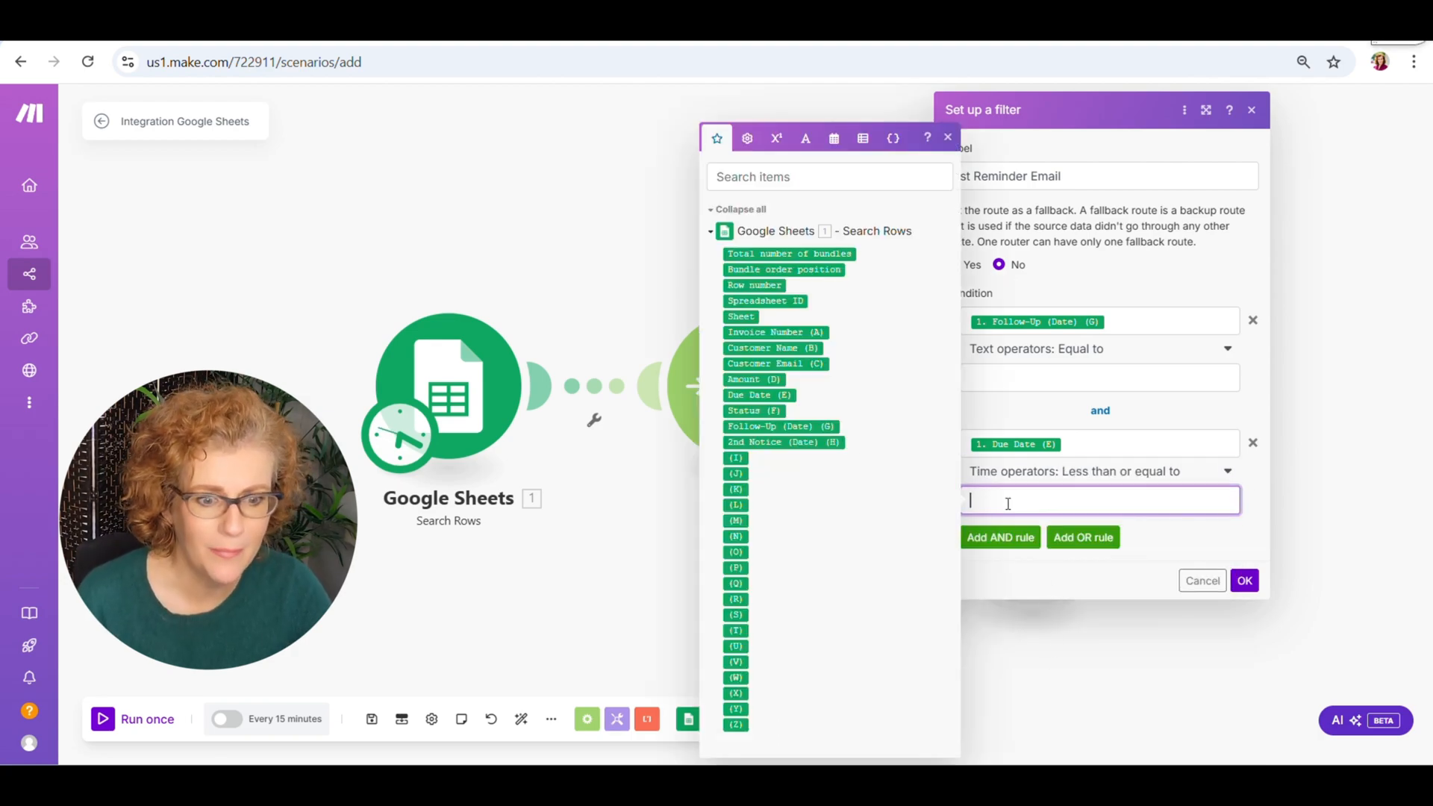
pyautogui.write('formatDate(addDays(now;-2);YYYY-MM-DD)')
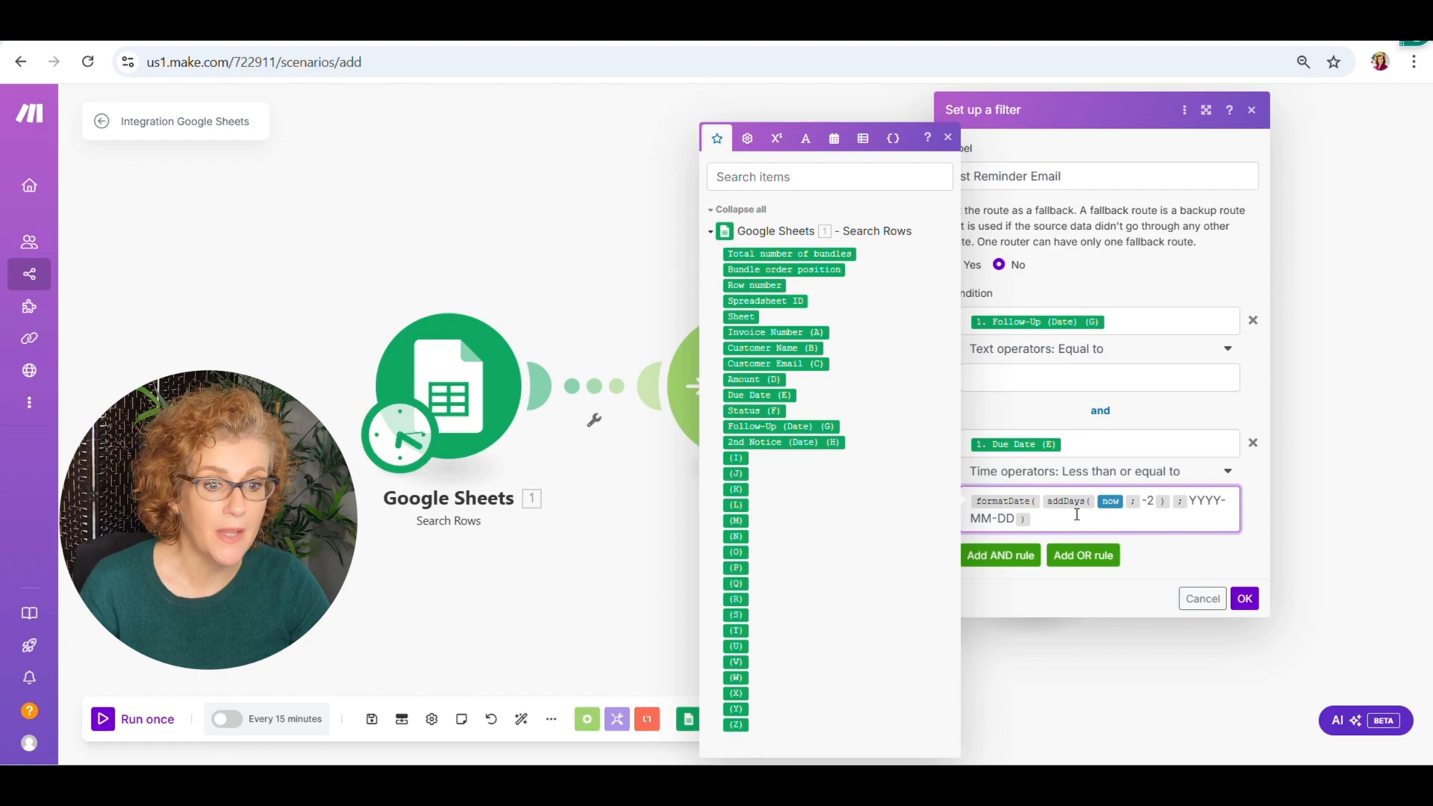
pyautogui.click(1243, 598)
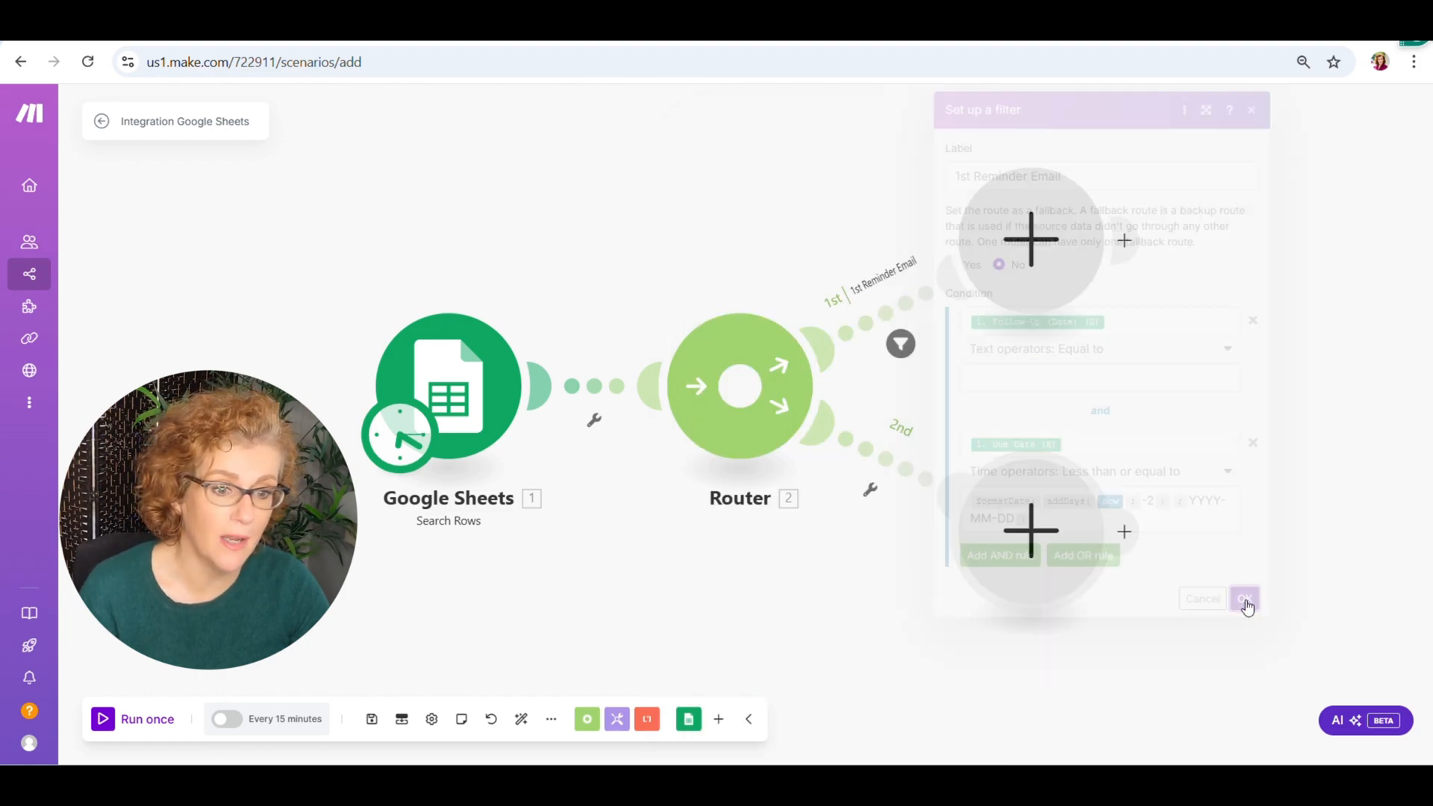
# Label route 2's filter 'Final Notice' with Follow-Up (Date) not equal to empty.
pyautogui.click(1243, 598)
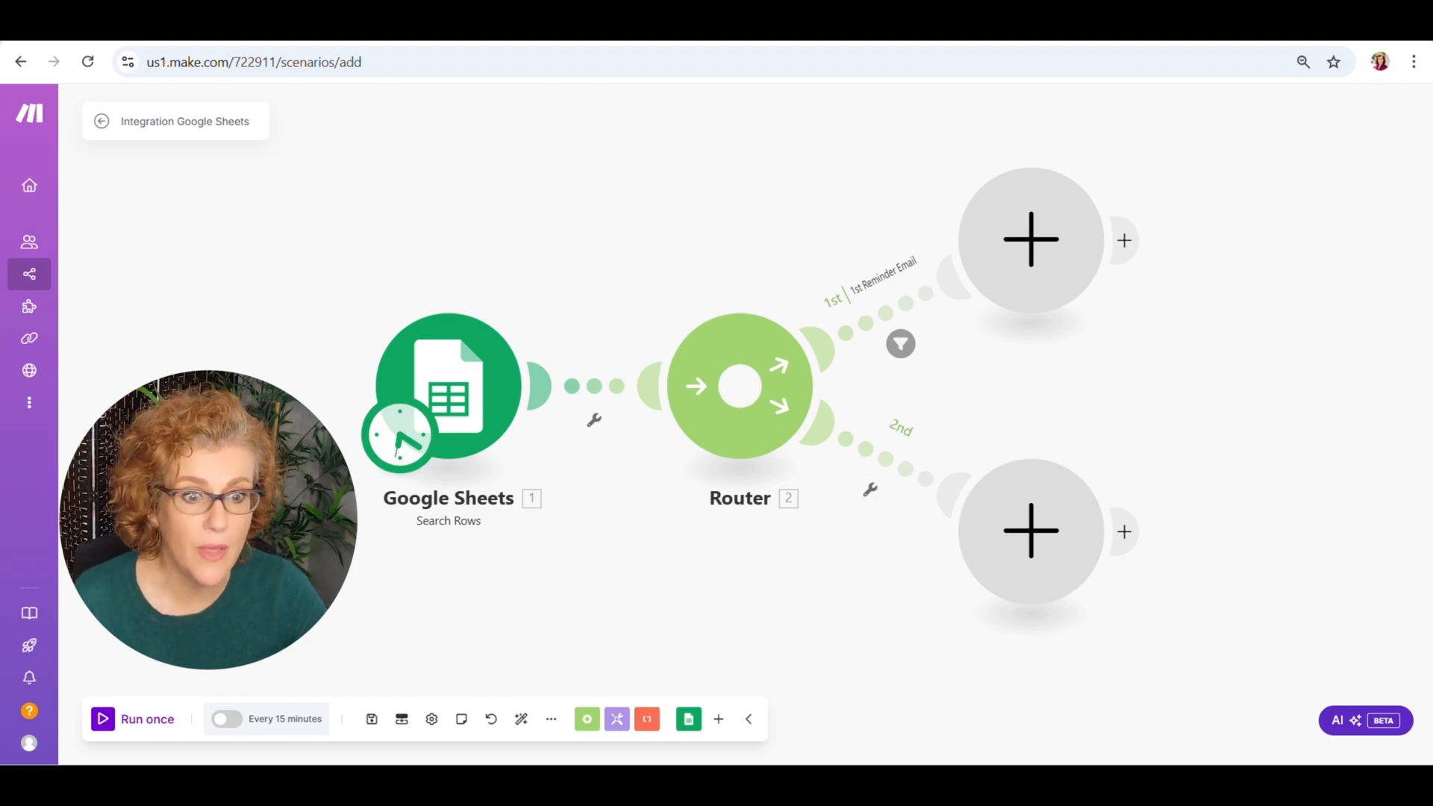
pyautogui.moveTo(874, 464)
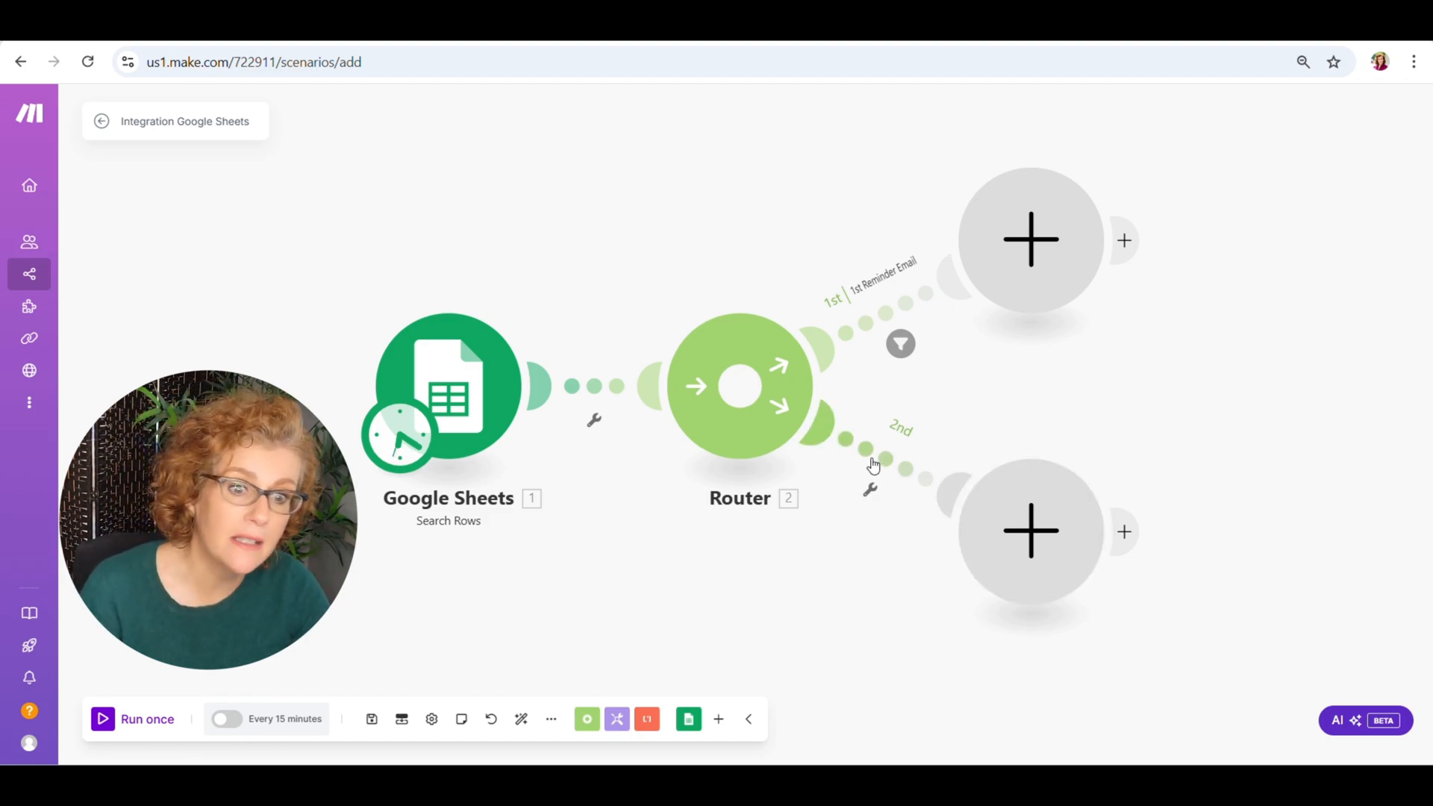
pyautogui.click(869, 490)
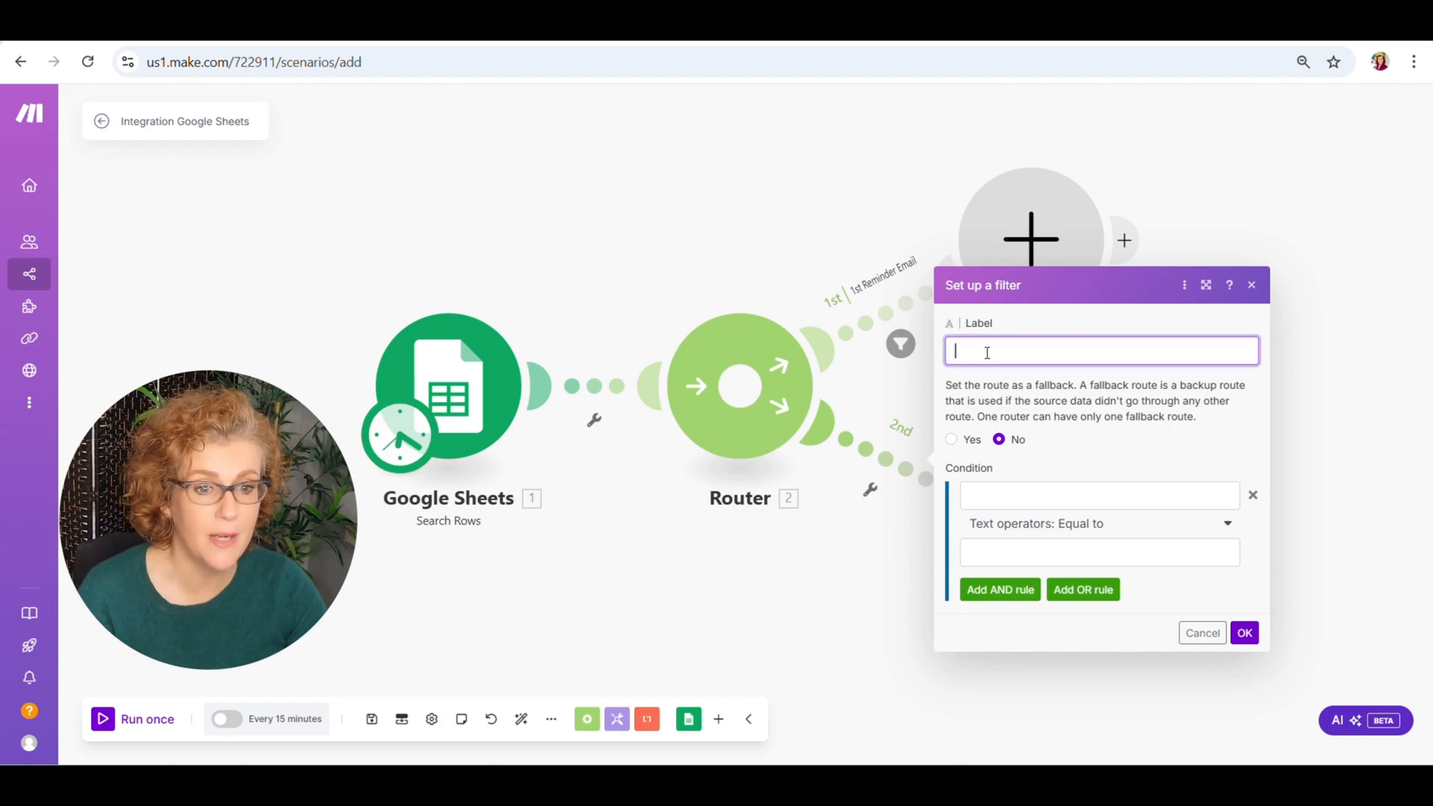
pyautogui.write('Final Notice')
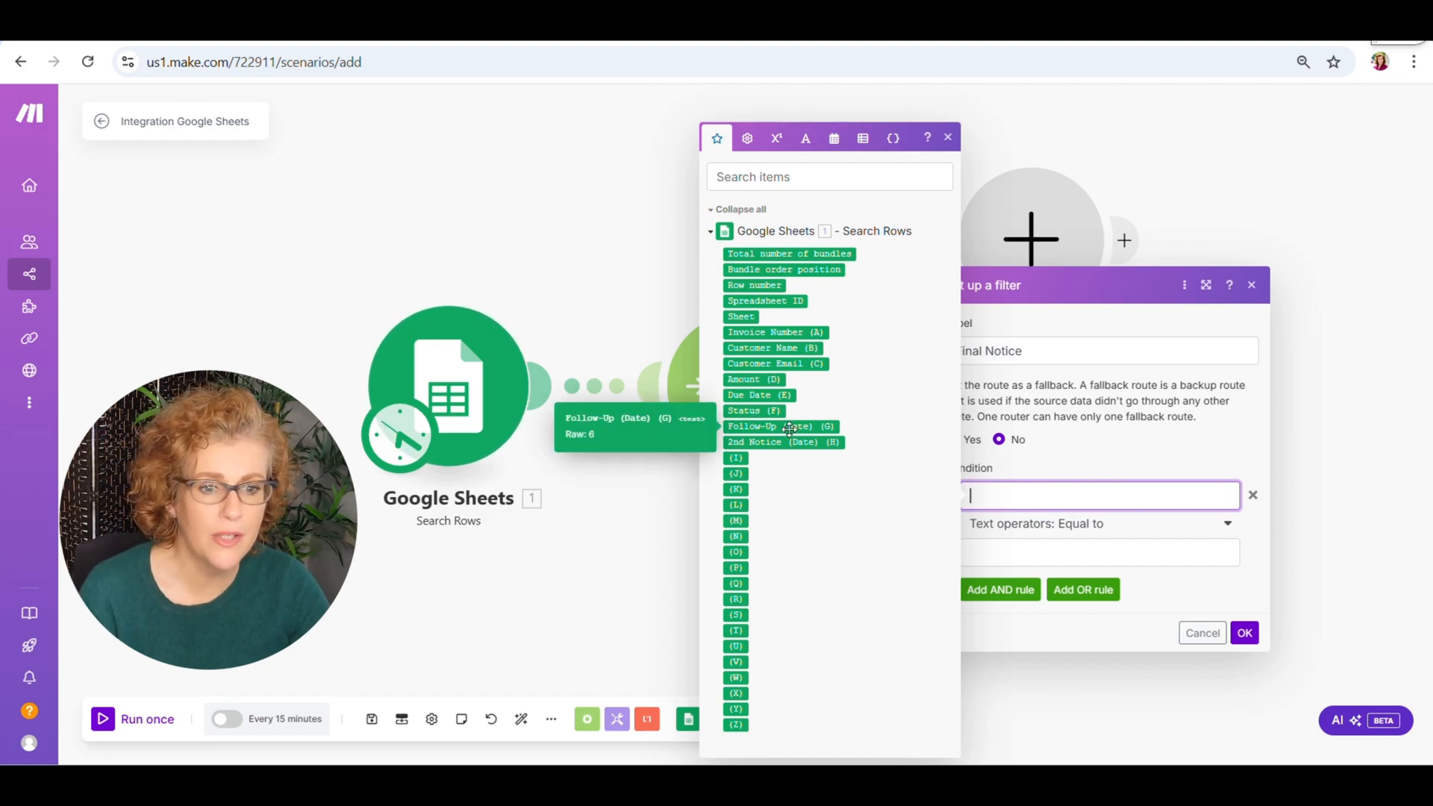
pyautogui.click(769, 427)
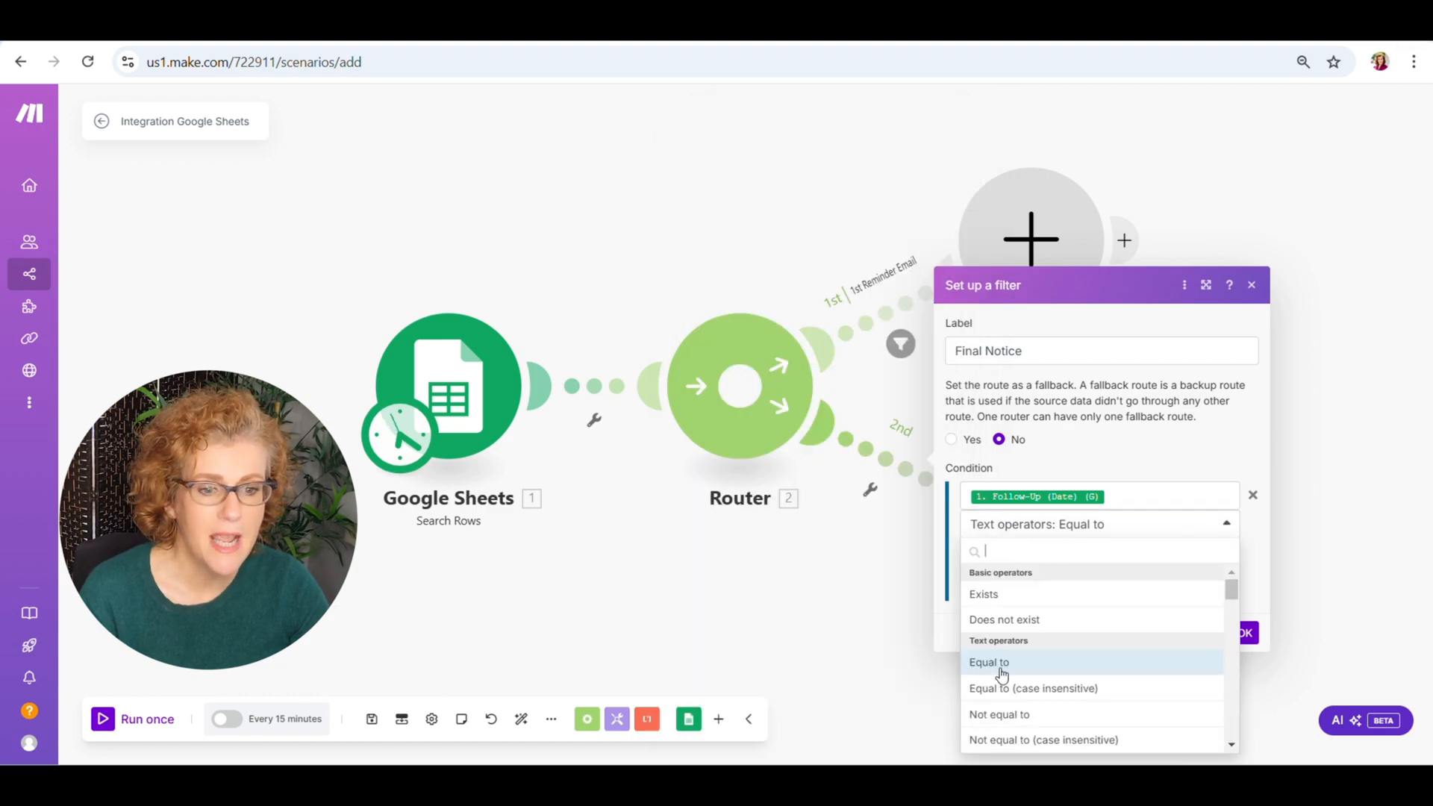
pyautogui.click(998, 714)
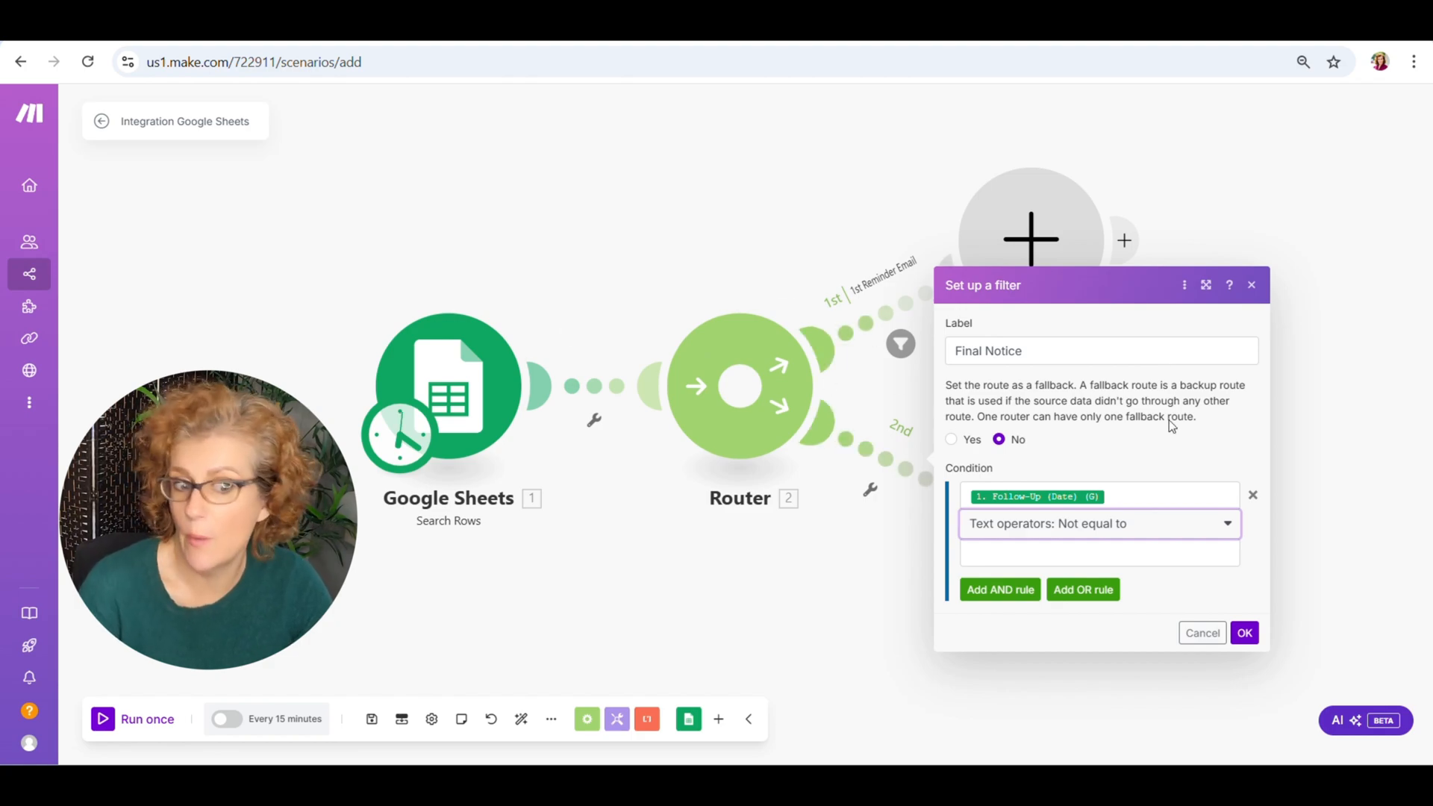
pyautogui.moveTo(1145, 596)
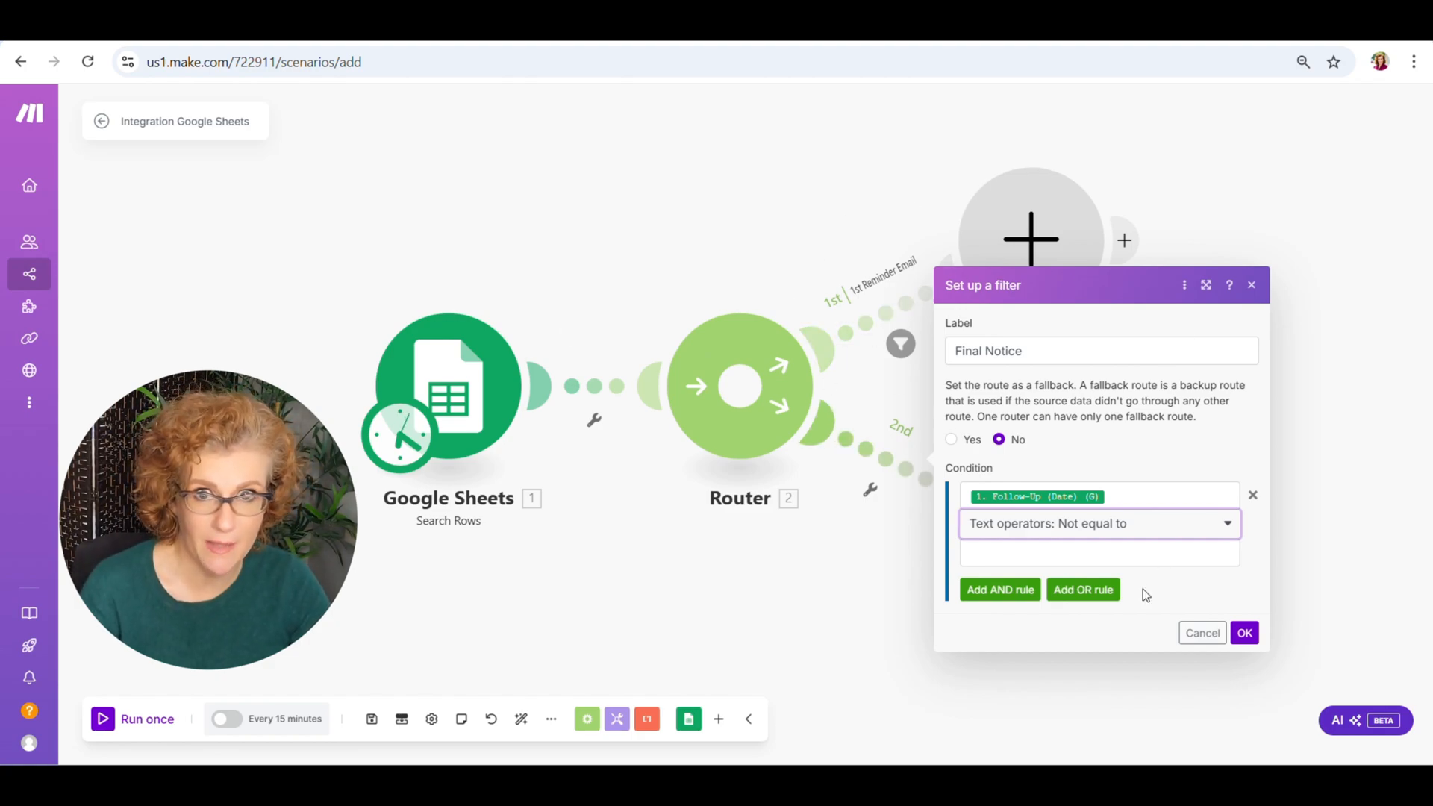
# Add AND rule: Due Date less than or equal to addDays(now;-14), and save the filter.
pyautogui.click(1000, 589)
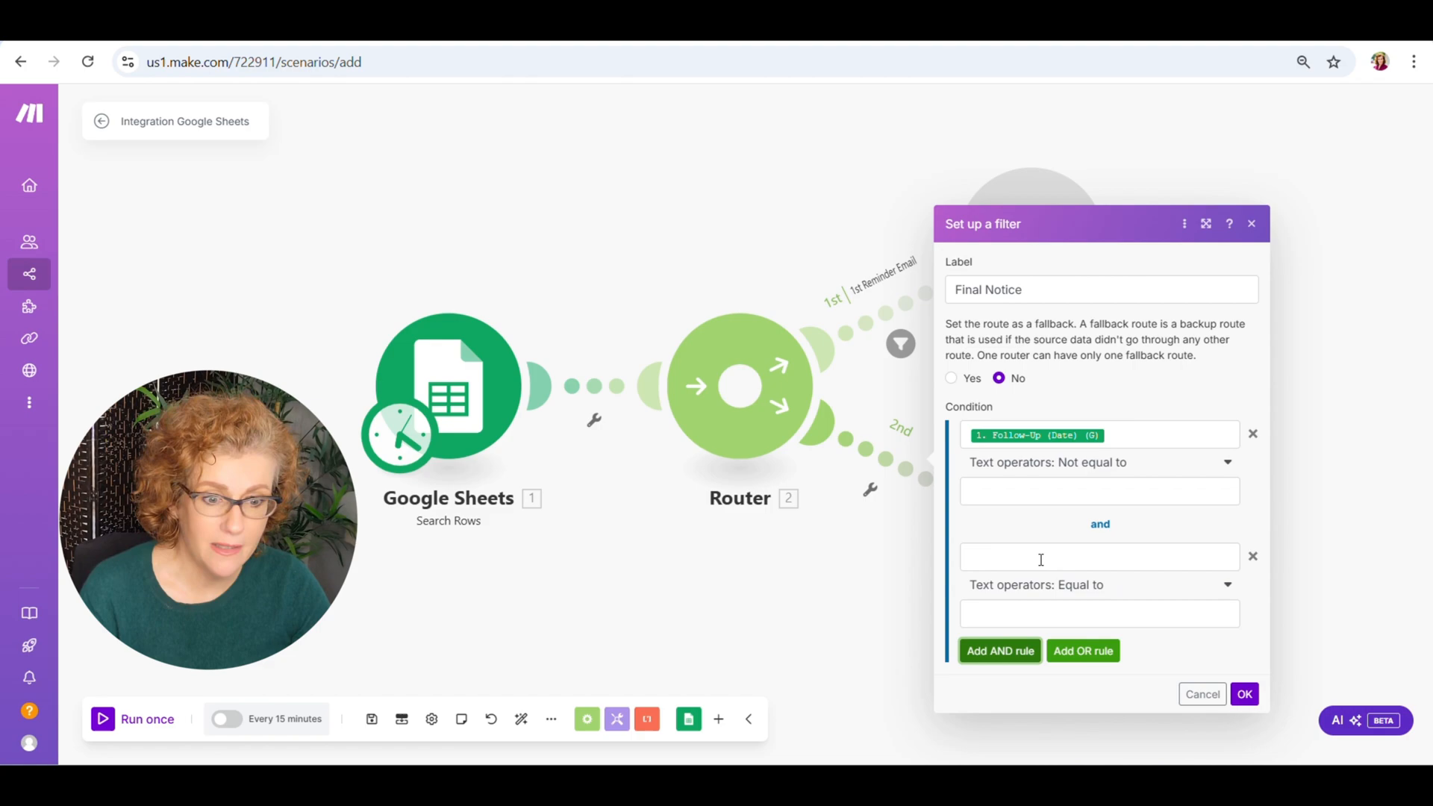
pyautogui.click(1097, 557)
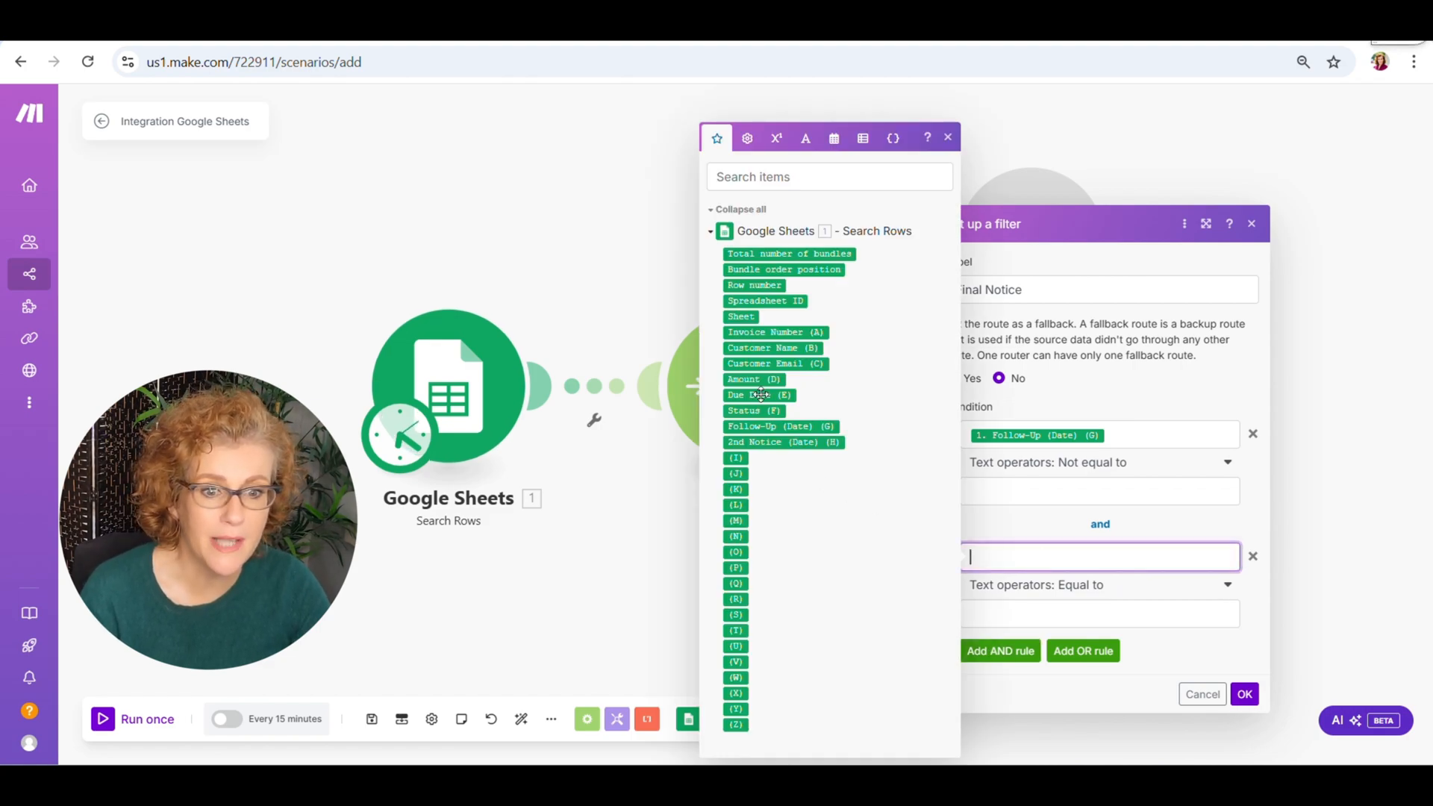
pyautogui.click(758, 394)
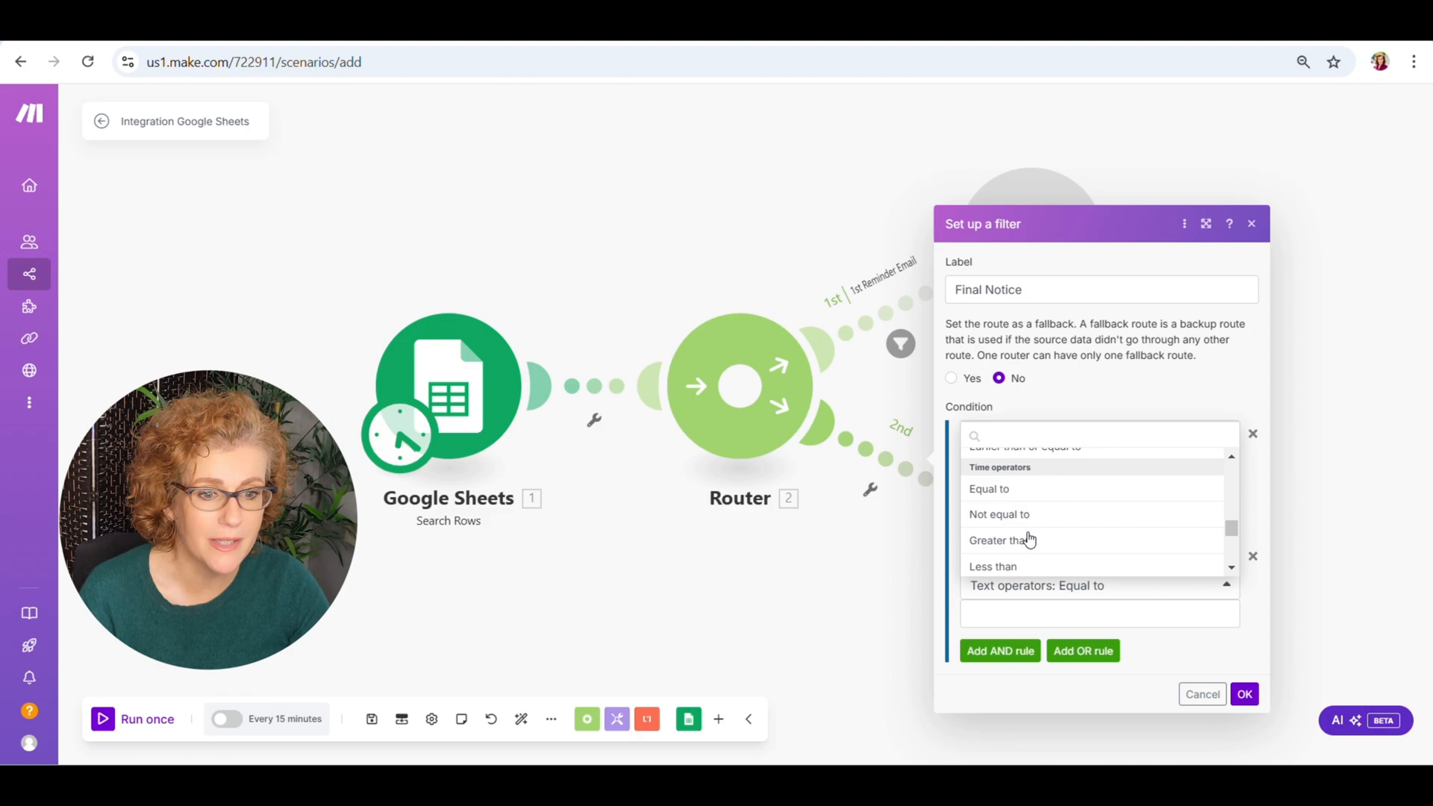
pyautogui.scroll(-3)
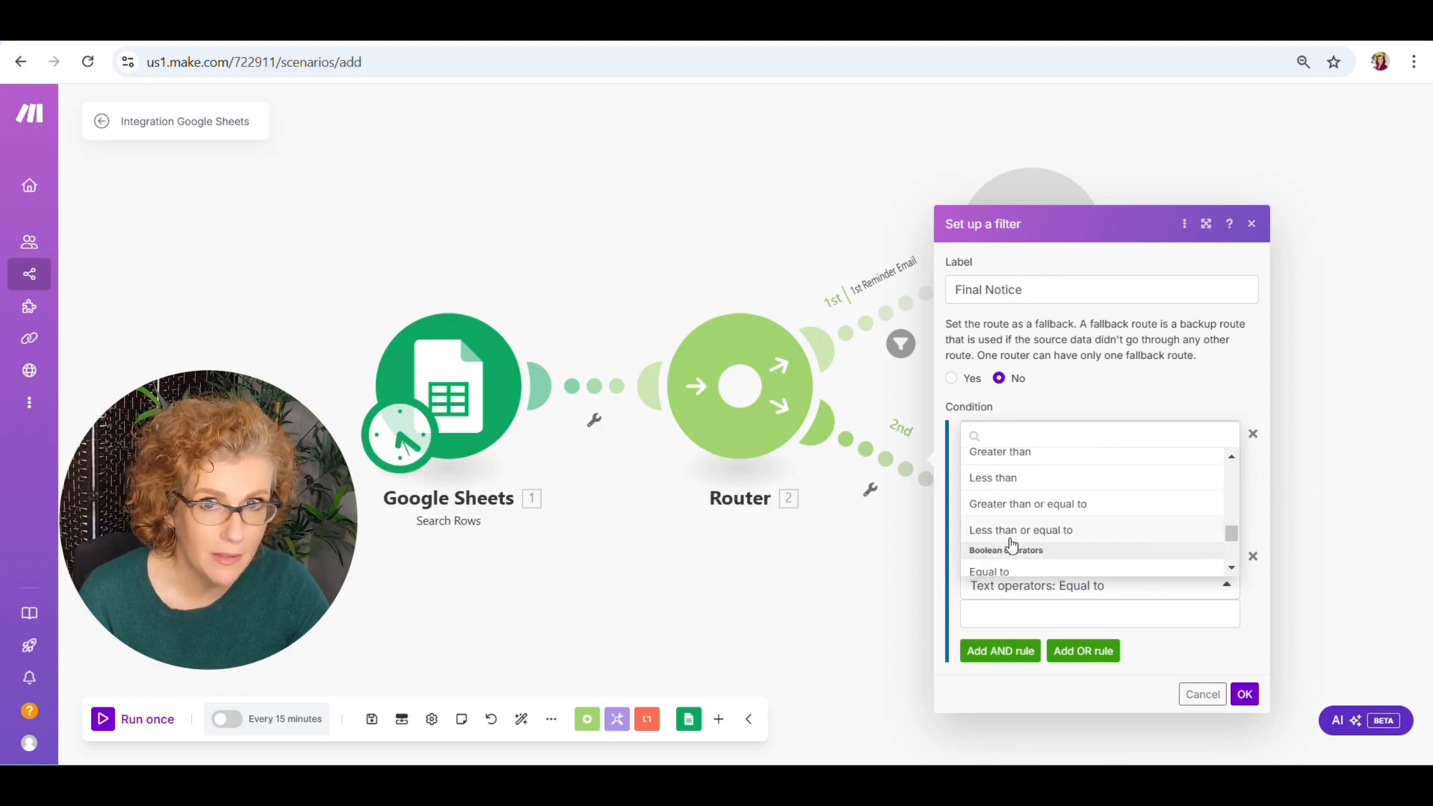
pyautogui.click(1019, 530)
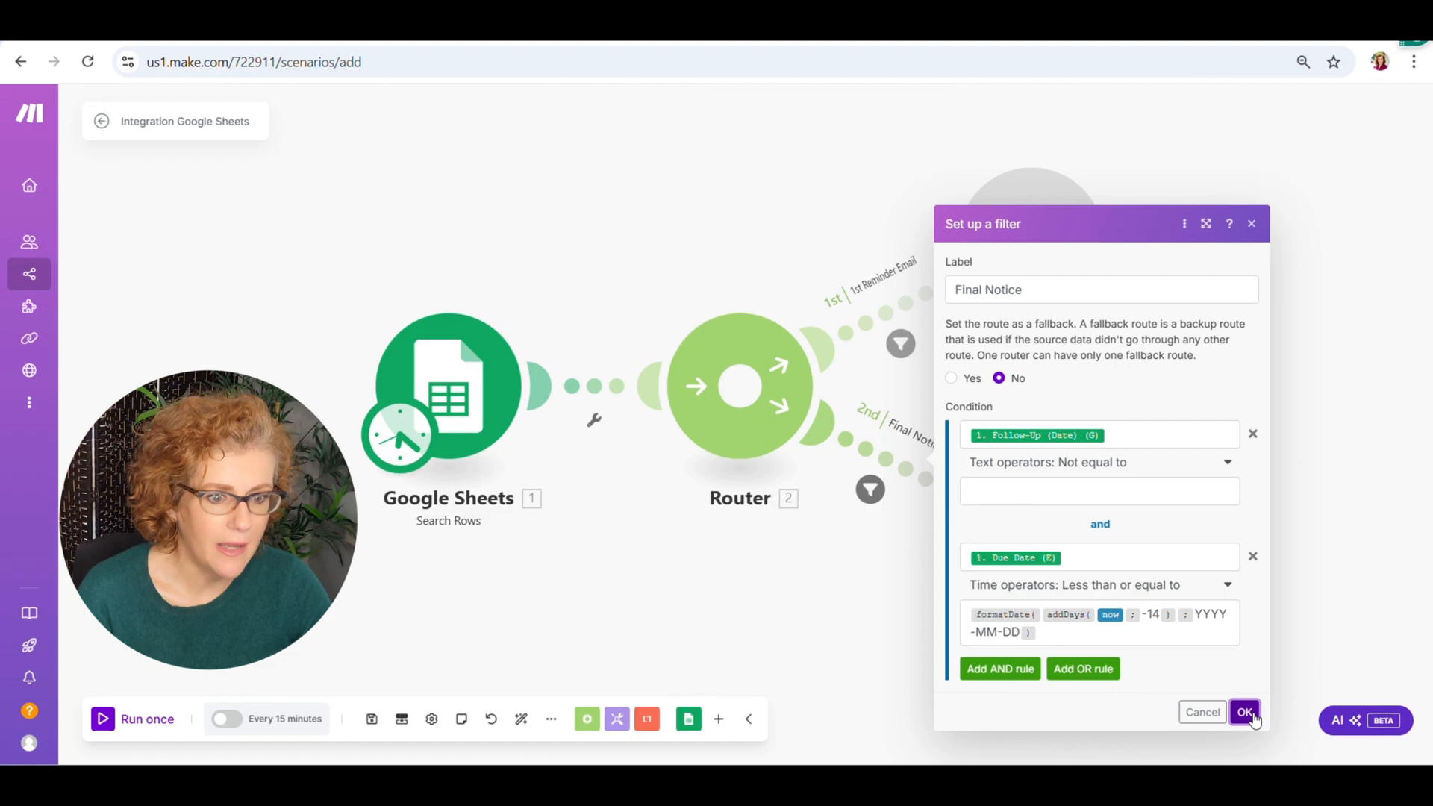
pyautogui.click(1243, 712)
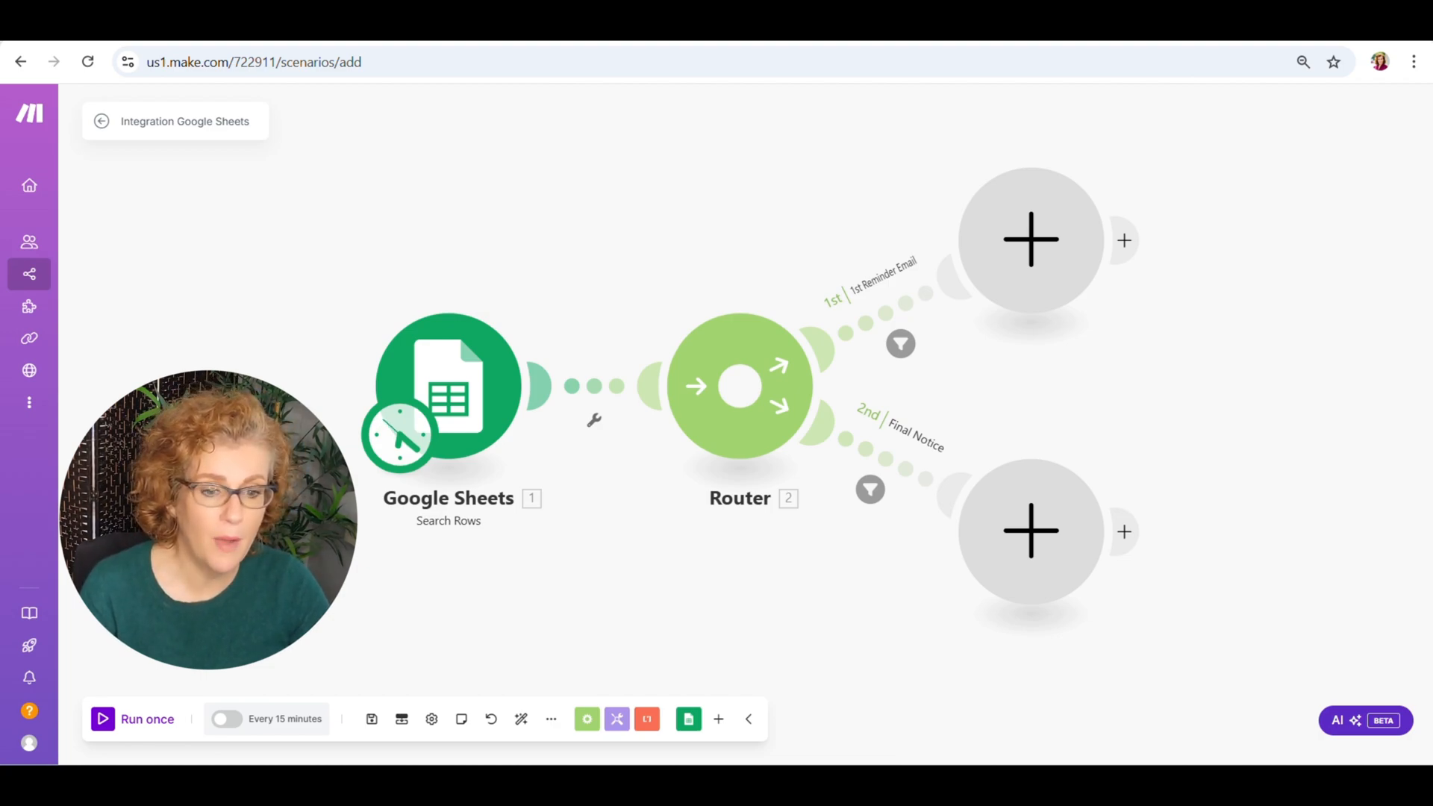
# Add a Gmail Send an Email module on the 1st Reminder Email route.
pyautogui.click(1031, 239)
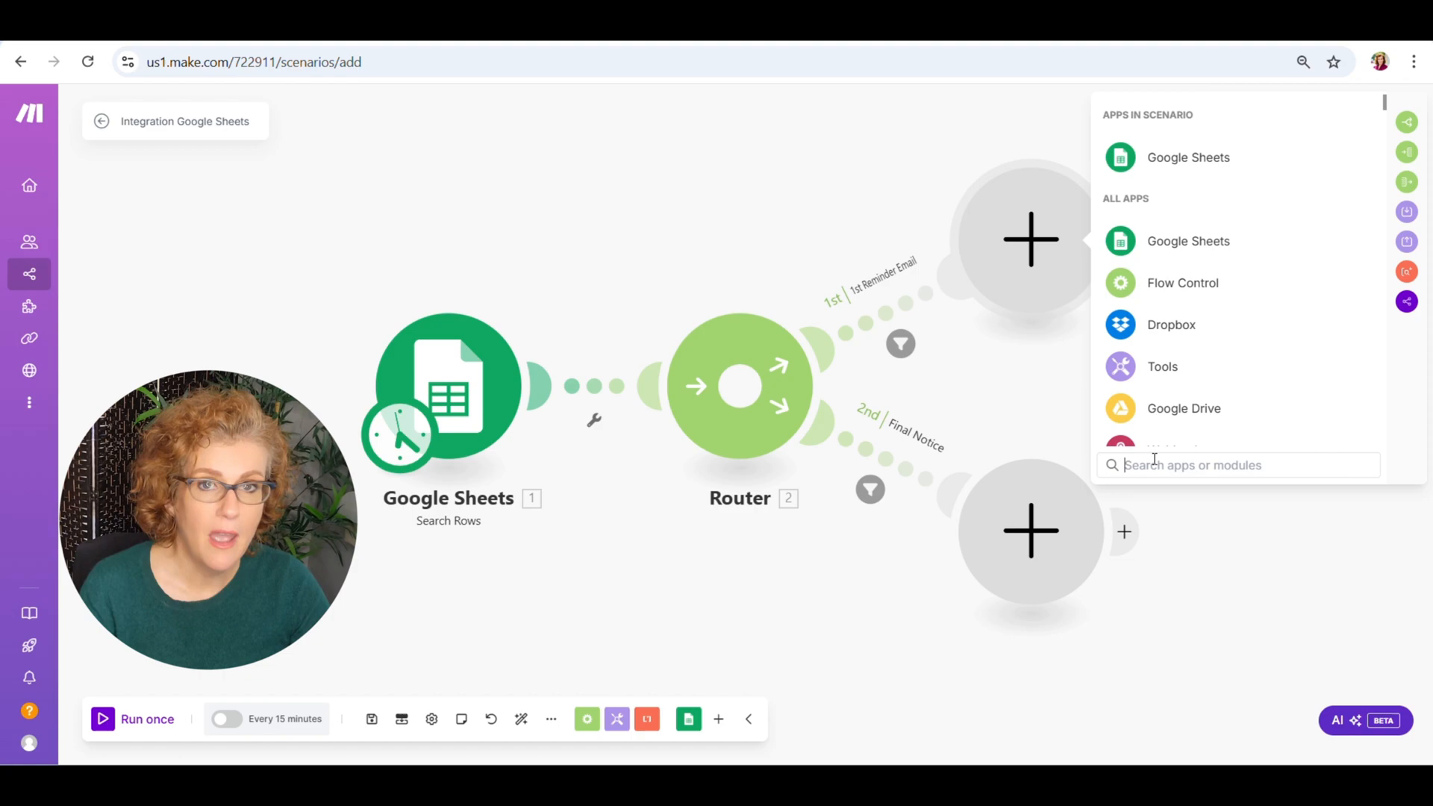
pyautogui.write('gm')
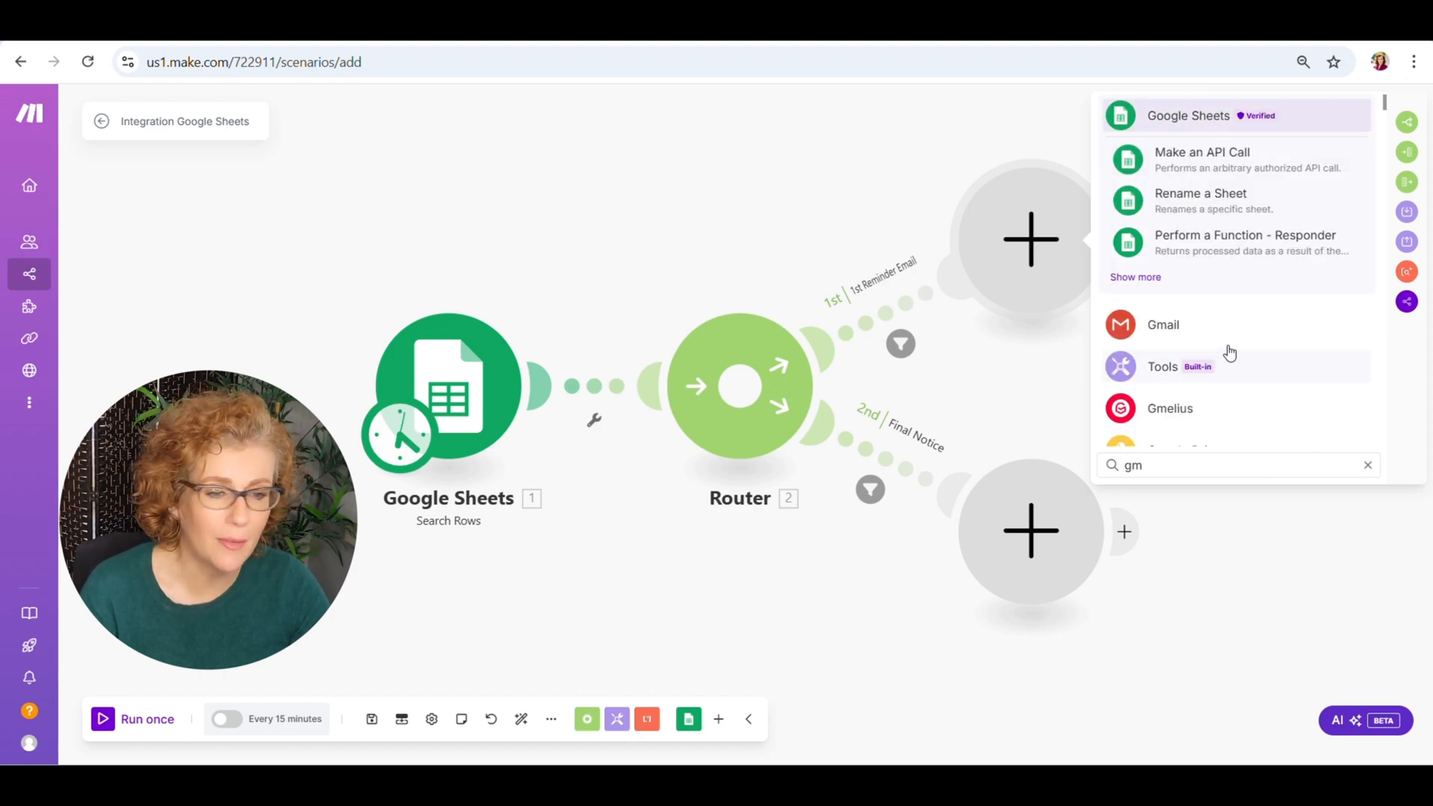
pyautogui.click(1163, 324)
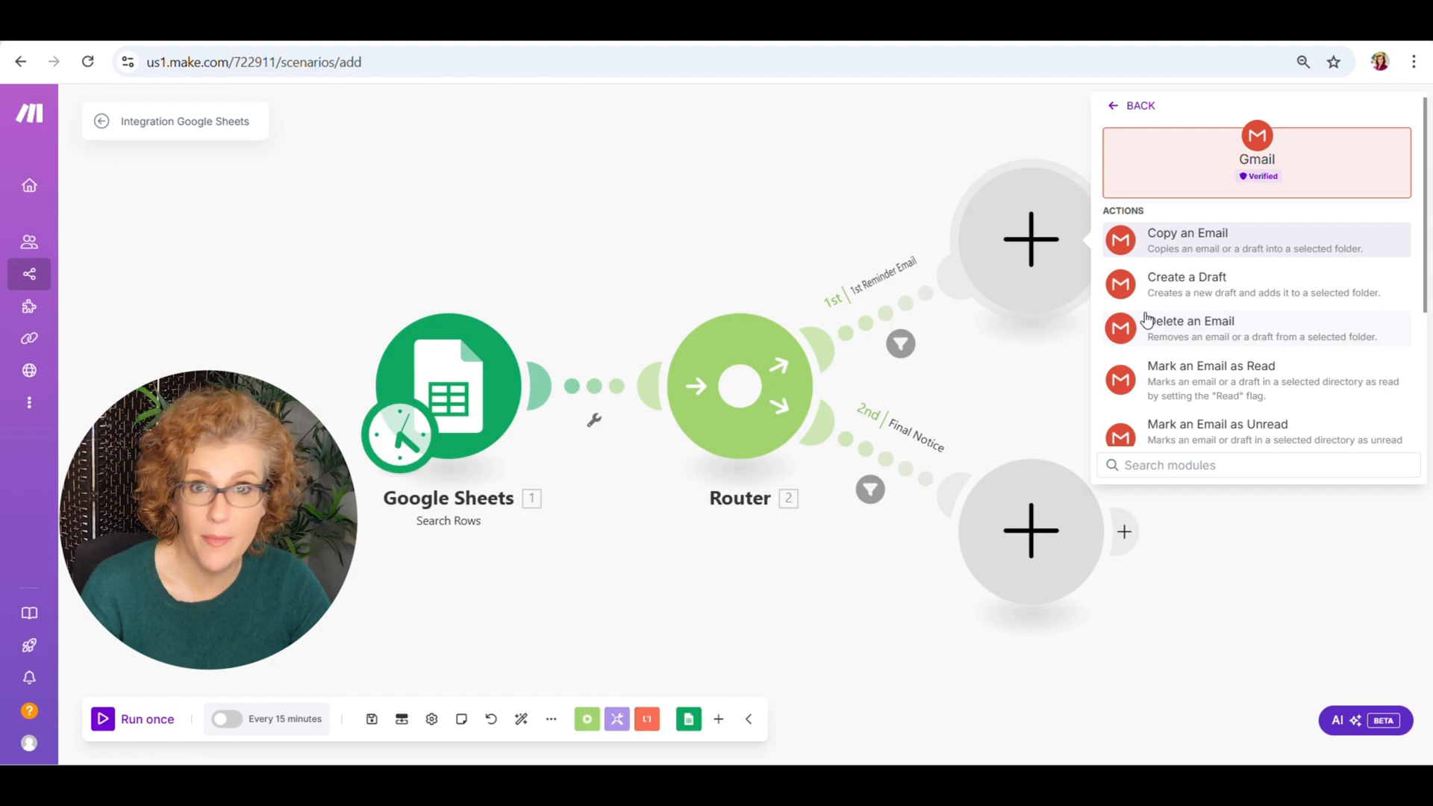
pyautogui.scroll(-3)
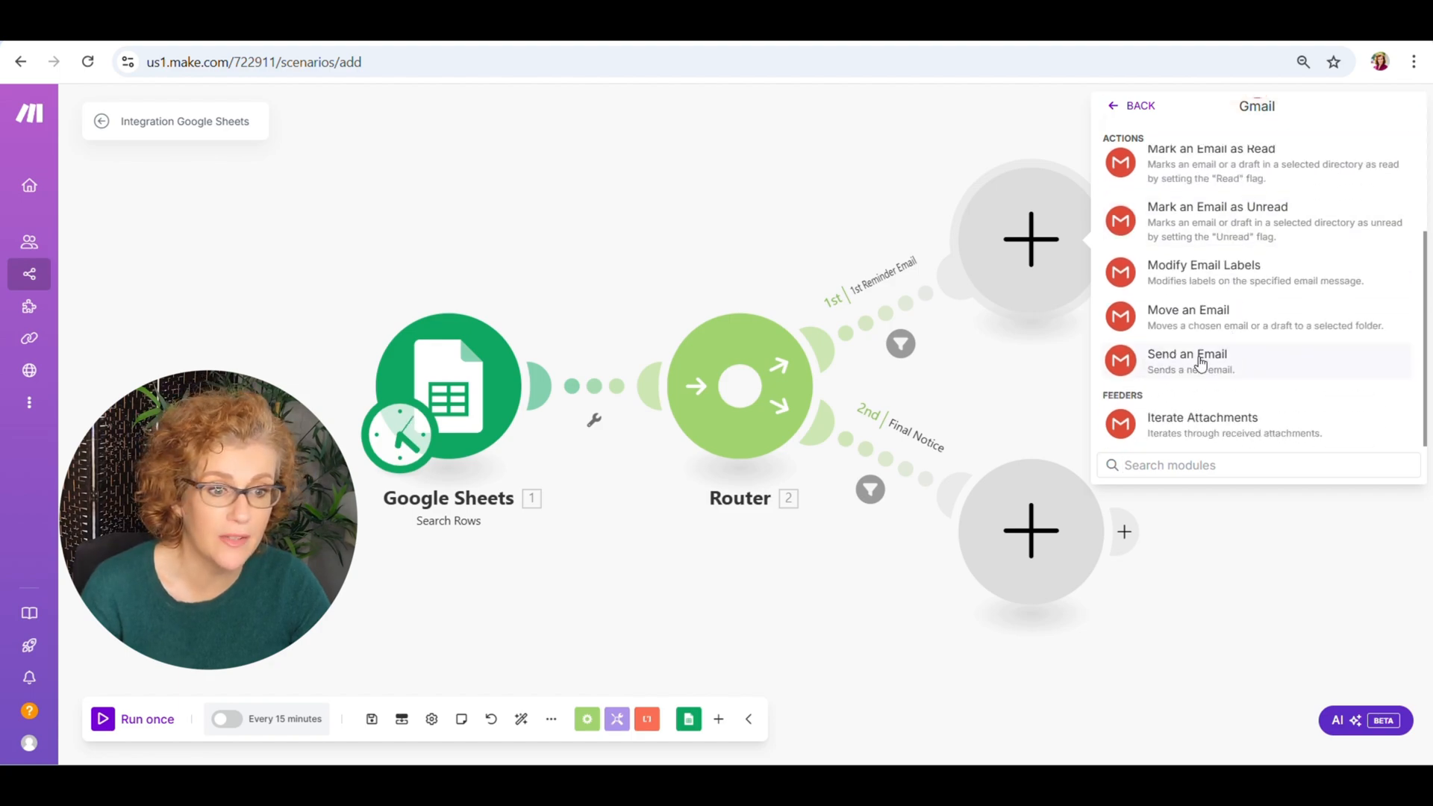
pyautogui.moveTo(1188, 361)
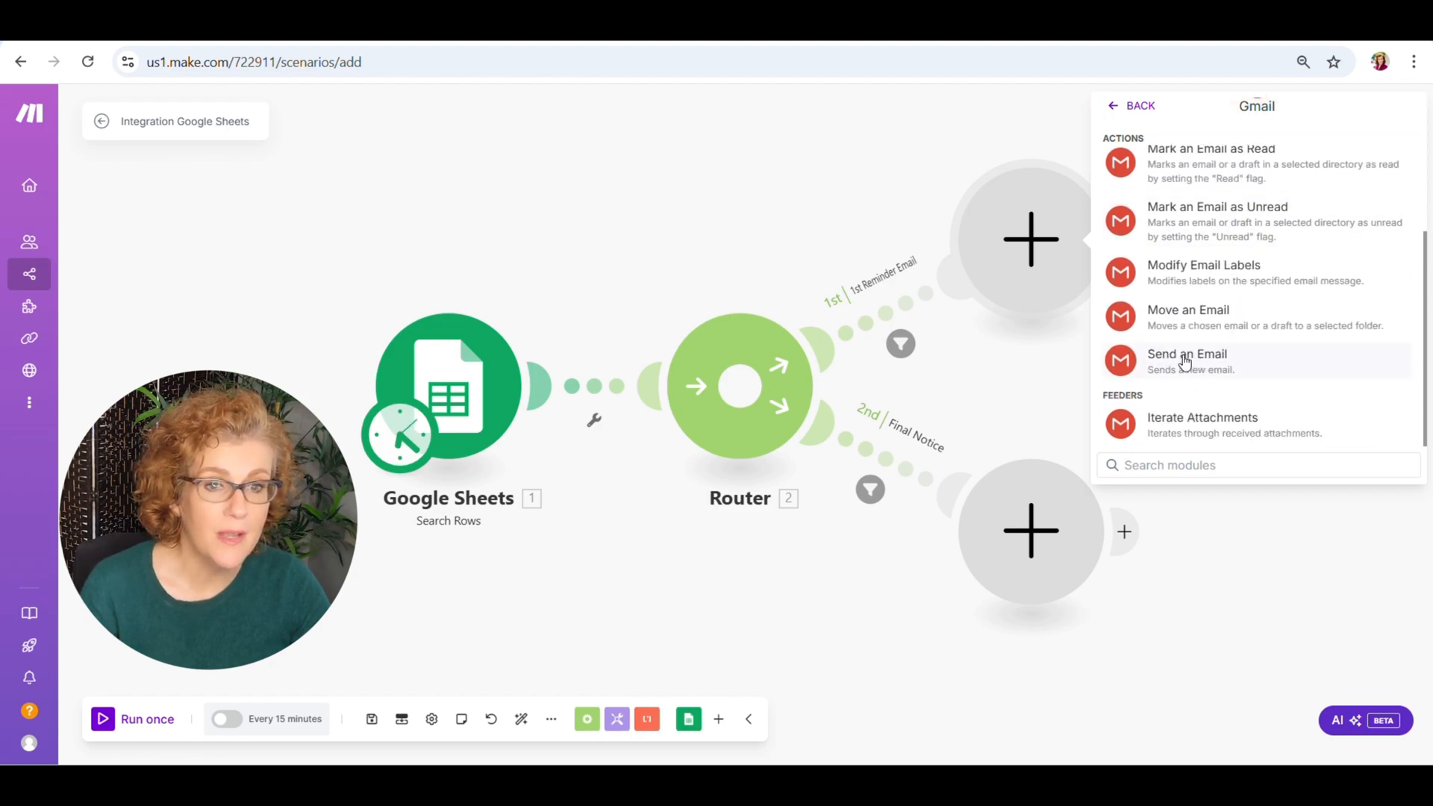
pyautogui.click(1187, 353)
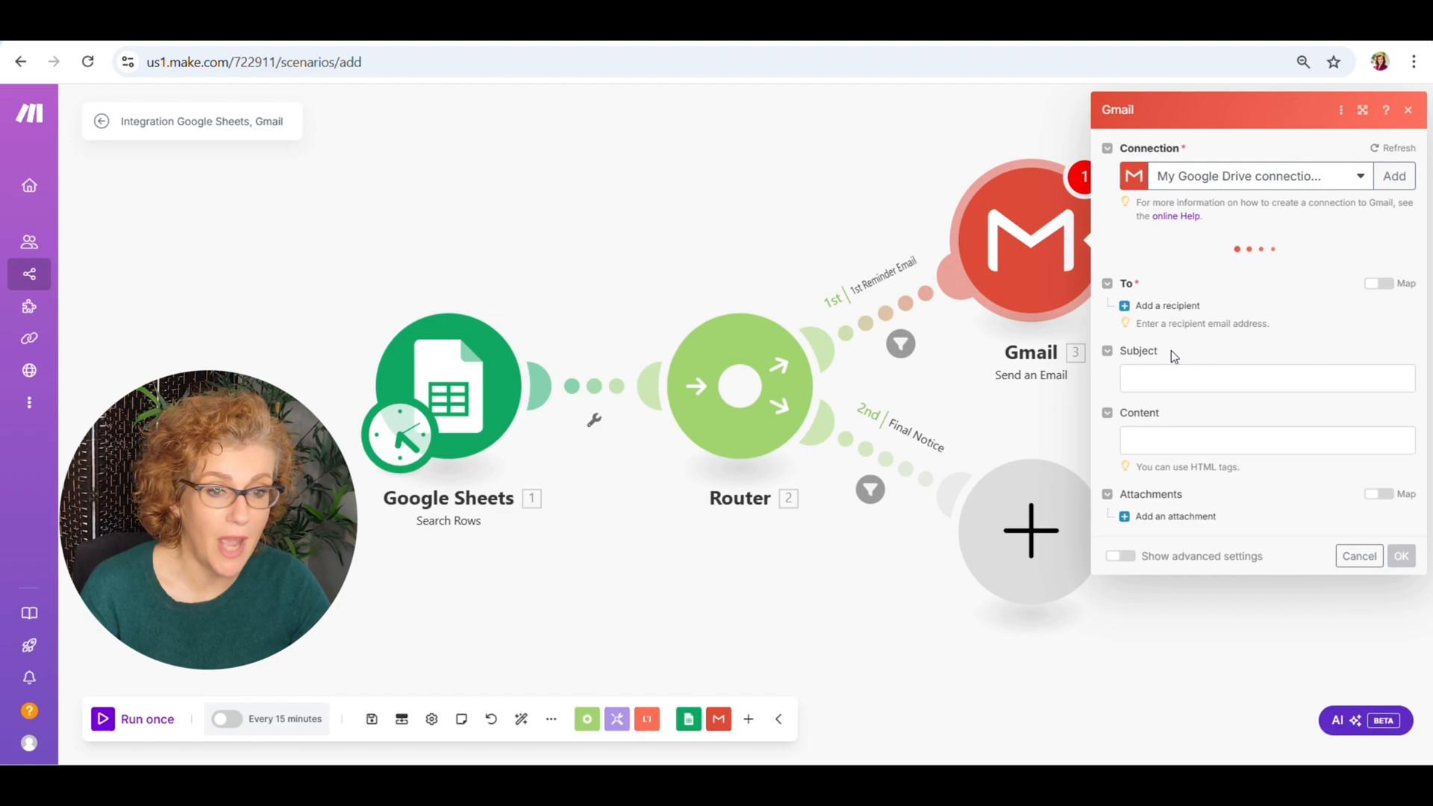
# Address the email to Customer Email (C) with subject 'Friendly Reminder Invoice #' plus Invoice Number (A).
pyautogui.click(1167, 267)
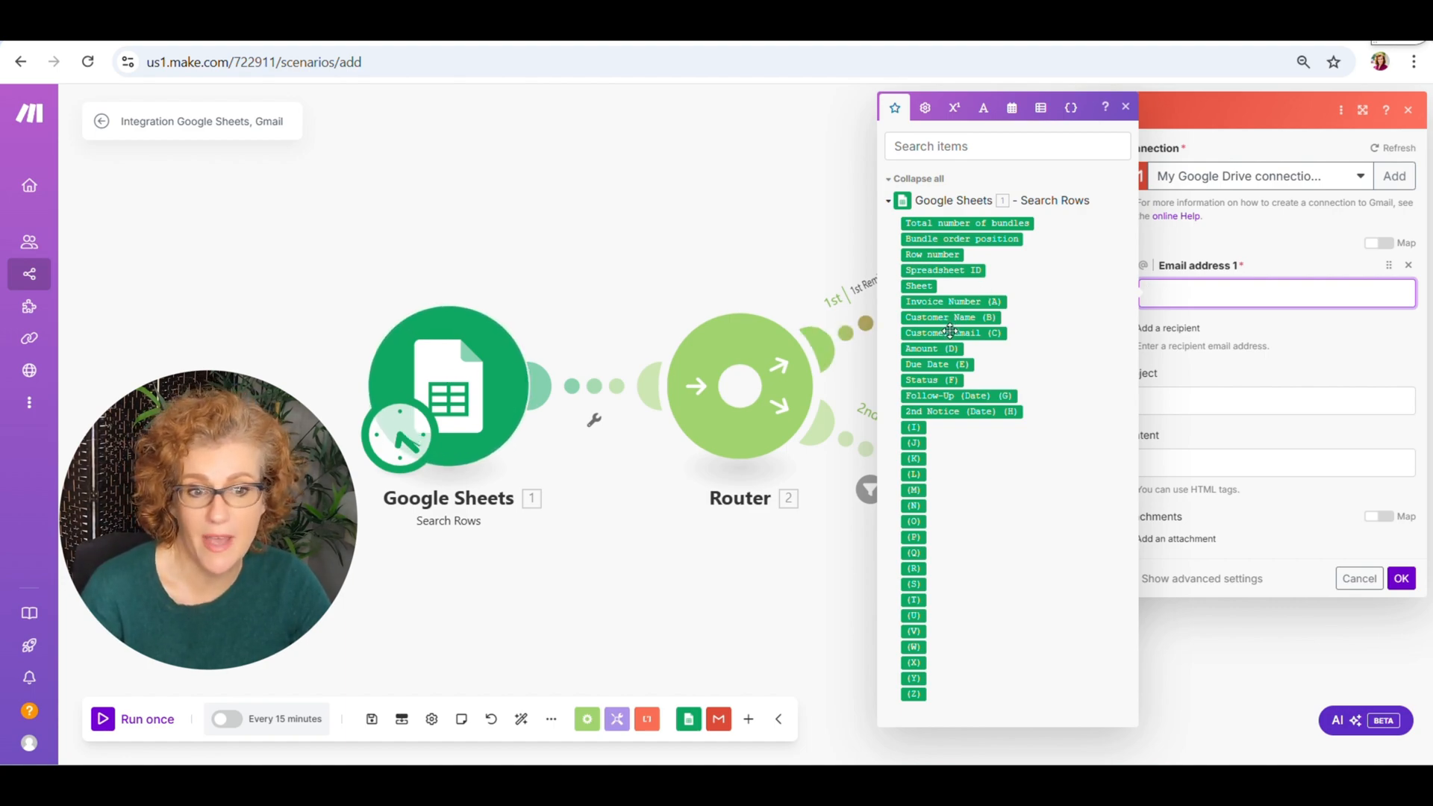
pyautogui.click(953, 331)
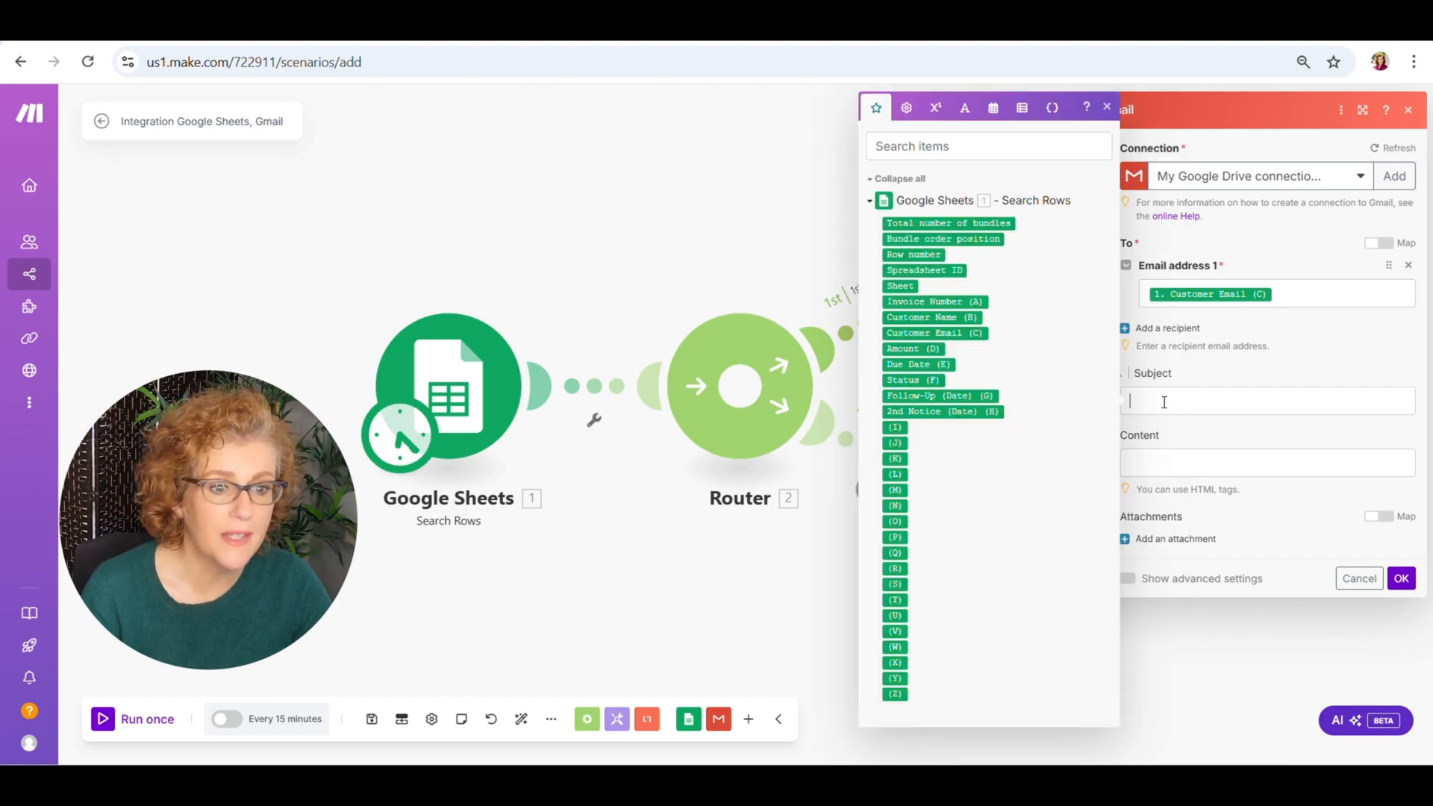
pyautogui.click(1267, 400)
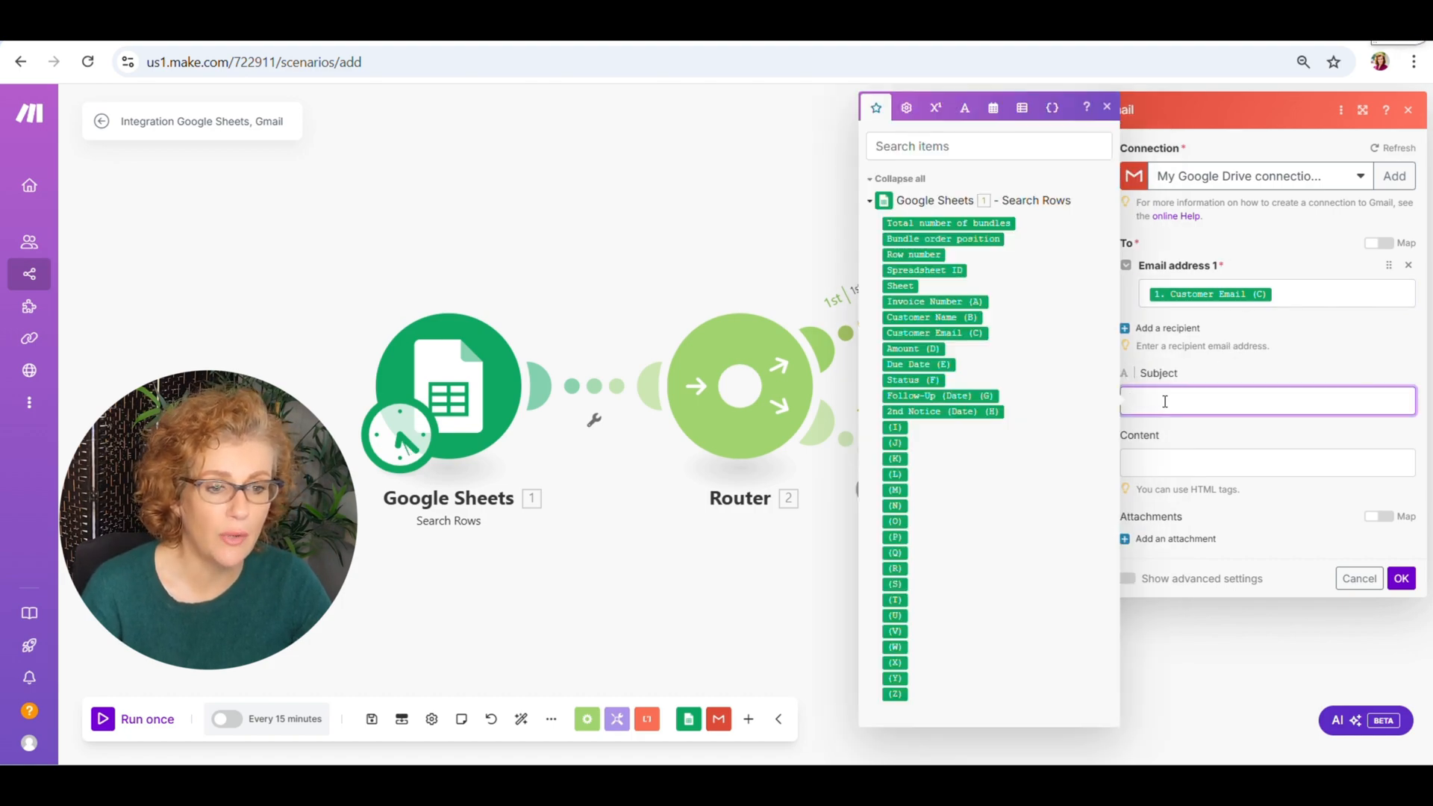
pyautogui.write('Friendly Payment')
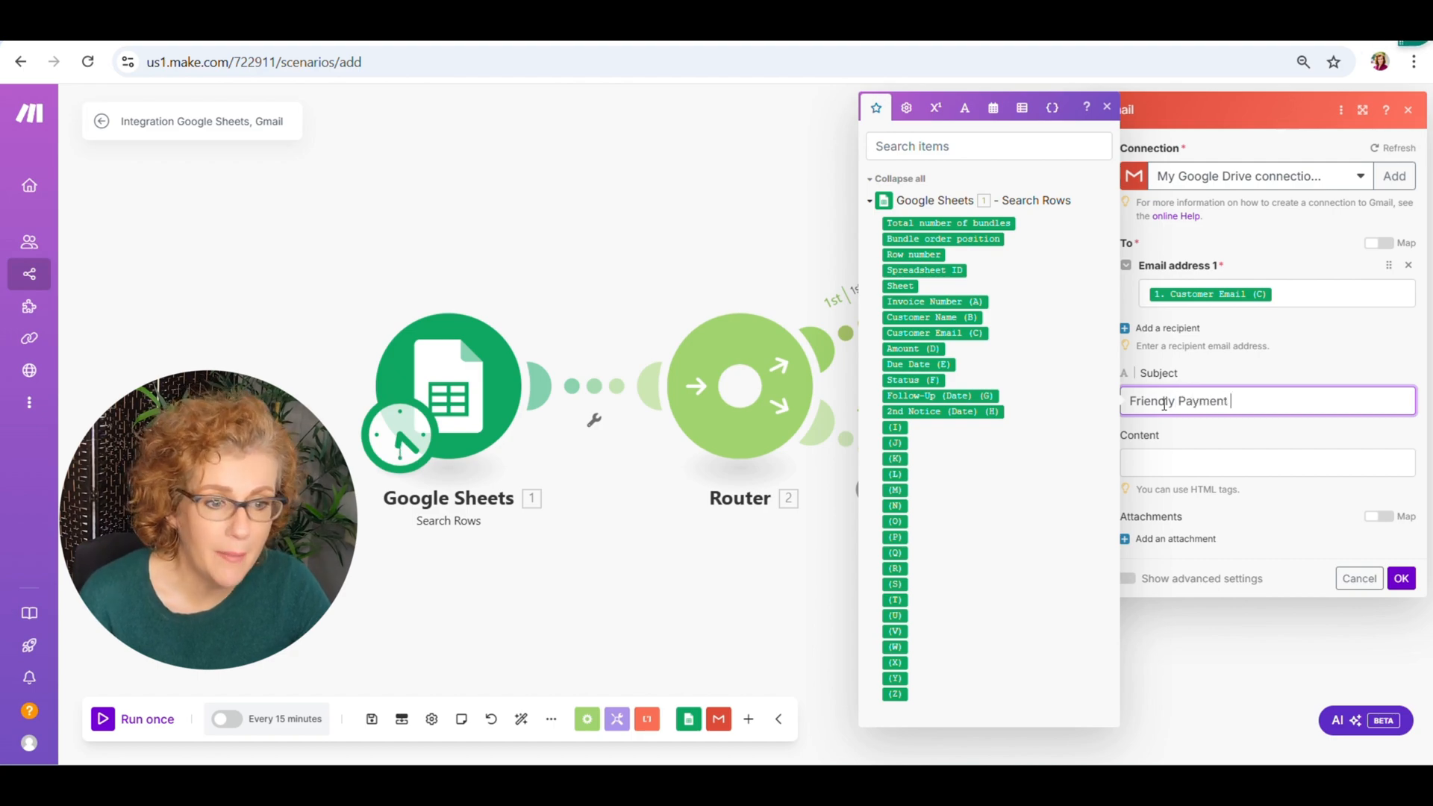
pyautogui.write('Reminder for')
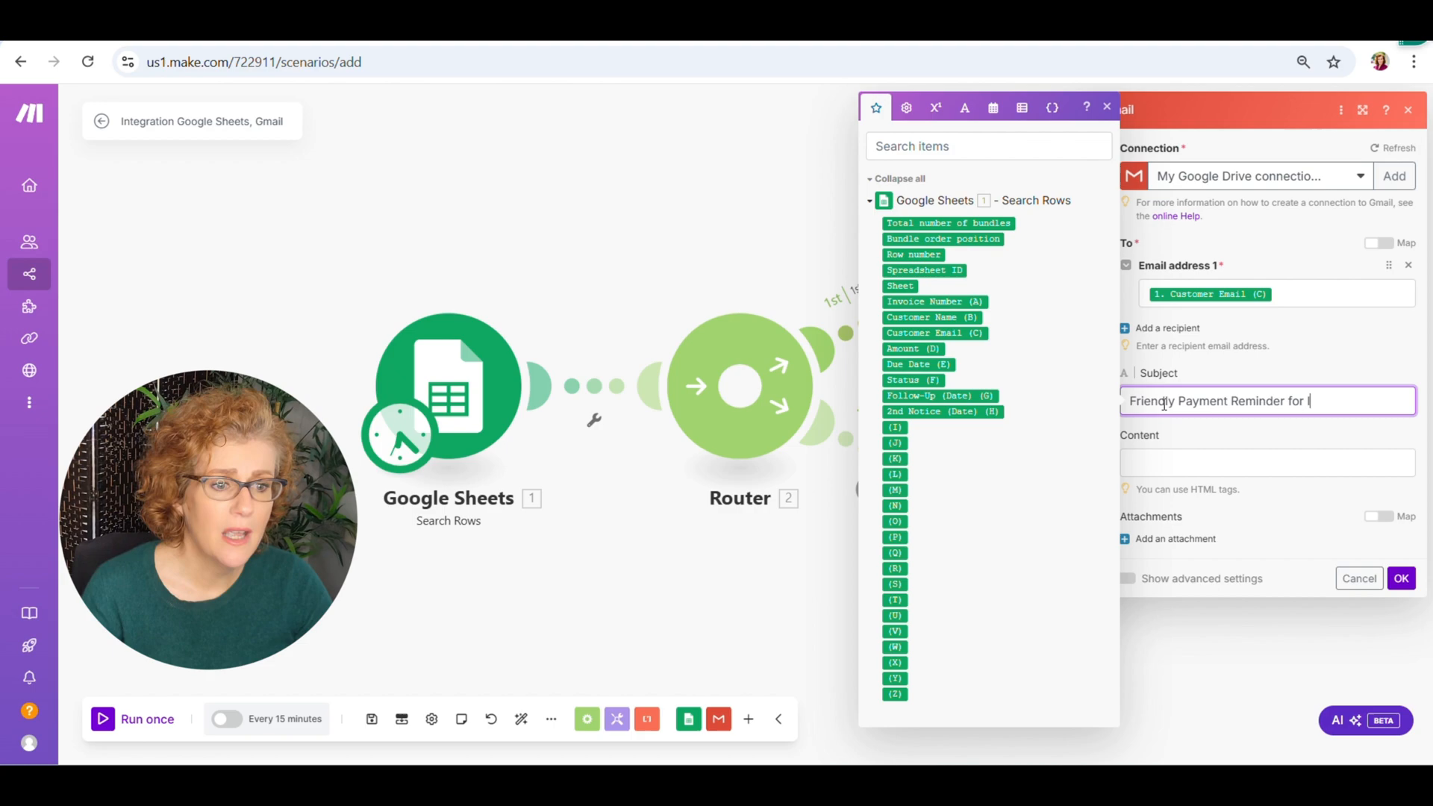
pyautogui.write('Invoice')
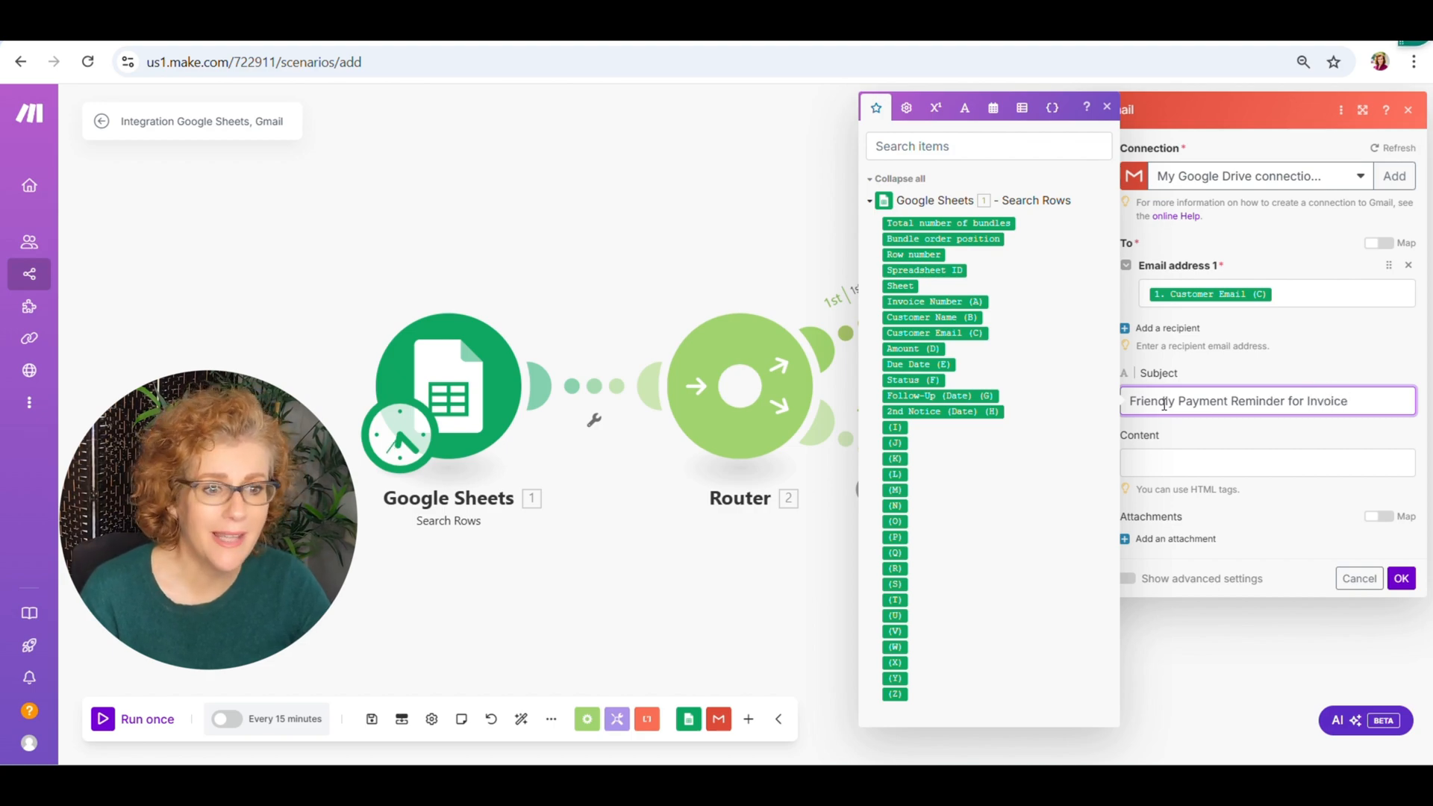
pyautogui.write('#')
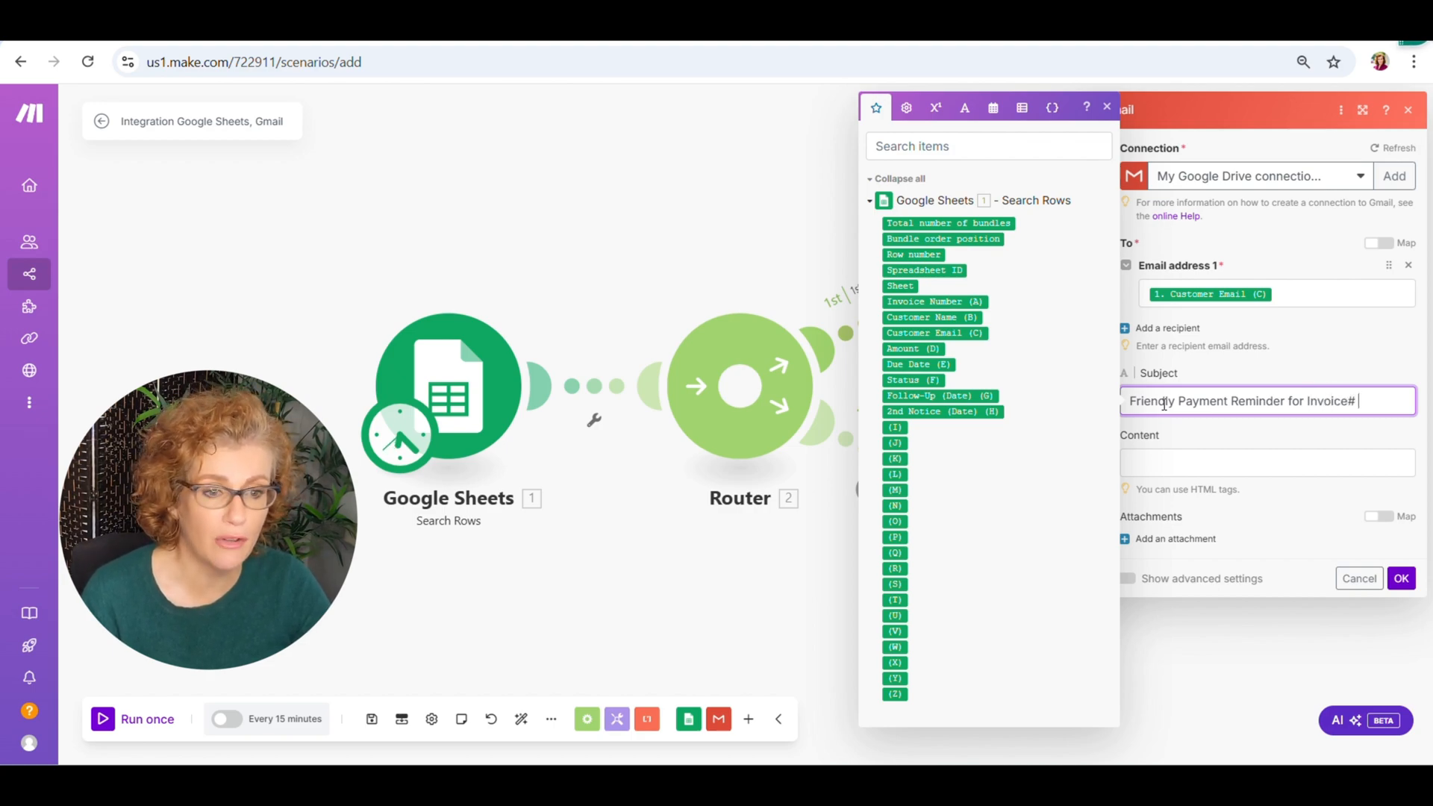
pyautogui.click(933, 302)
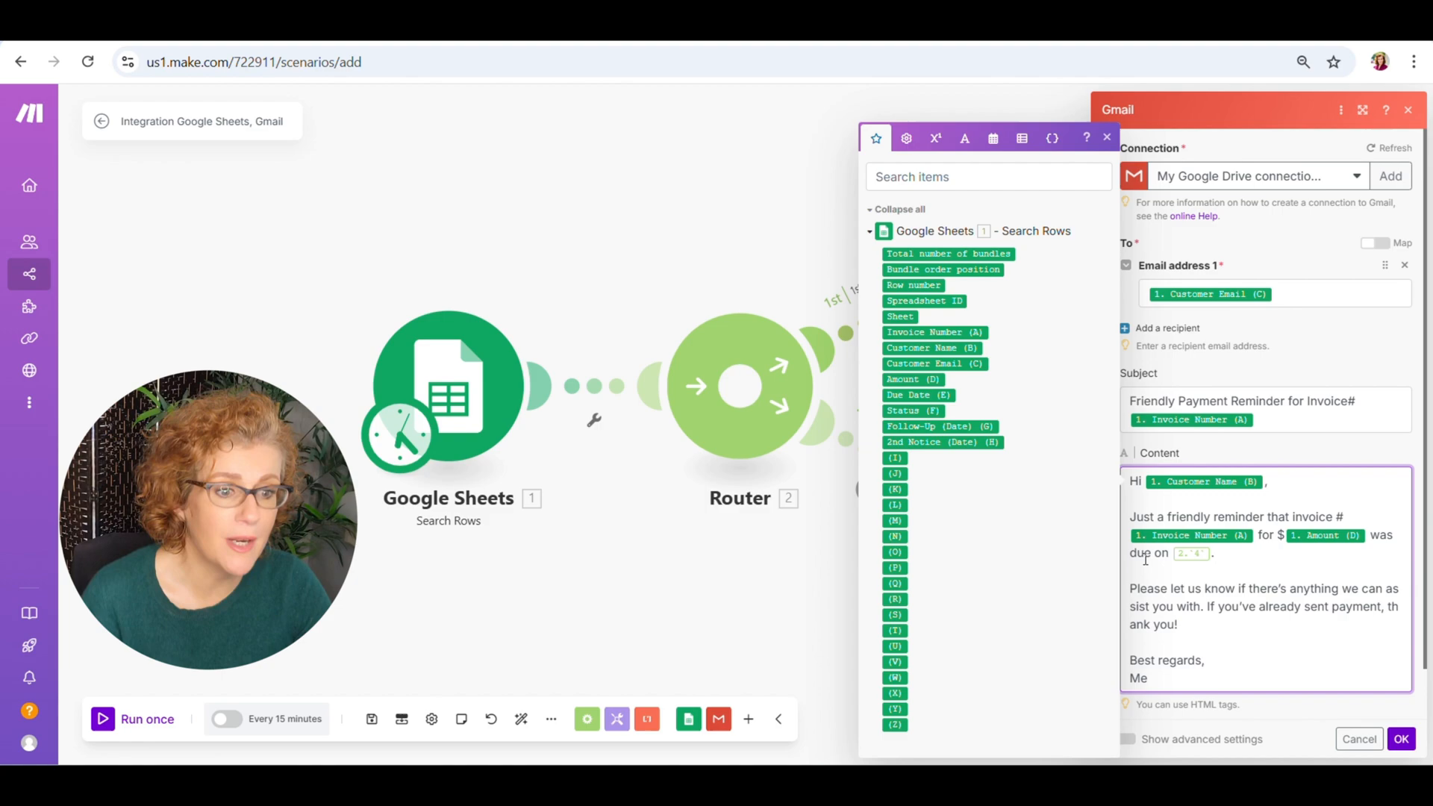
# Write the body mapping Customer Name, Amount and Due Date (E), then save the module.
pyautogui.click(1191, 552)
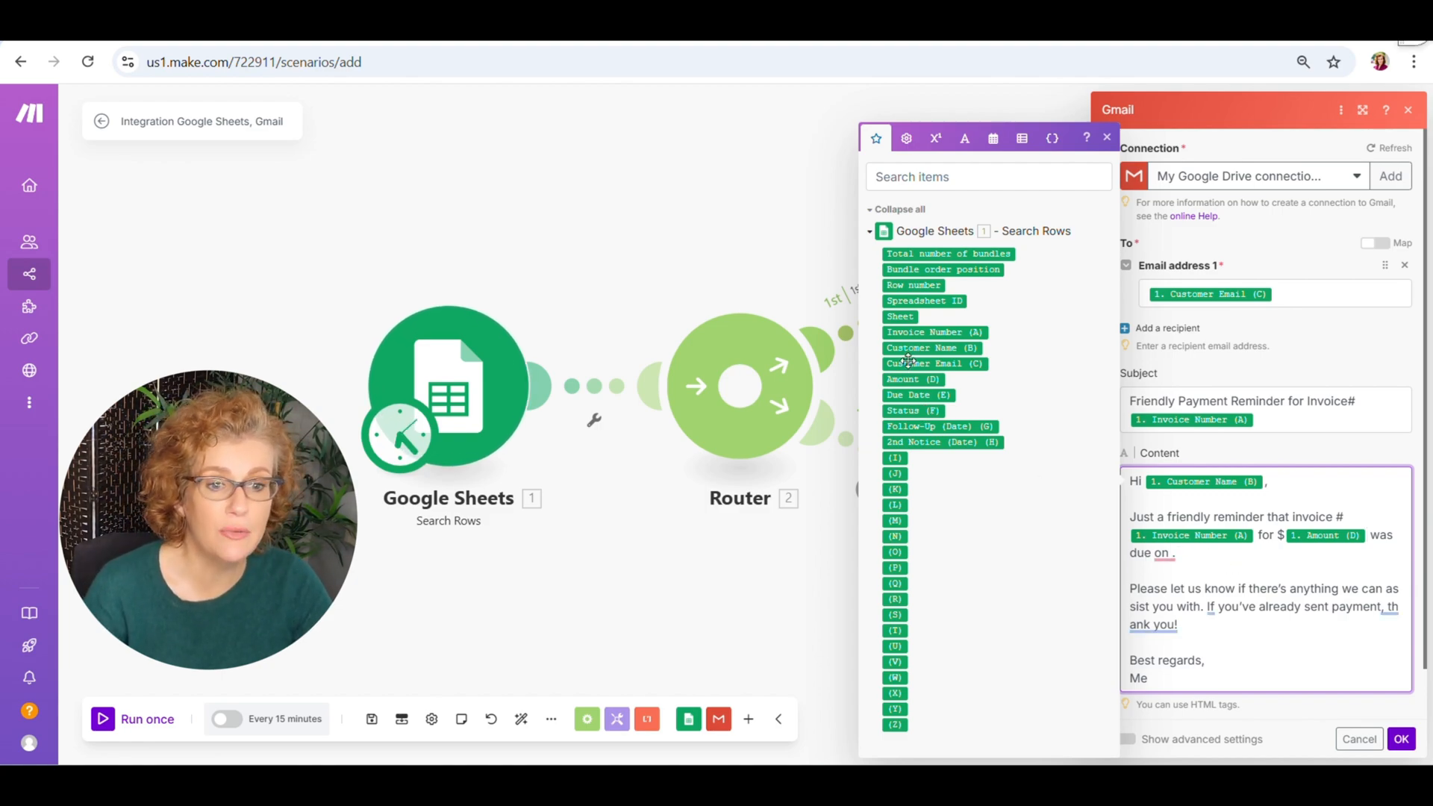
pyautogui.click(918, 394)
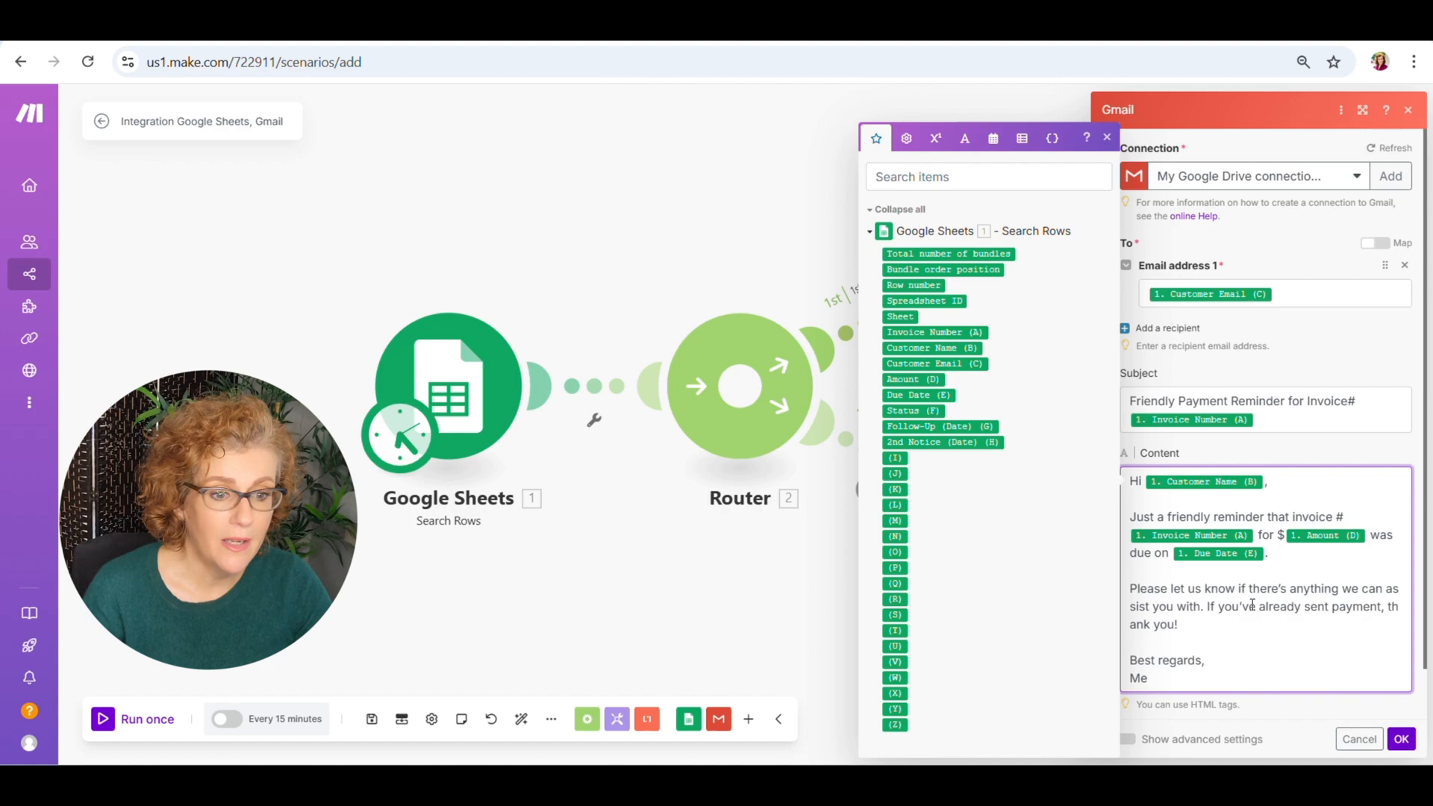
pyautogui.scroll(-3)
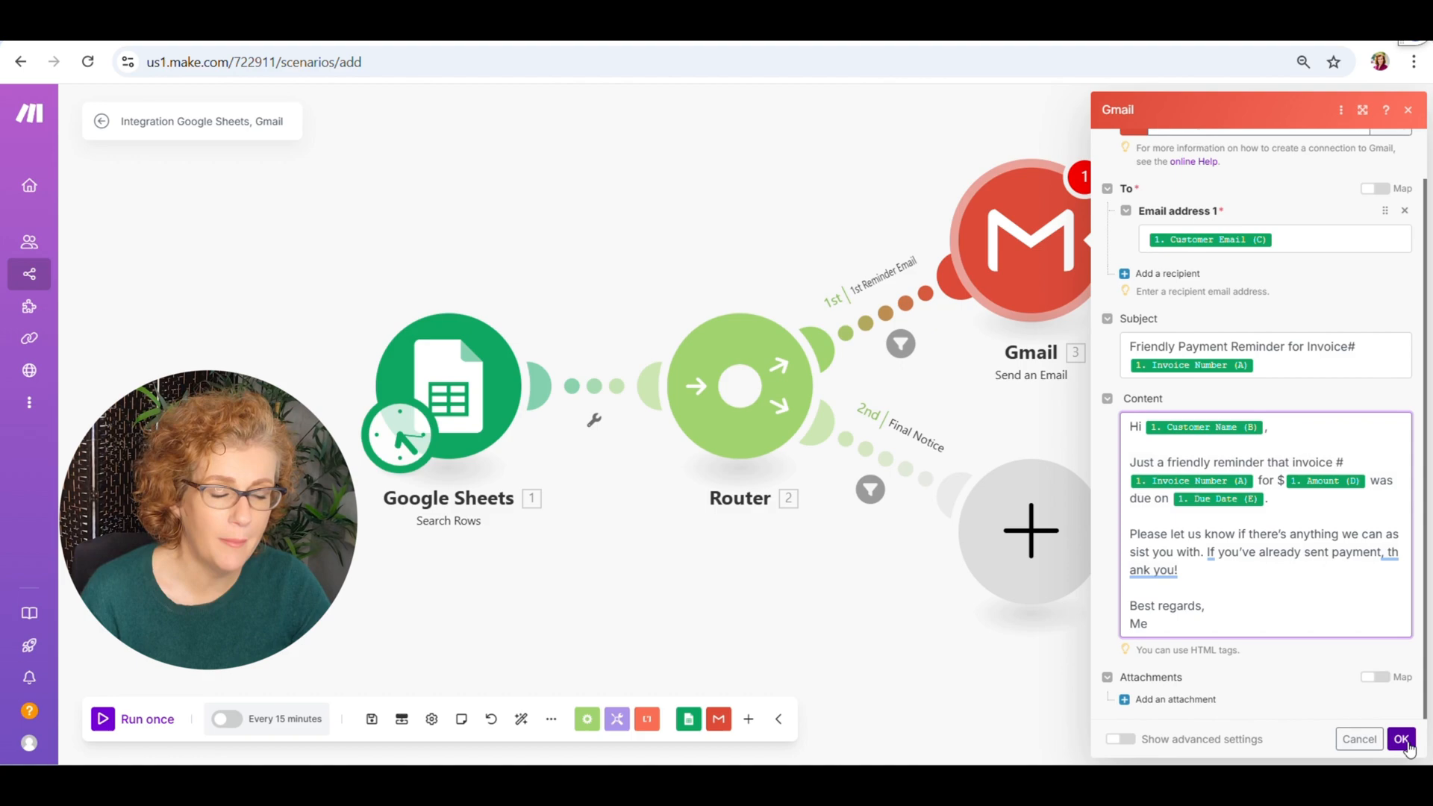
pyautogui.click(1402, 738)
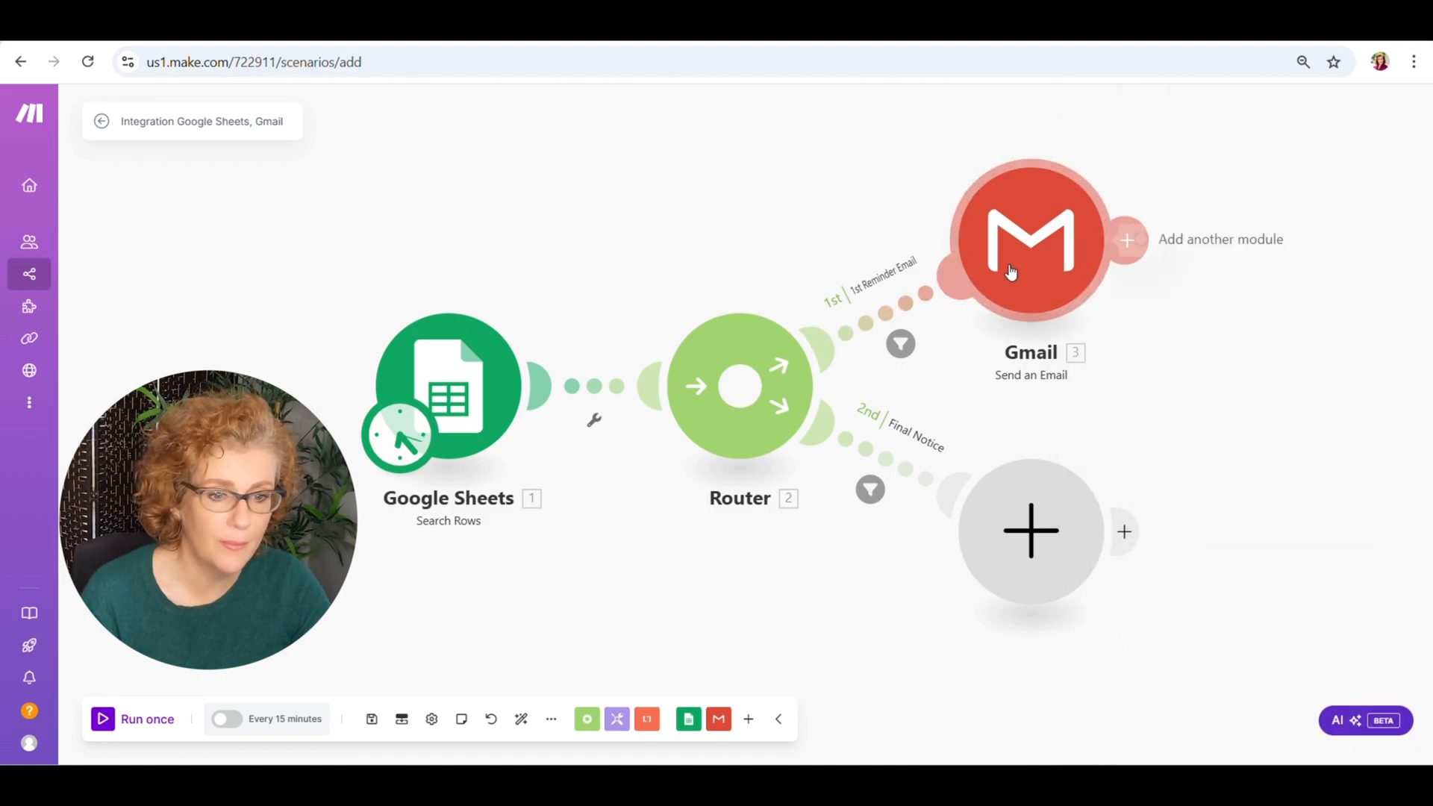
pyautogui.click(1030, 239)
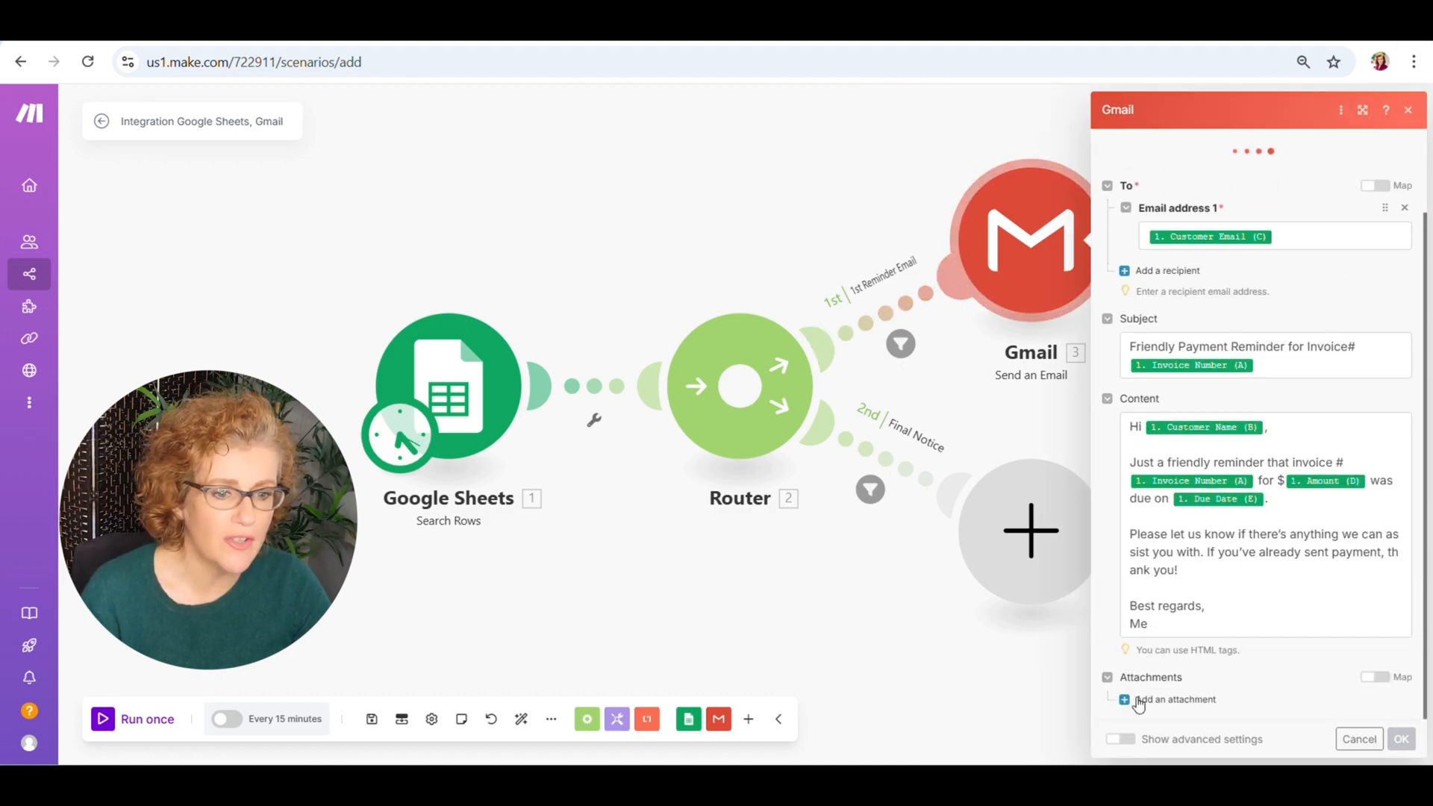
pyautogui.click(1173, 699)
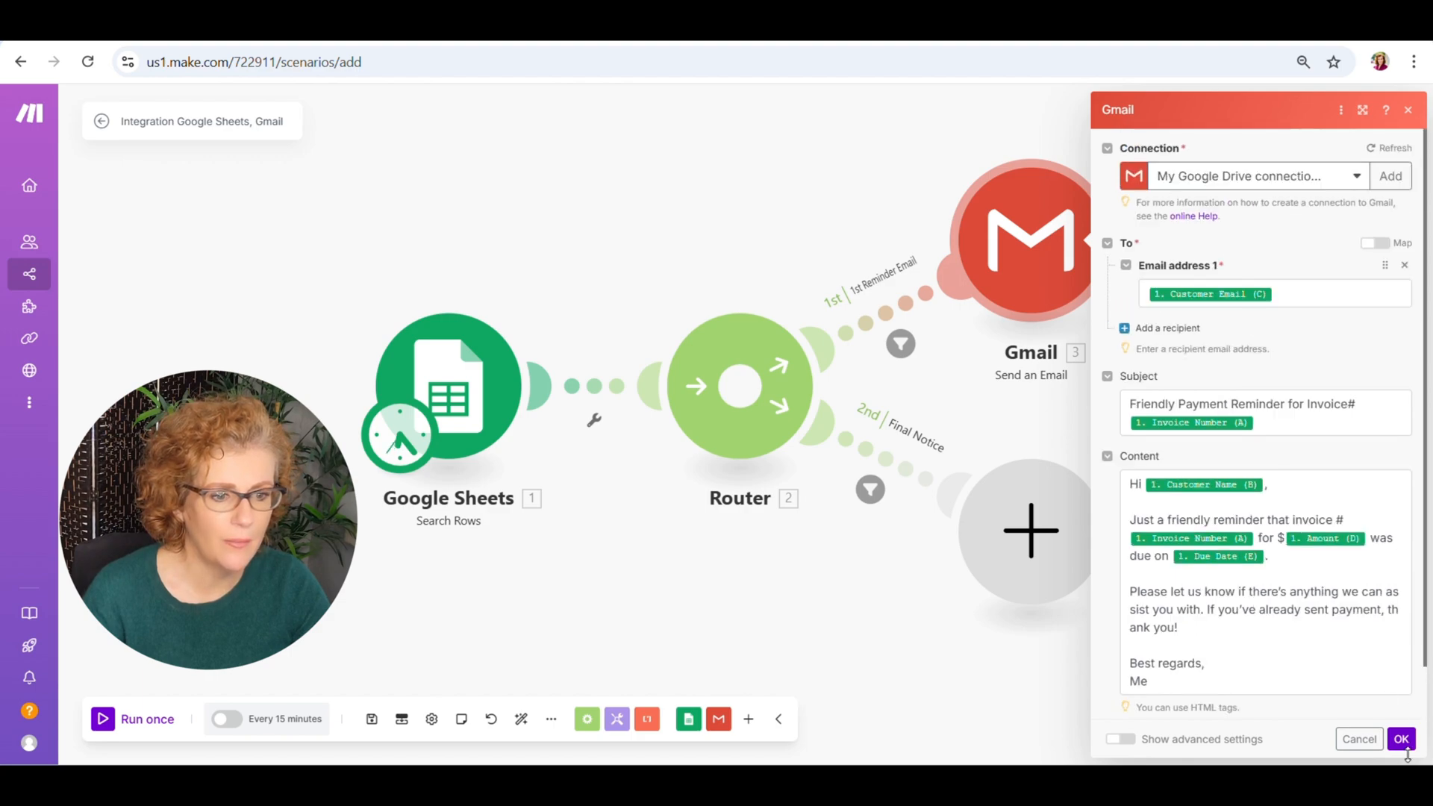
pyautogui.click(1401, 739)
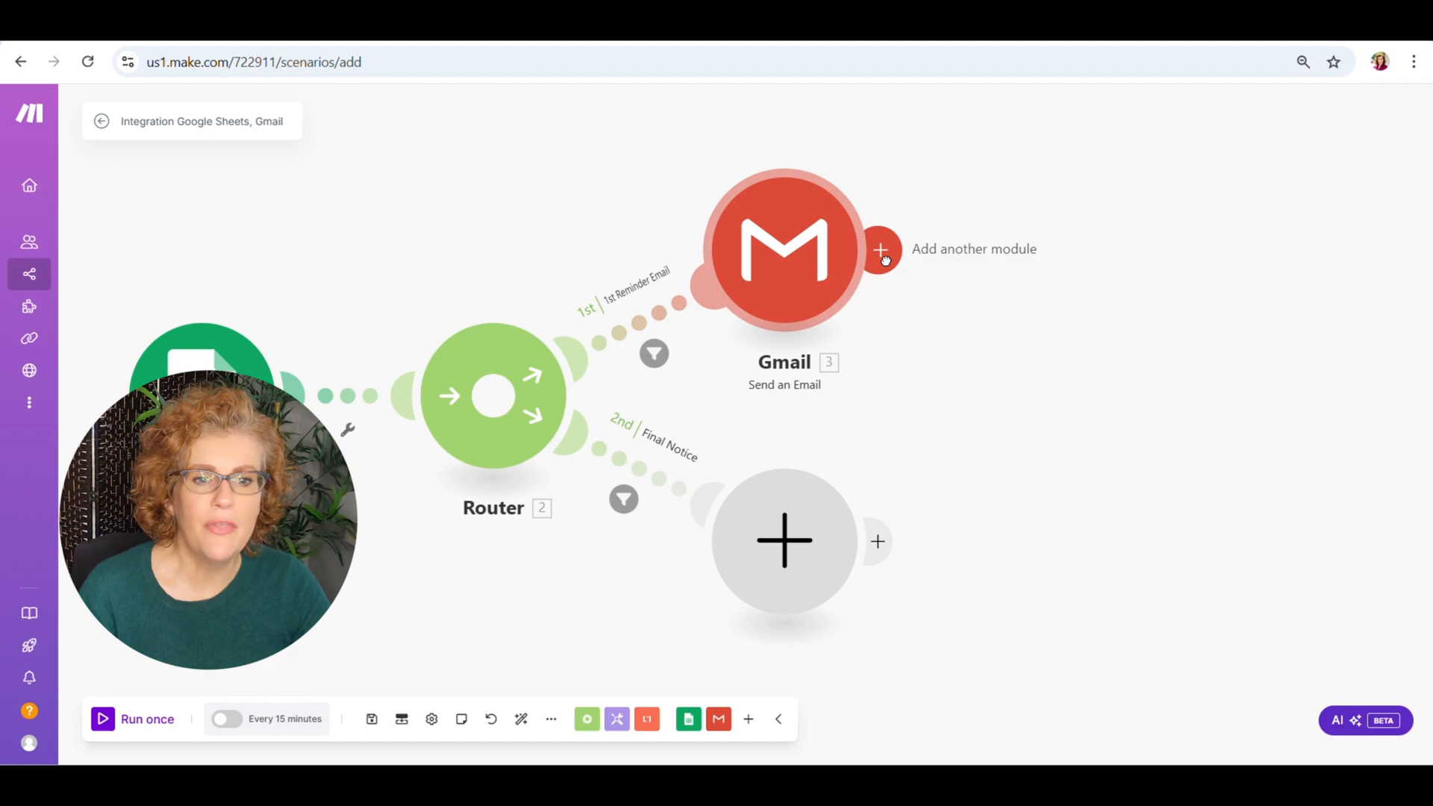
# Add a Google Sheets Update a Row step targeting Sample Invoice Data, Sheet1.
pyautogui.click(880, 249)
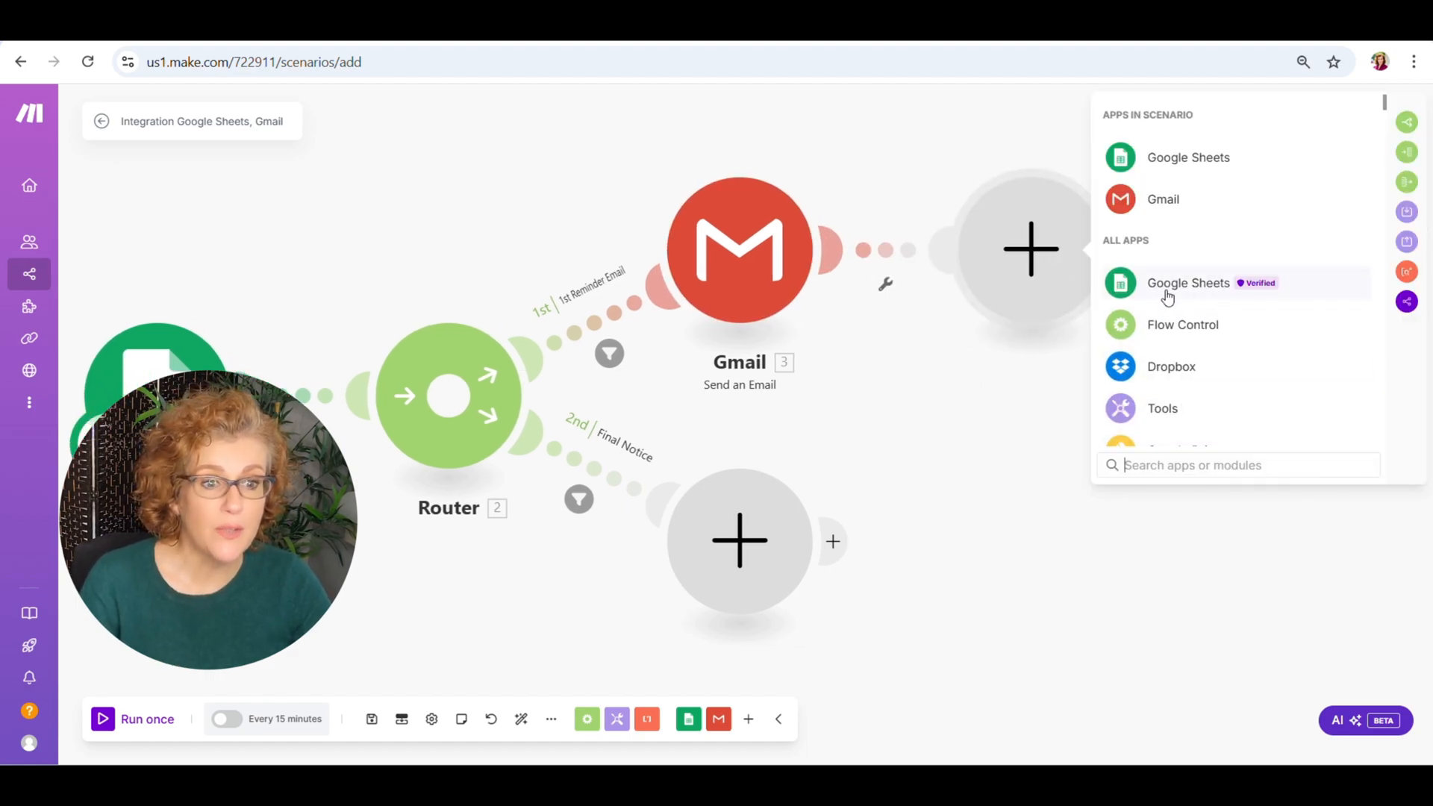
pyautogui.click(1189, 282)
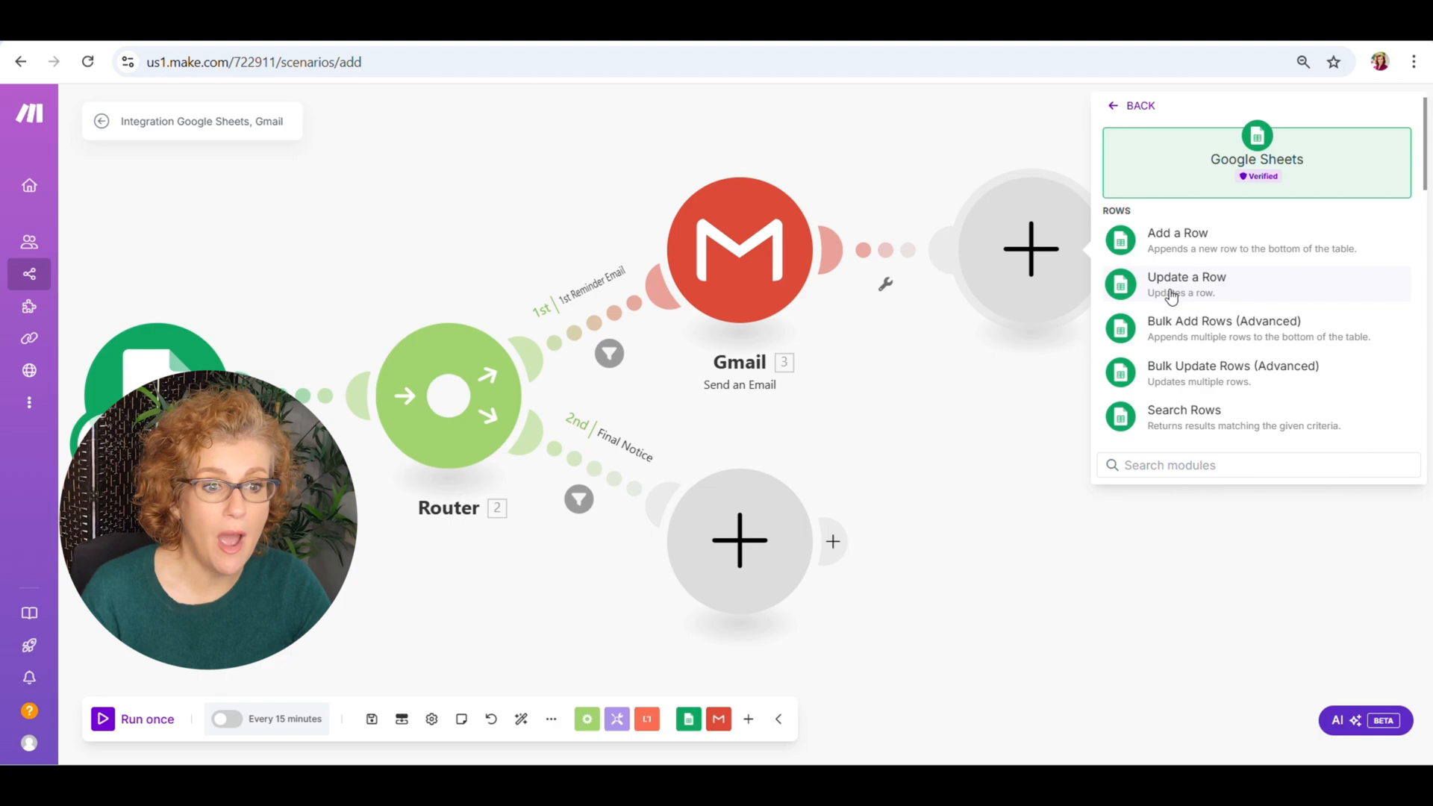
pyautogui.click(1186, 284)
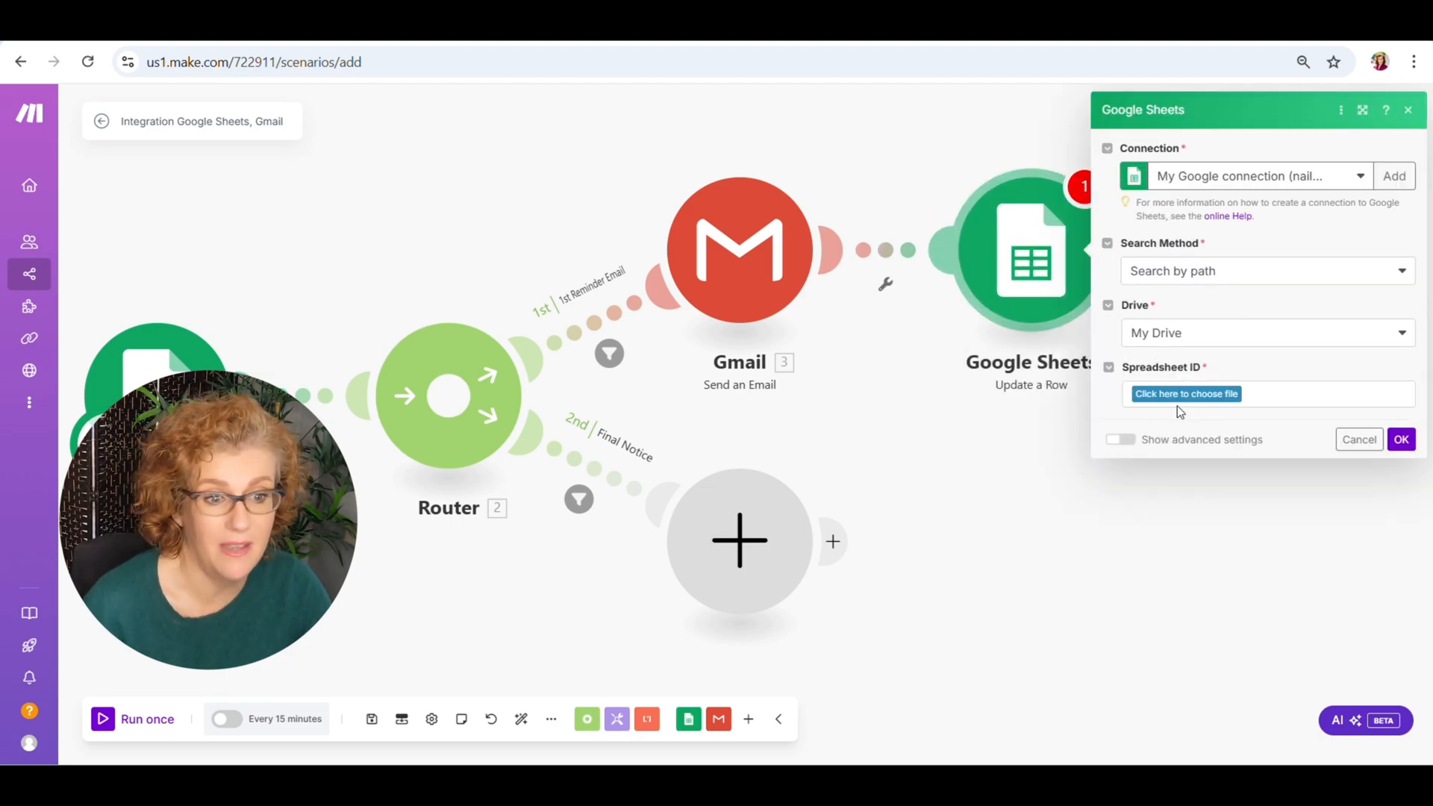
pyautogui.click(1187, 394)
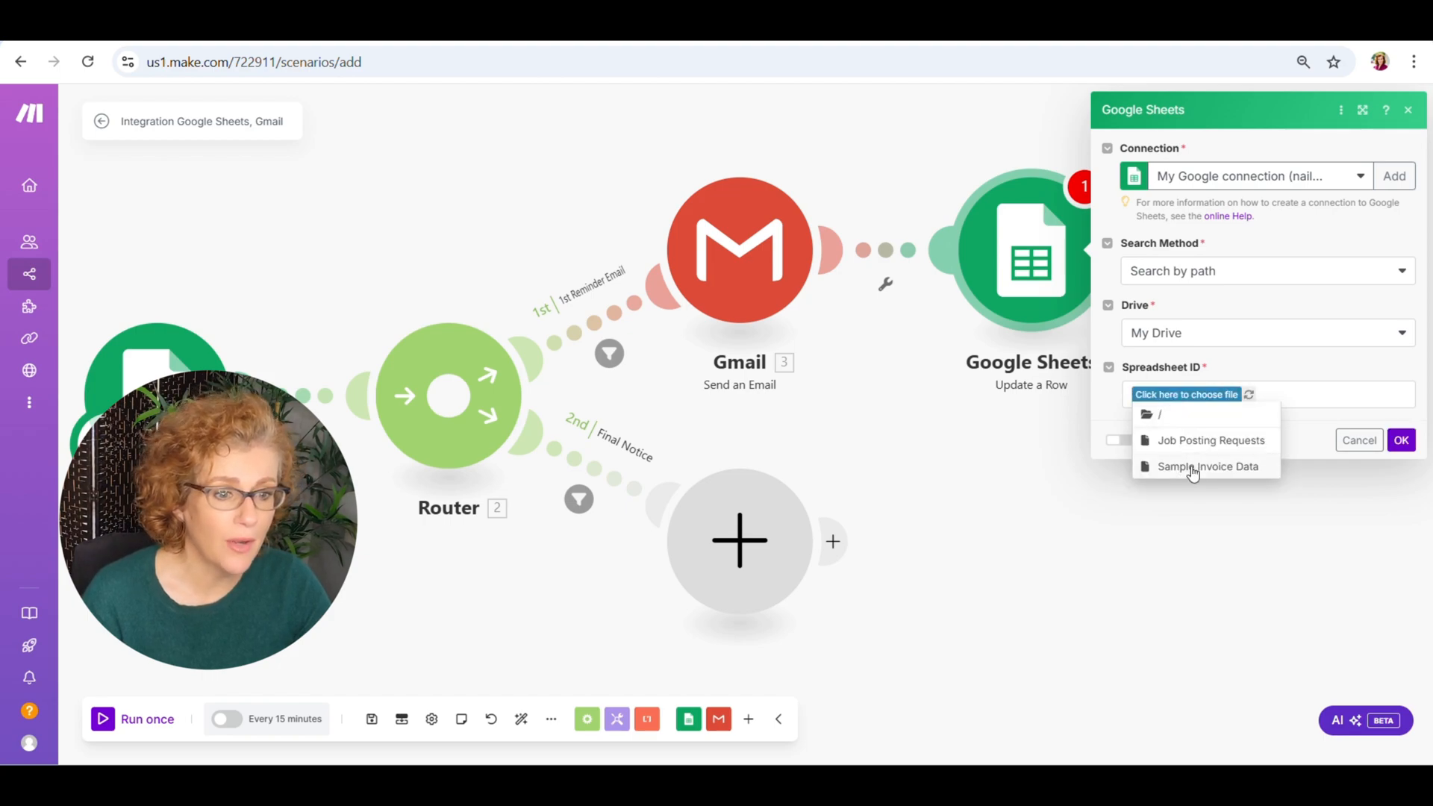
pyautogui.click(1207, 466)
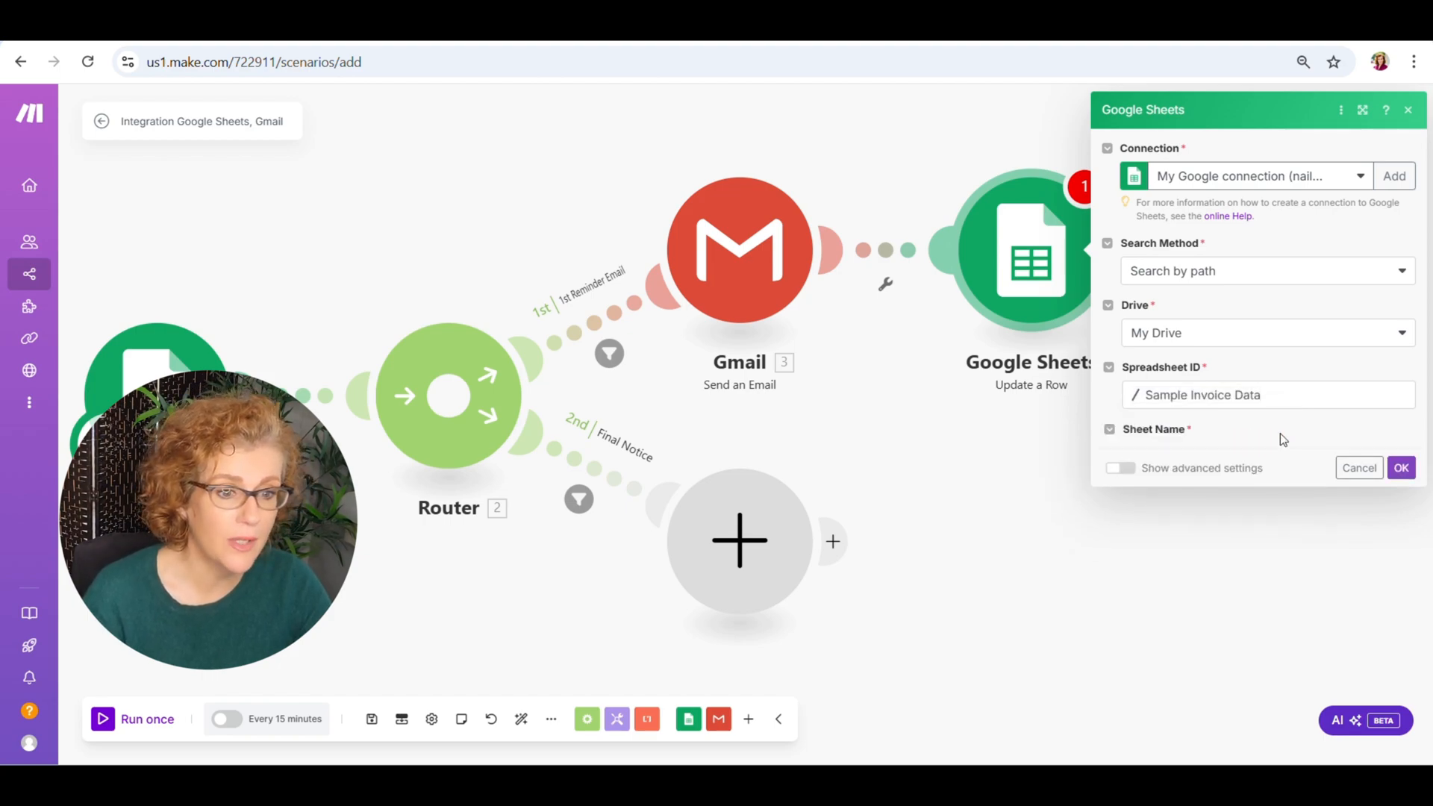
pyautogui.click(1265, 457)
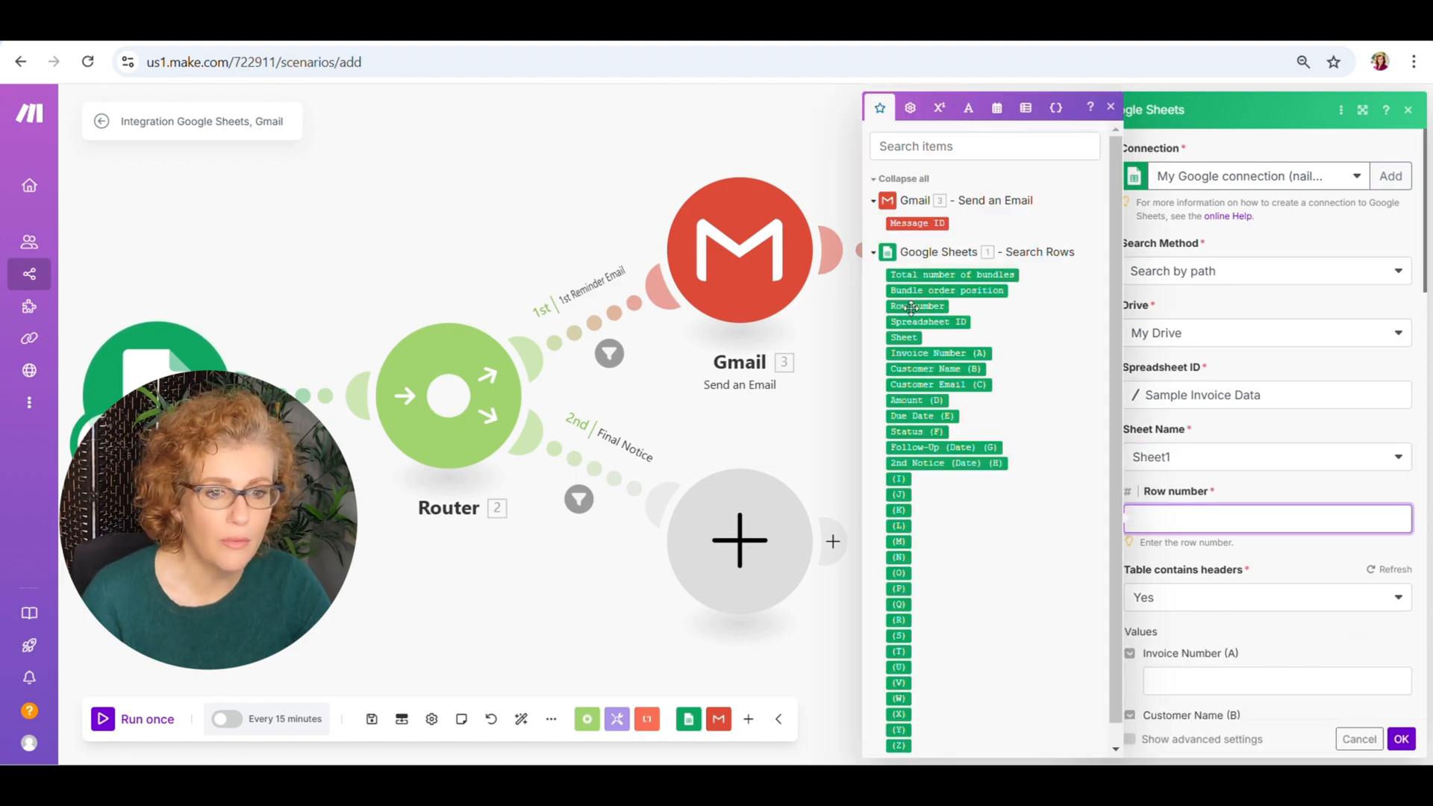
# Map Row number and set Follow-Up (Date) to formatDate(now; YYYY-MM-DD), then save.
pyautogui.click(917, 305)
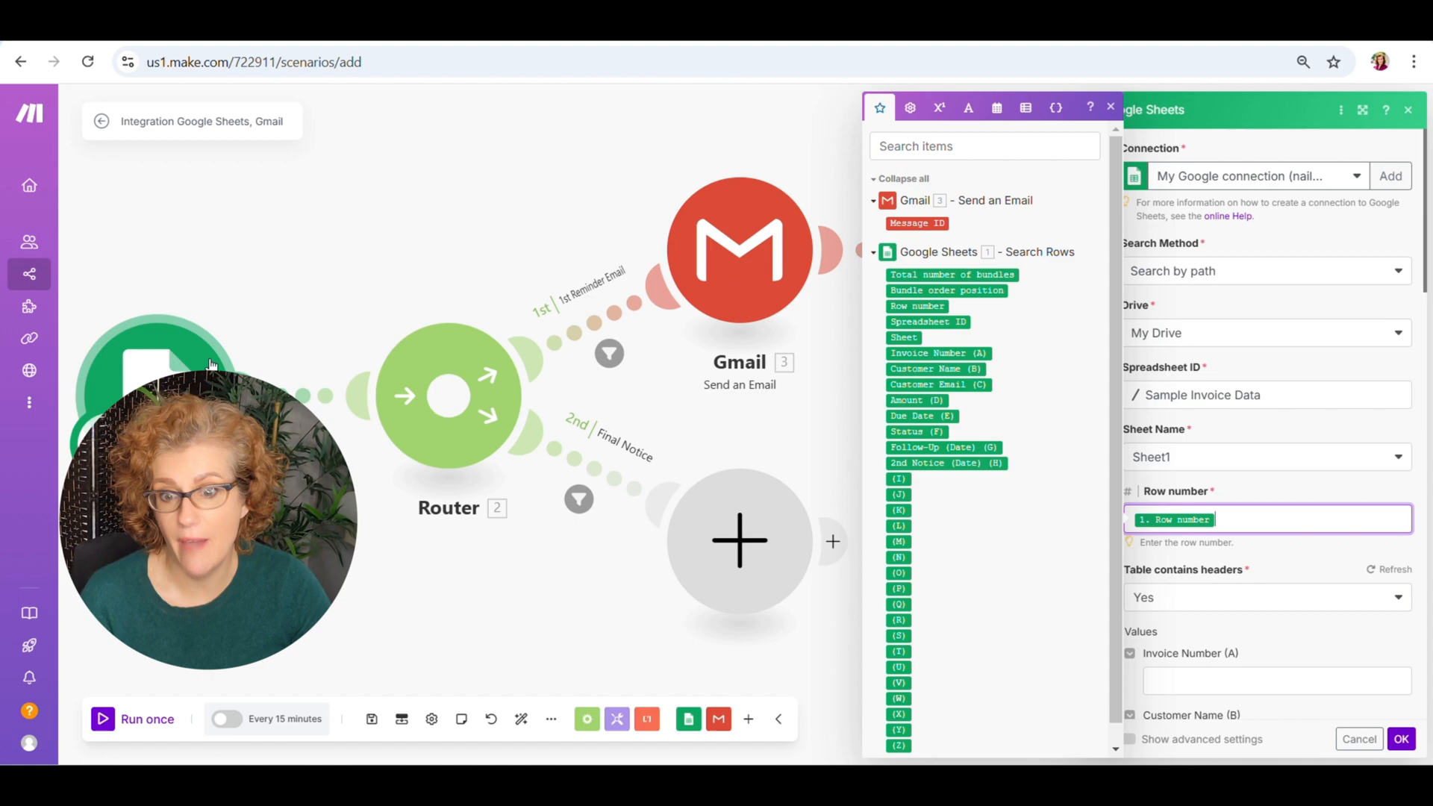
pyautogui.click(1109, 107)
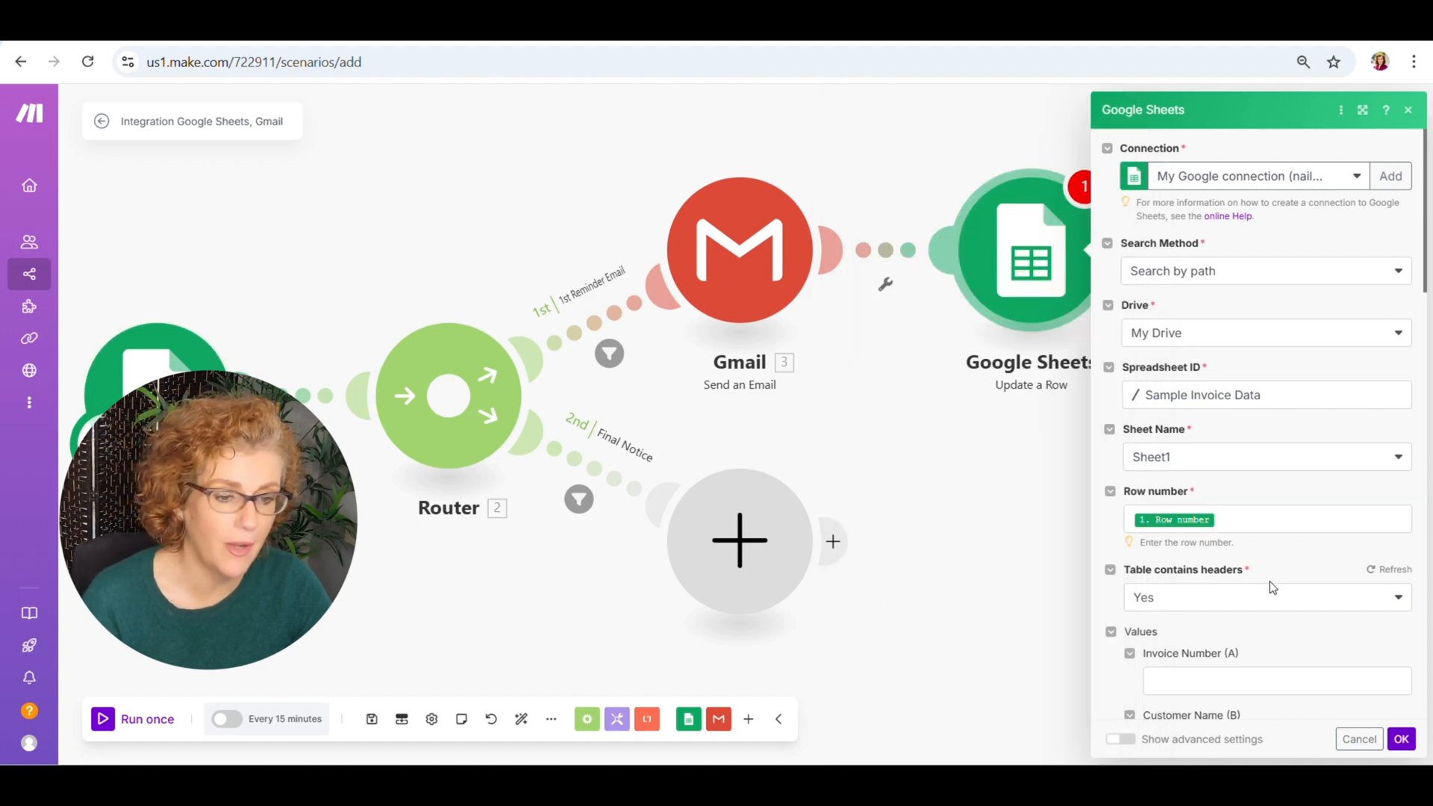
pyautogui.scroll(-3)
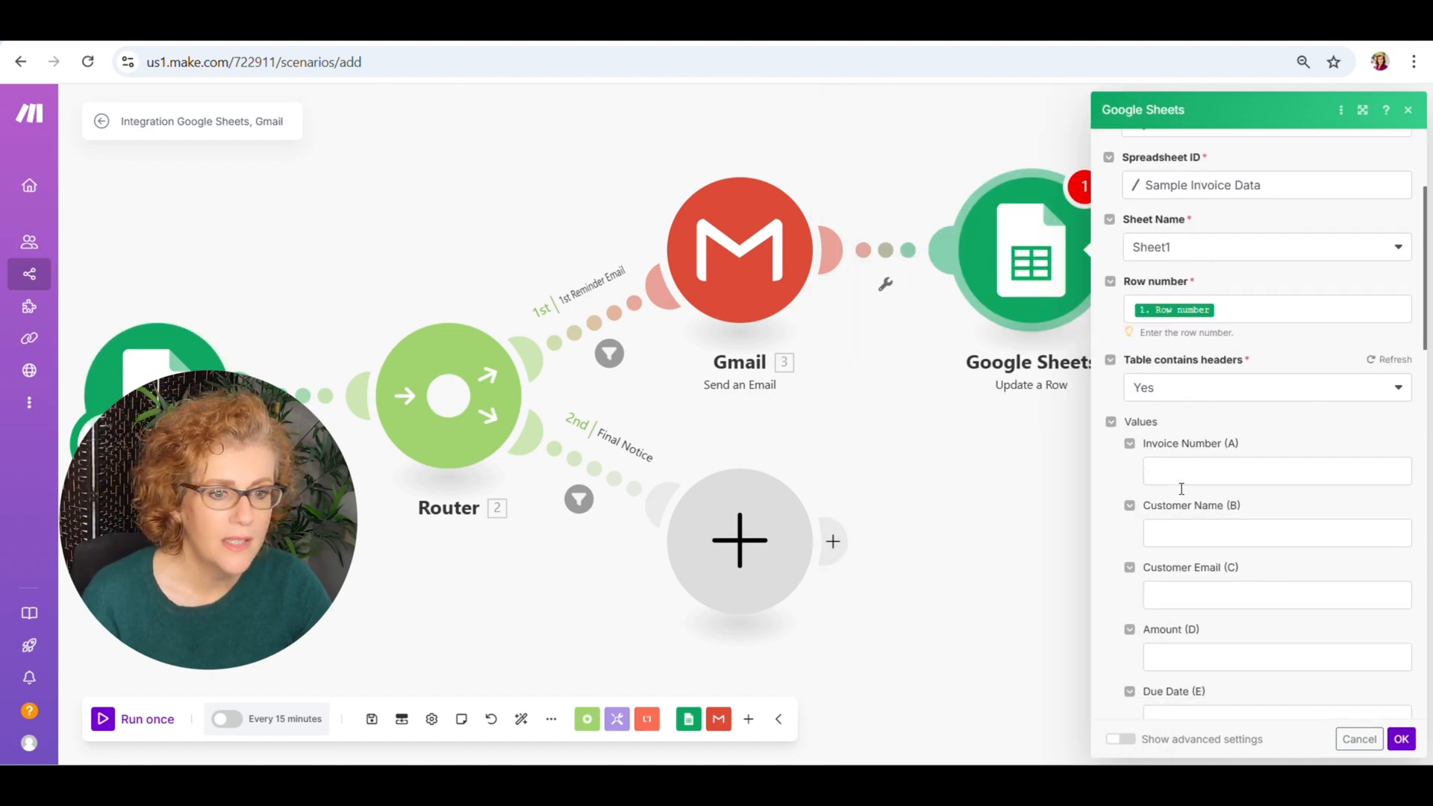
pyautogui.scroll(-3)
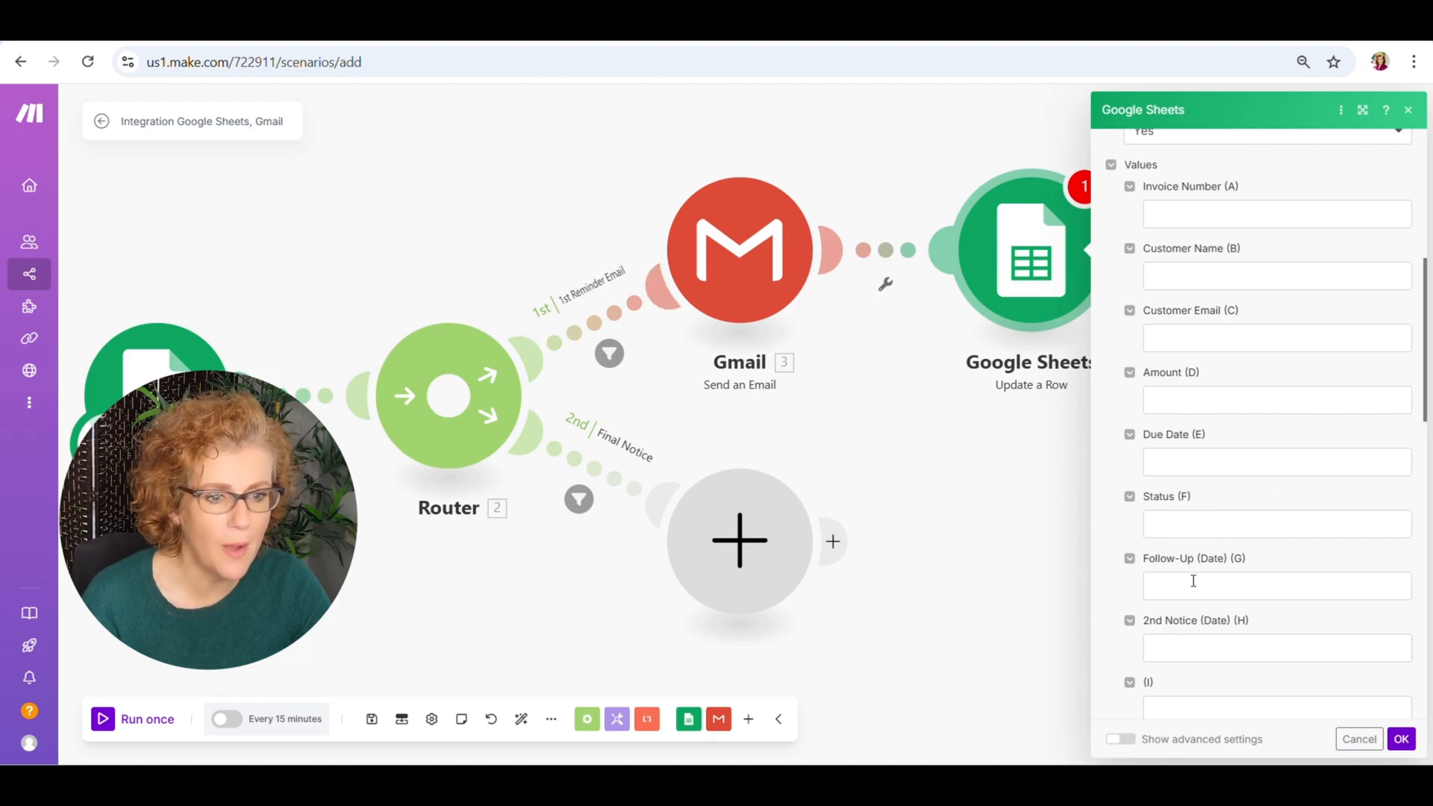
pyautogui.click(1274, 585)
pyautogui.write('formatDate( now ; YYYY-MM-DD )')
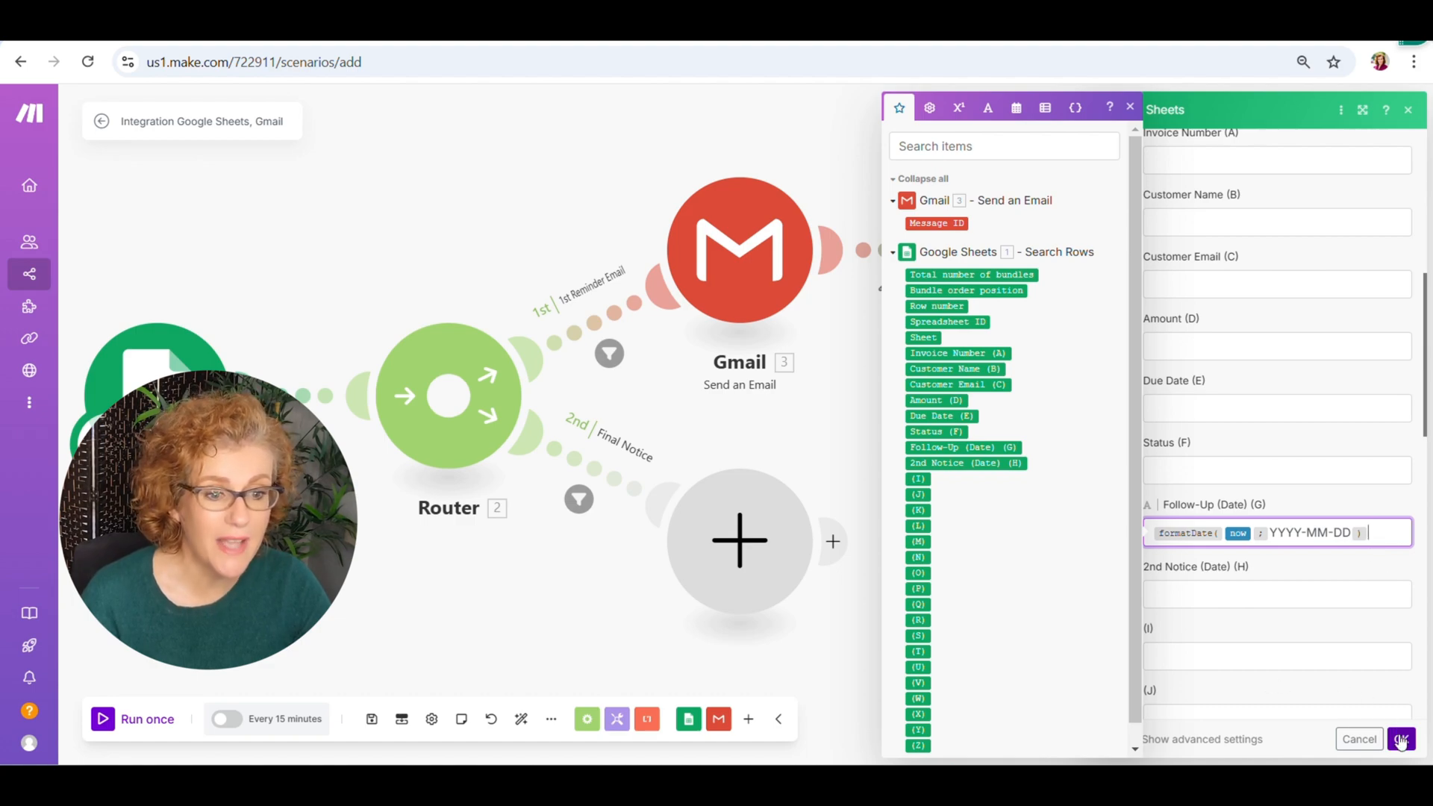
pyautogui.click(1401, 738)
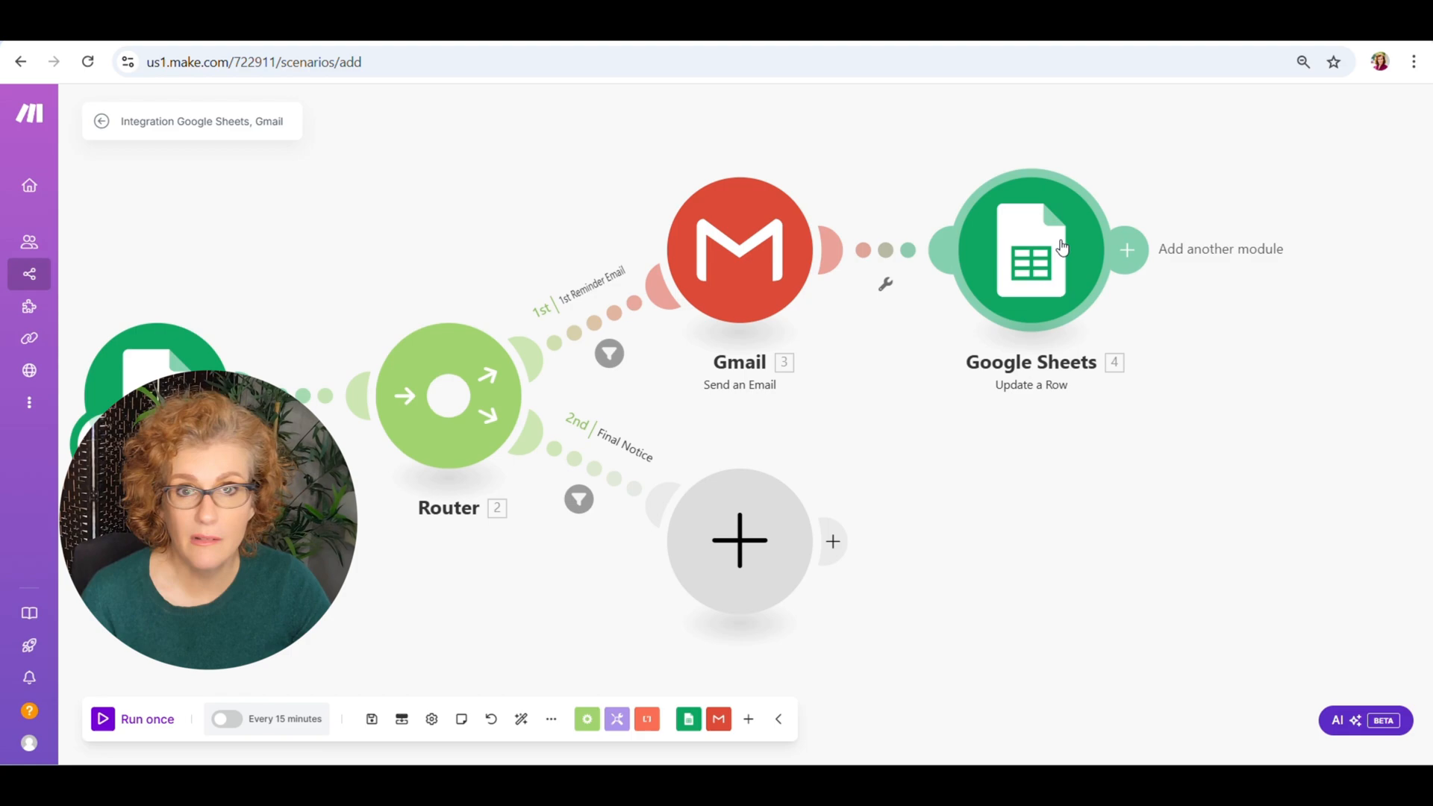
pyautogui.moveTo(1161, 533)
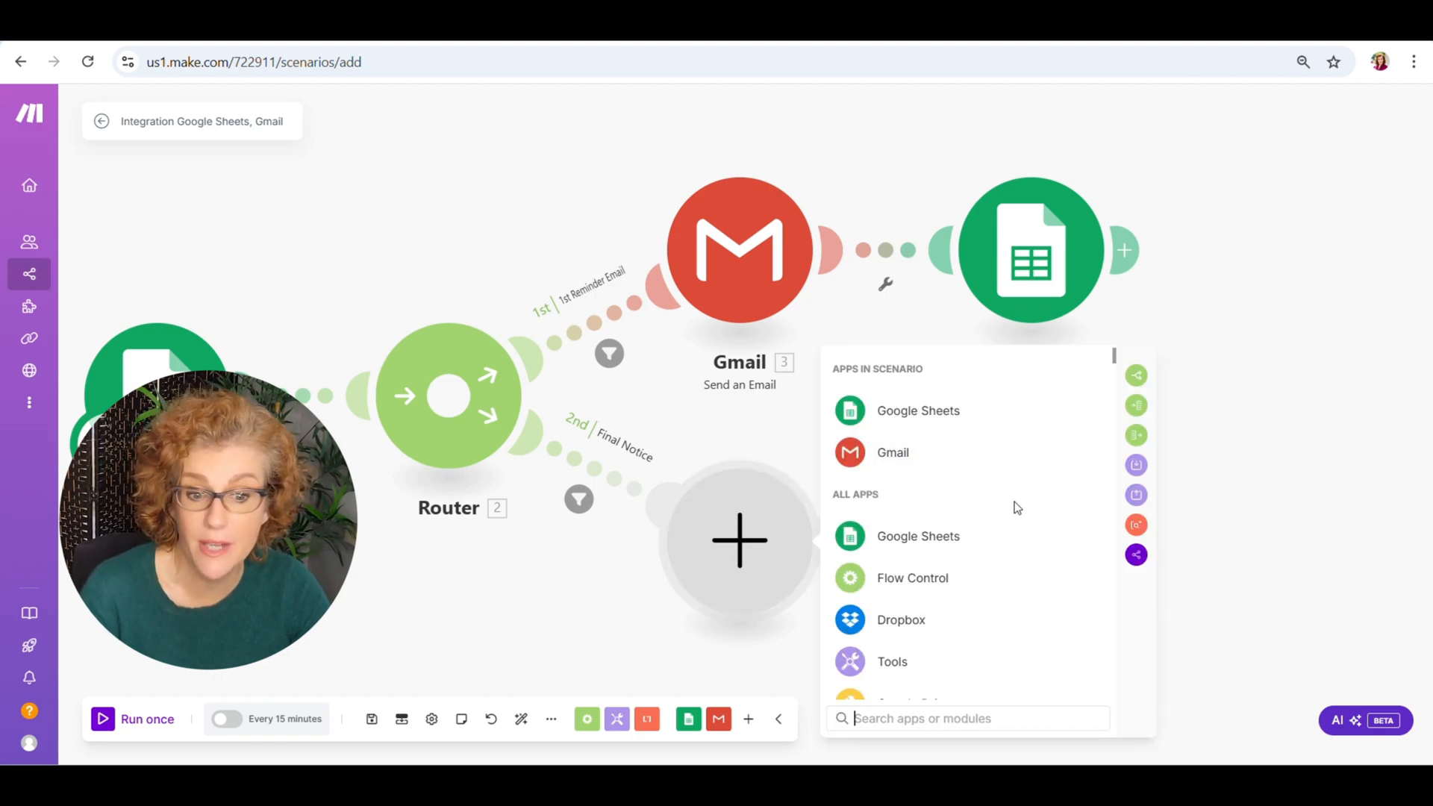
# Add a Gmail Send an Email module on the Final Notice route.
pyautogui.click(893, 452)
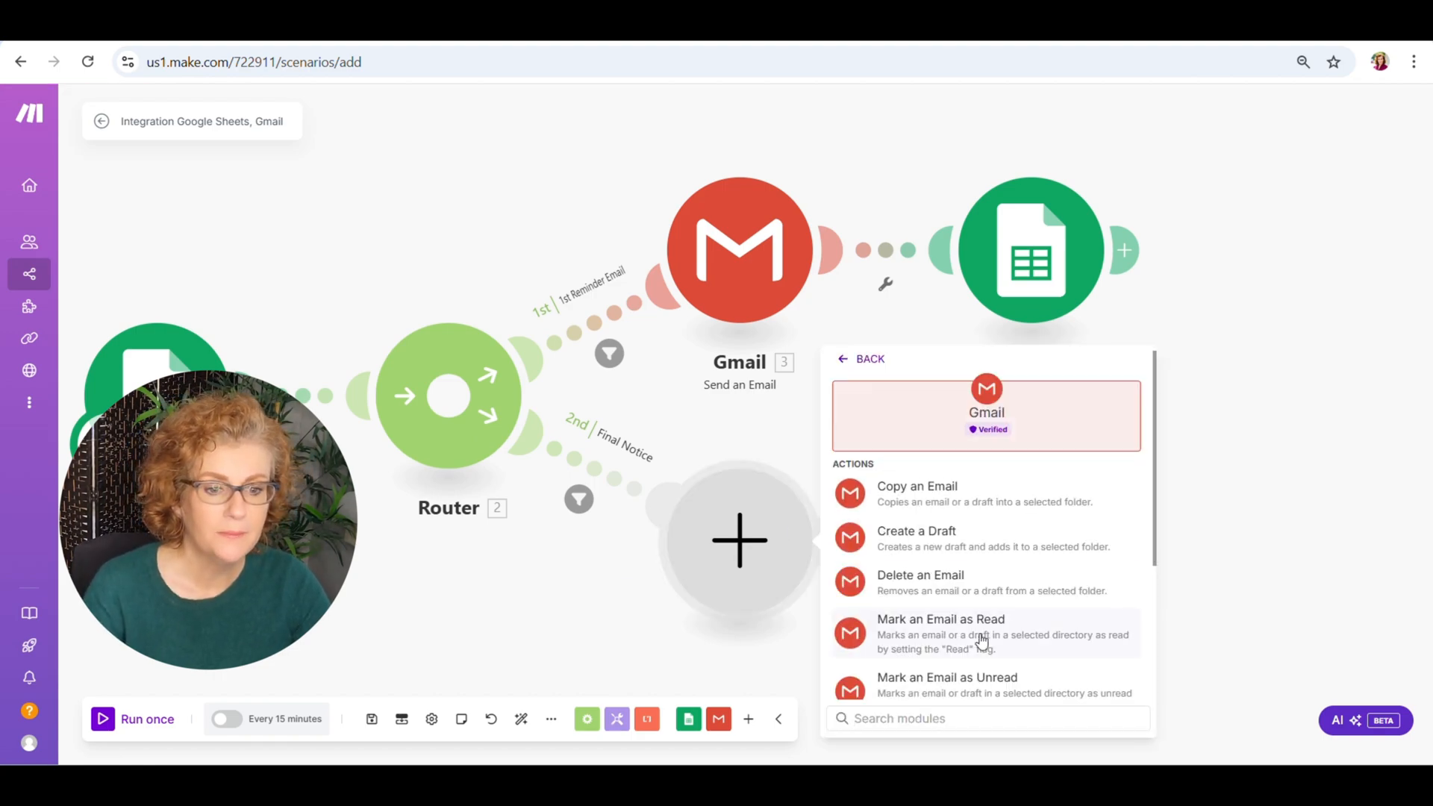
pyautogui.scroll(-3)
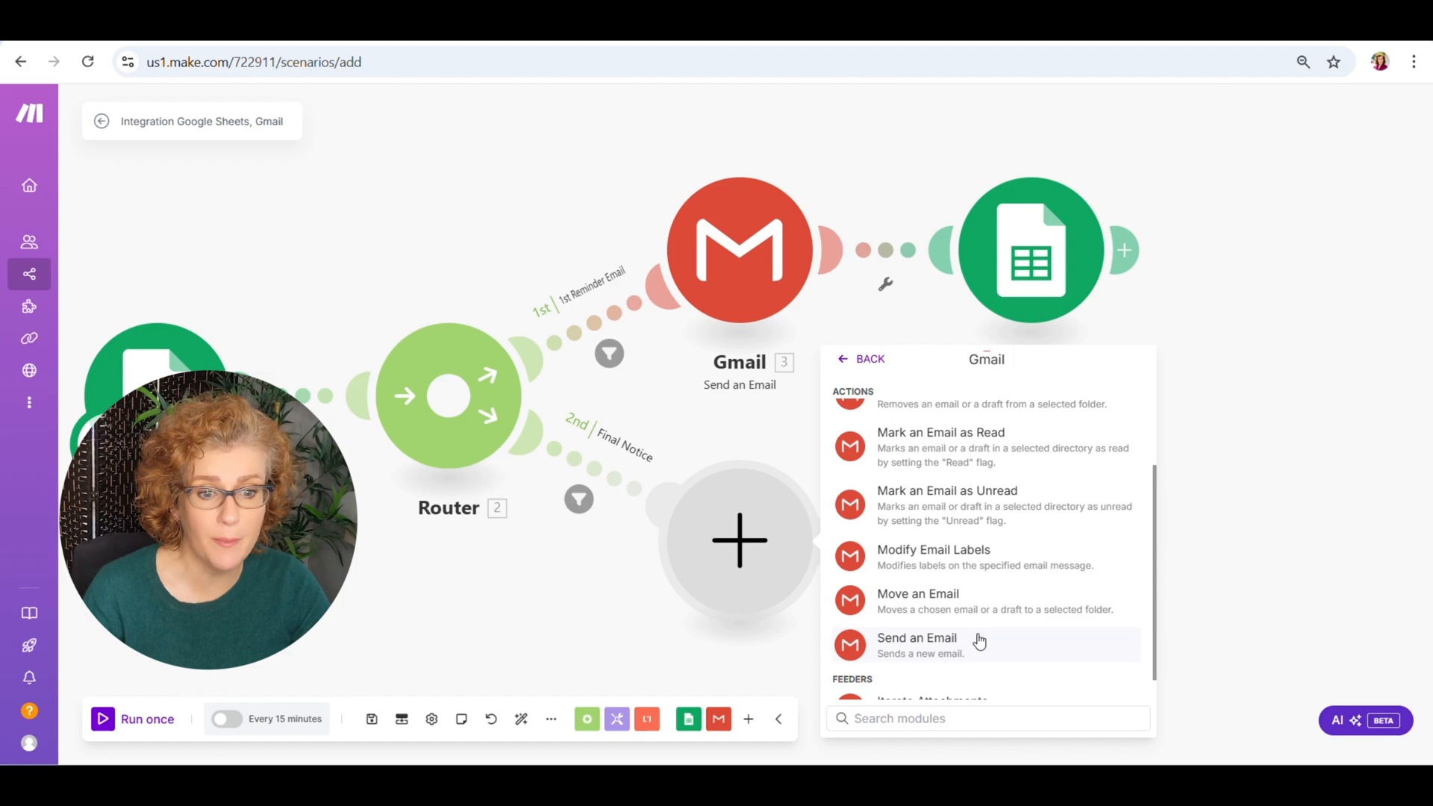
pyautogui.click(916, 638)
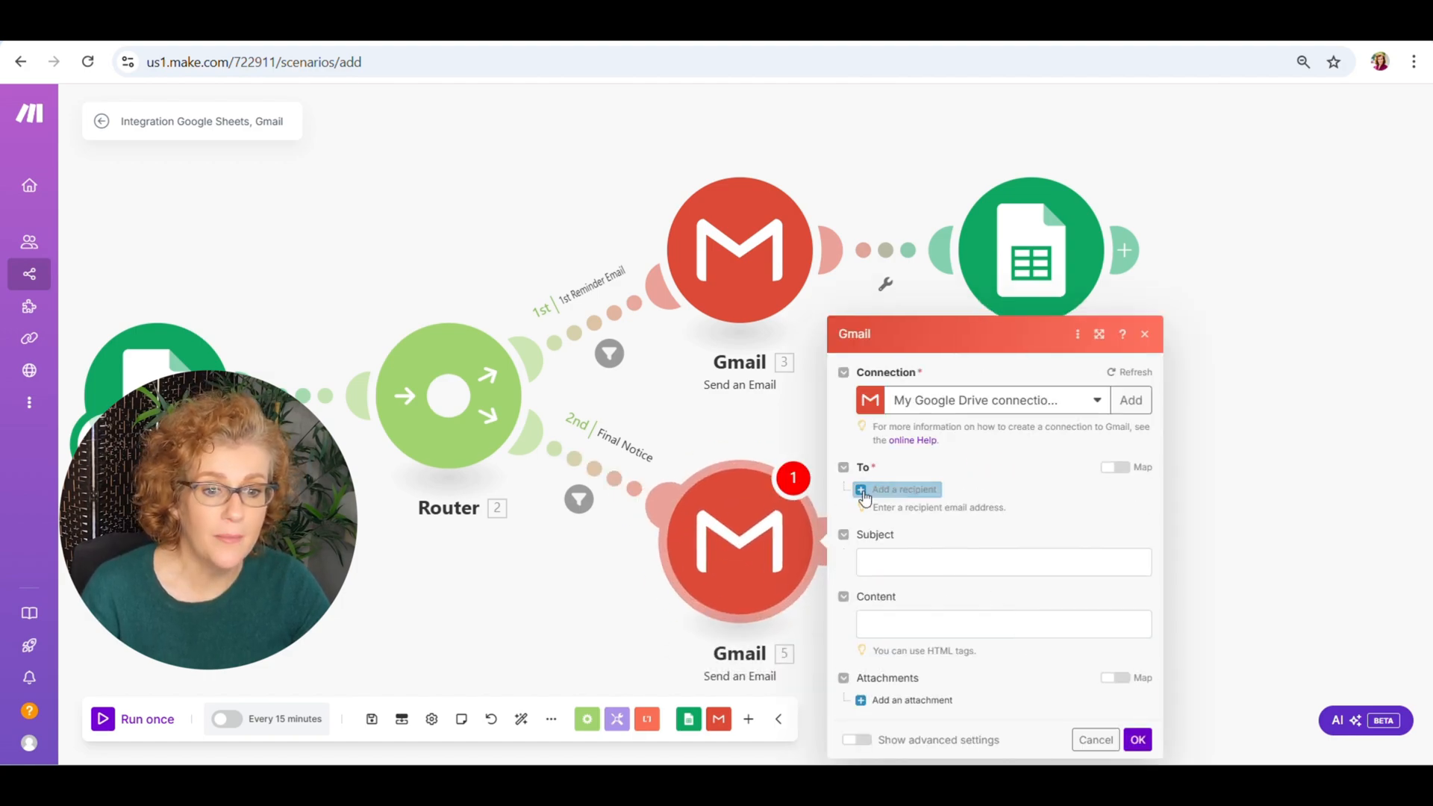
# Address the email to Customer Email (C) with subject 'Final Notice: Payment Due for Invoice' plus Invoice Number (A).
pyautogui.click(903, 490)
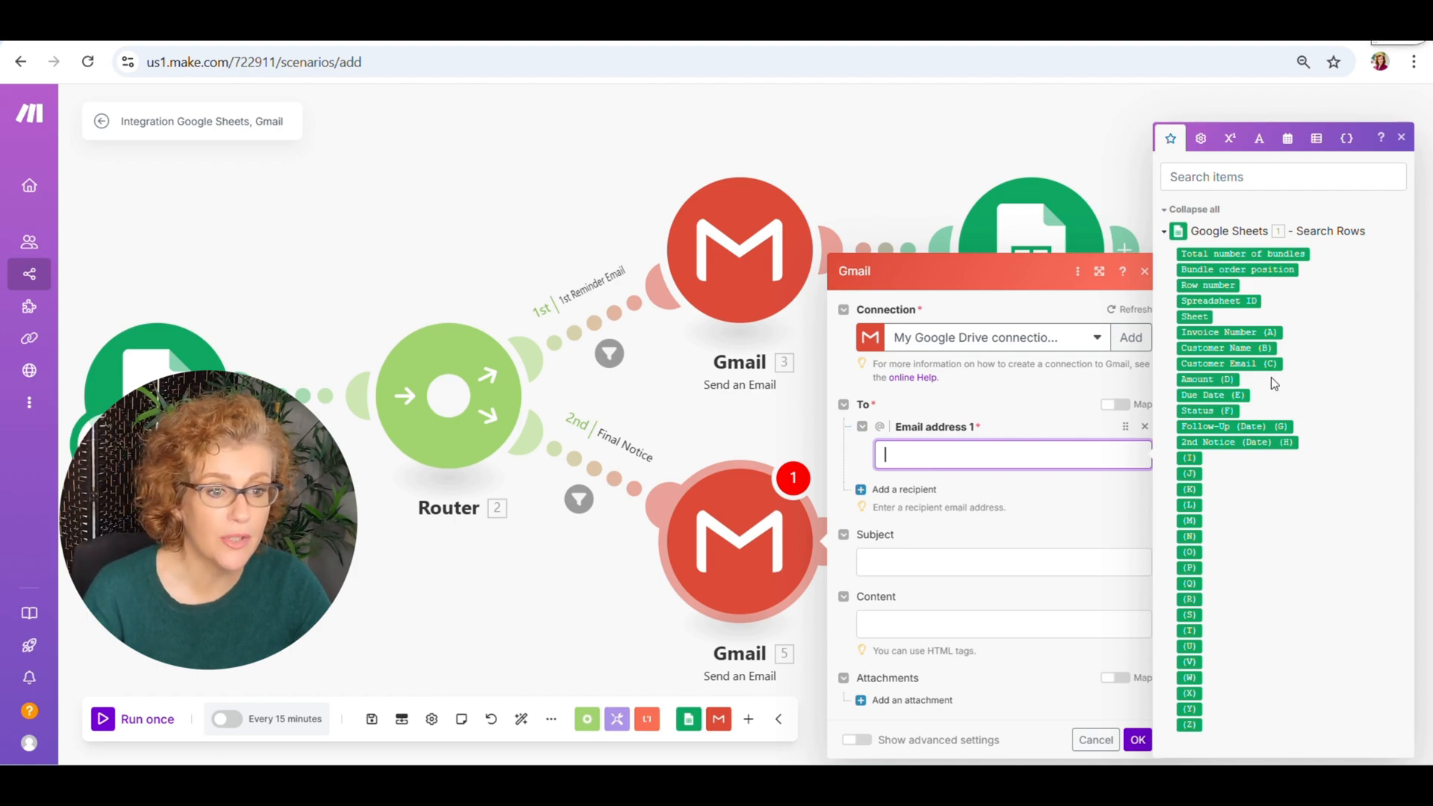
pyautogui.click(1229, 362)
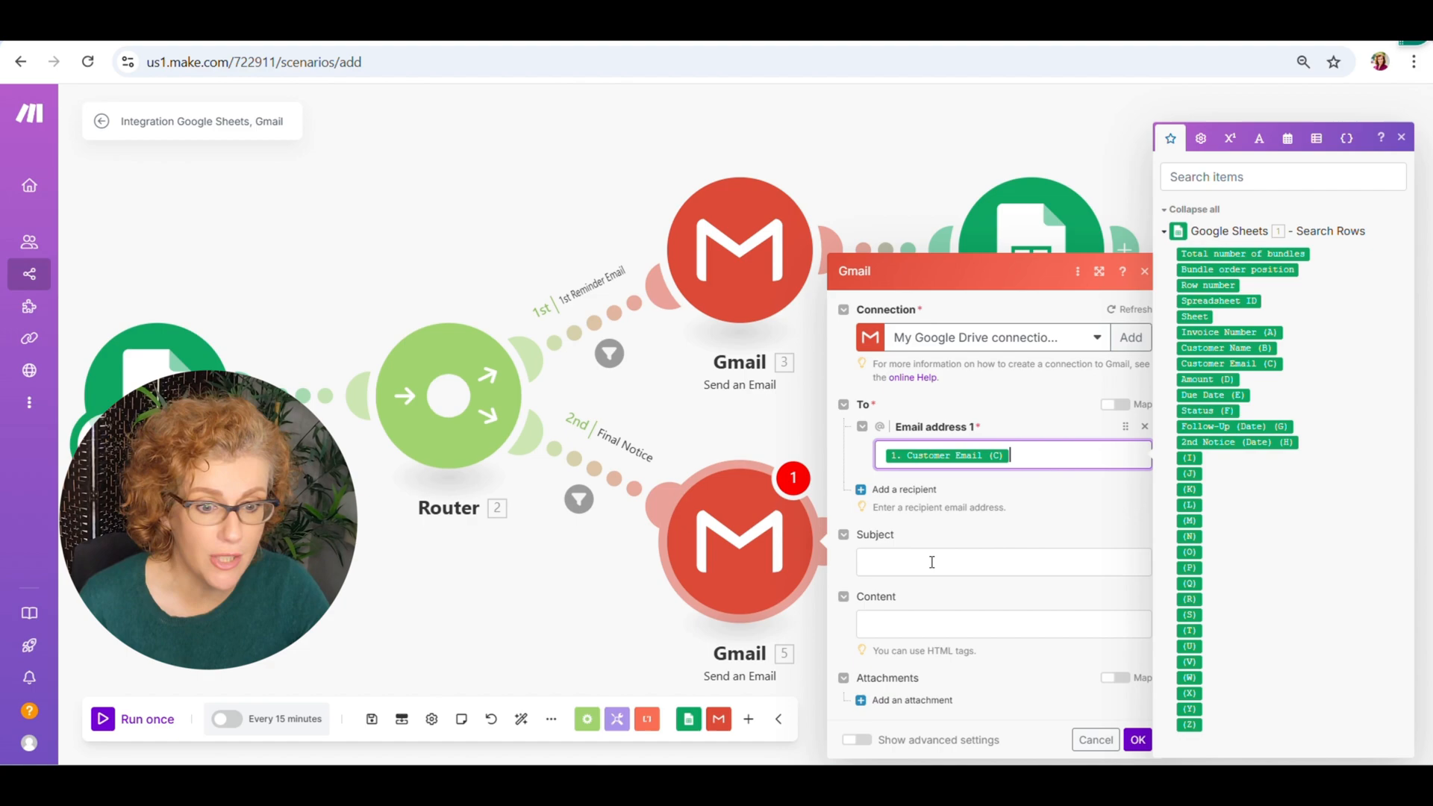
pyautogui.click(1003, 561)
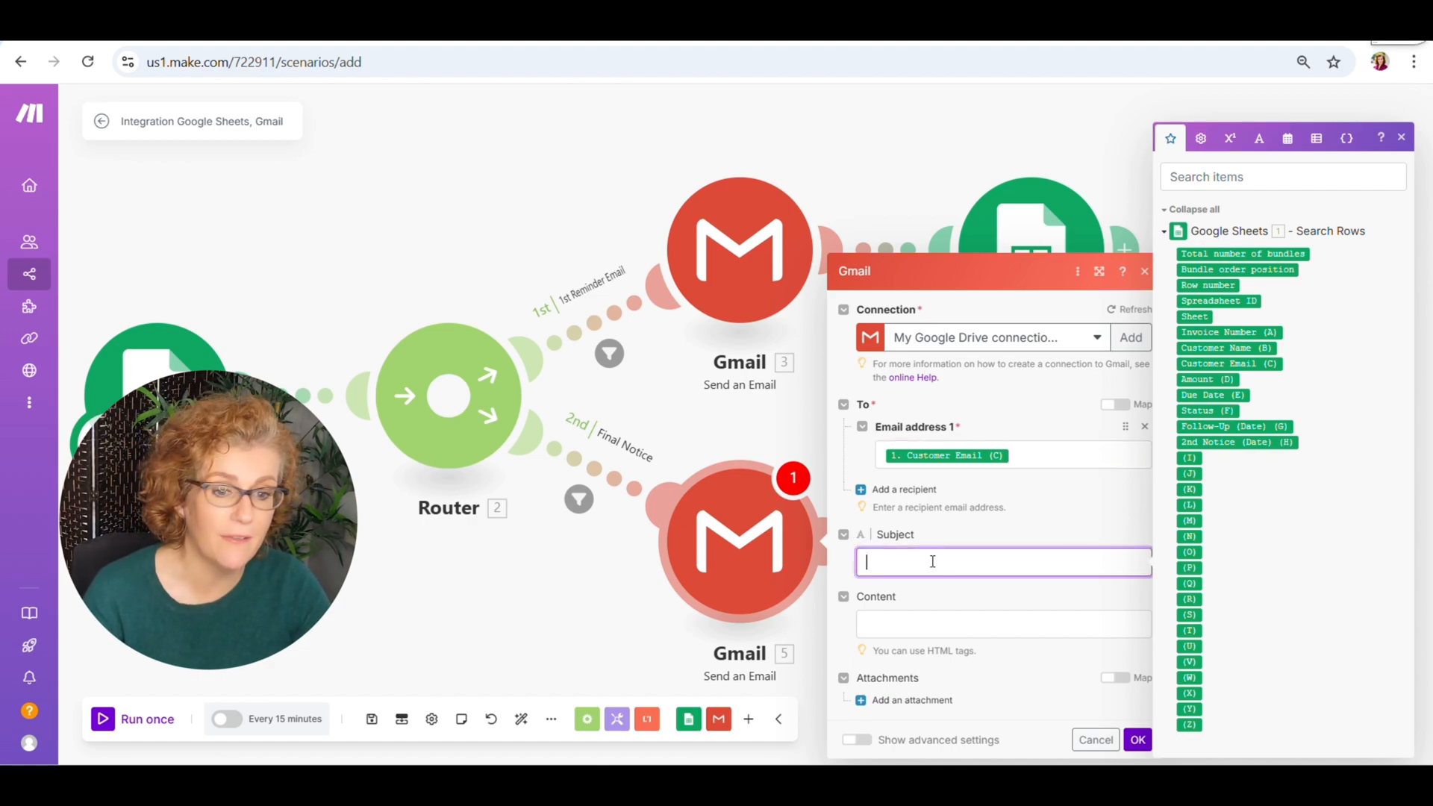
pyautogui.write('Final Notice Py')
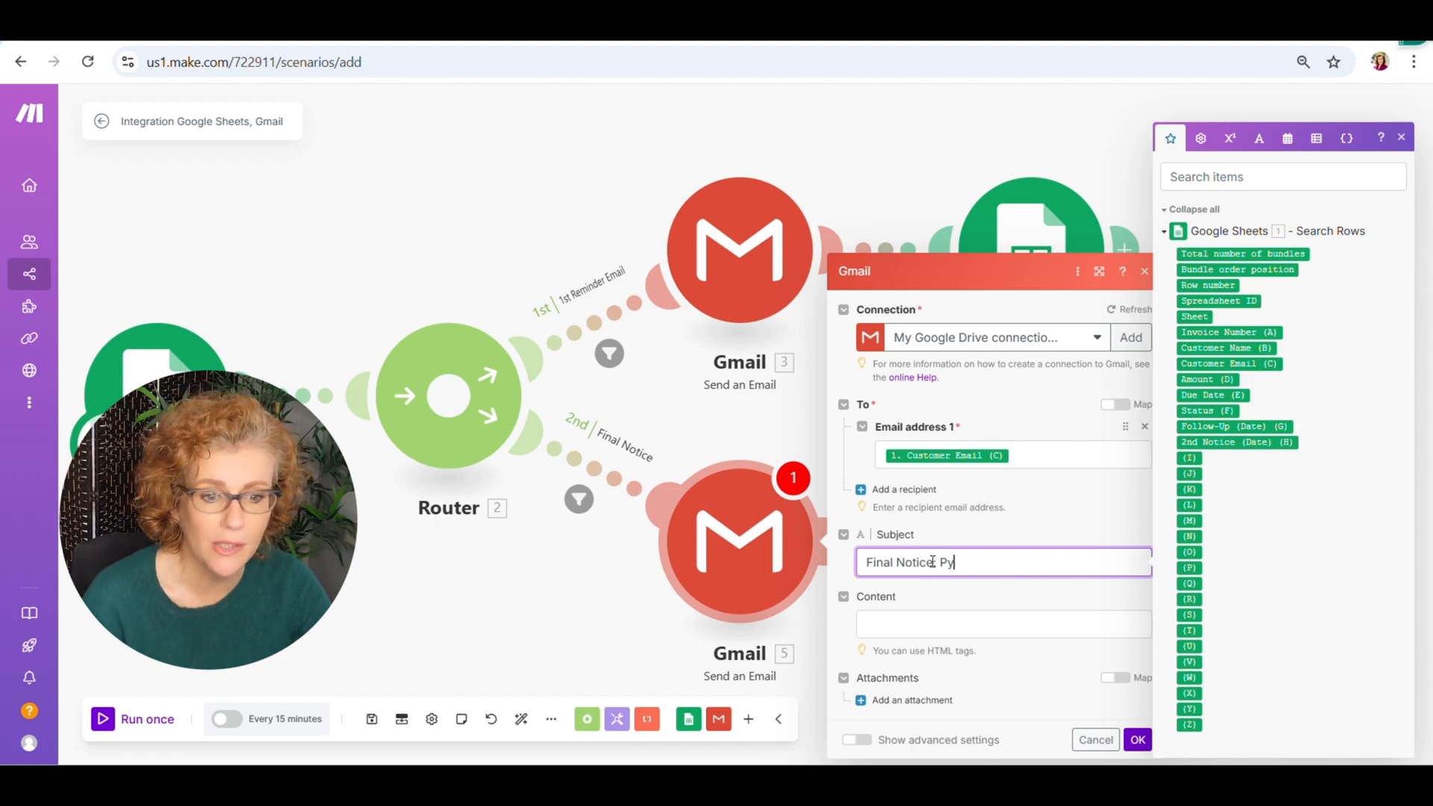
pyautogui.write('ayment D')
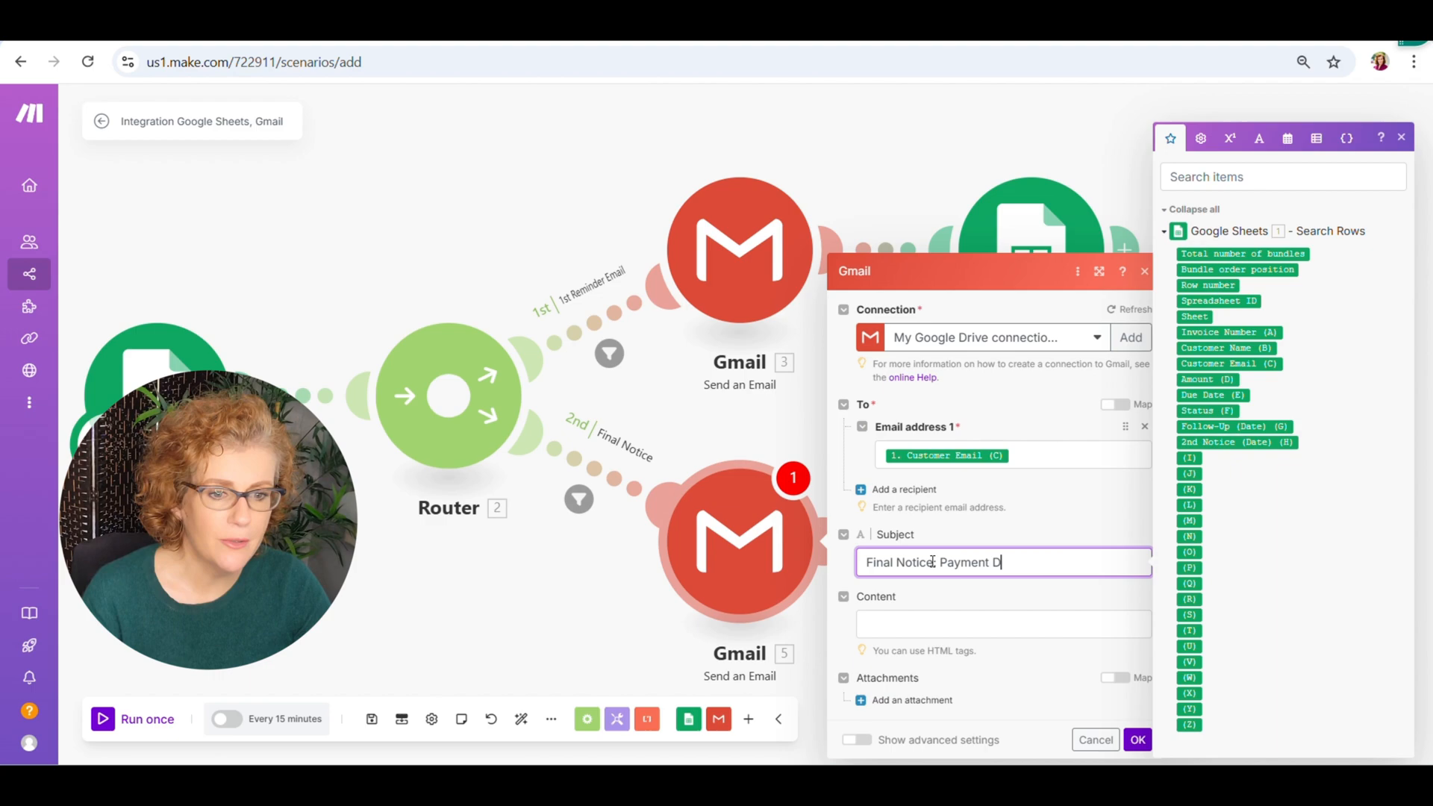
pyautogui.write('ue for')
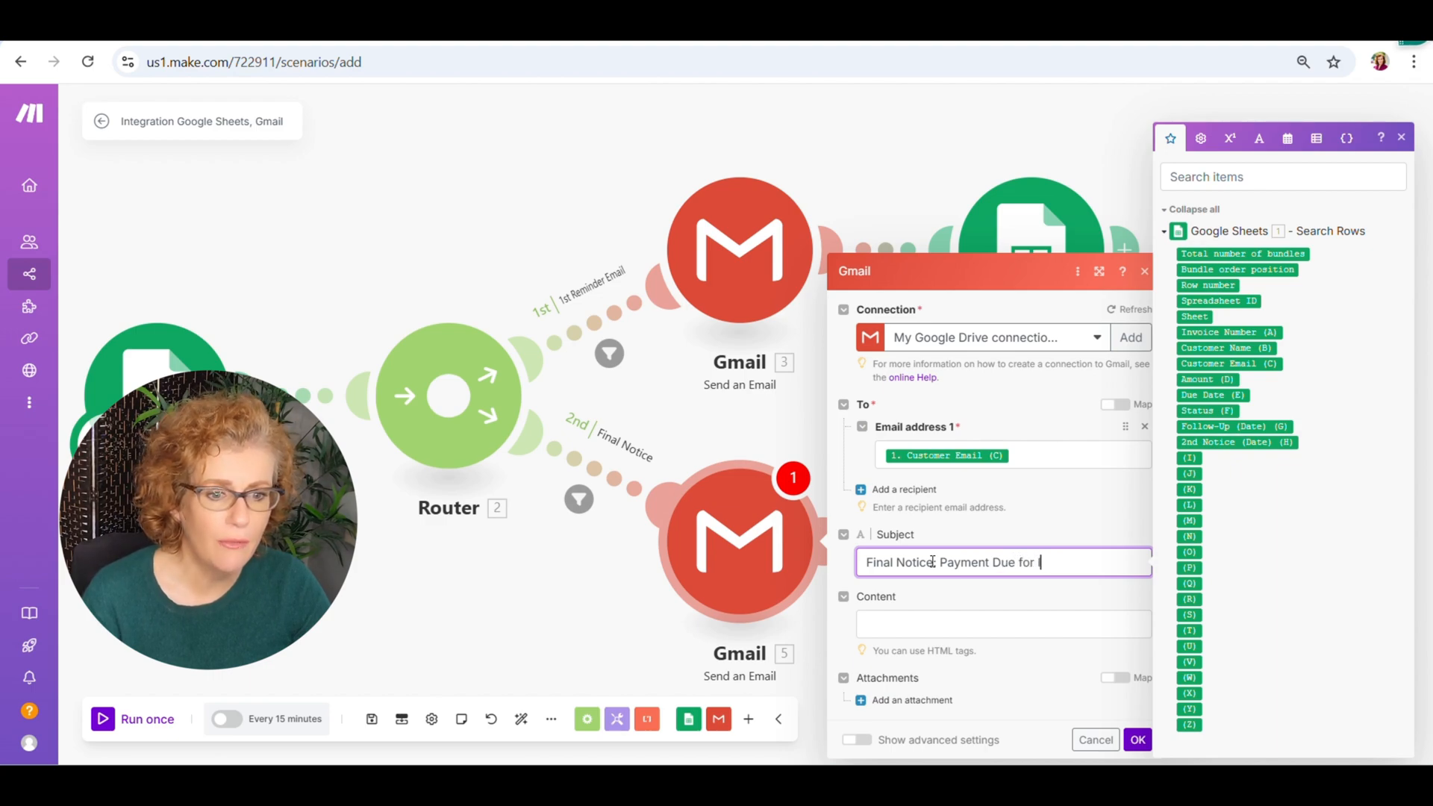
pyautogui.write('Invoice #')
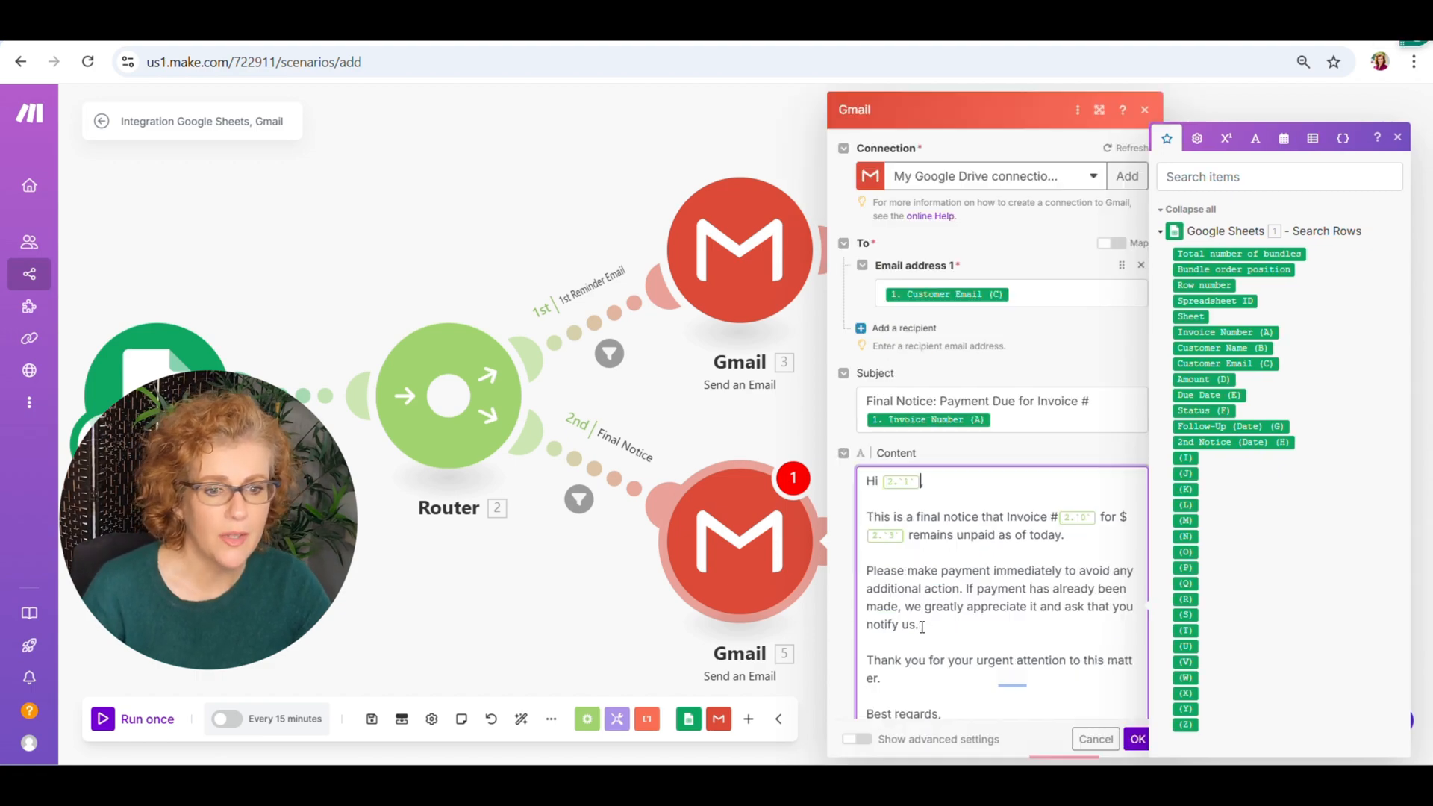
# Write the final-notice body mapping Customer Name (B), Invoice Number and Amount, then save.
pyautogui.press('Backspace')
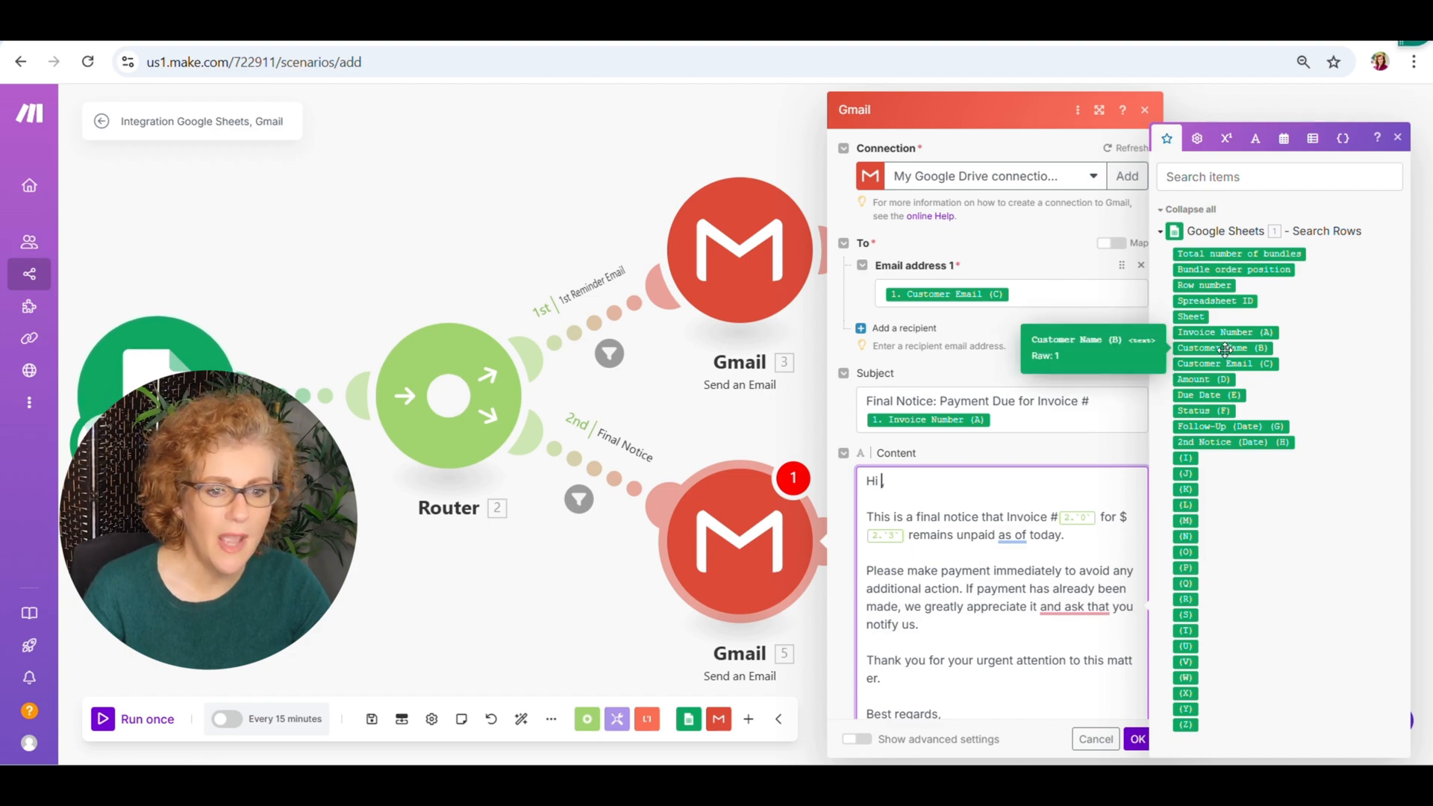
pyautogui.click(1217, 348)
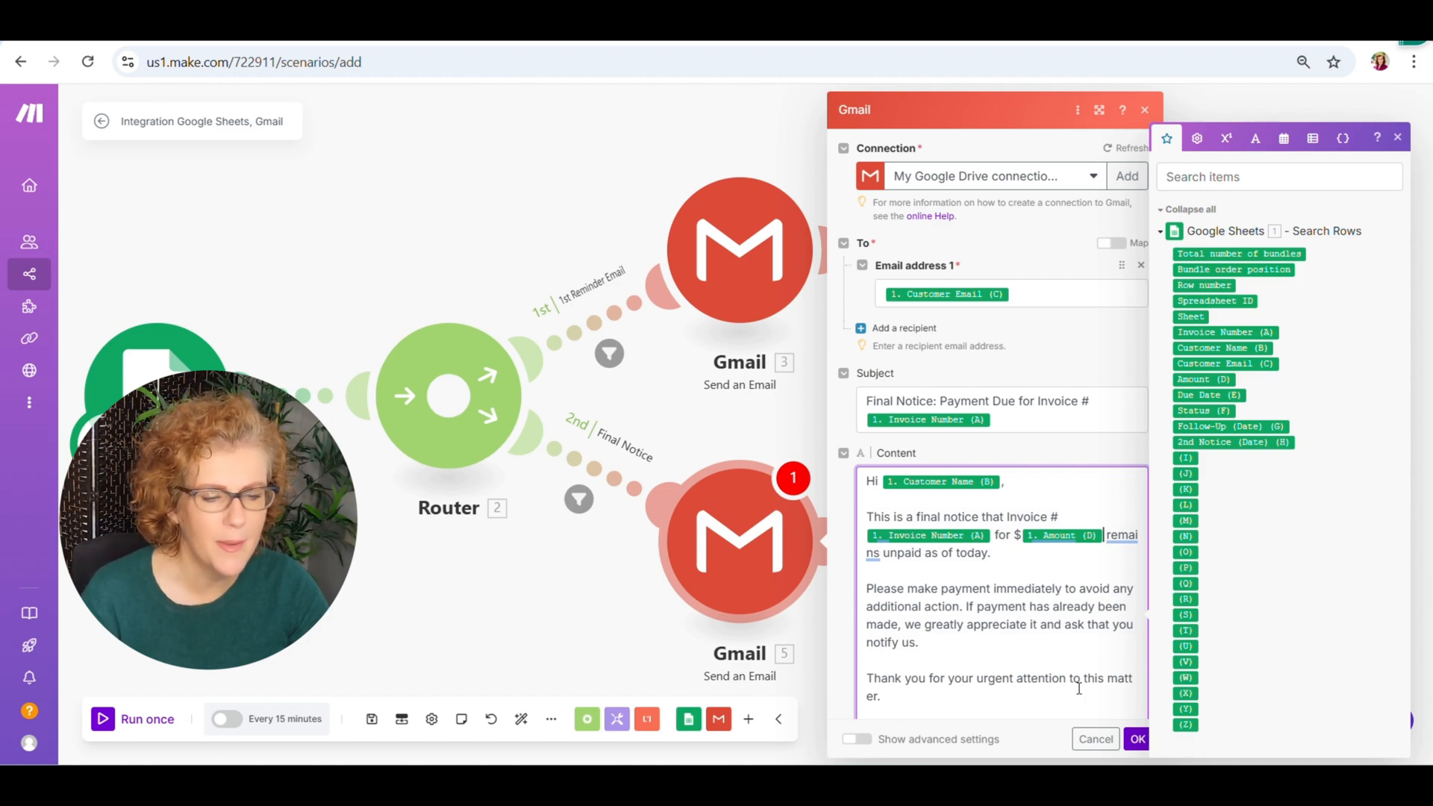
pyautogui.scroll(-3)
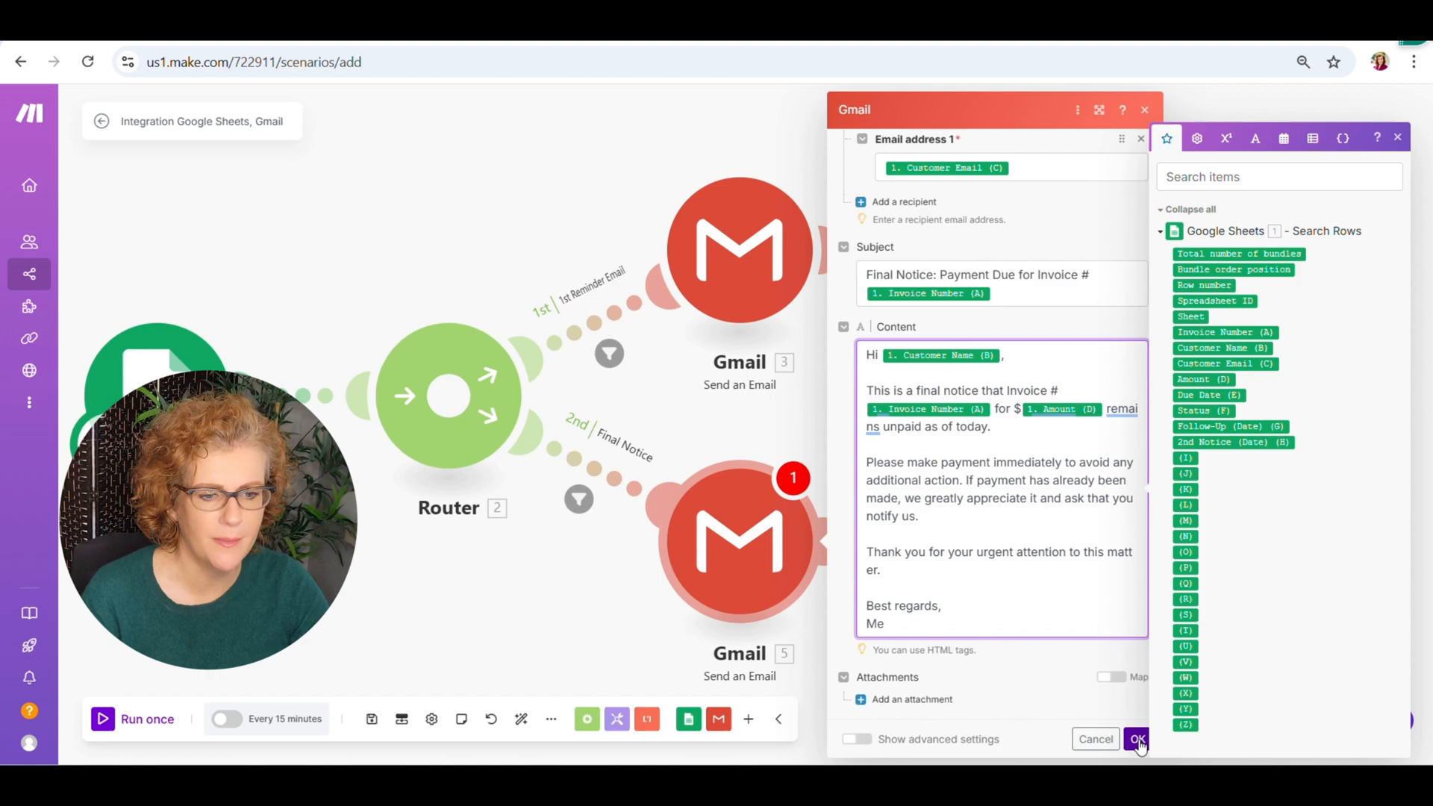
pyautogui.click(1137, 739)
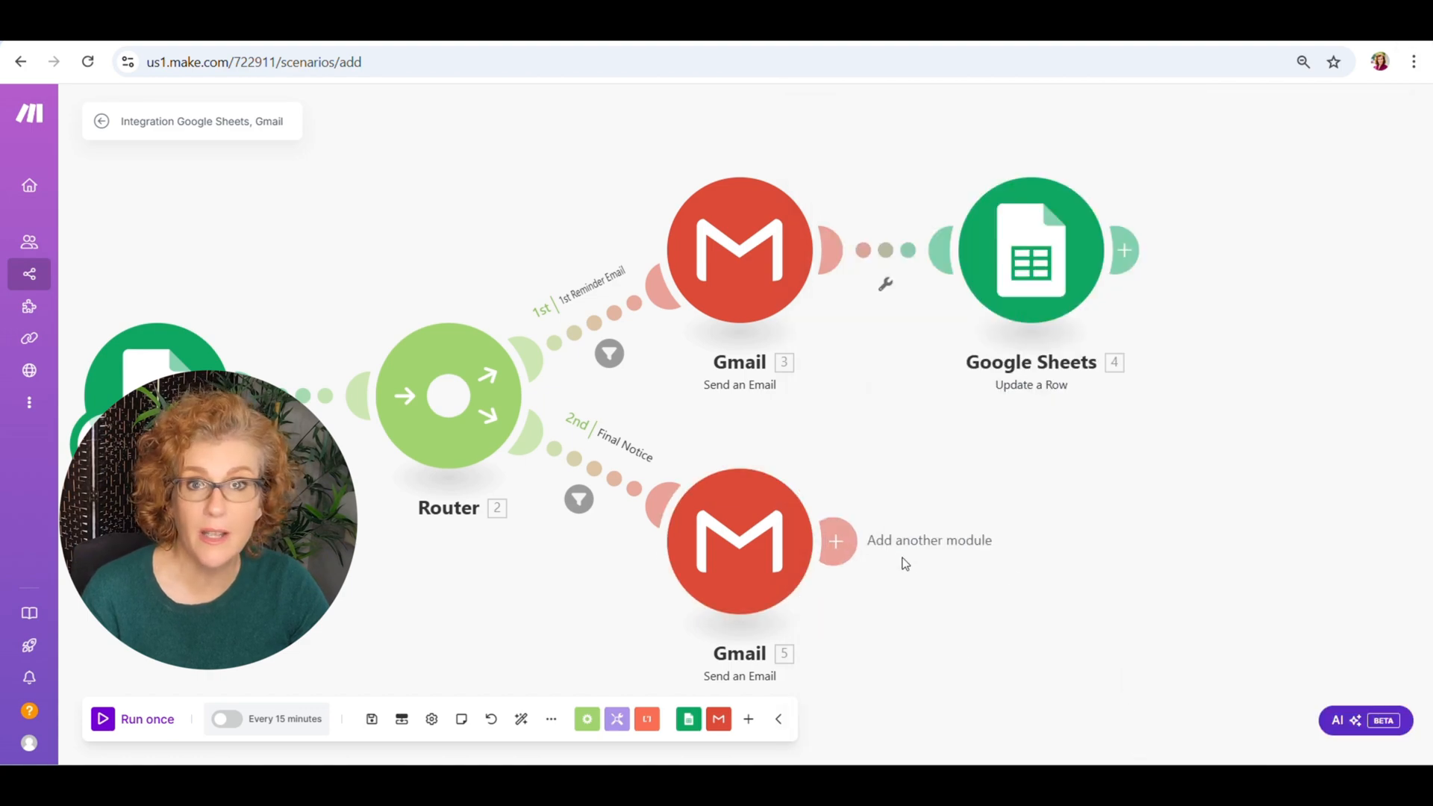
# Add a Google Sheets Update a Row module on Sample Invoice Data, Sheet1, after the final notice email.
pyautogui.click(835, 541)
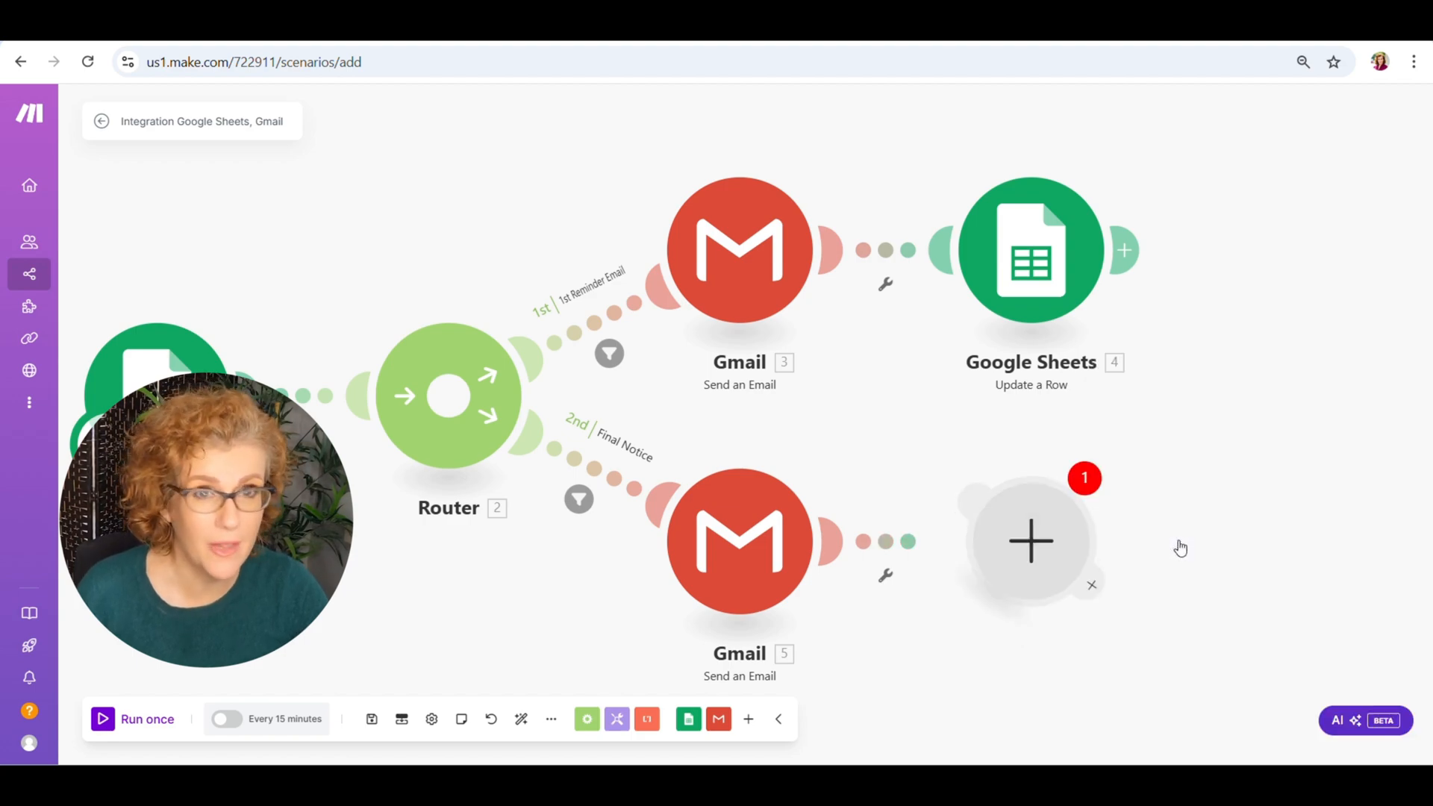
pyautogui.click(1031, 541)
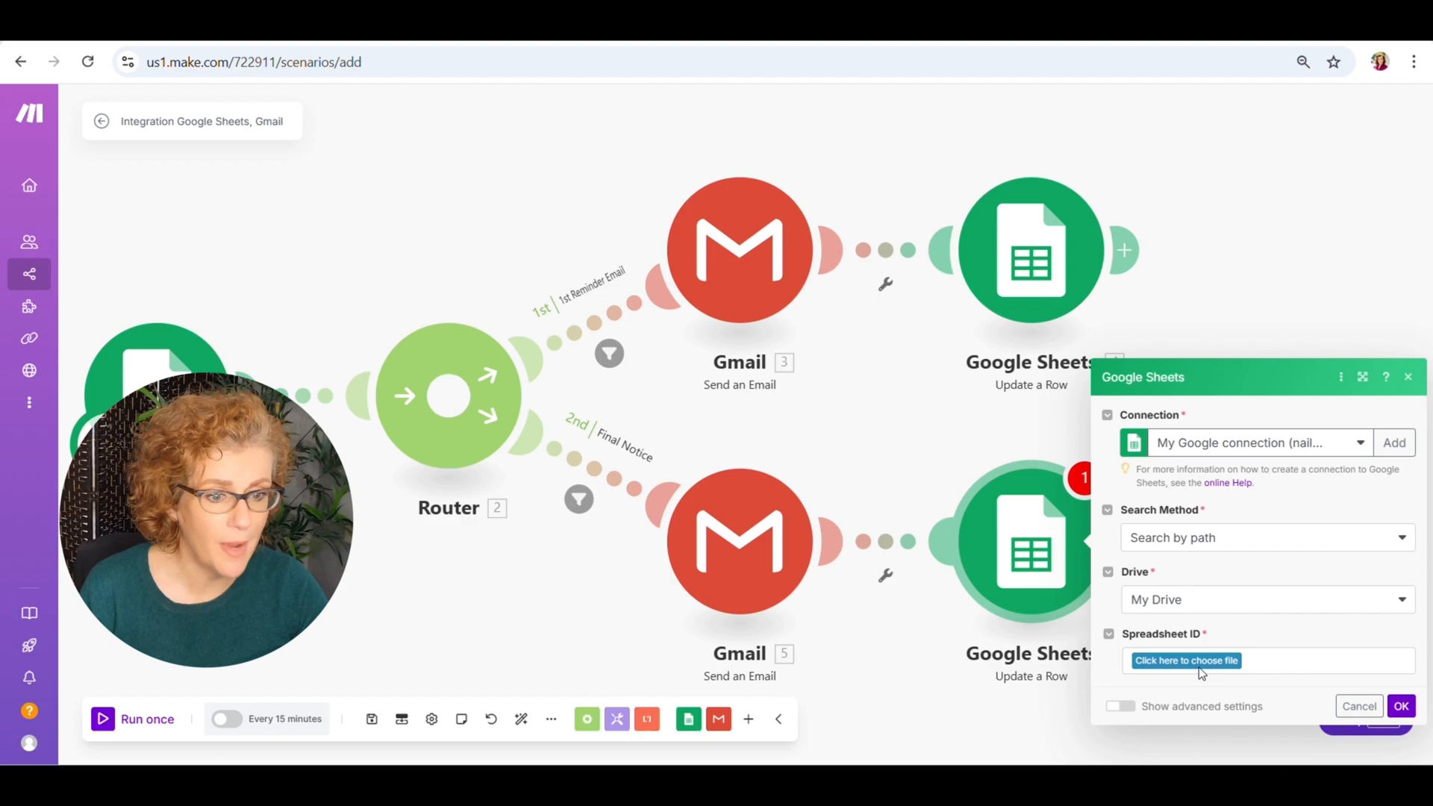
pyautogui.click(1186, 660)
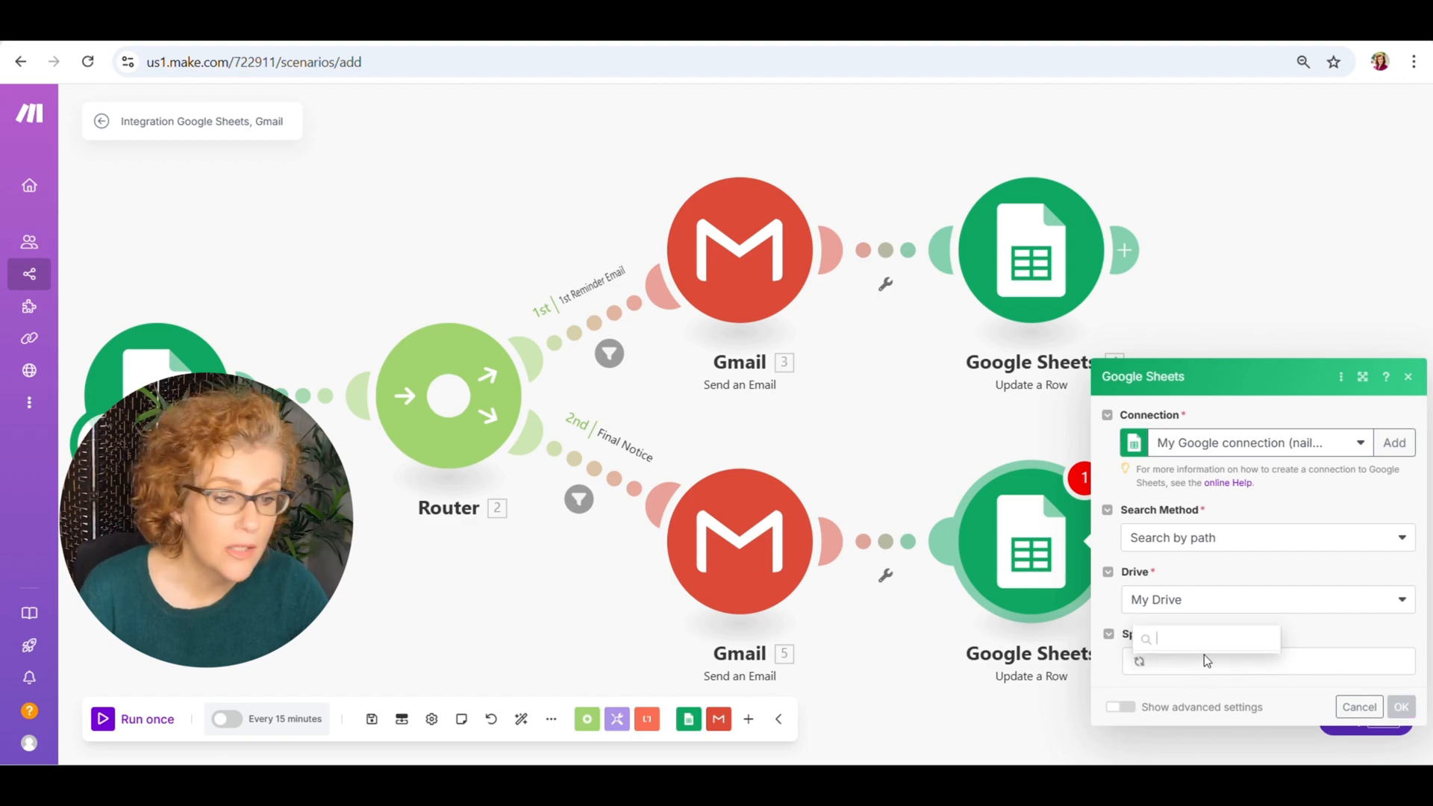
pyautogui.click(1204, 637)
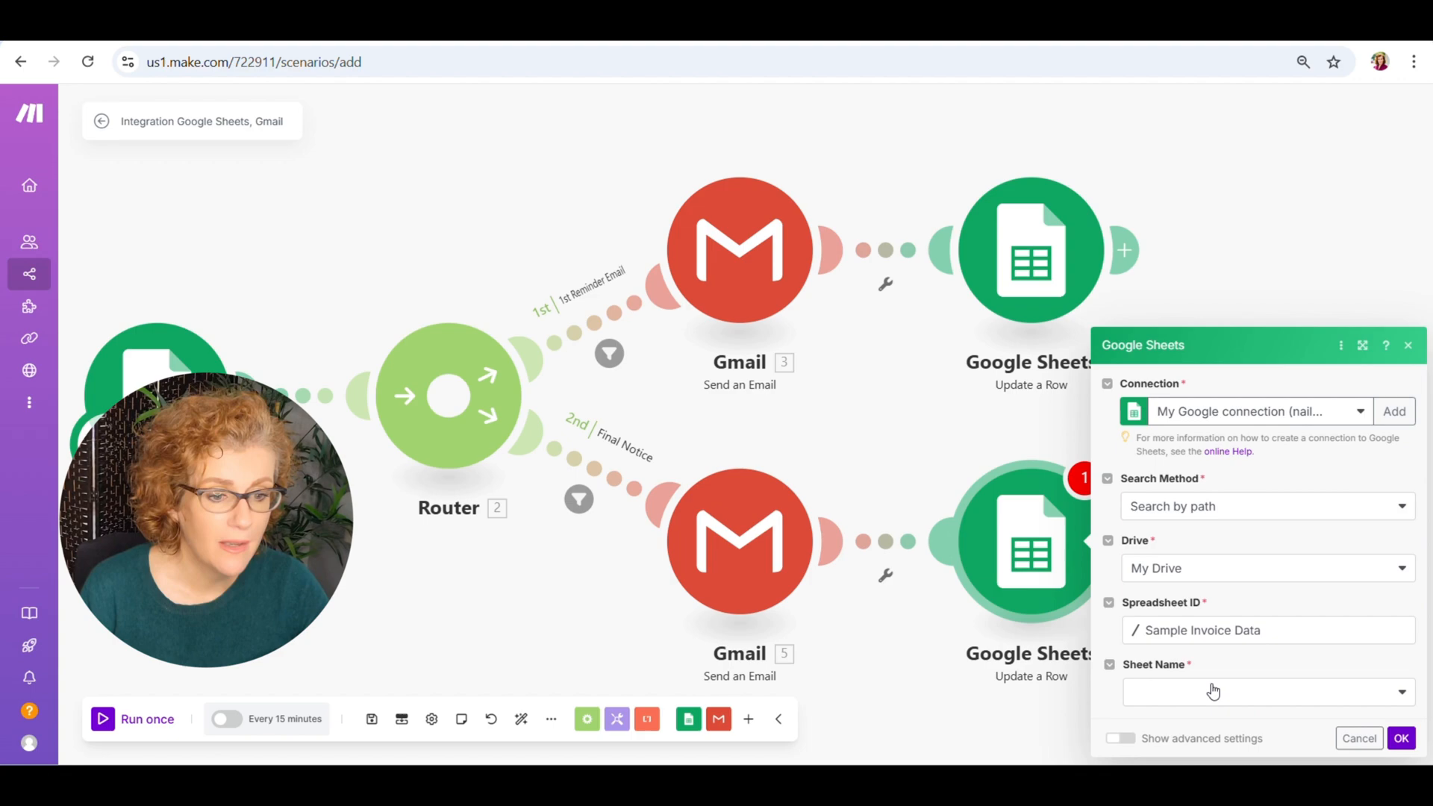
pyautogui.click(1266, 691)
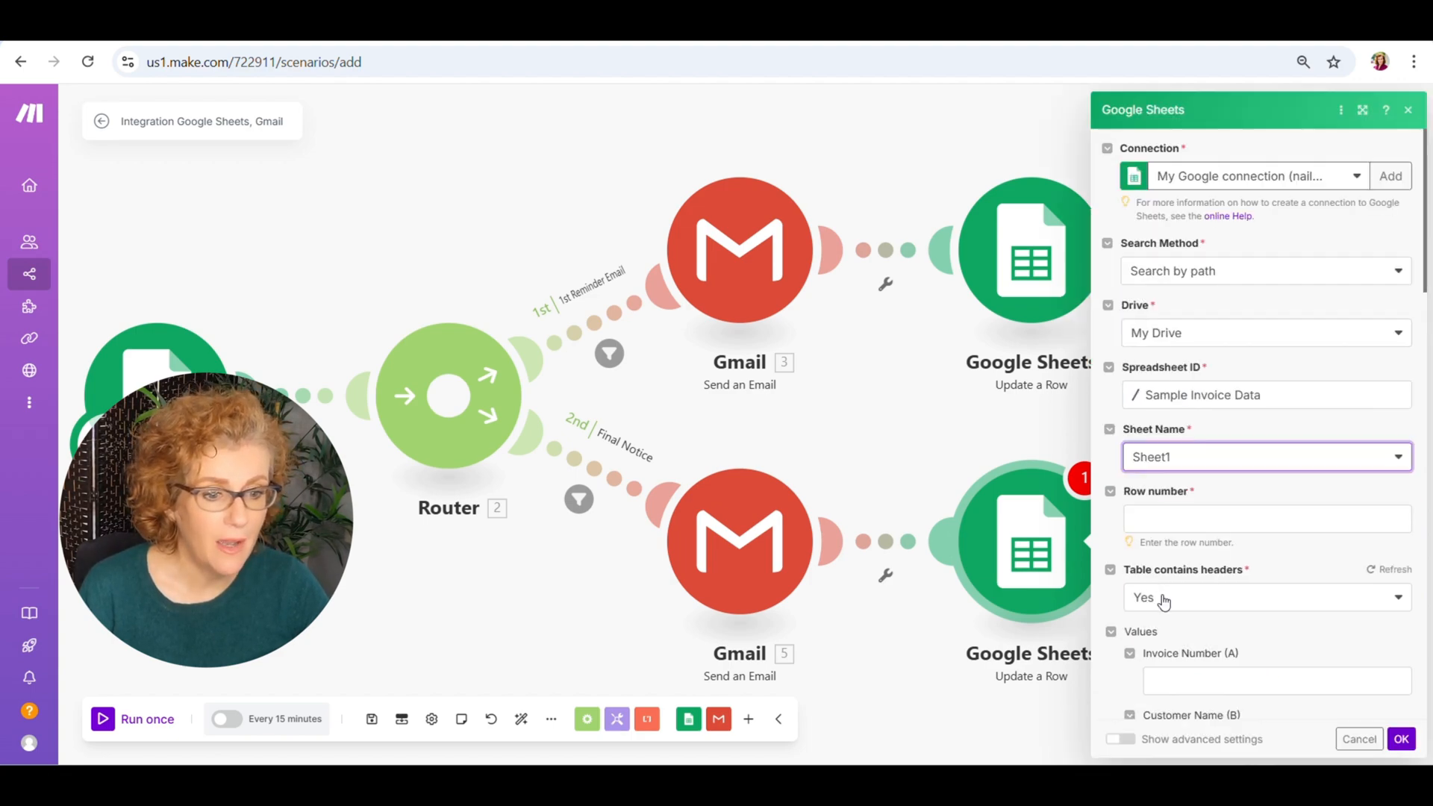
# Map the found Row number and stamp 2nd Notice (Date) with formatDate(now; YYYY-MM-DD), then confirm.
pyautogui.click(1266, 518)
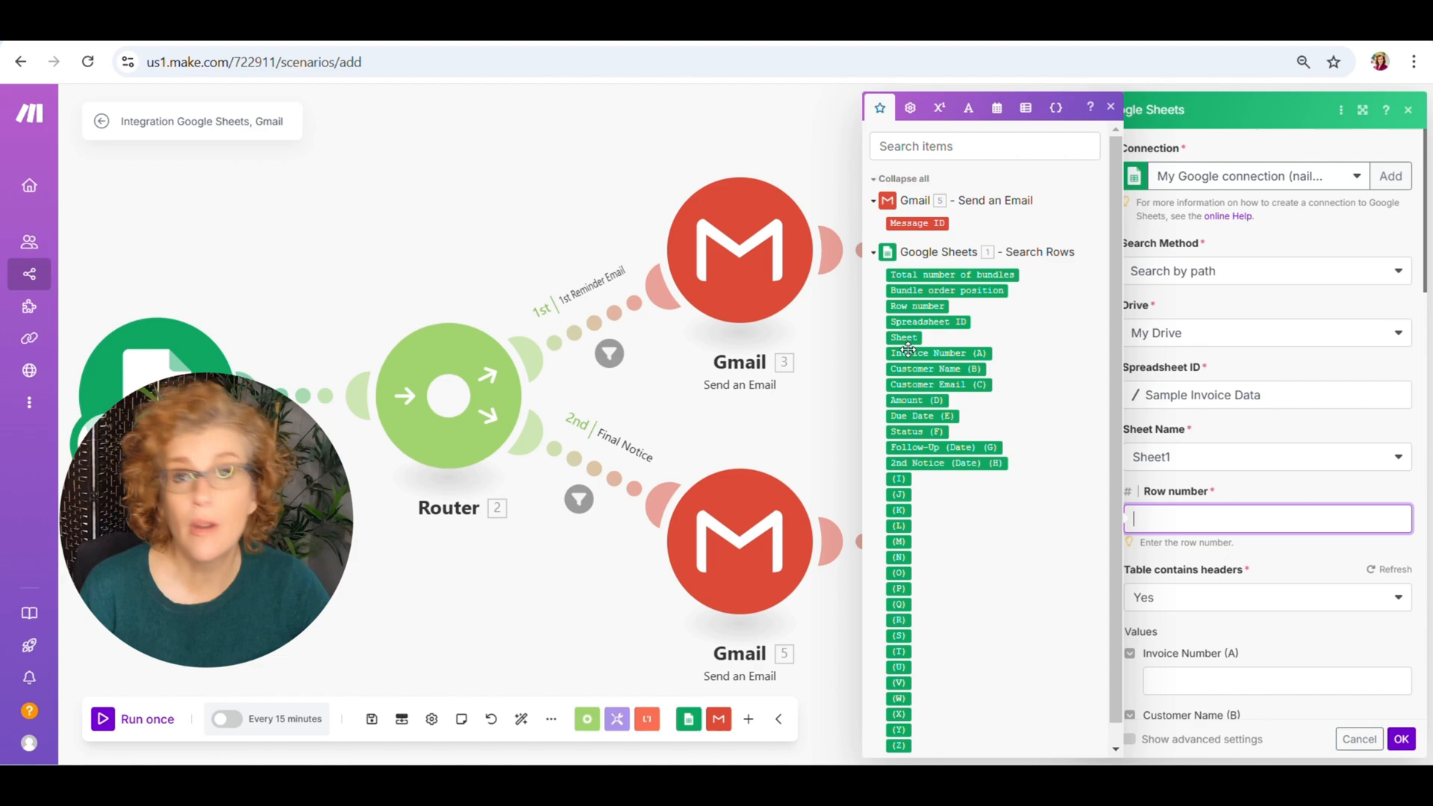
pyautogui.click(915, 304)
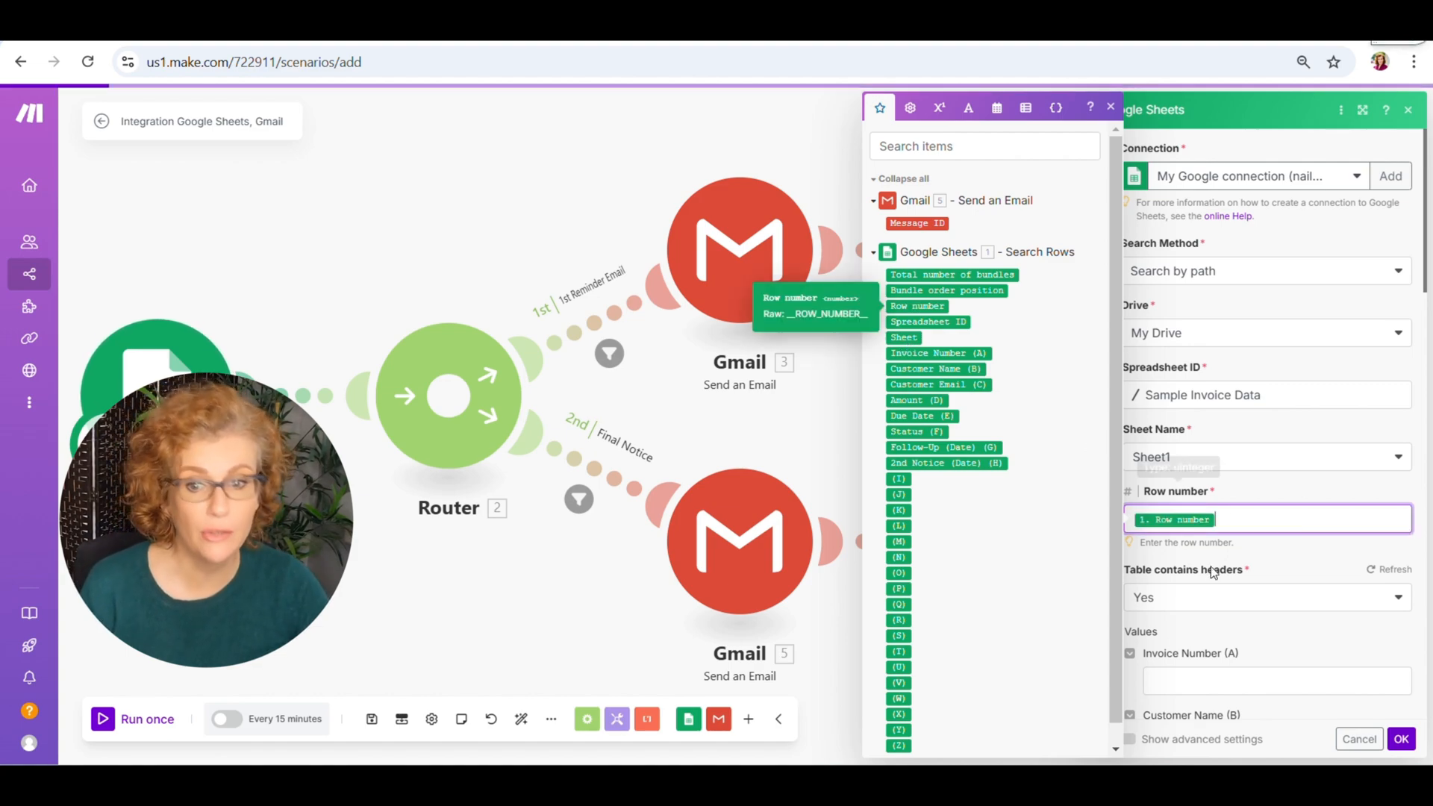
pyautogui.scroll(-3)
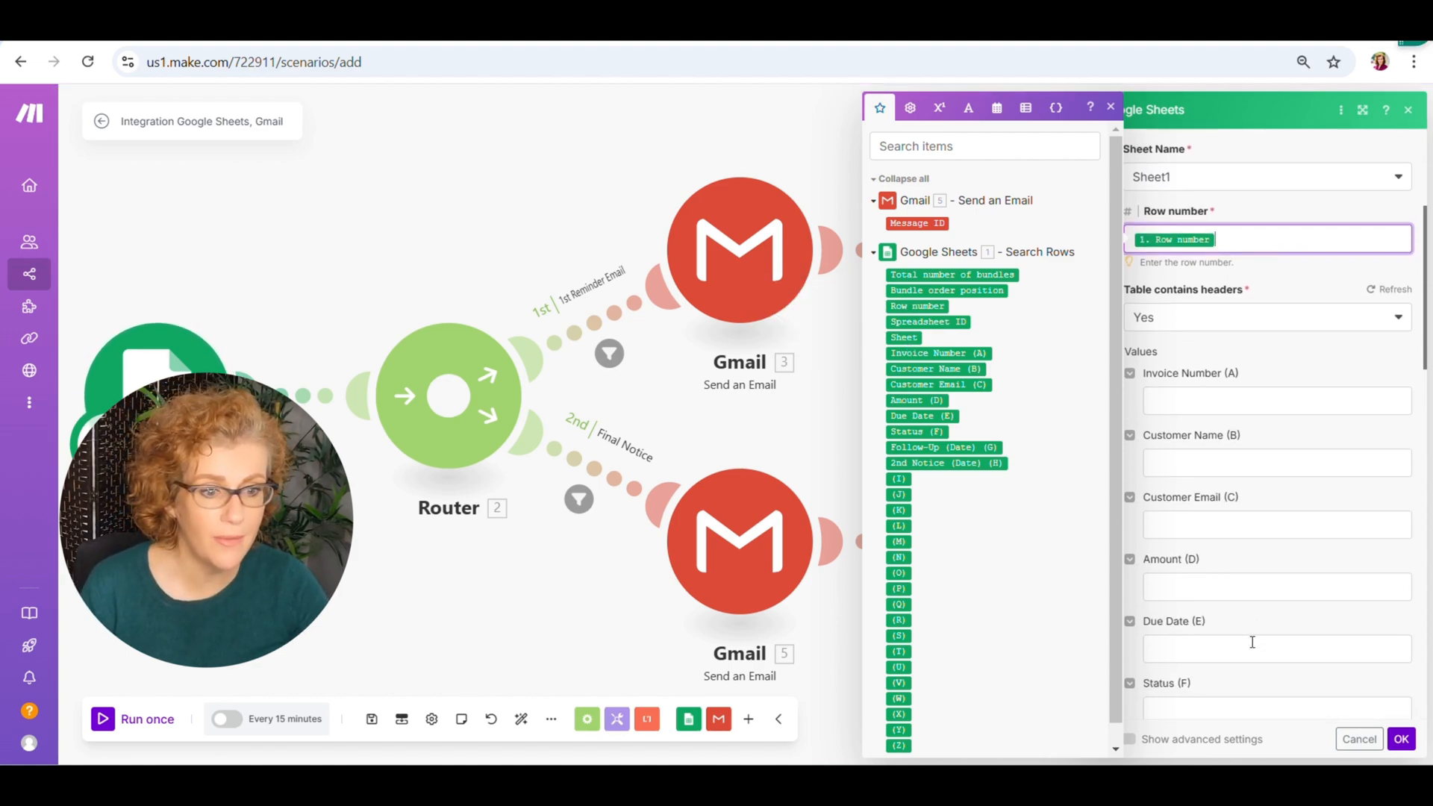
pyautogui.scroll(-3)
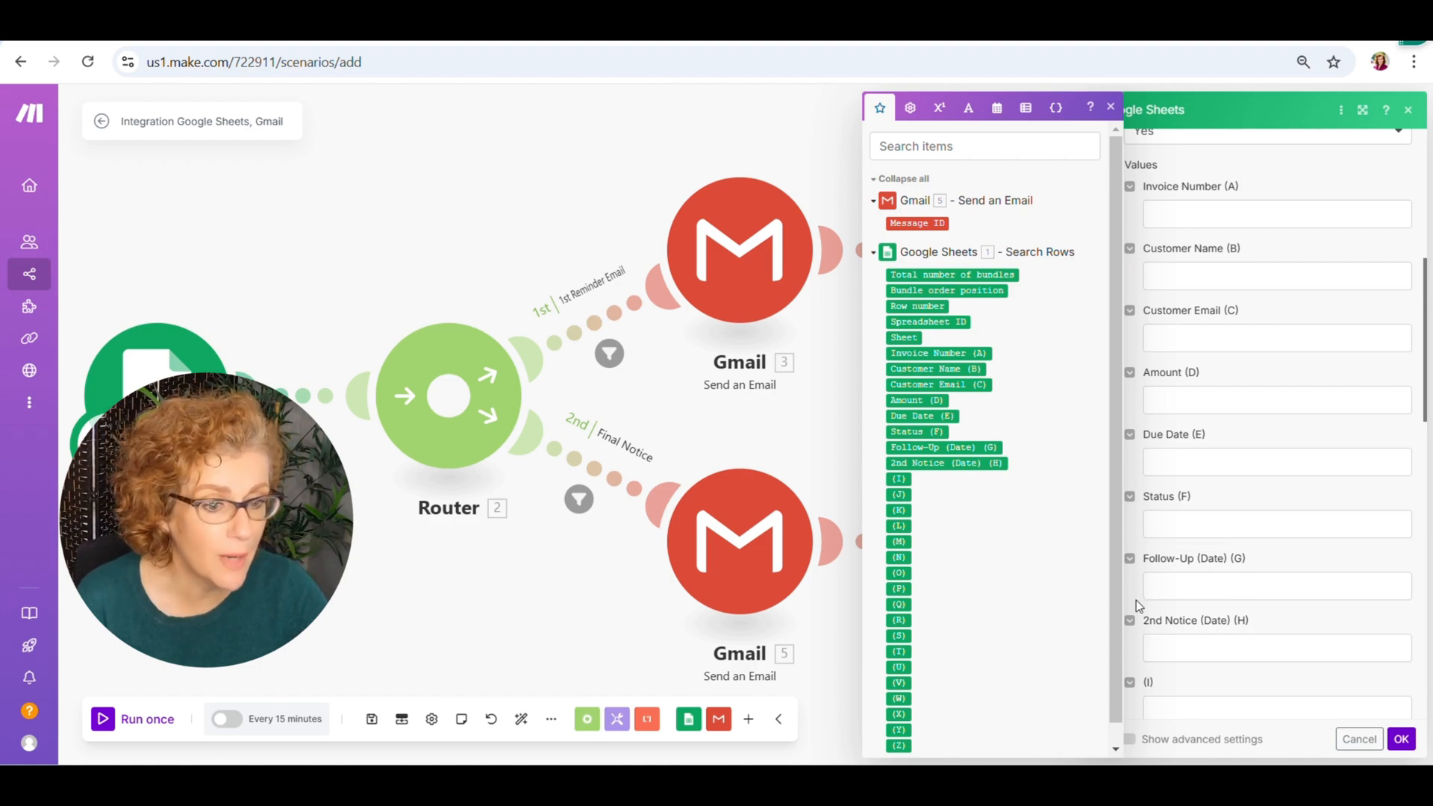
pyautogui.click(1274, 646)
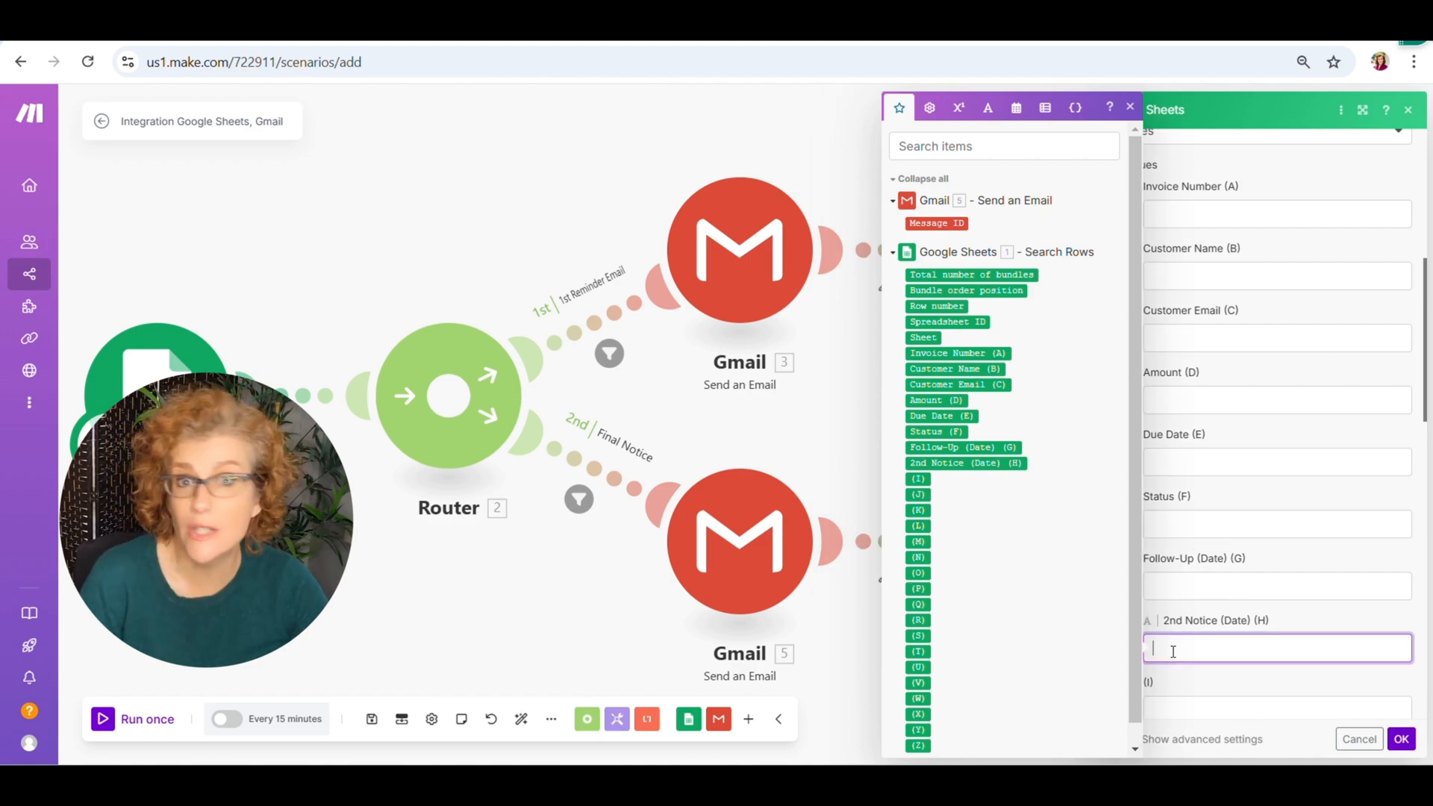
pyautogui.write('formatDate(now; YYYY-MM-DD)')
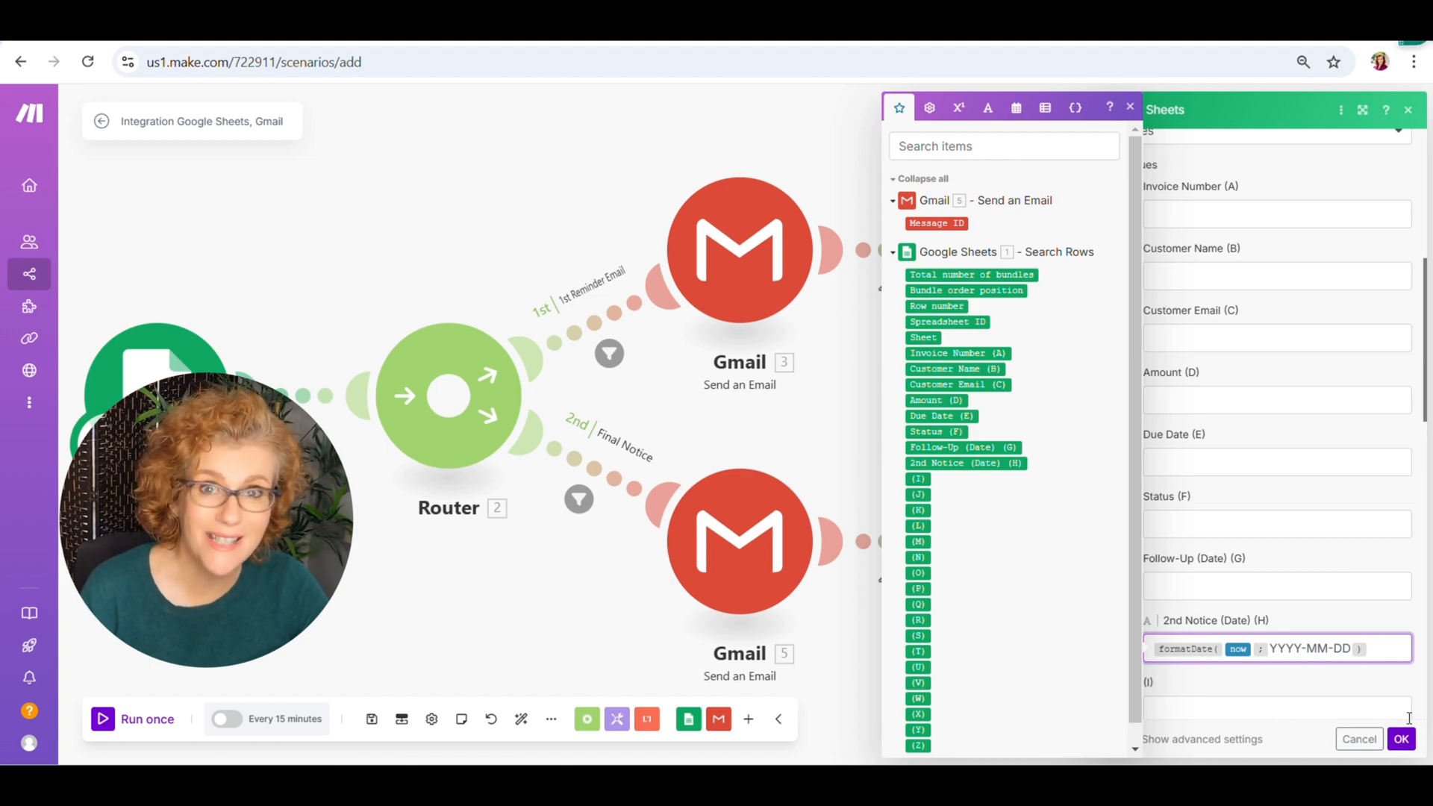
pyautogui.click(1402, 739)
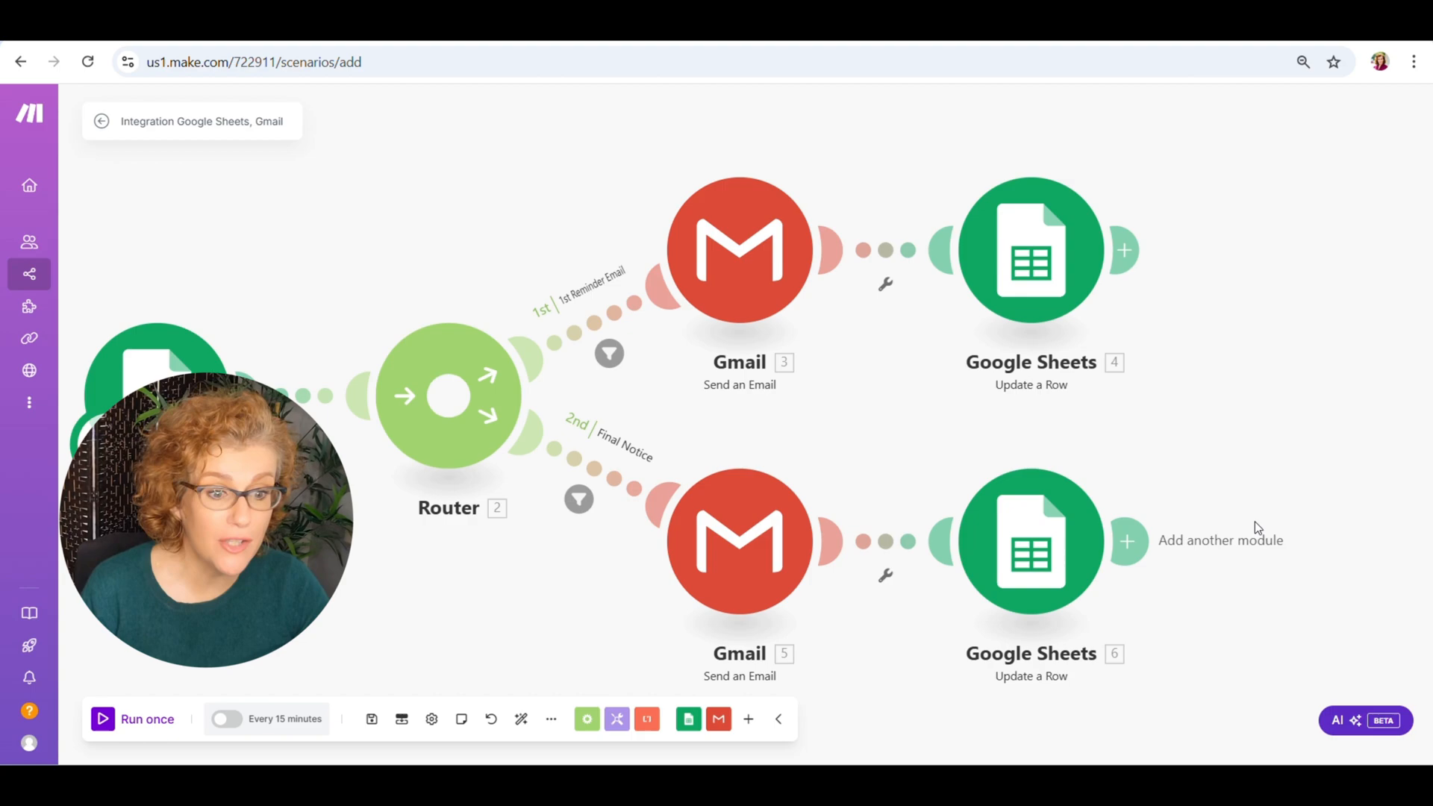
pyautogui.moveTo(1296, 570)
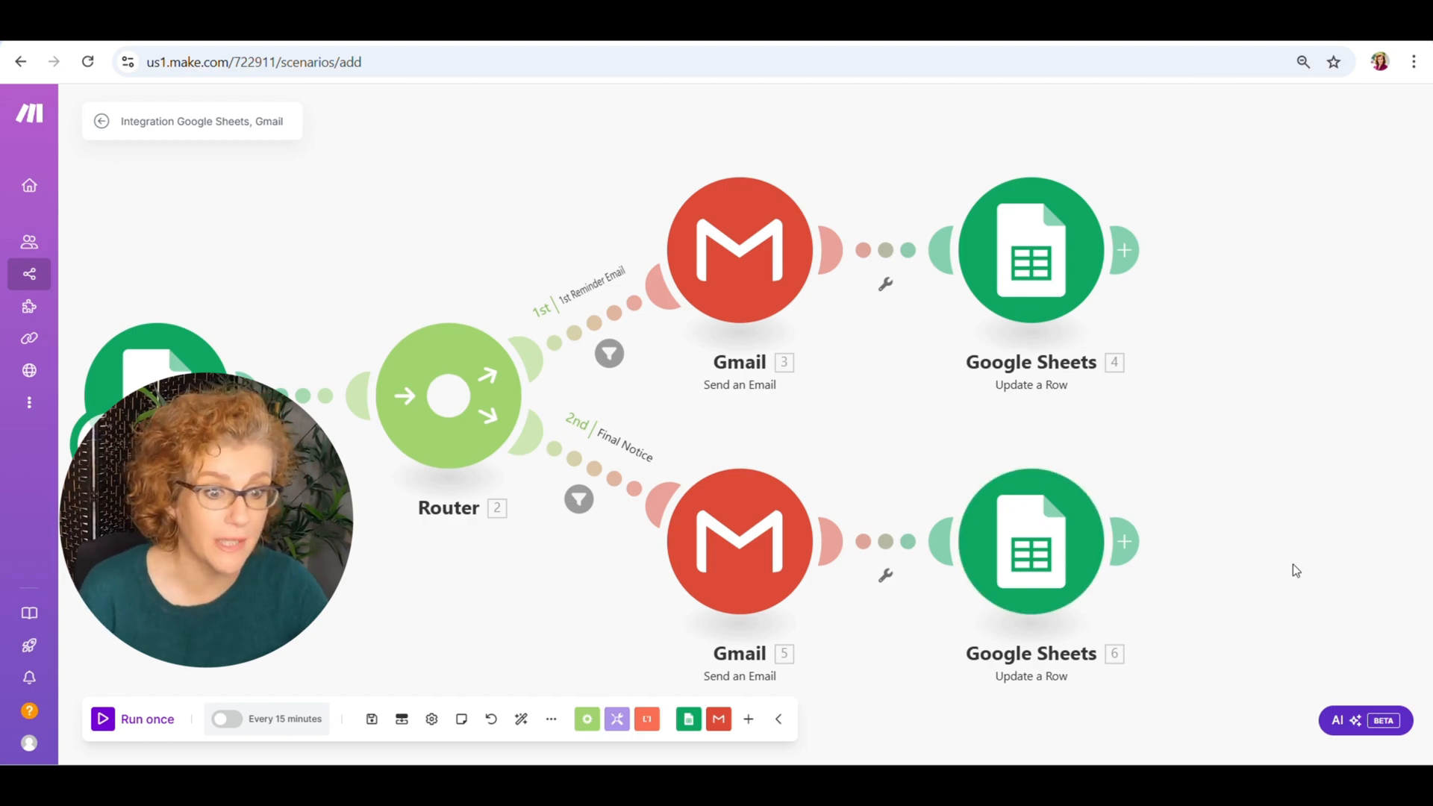
pyautogui.moveTo(637, 629)
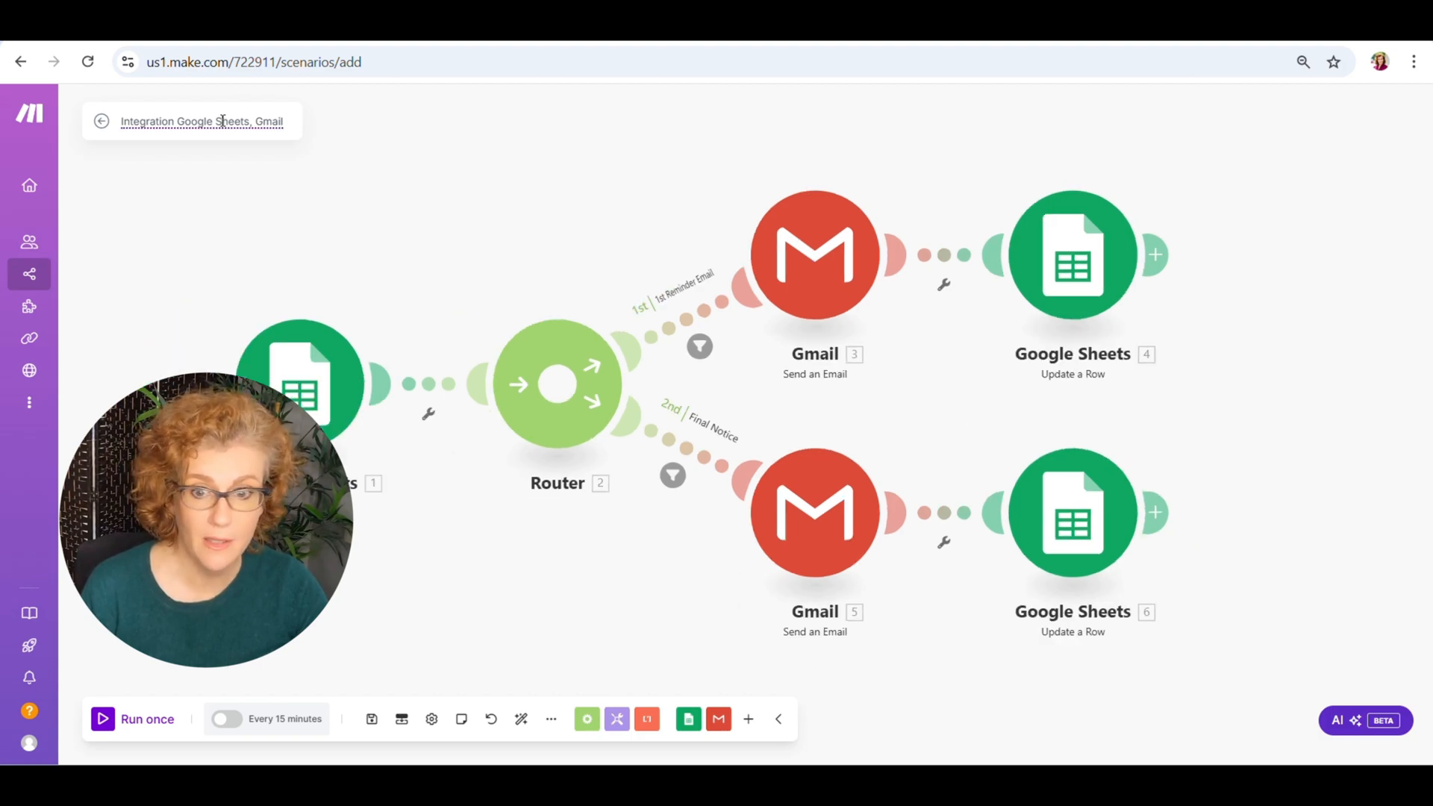
# Rename the scenario to 'Late Payment Notification to Customers' and save it.
pyautogui.doubleClick(202, 121)
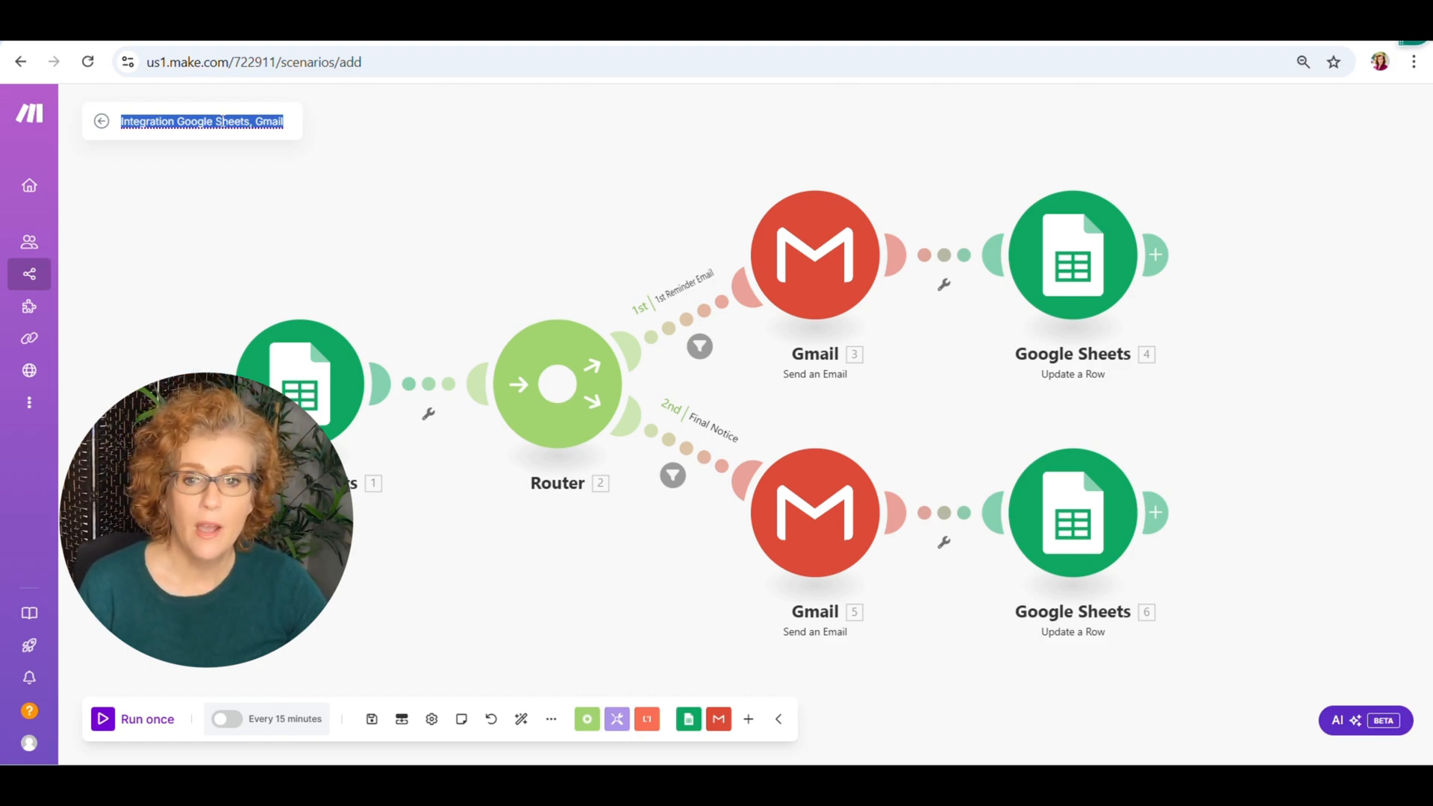
pyautogui.write('Late Payment Notification to')
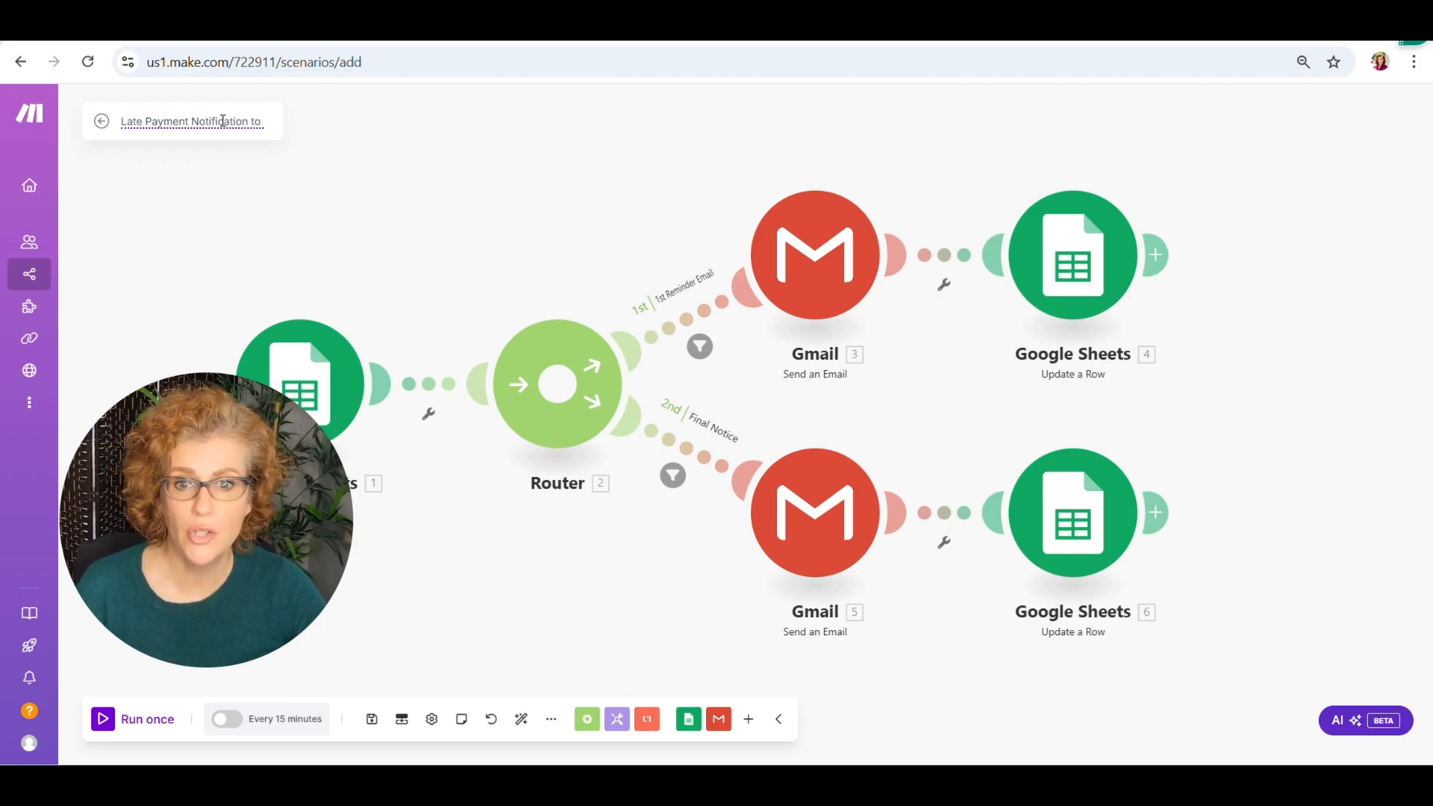
pyautogui.write('Customers')
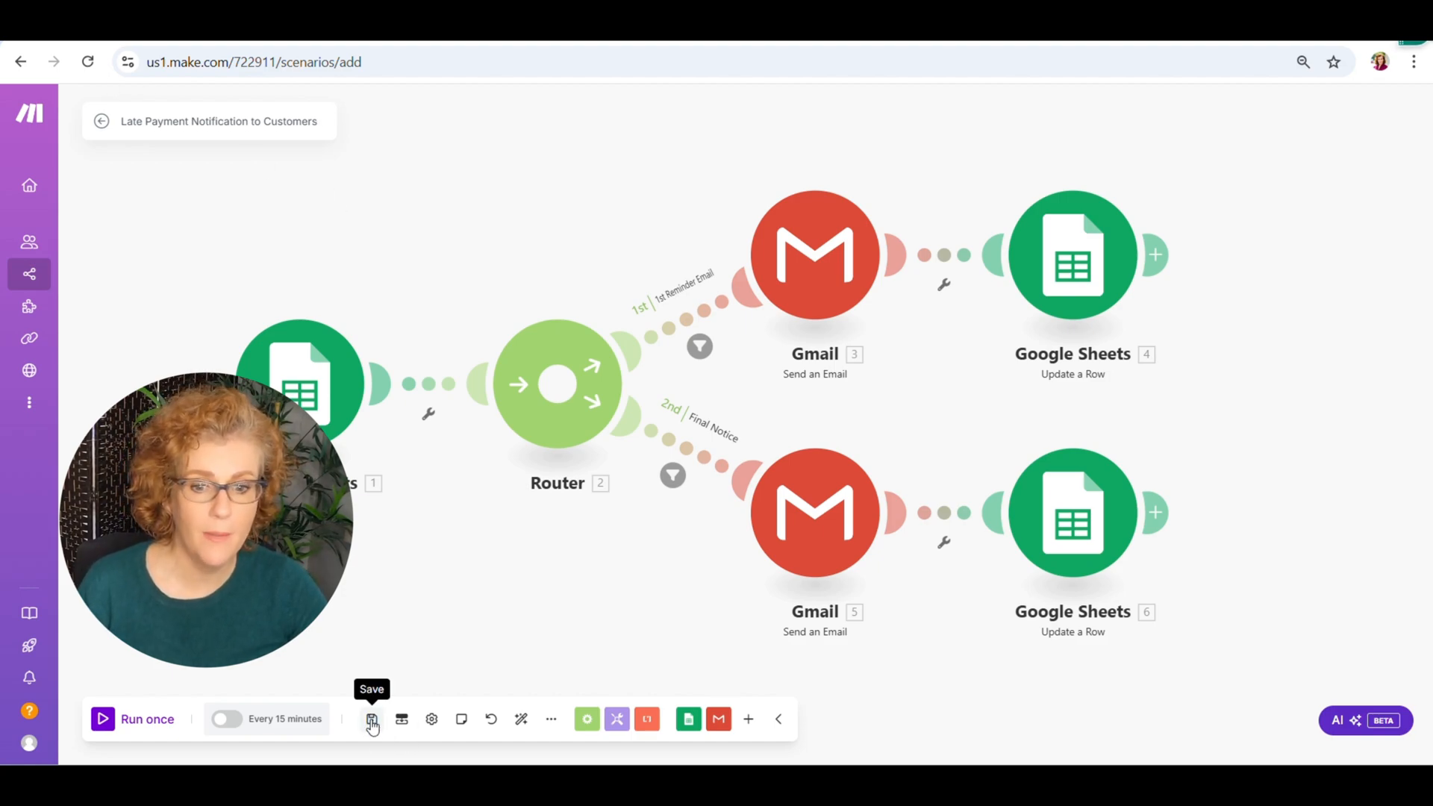
pyautogui.click(371, 718)
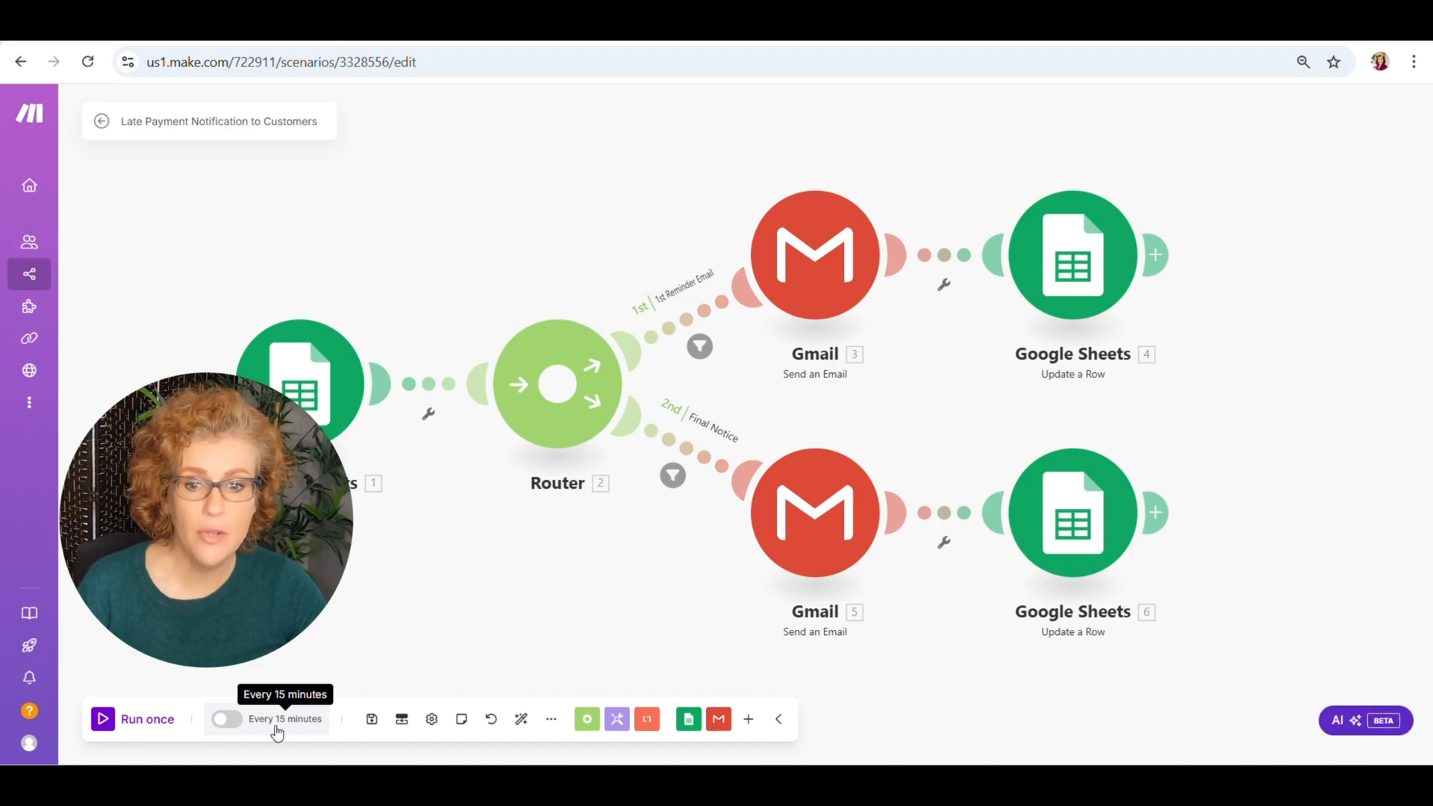
pyautogui.moveTo(388, 482)
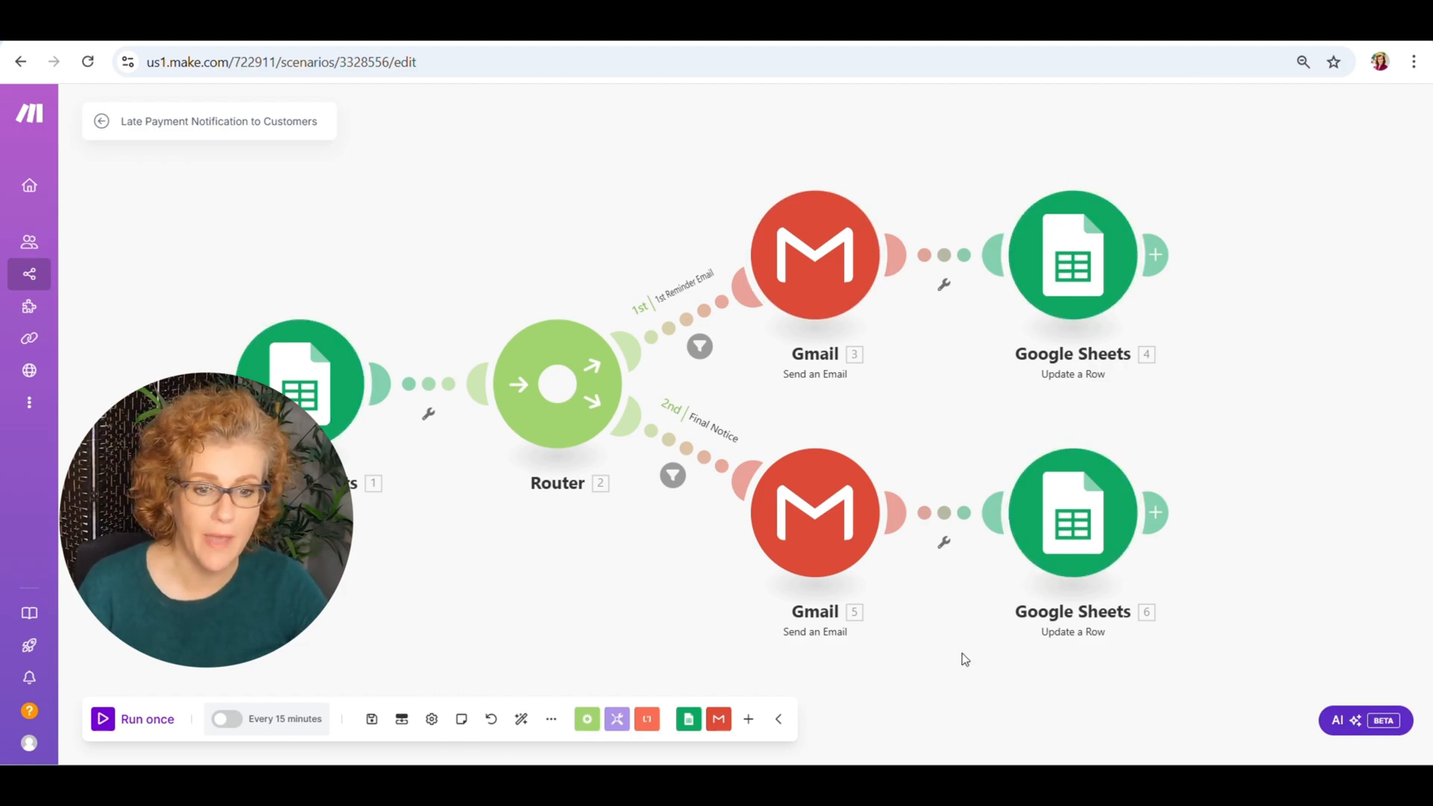
pyautogui.moveTo(512, 221)
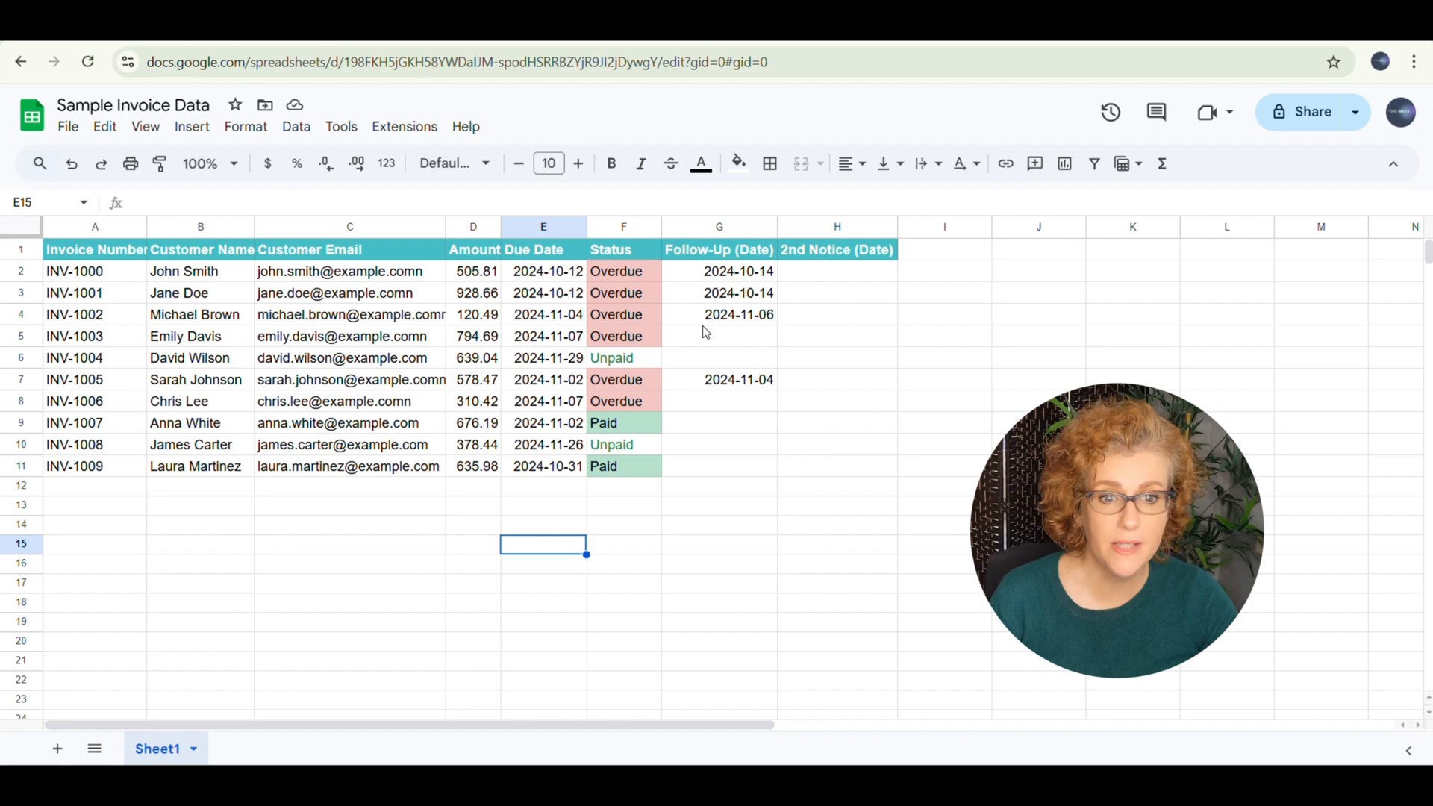
pyautogui.moveTo(702, 506)
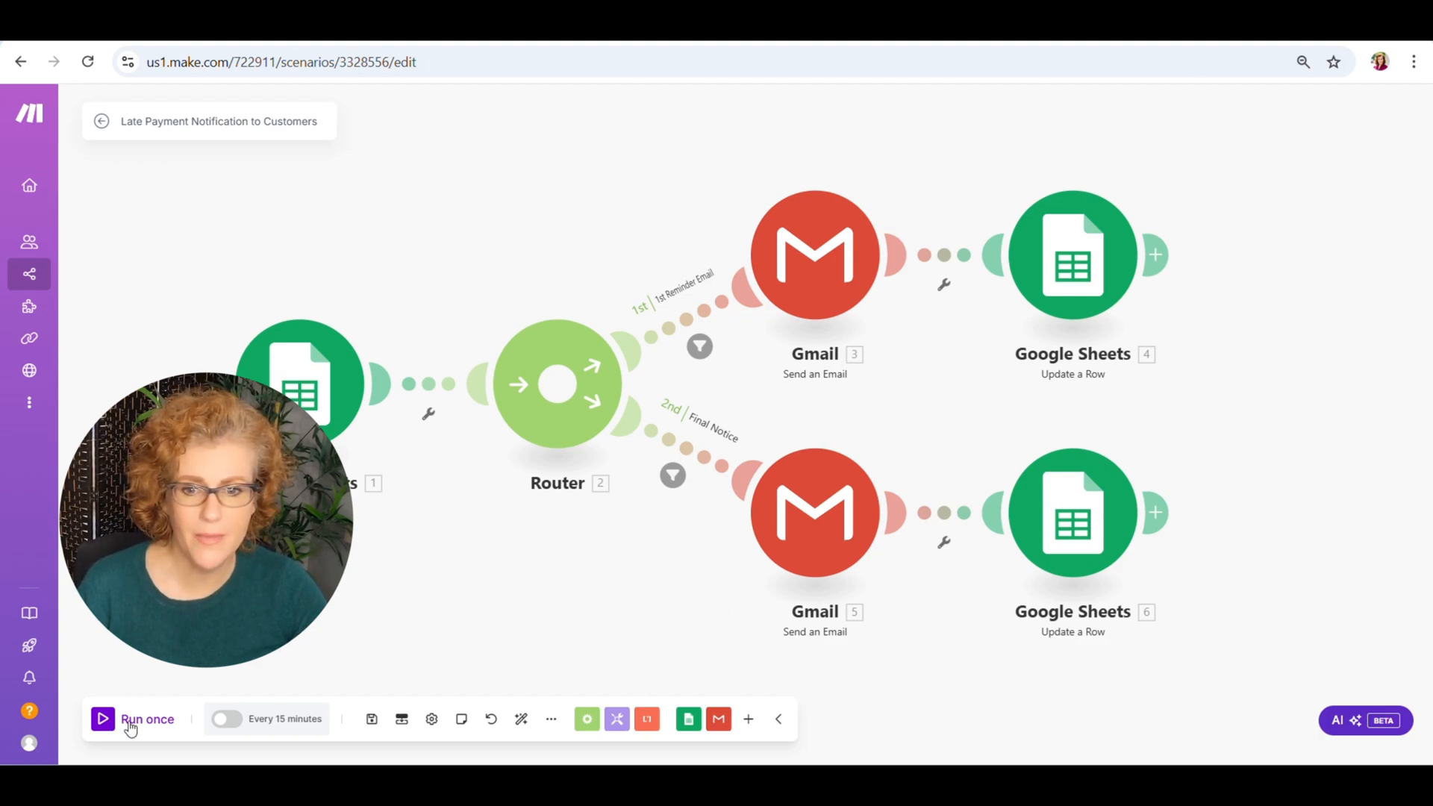
# Run the scenario once and review the Gmail module's operation details.
pyautogui.click(128, 719)
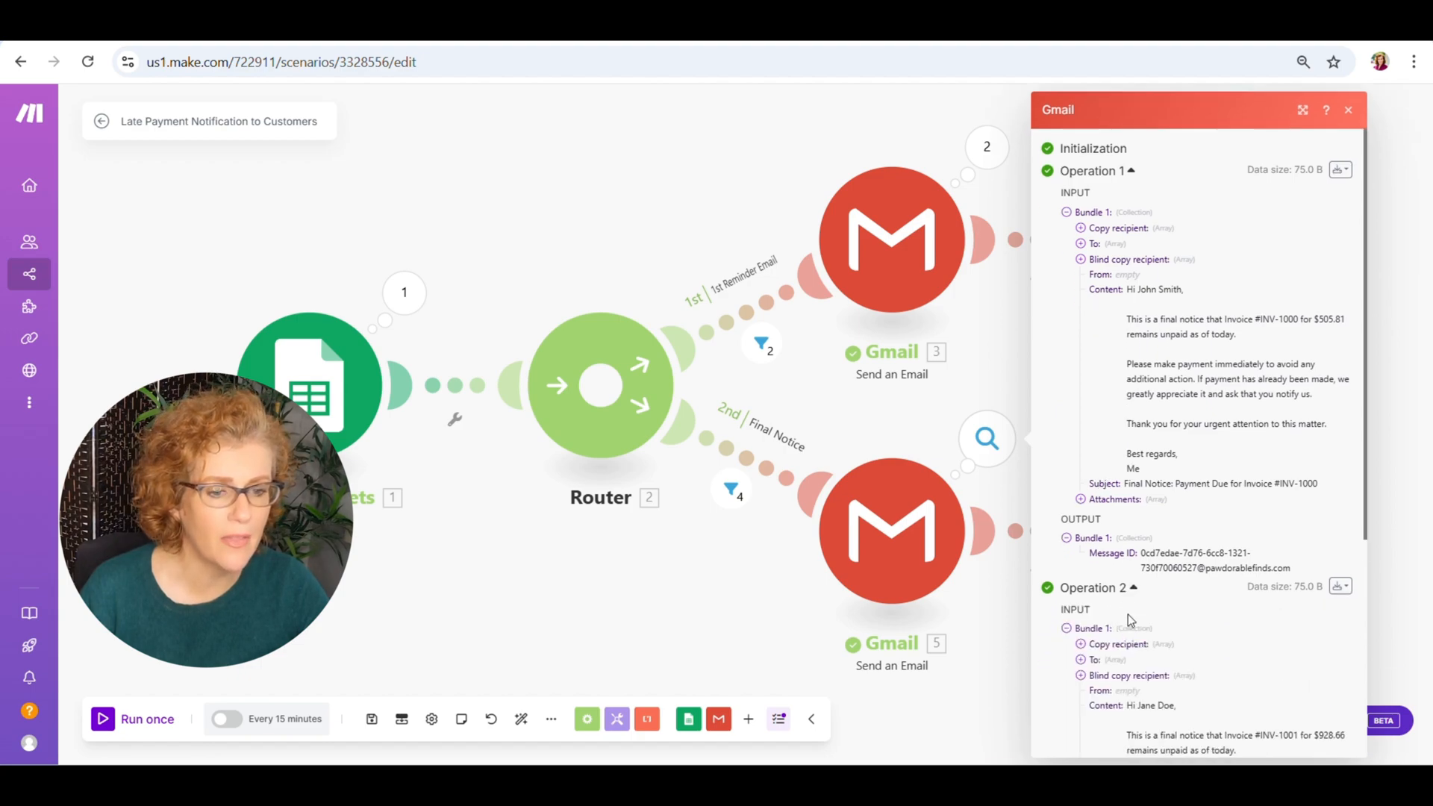
pyautogui.scroll(-3)
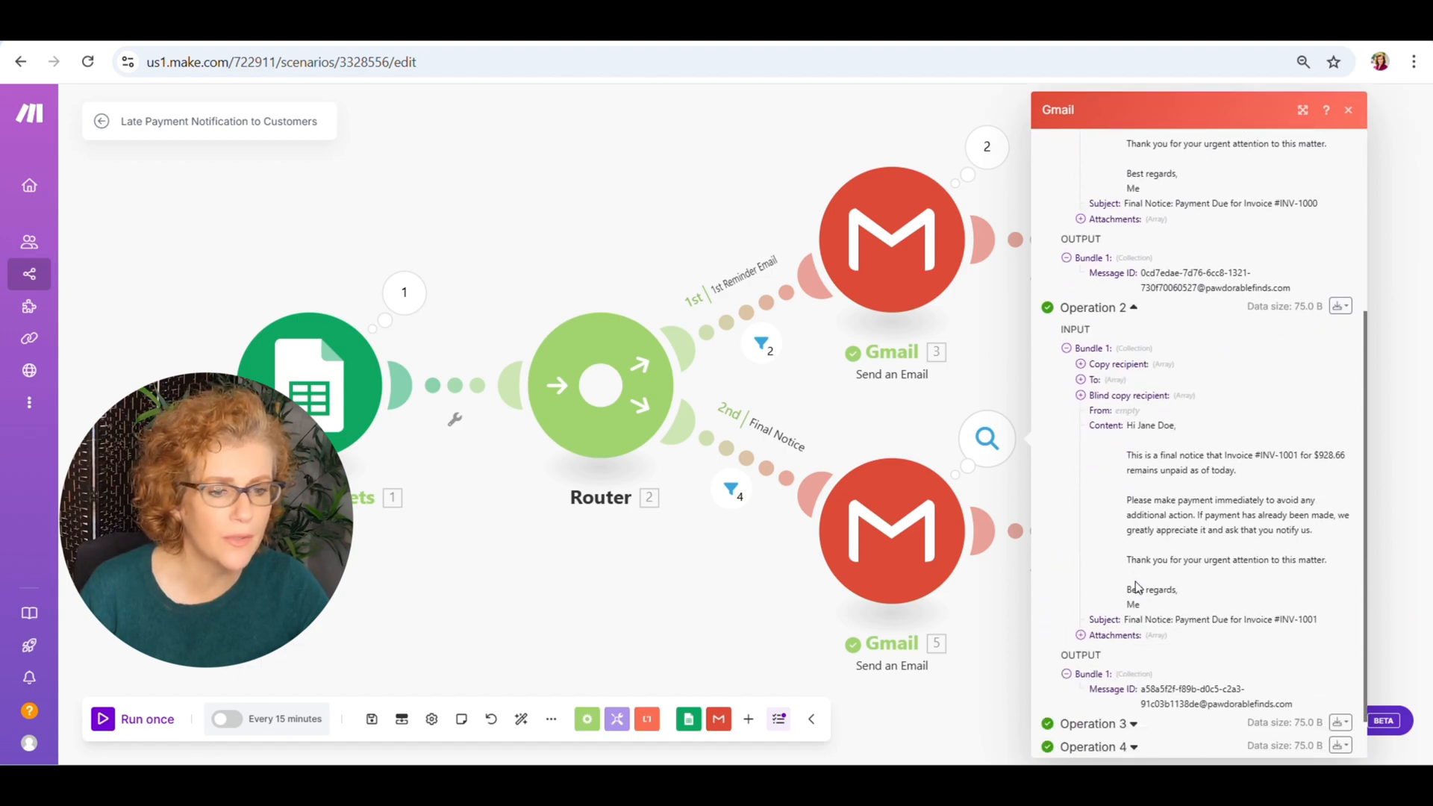
pyautogui.scroll(-3)
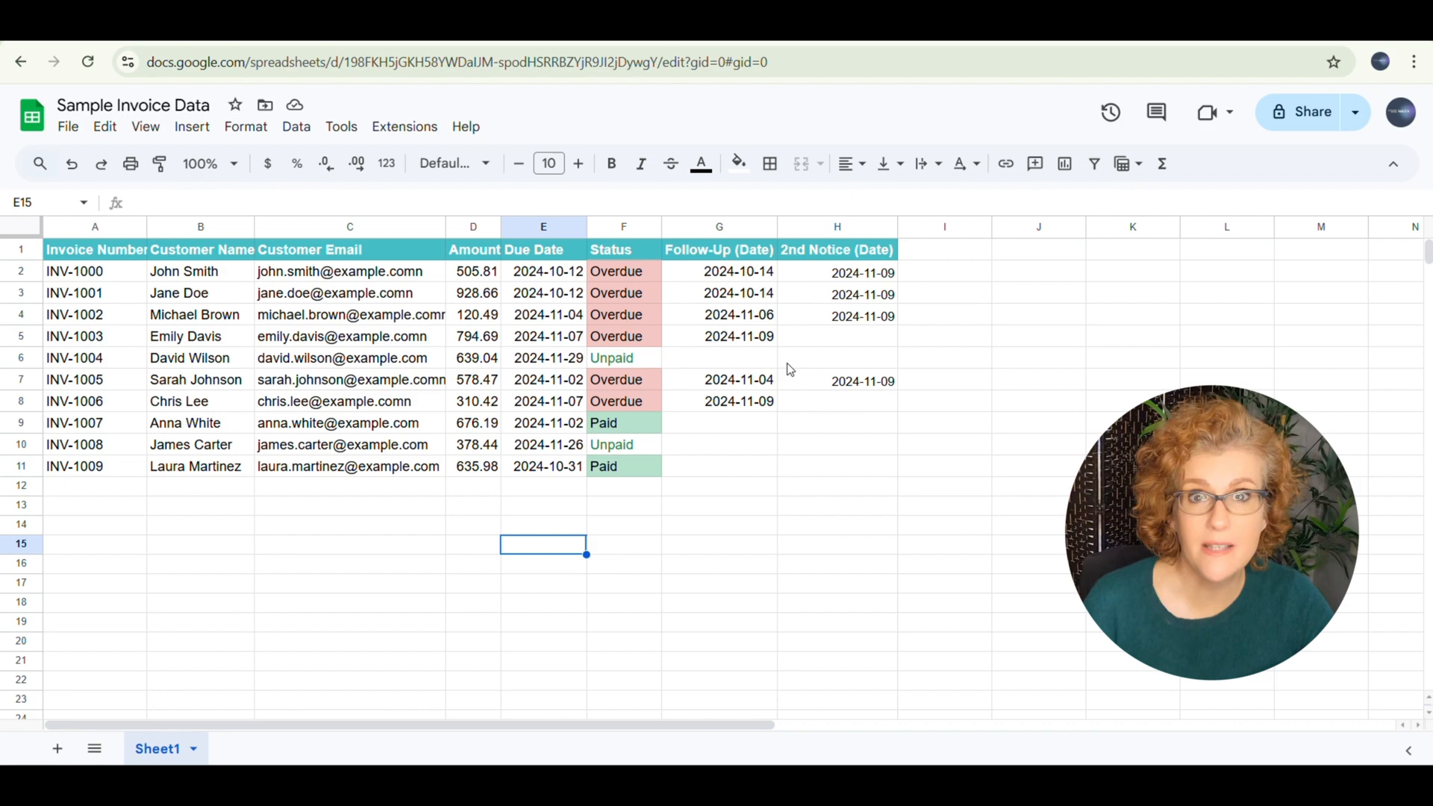
pyautogui.moveTo(784, 547)
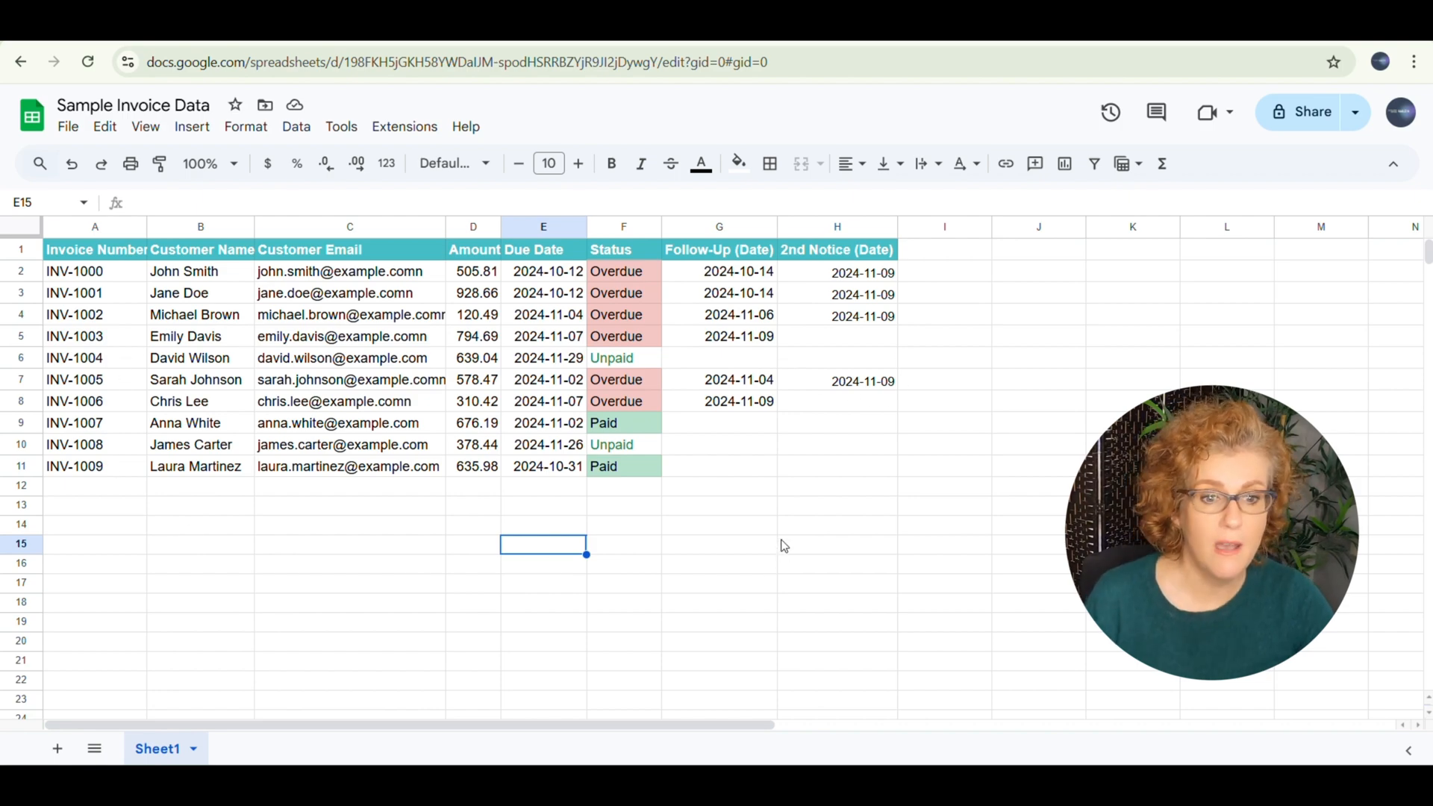
pyautogui.moveTo(715, 344)
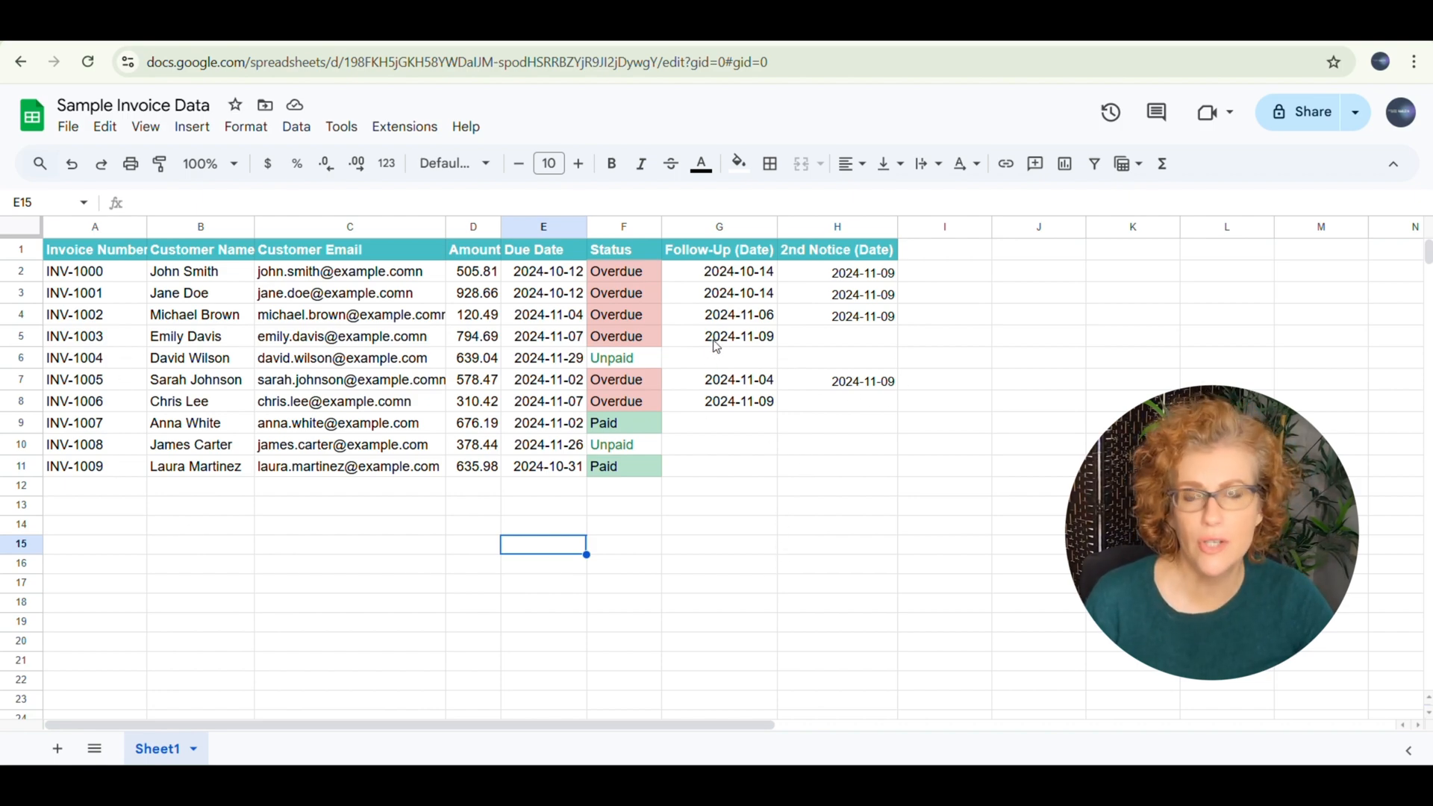
pyautogui.moveTo(567, 288)
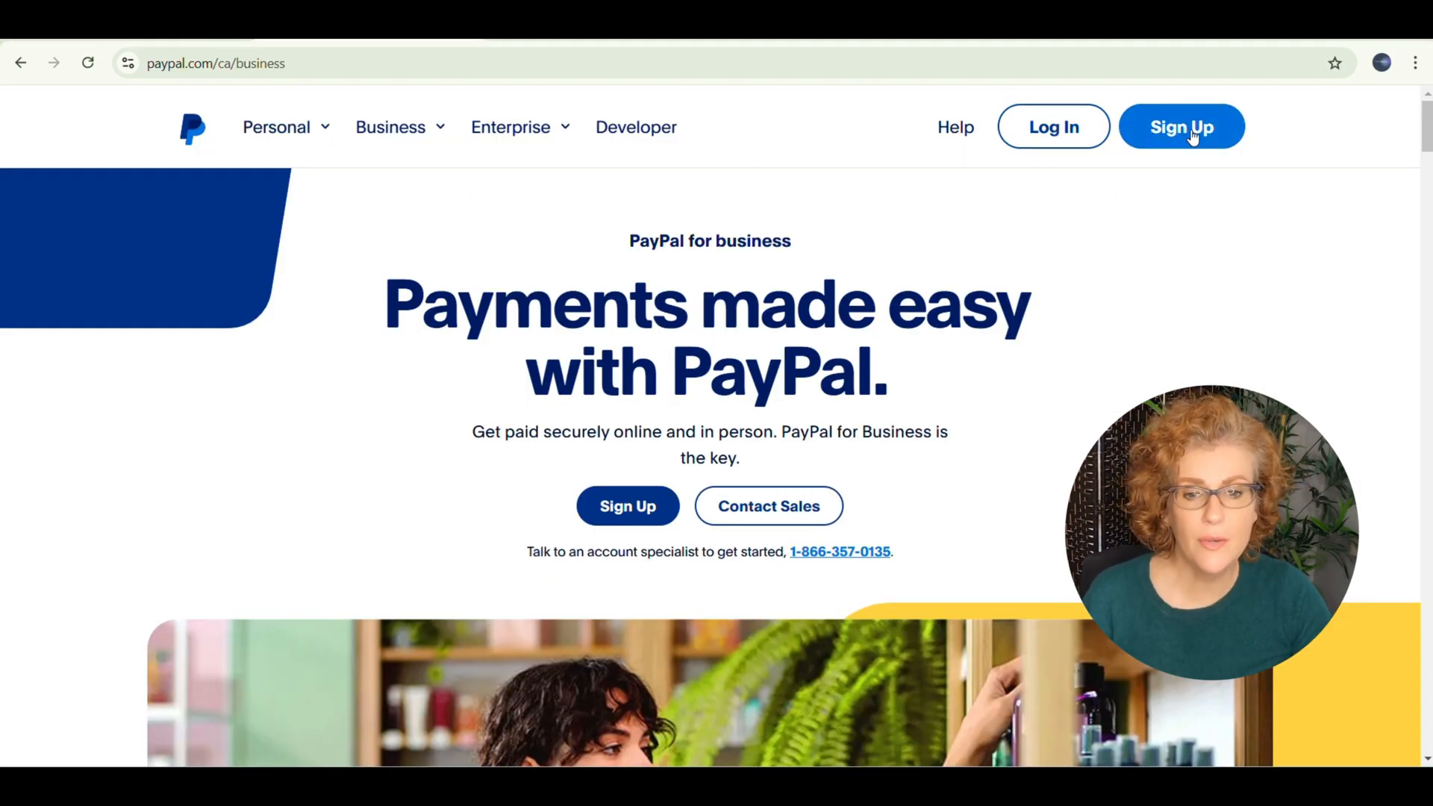
# Sign up for a PayPal Business account and get started creating it.
pyautogui.click(1179, 126)
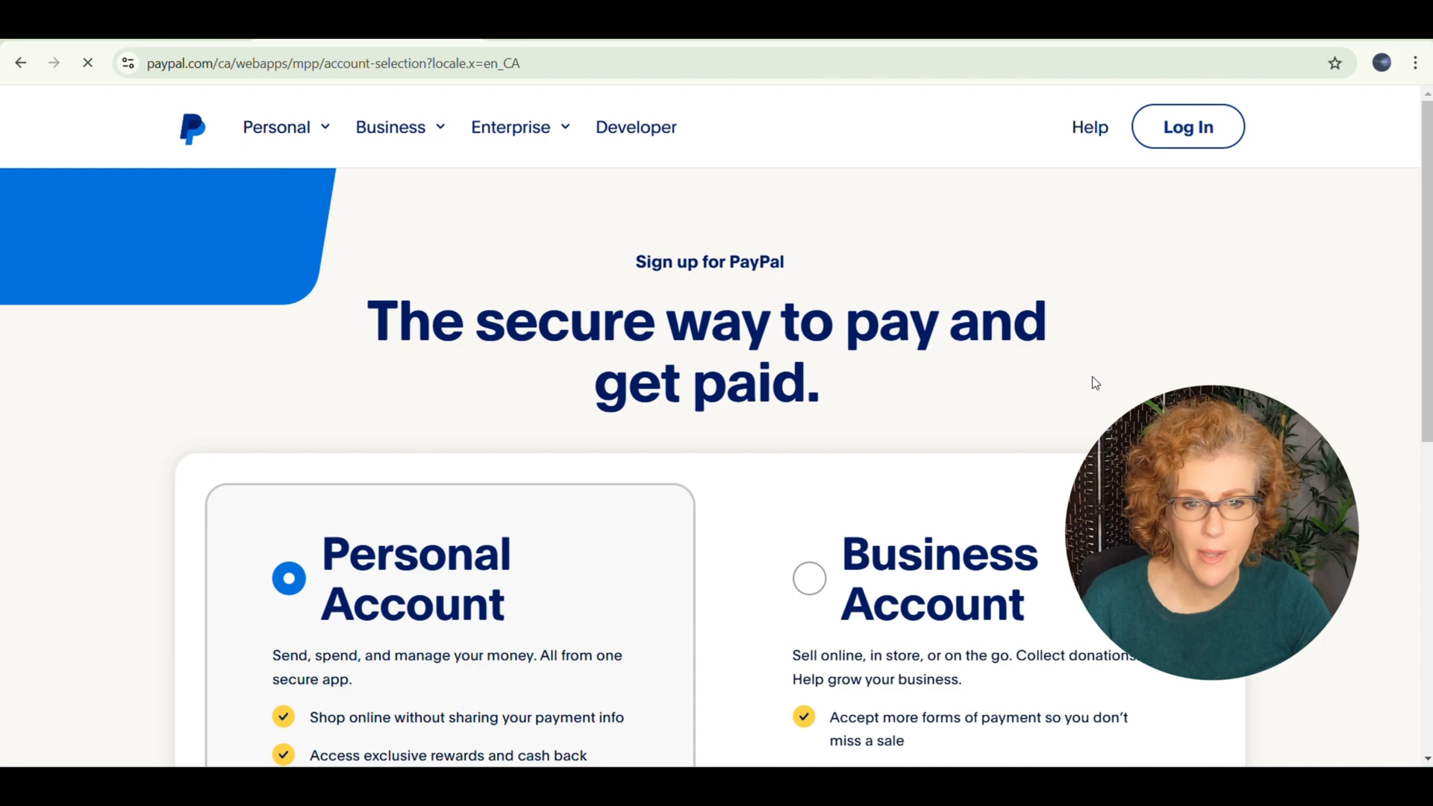
pyautogui.scroll(-3)
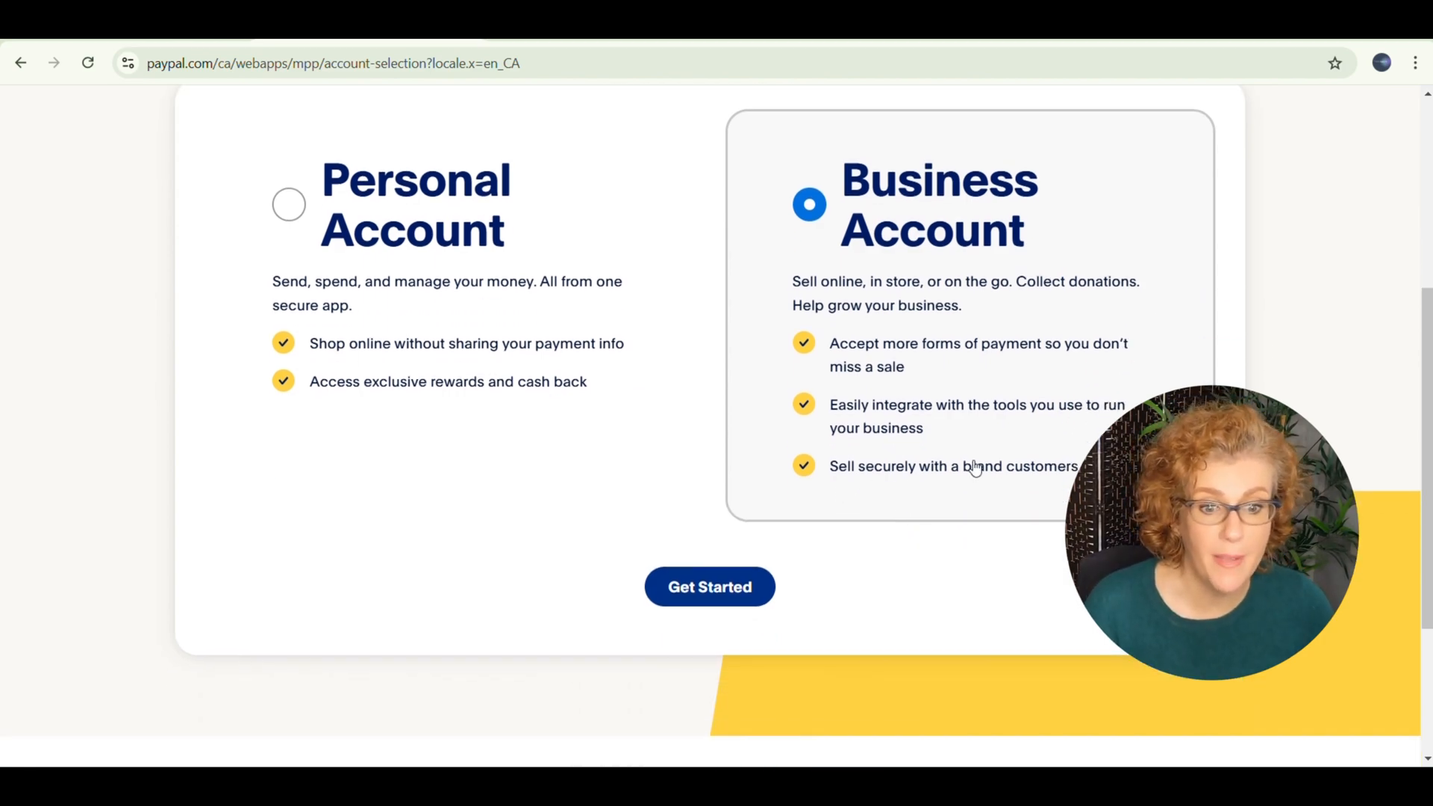
pyautogui.click(709, 586)
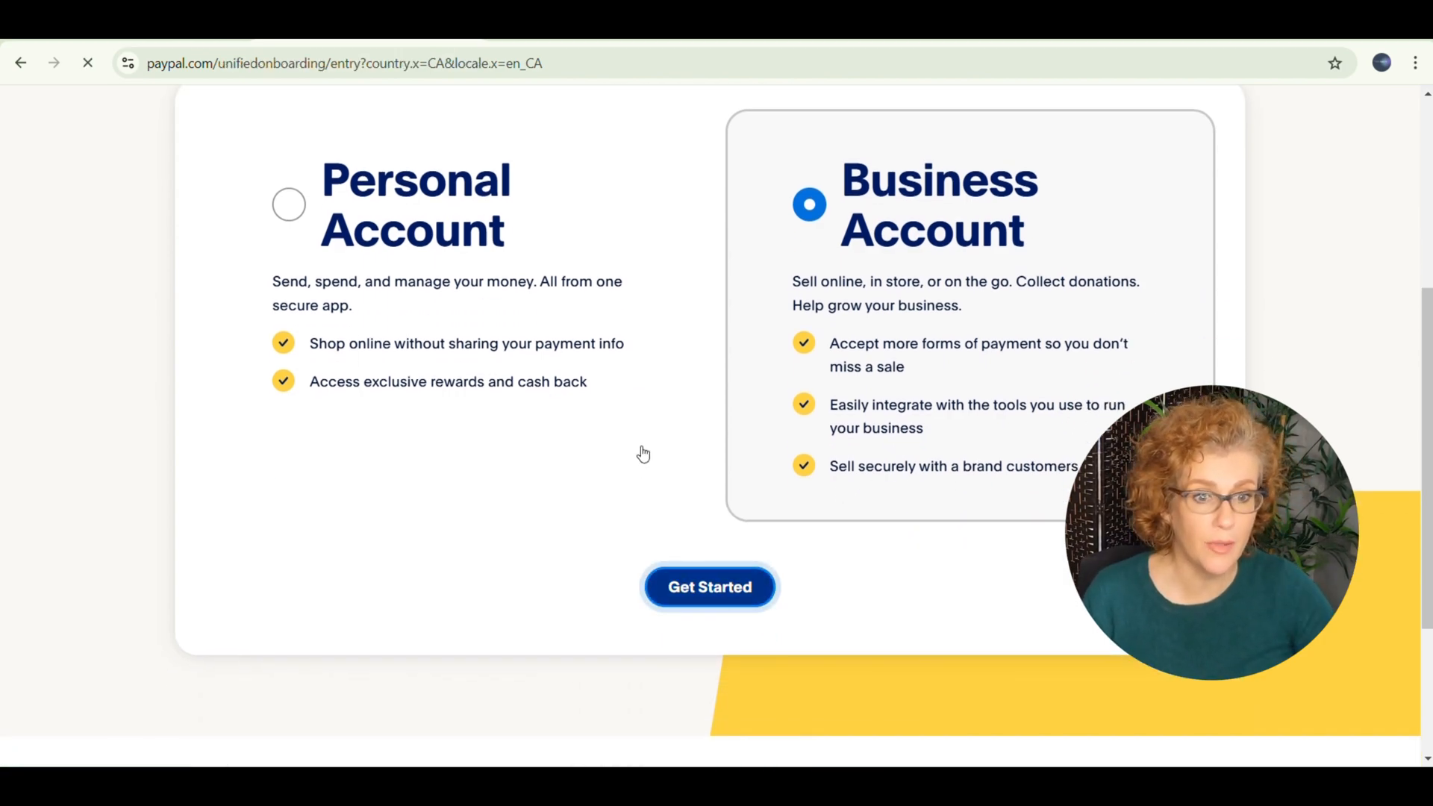
pyautogui.click(709, 586)
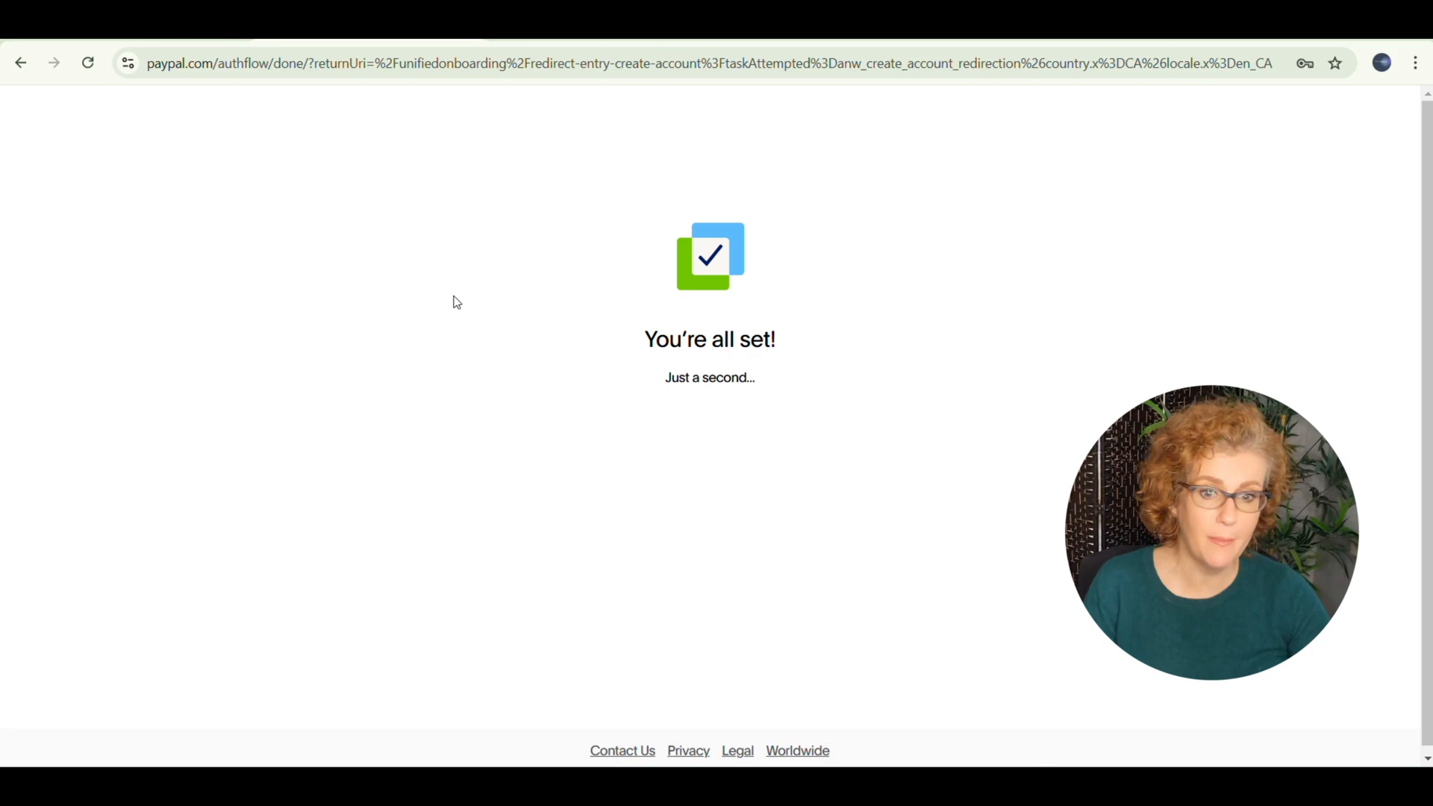
pyautogui.moveTo(800, 412)
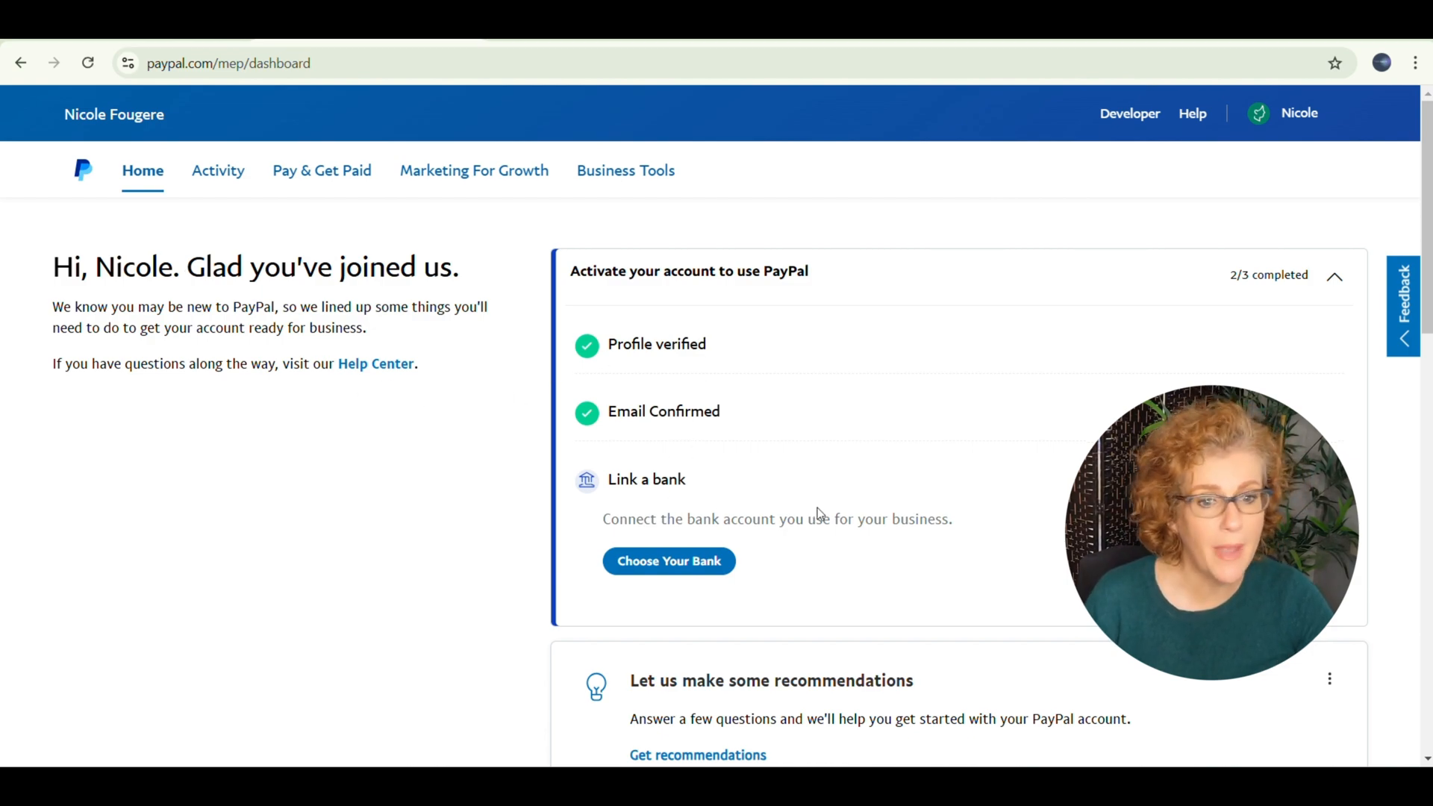
# Scroll through the new PayPal business home dashboard.
pyautogui.scroll(-3)
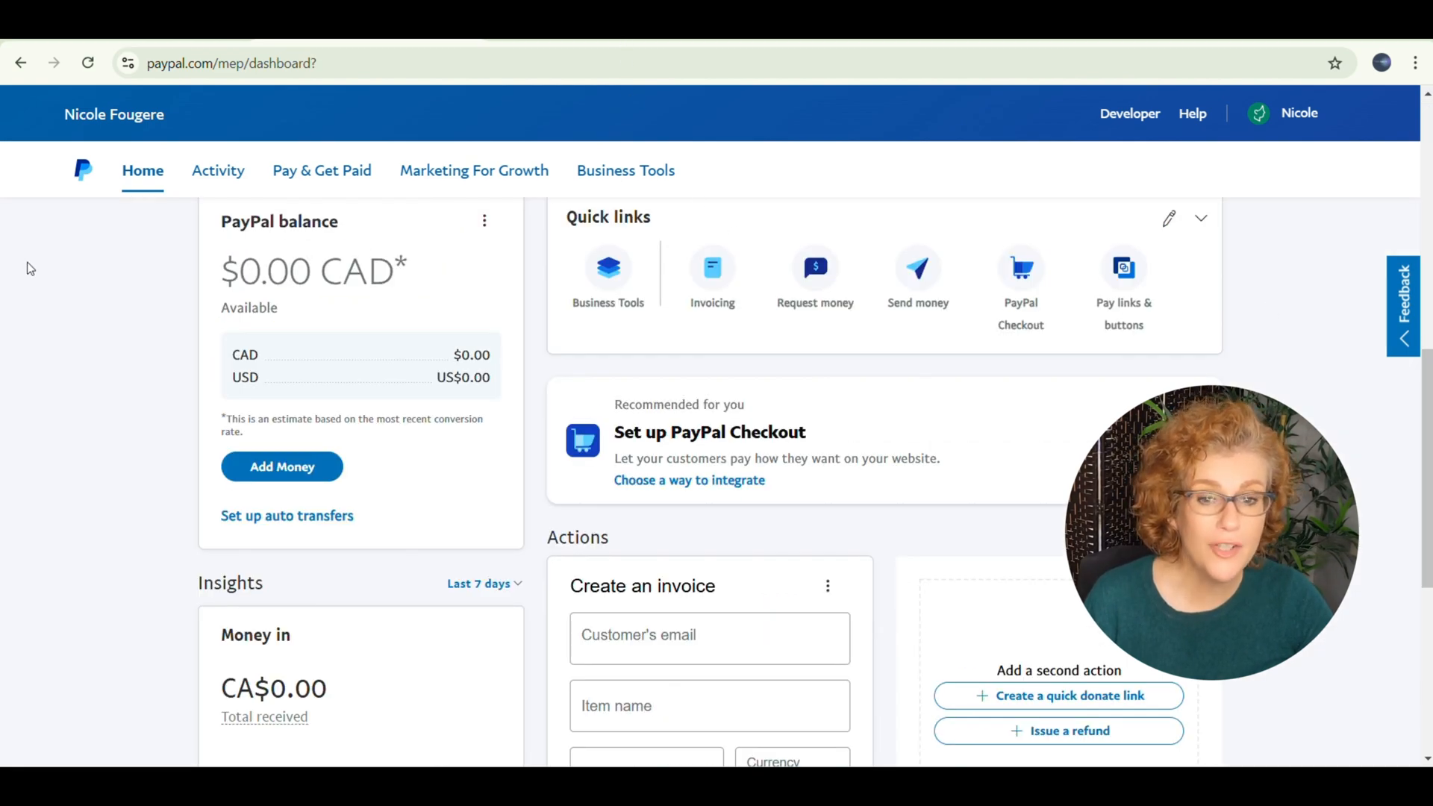
pyautogui.scroll(-3)
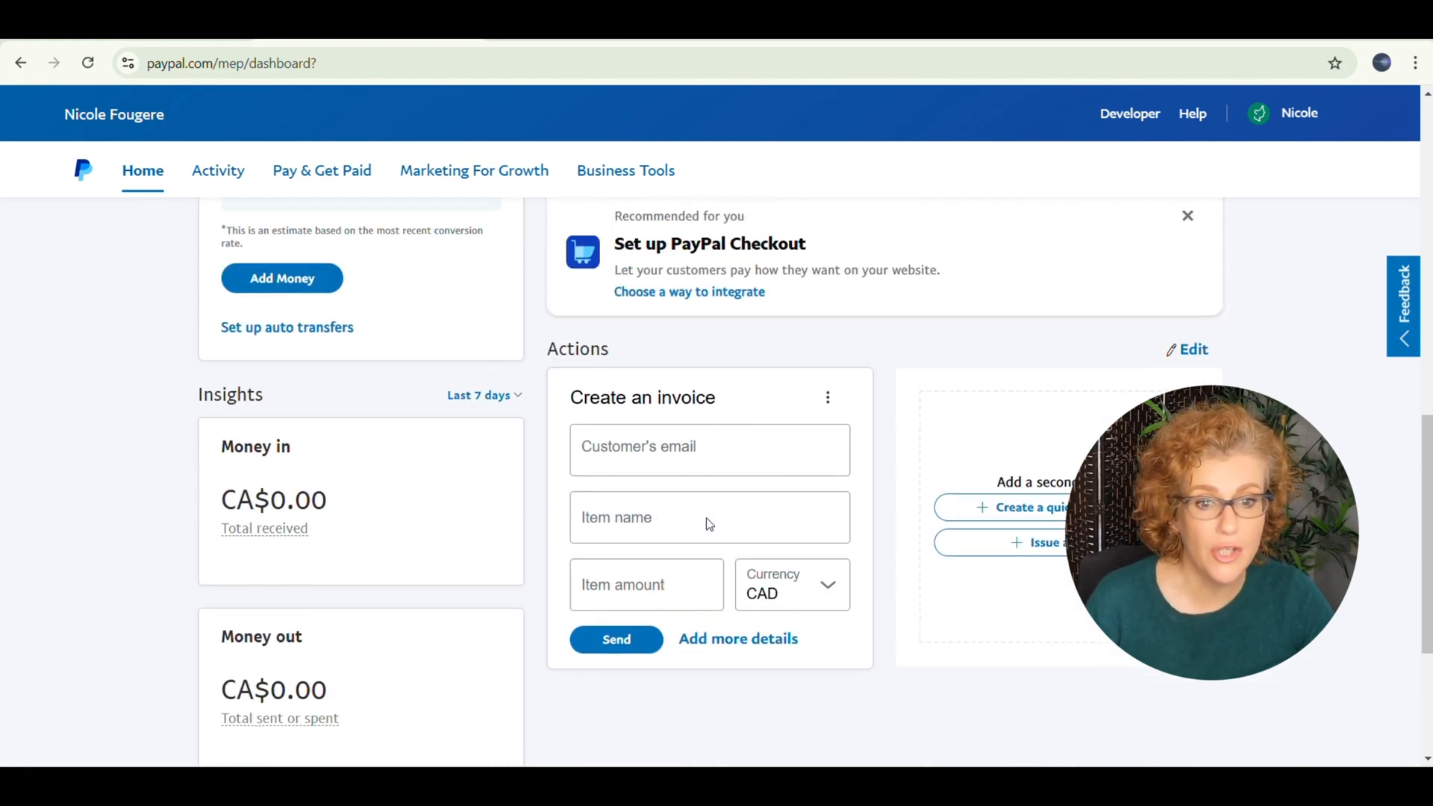
pyautogui.scroll(3)
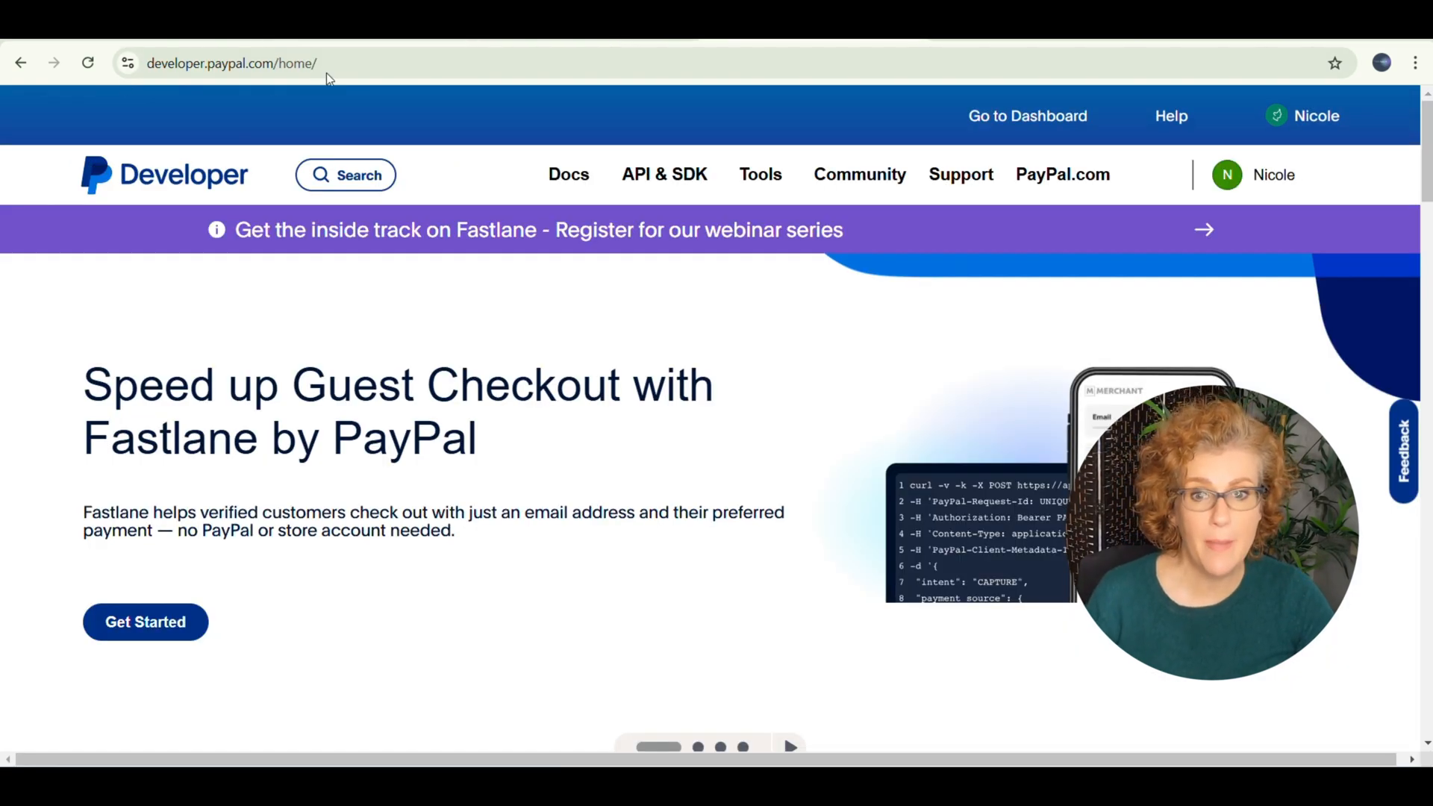
# Browse the PayPal Developer home page and return to the top of the dashboard.
pyautogui.click(1027, 117)
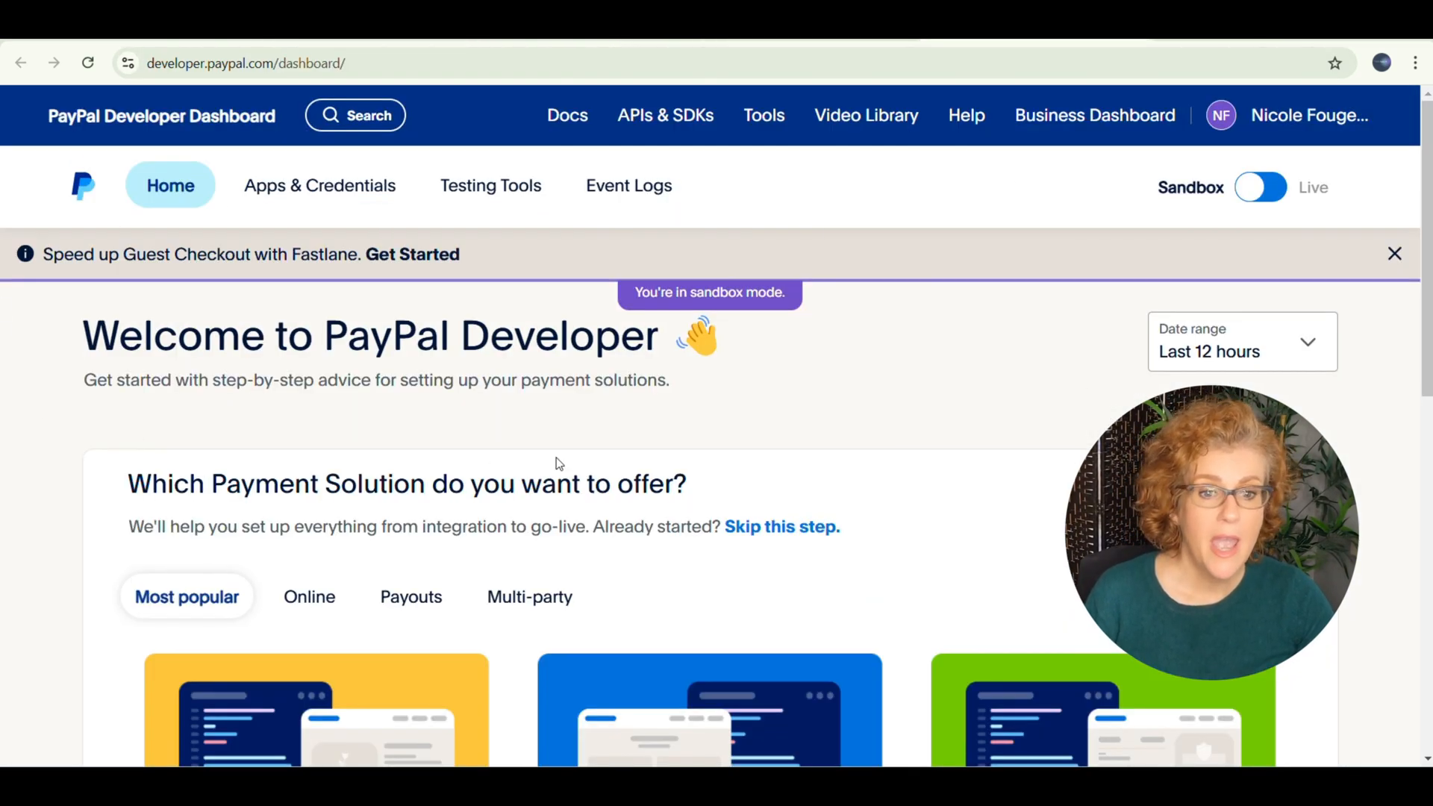
pyautogui.scroll(-3)
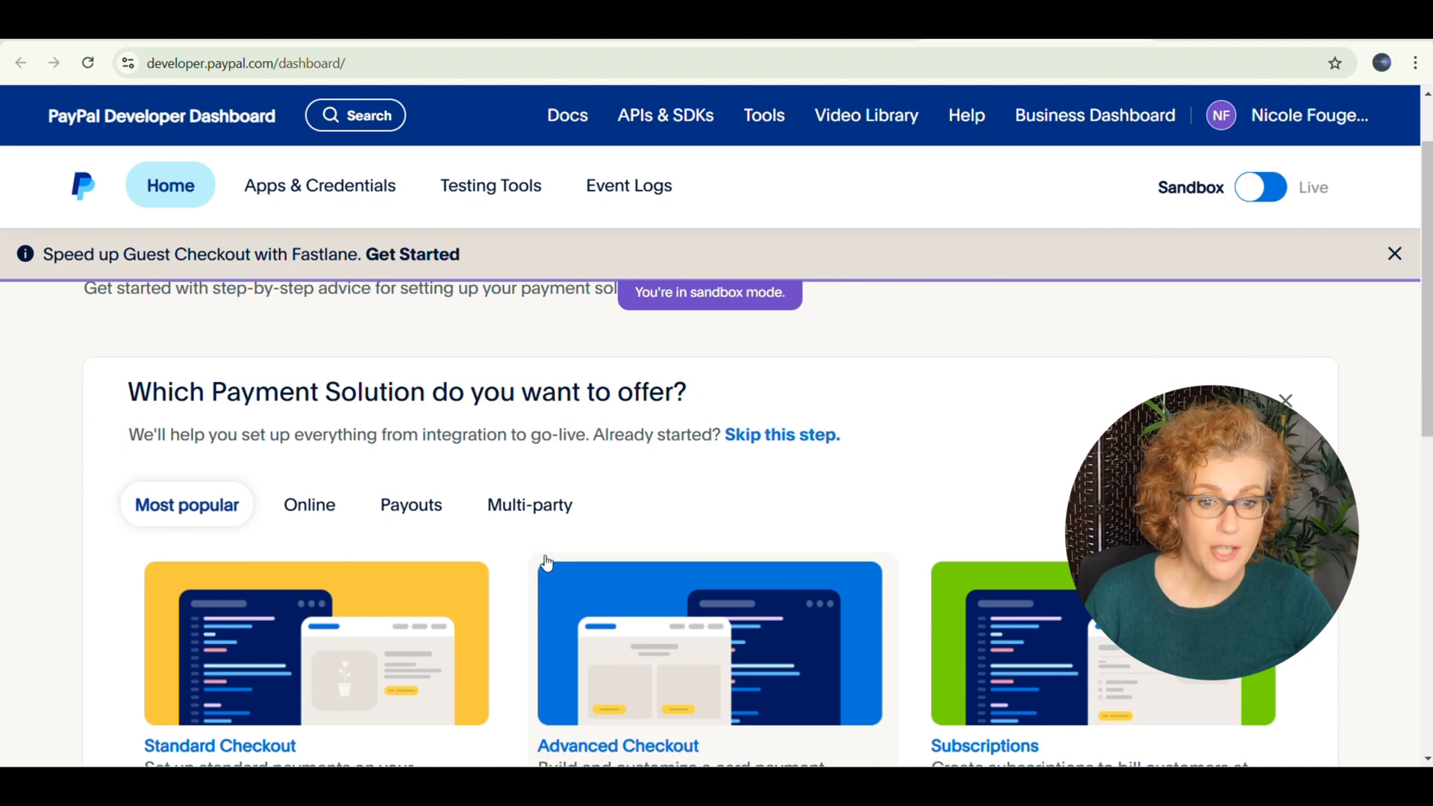
pyautogui.scroll(-3)
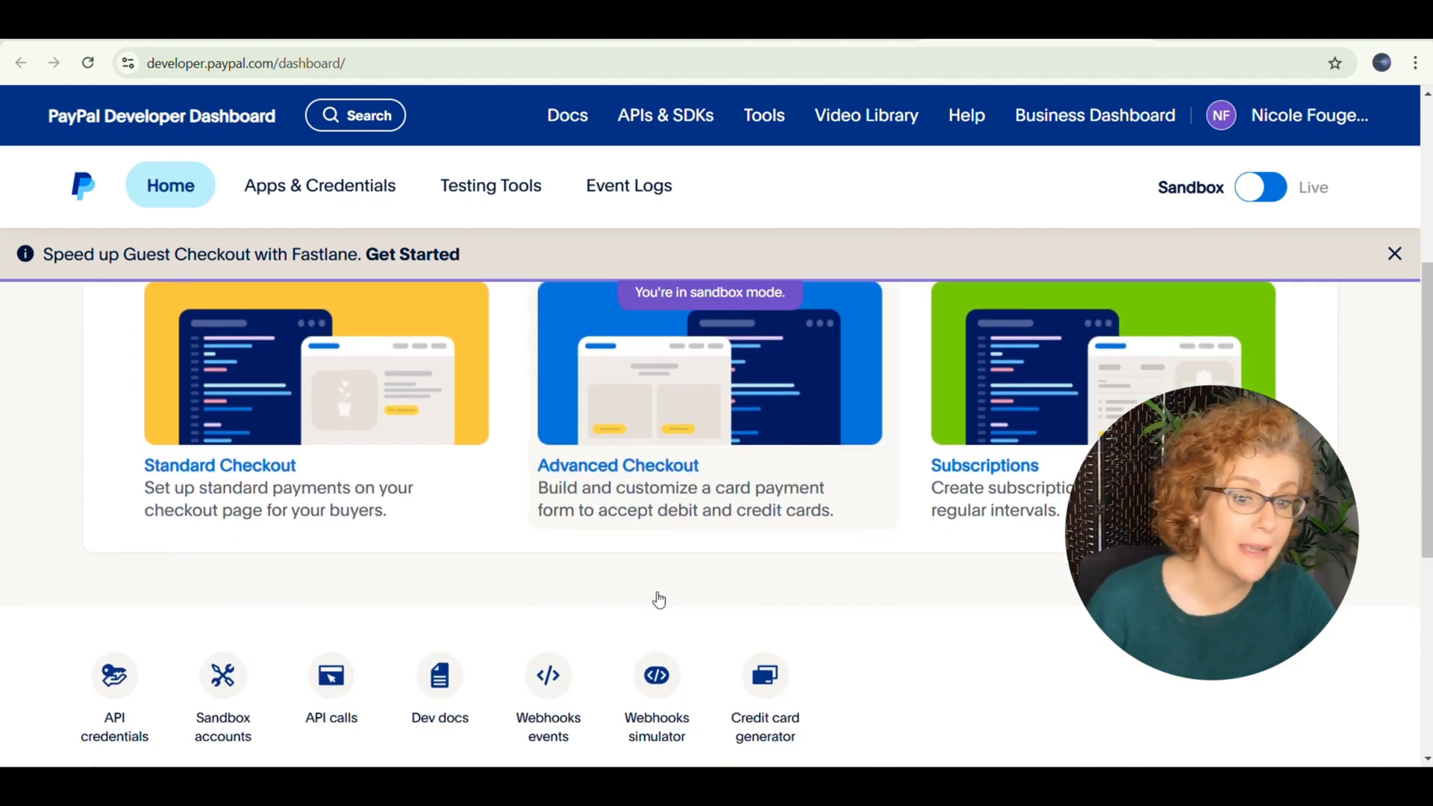
pyautogui.scroll(-3)
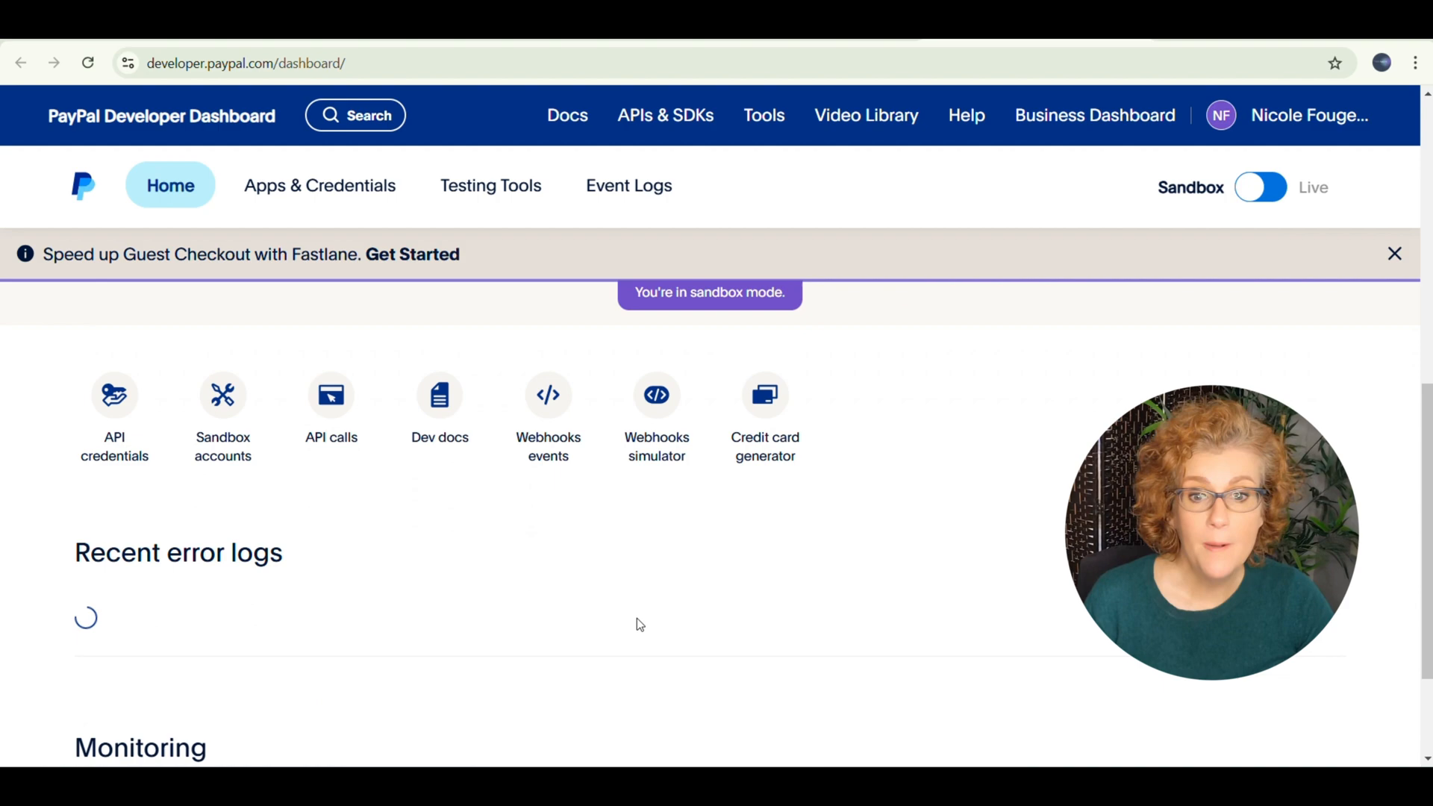
pyautogui.scroll(-3)
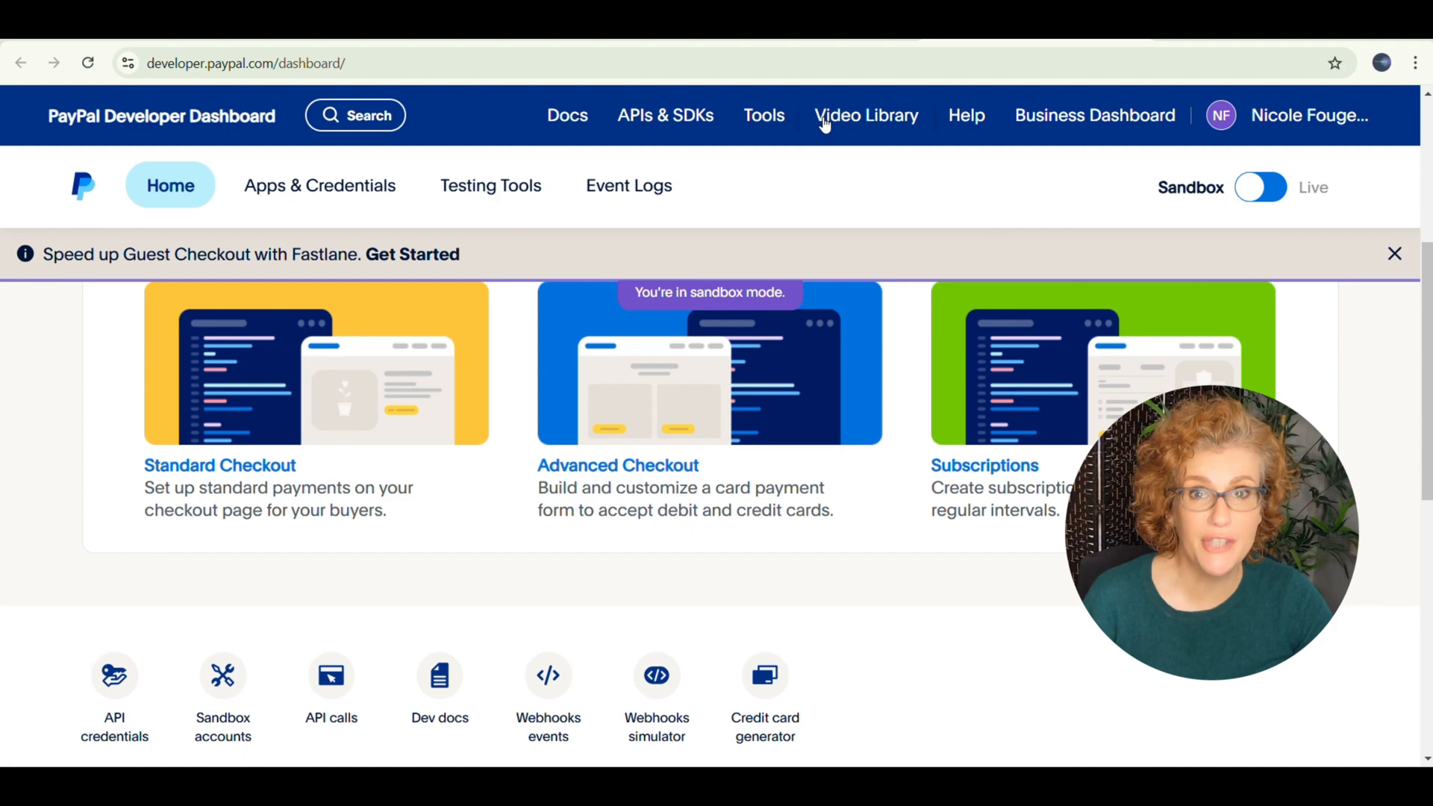
pyautogui.click(320, 185)
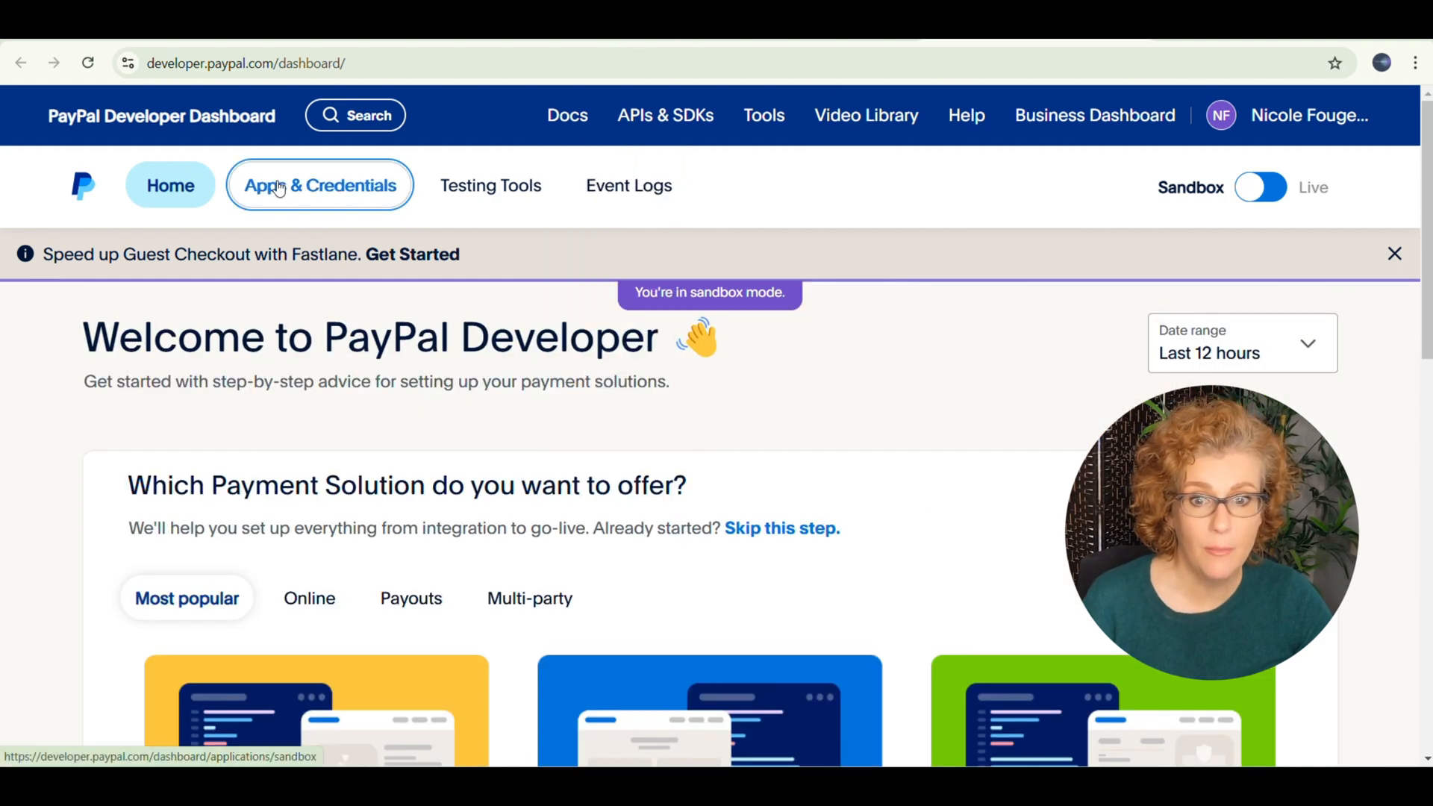
# In Apps & Credentials, switch to live mode and view the Make Scenario app's Client ID and secret.
pyautogui.click(319, 186)
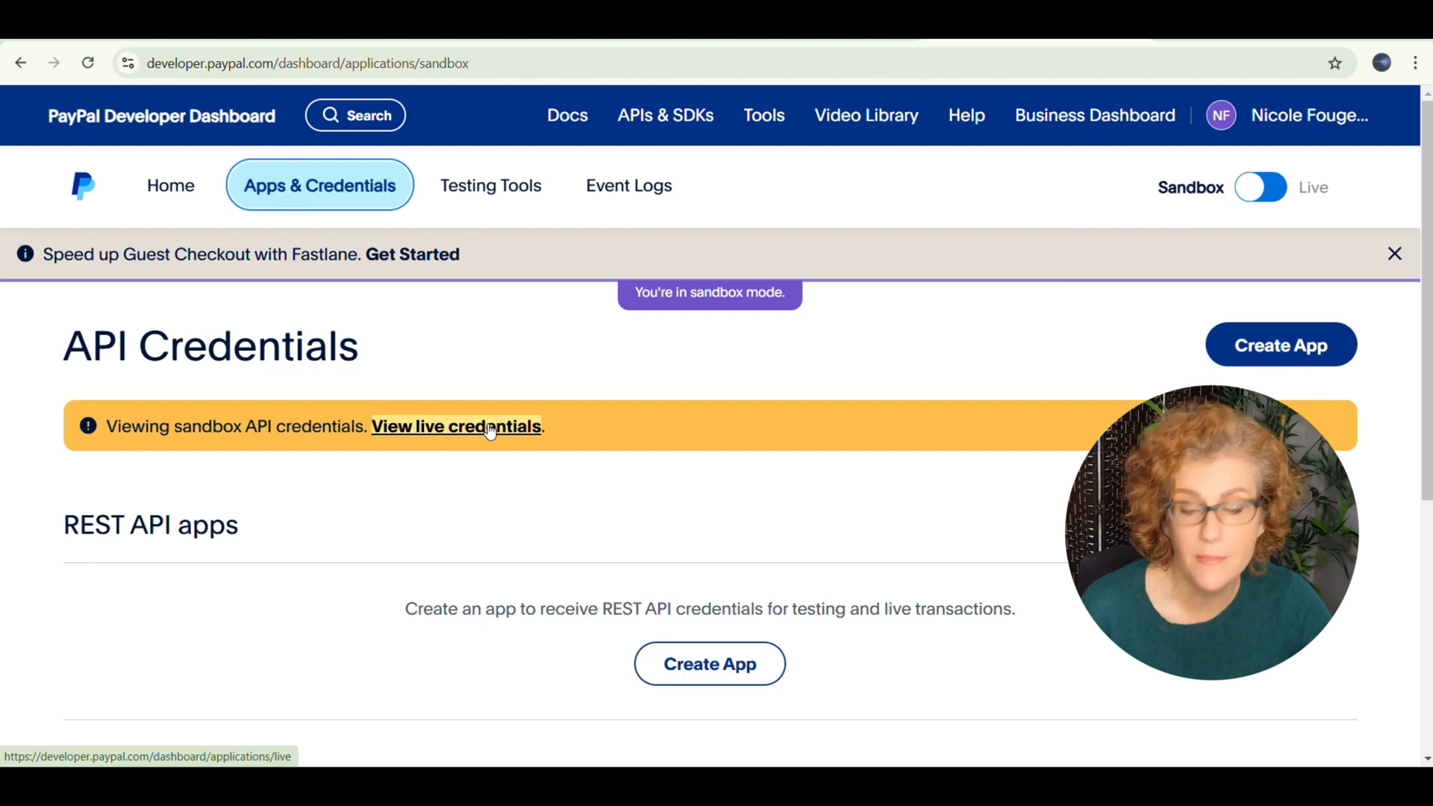
pyautogui.click(457, 427)
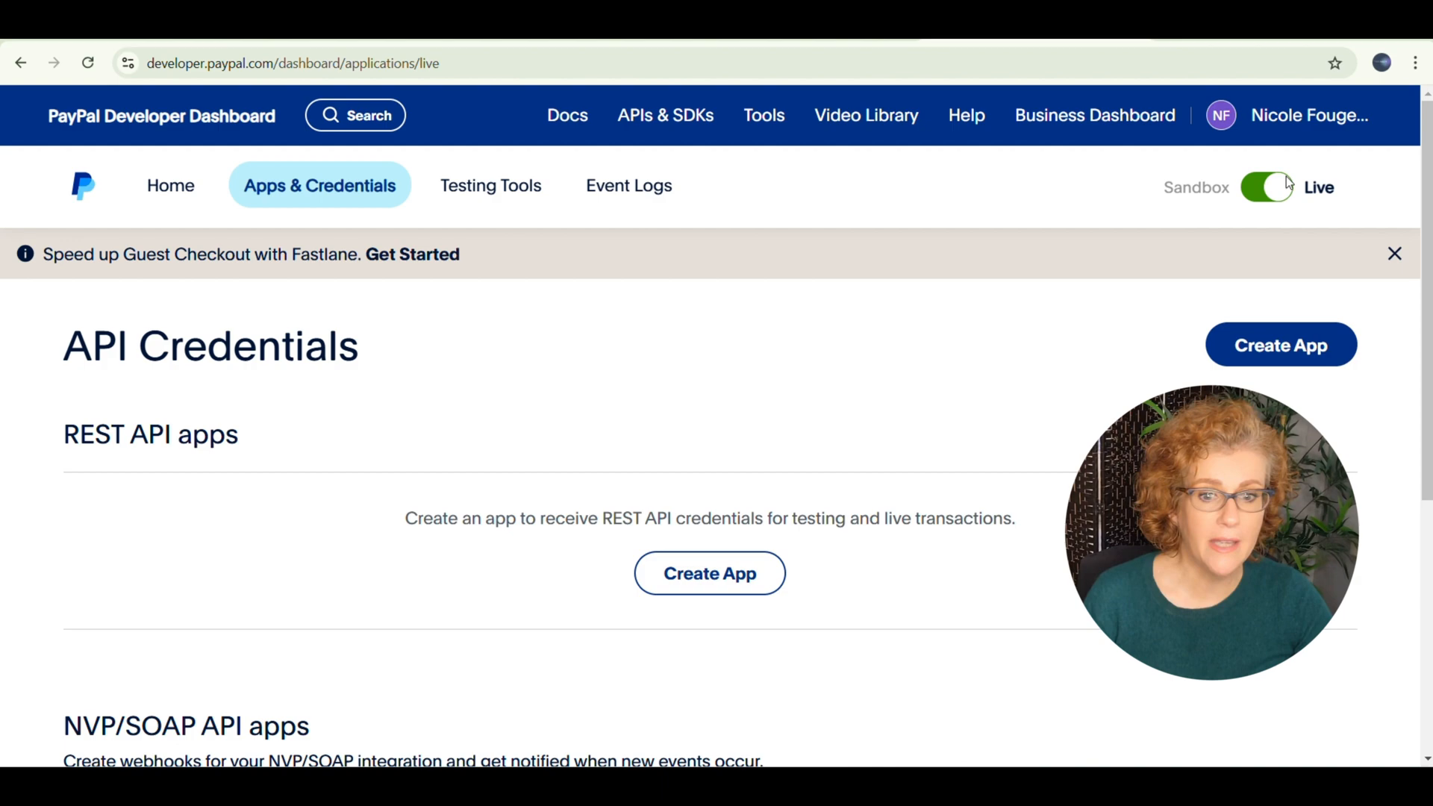
pyautogui.click(709, 573)
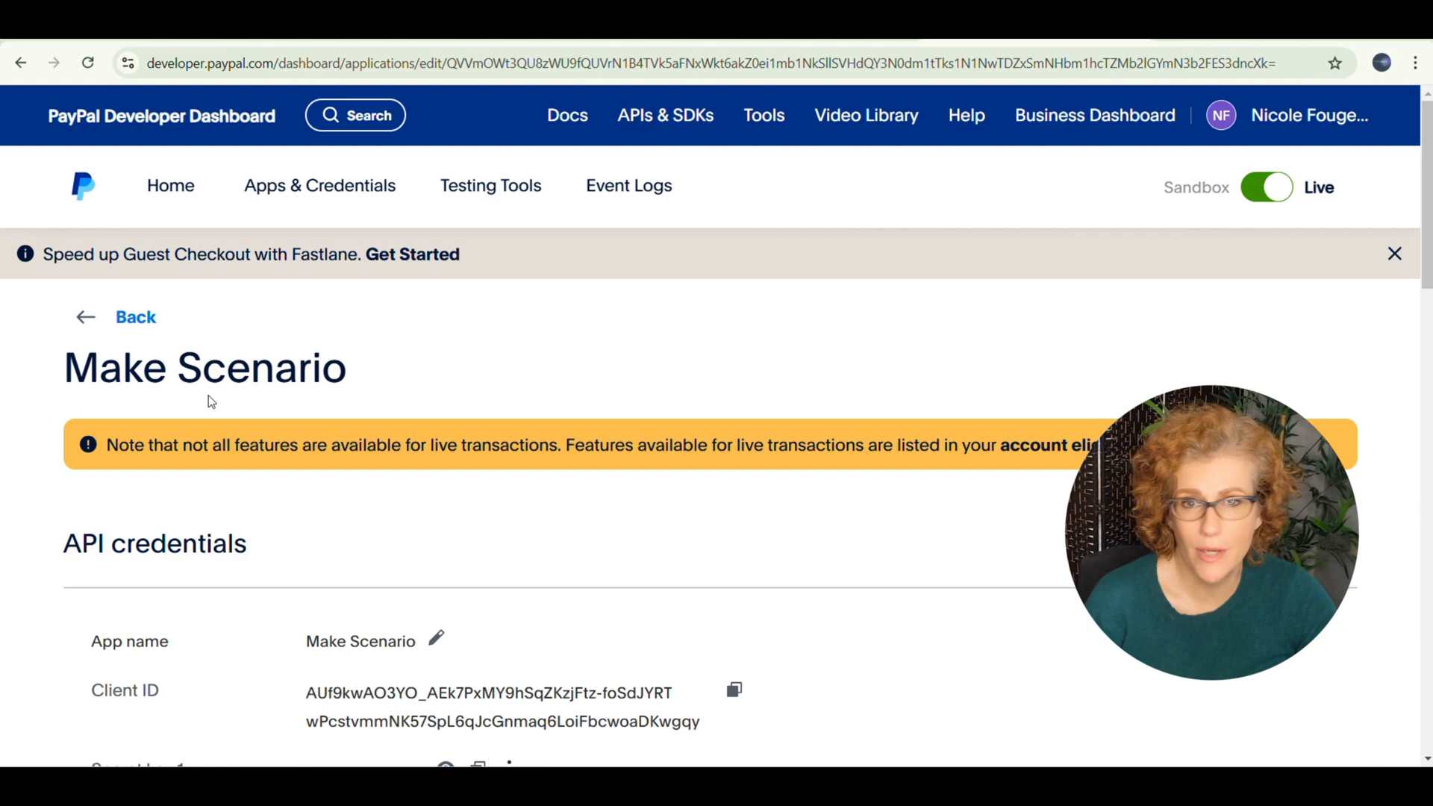
pyautogui.scroll(-3)
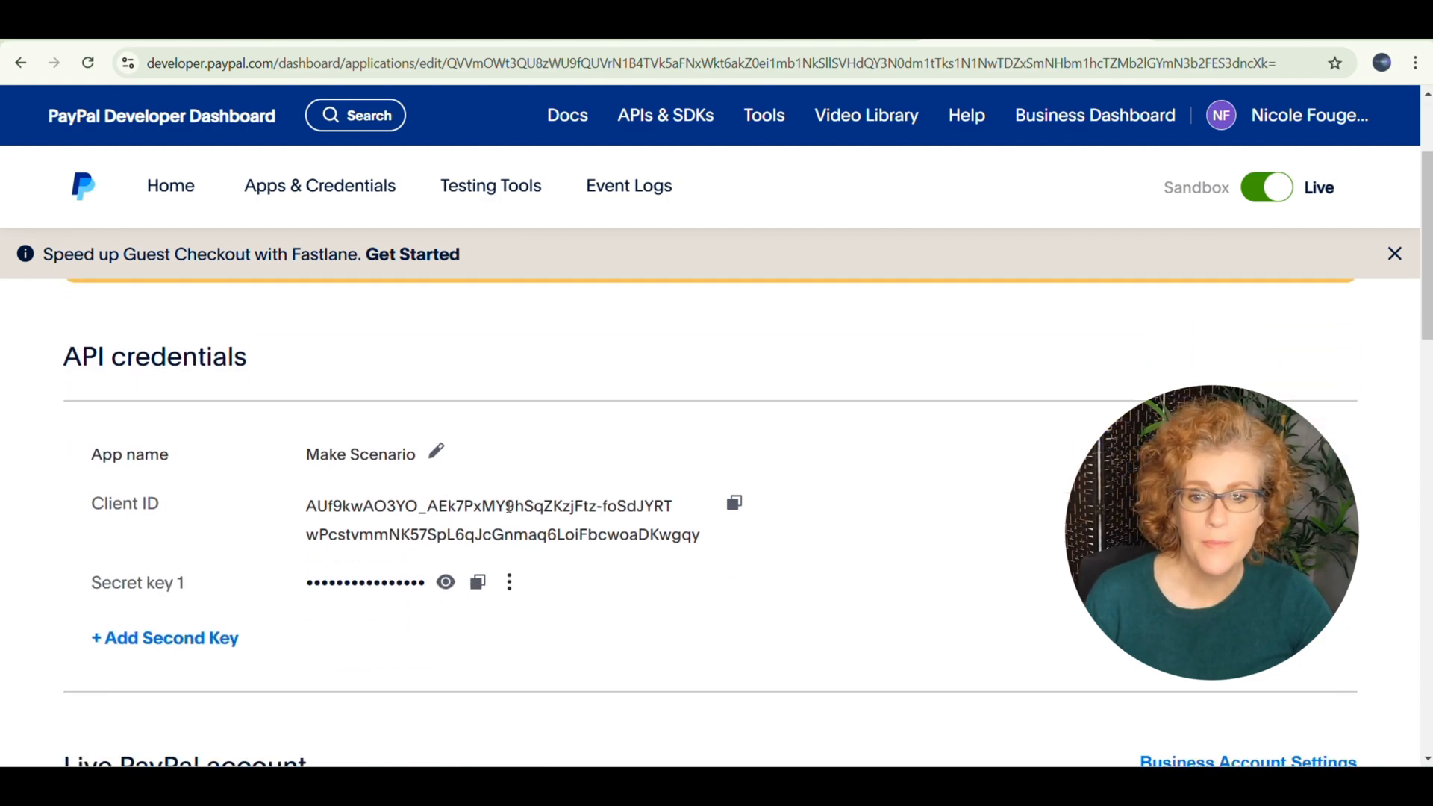
pyautogui.moveTo(519, 593)
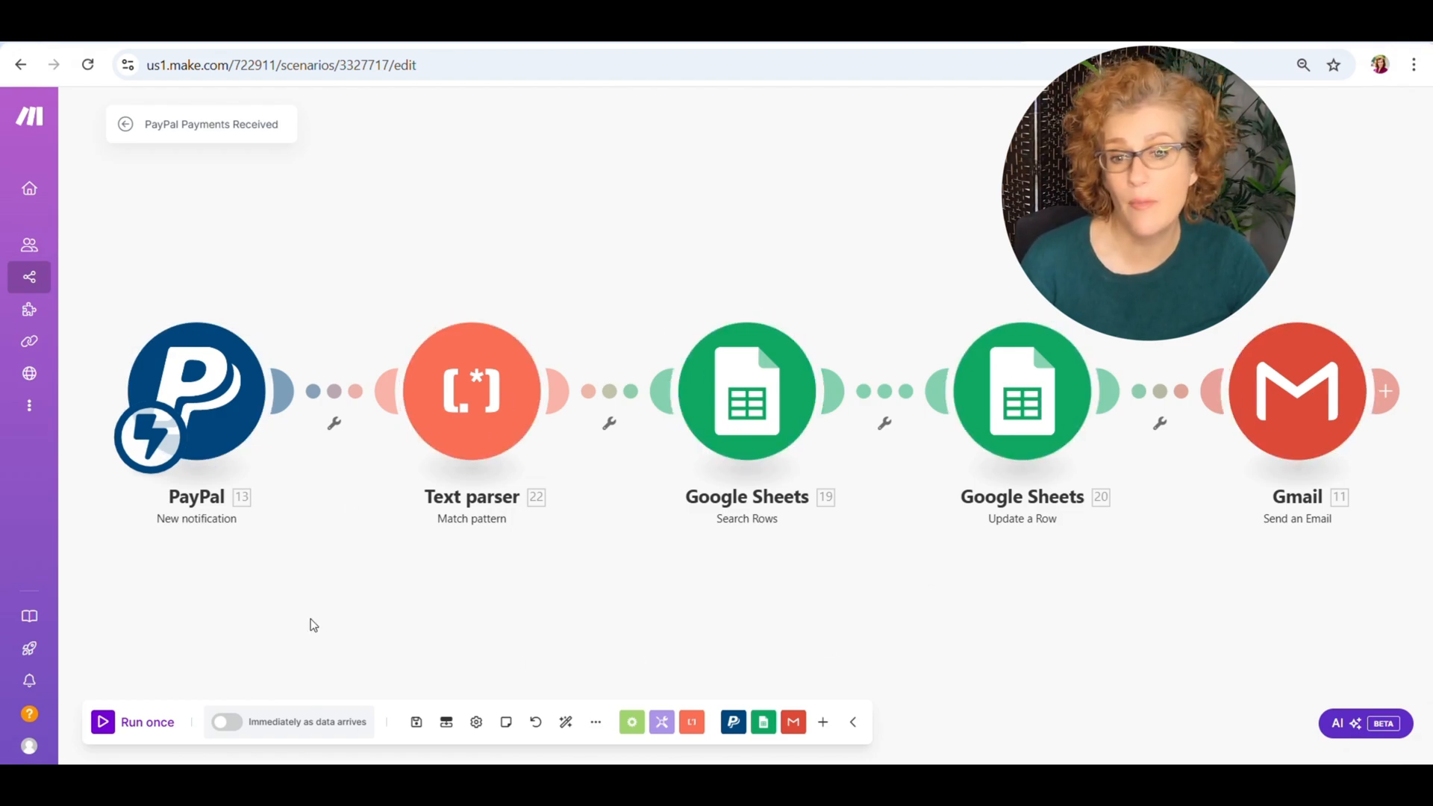
pyautogui.click(196, 391)
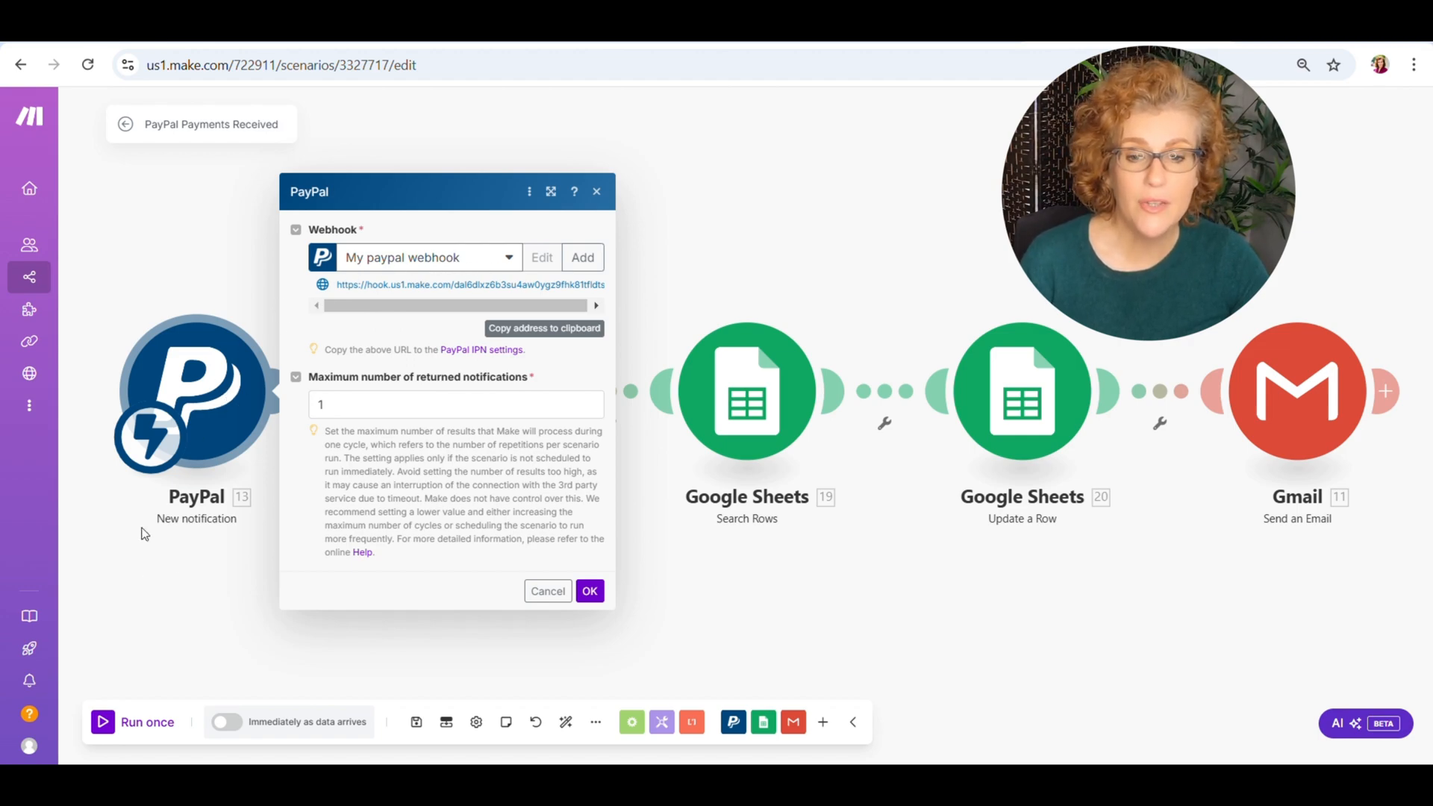
pyautogui.moveTo(149, 499)
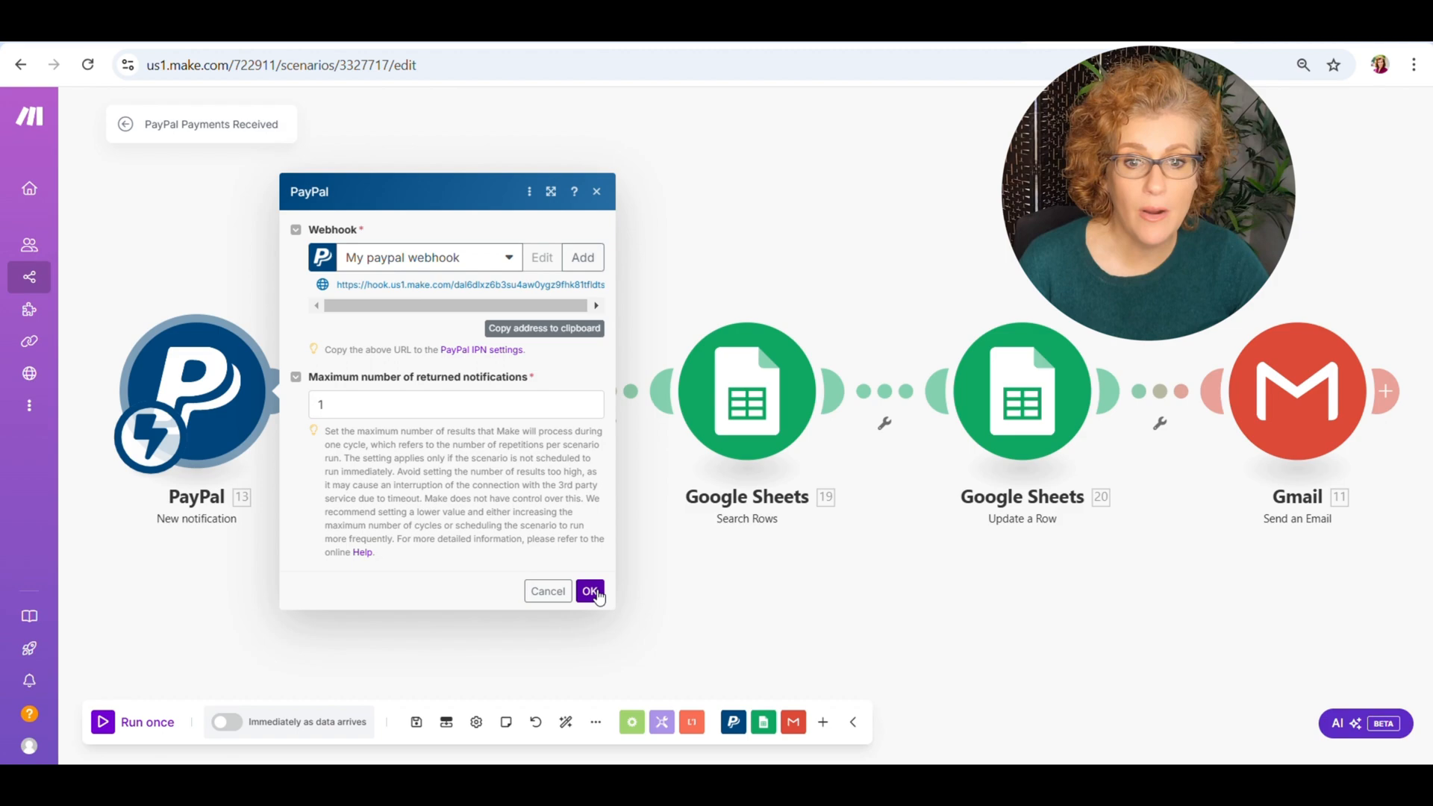
pyautogui.click(589, 591)
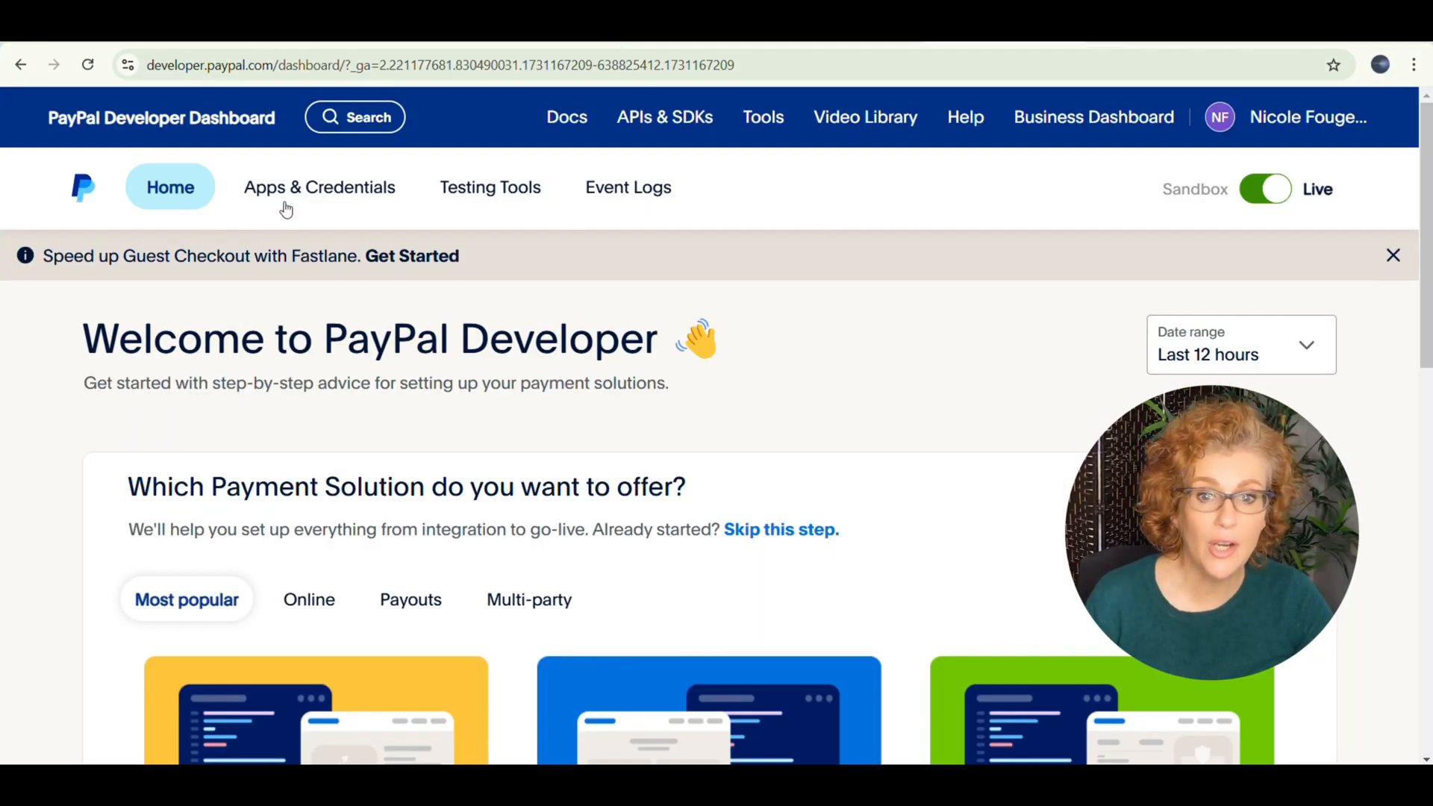
# Reopen the live Make Scenario app and scroll to its Webhooks section.
pyautogui.click(320, 188)
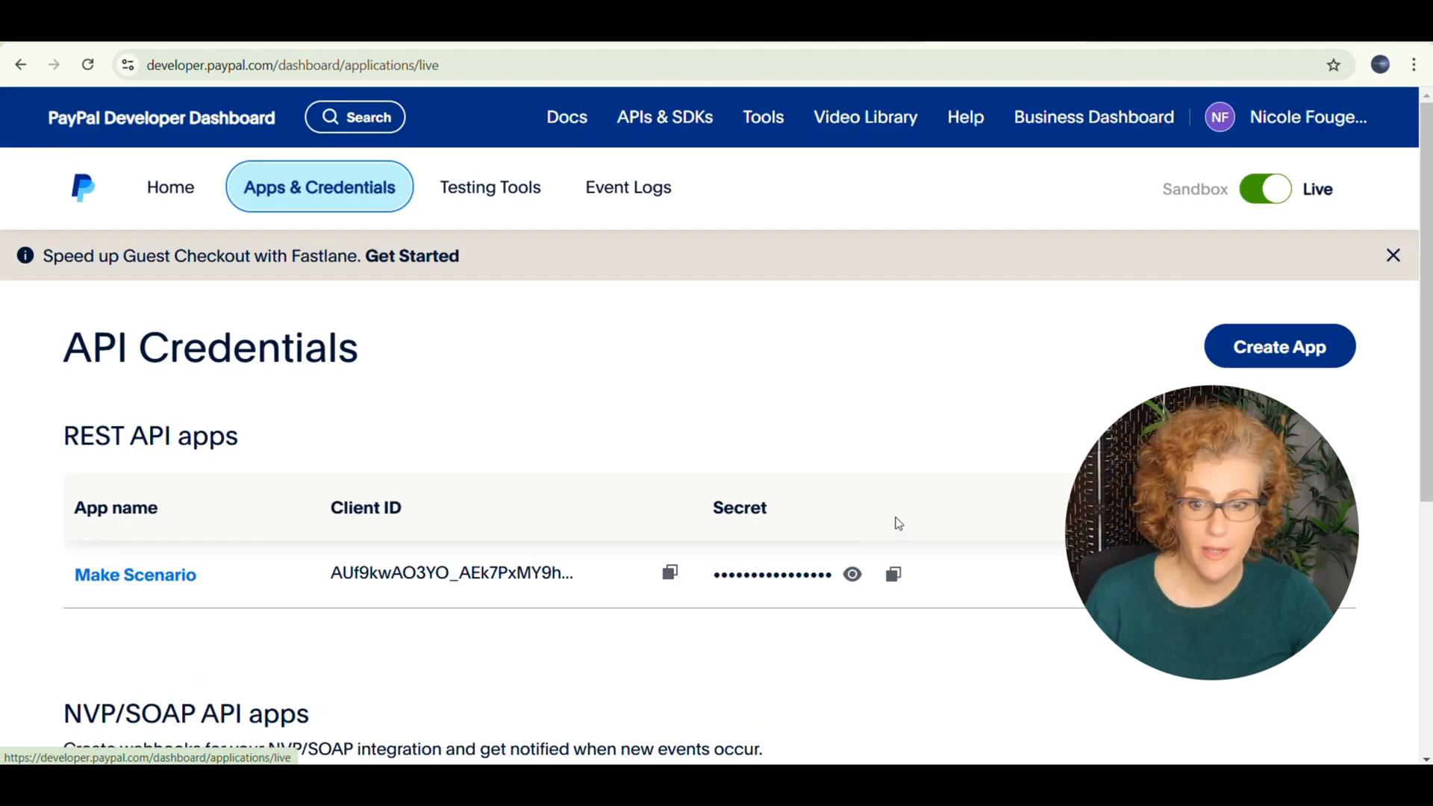
pyautogui.click(136, 573)
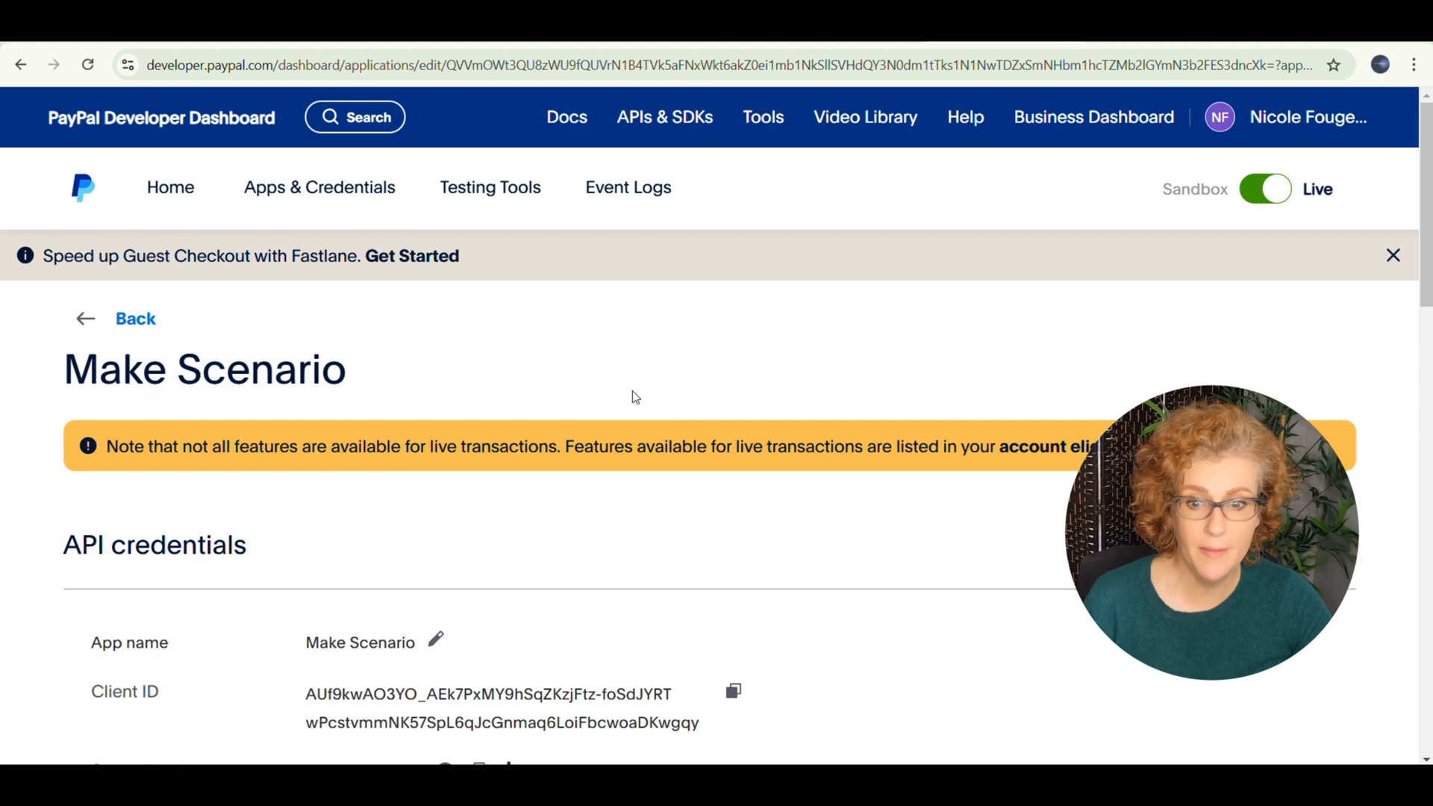
pyautogui.scroll(-3)
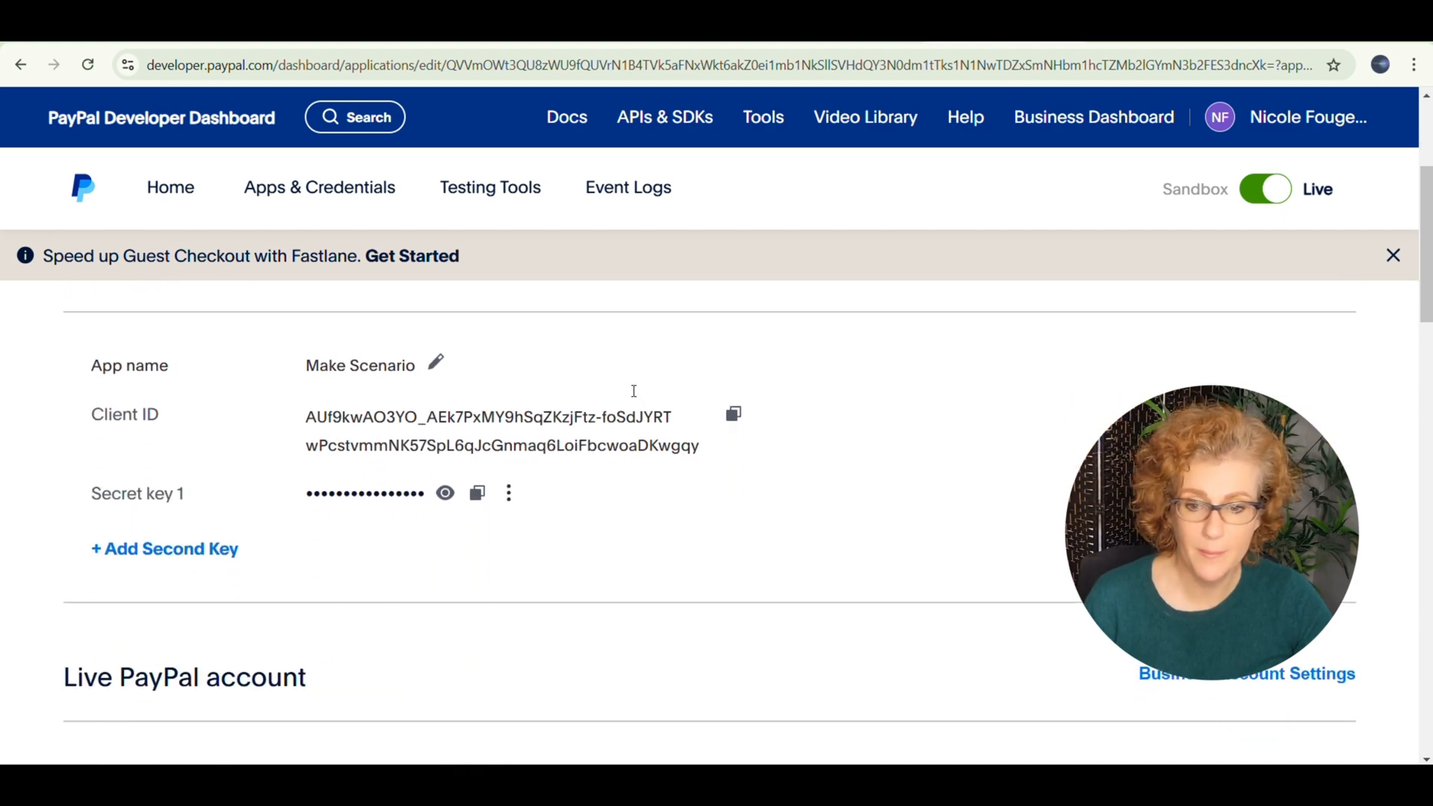
pyautogui.scroll(-3)
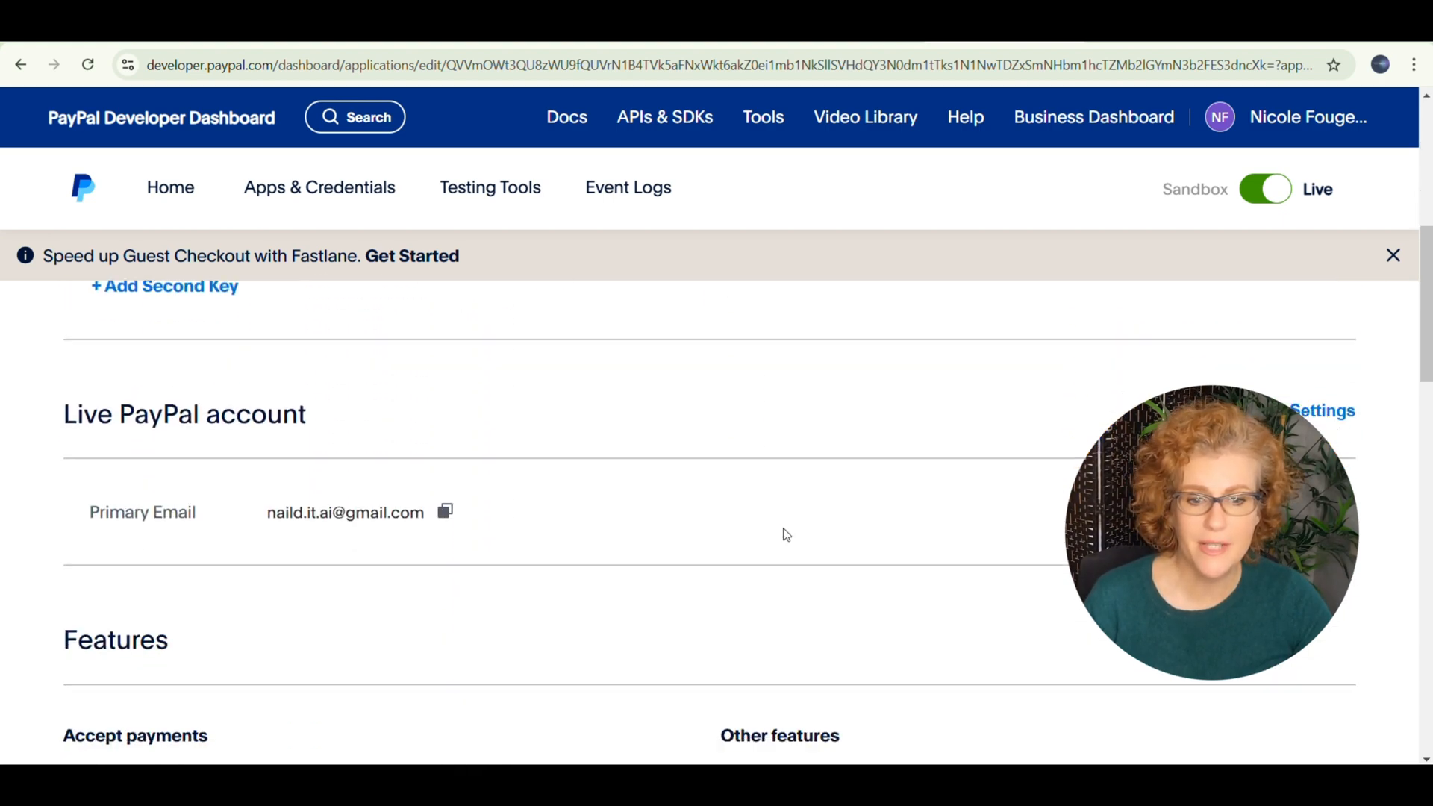
pyautogui.scroll(-3)
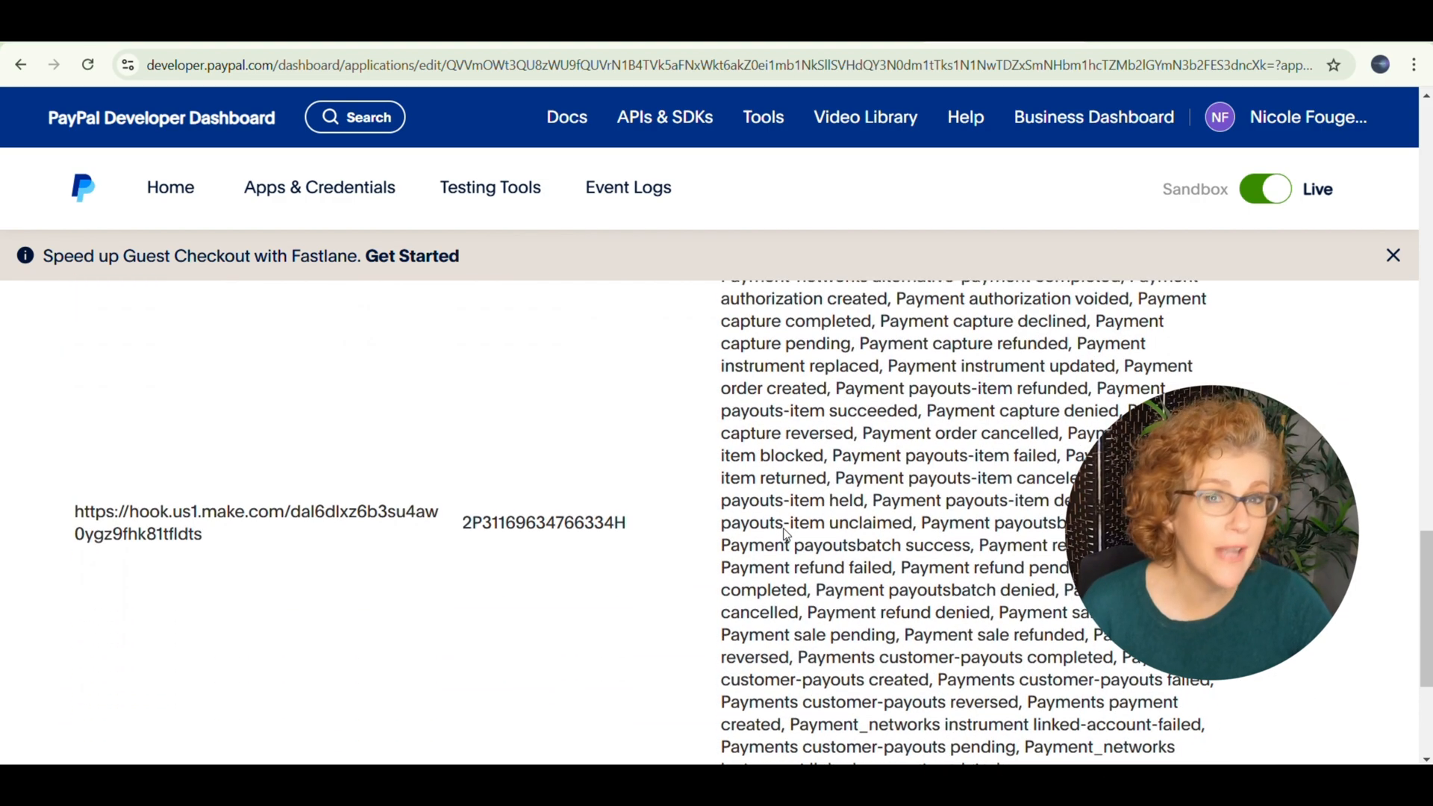
# Review the existing Make webhook and start adding a new webhook.
pyautogui.scroll(-3)
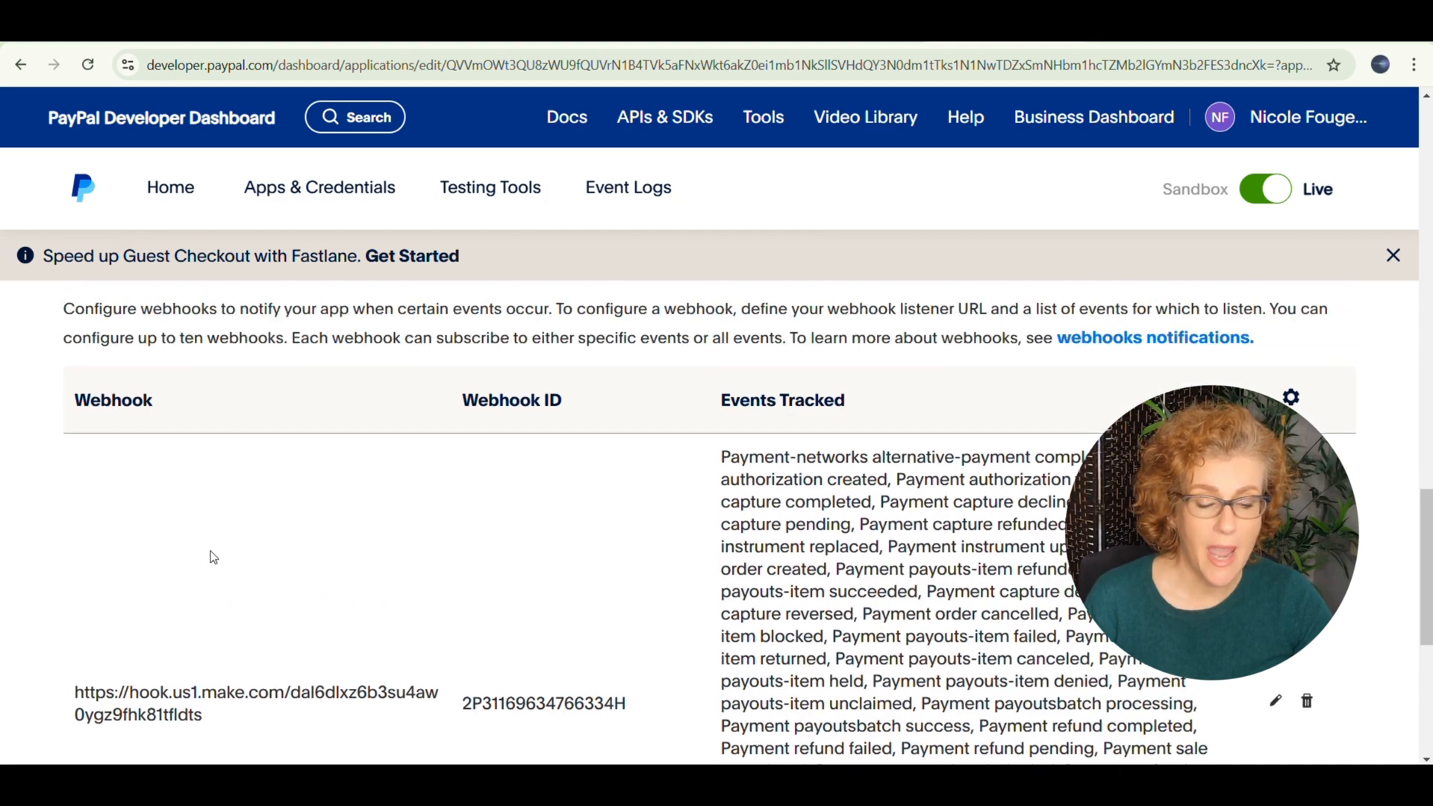
pyautogui.scroll(-3)
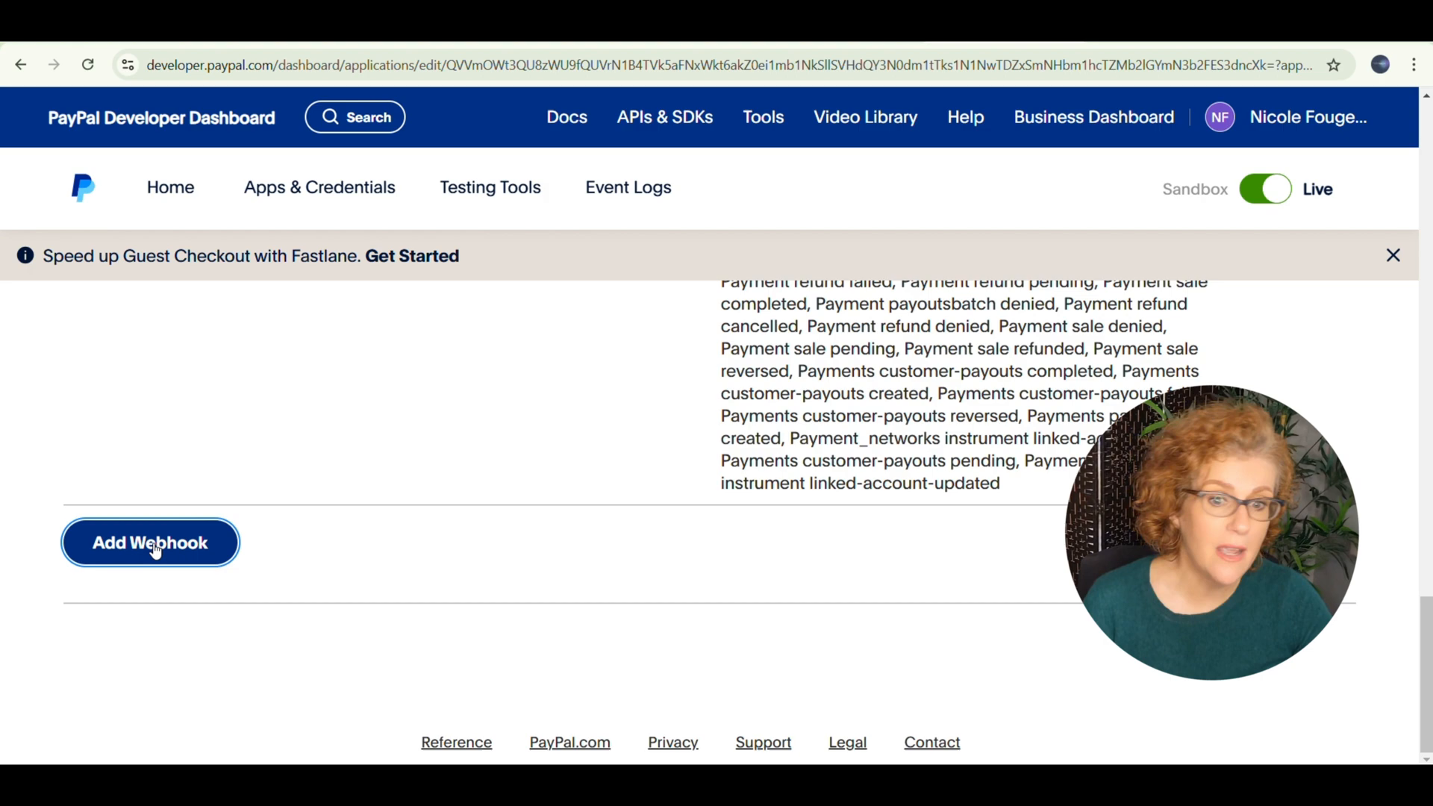
pyautogui.click(149, 542)
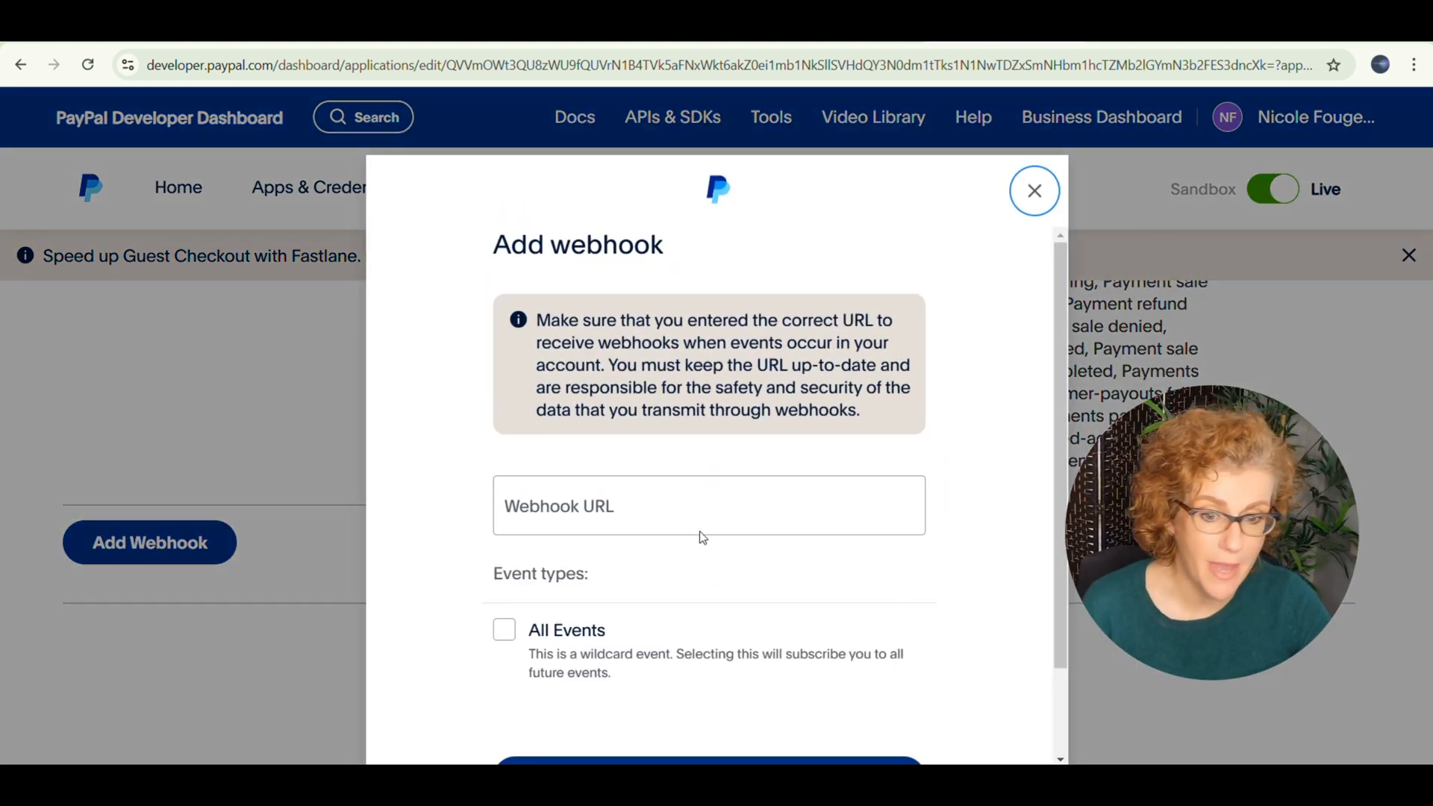
# Look over the Add webhook form's event types, then close it without saving.
pyautogui.click(708, 506)
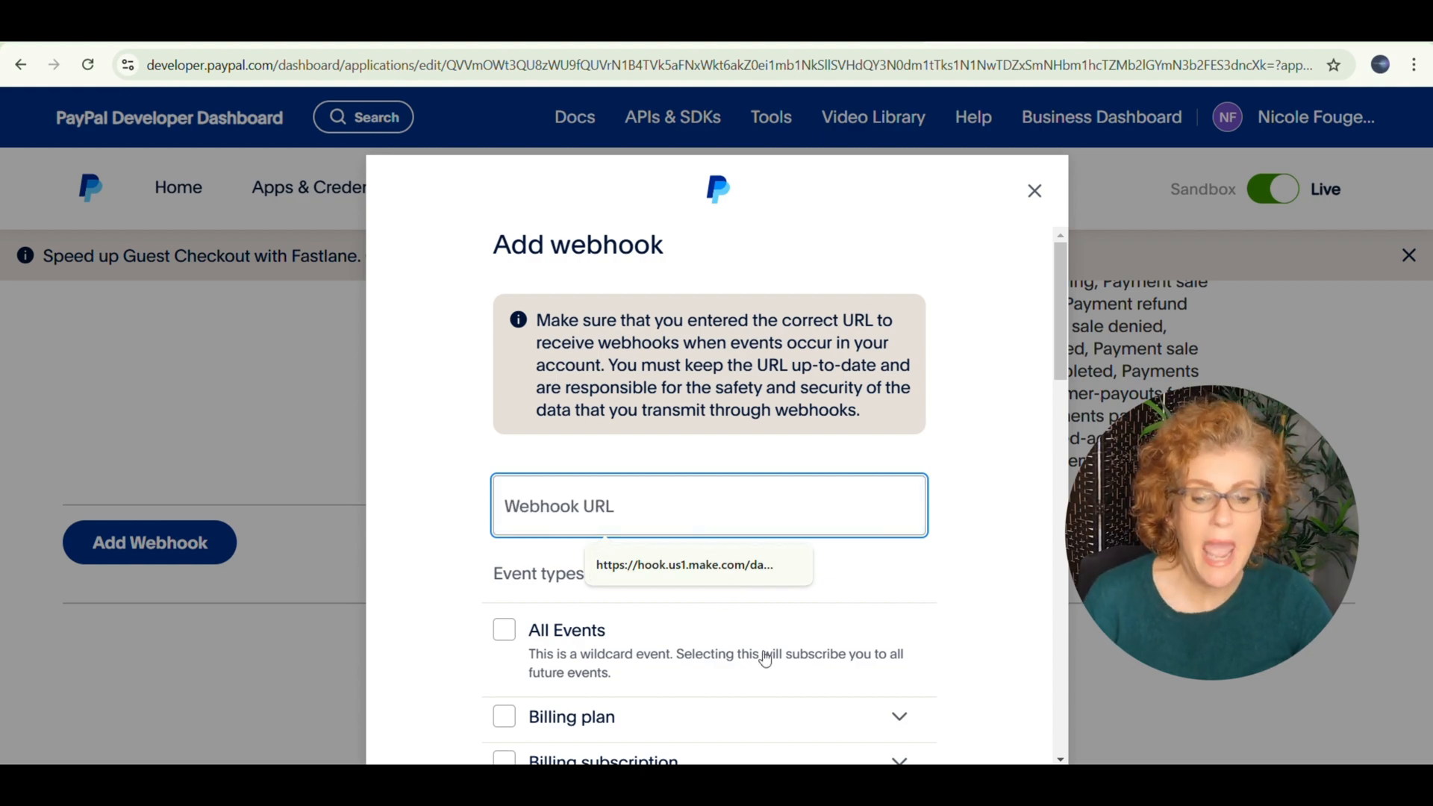
pyautogui.scroll(-3)
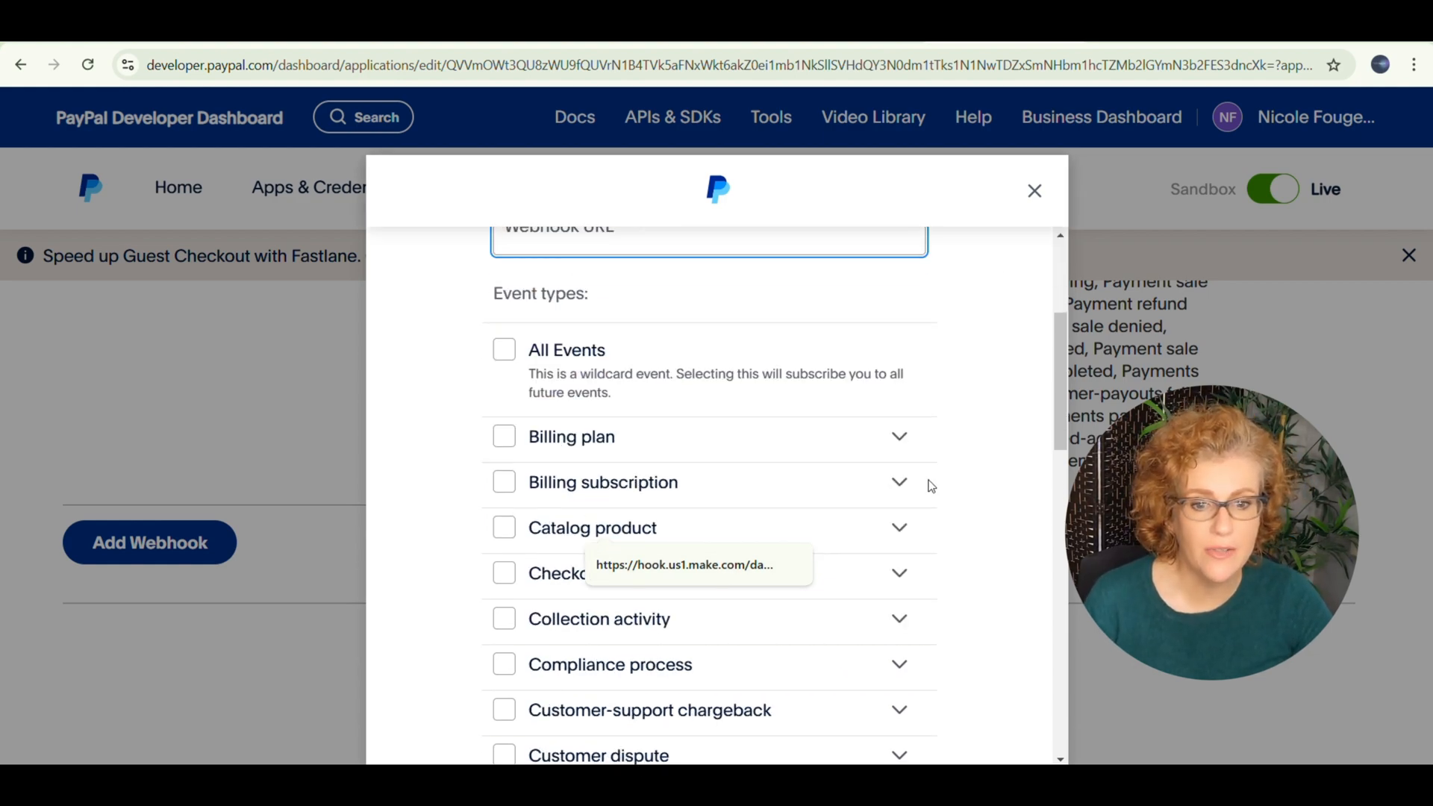
pyautogui.scroll(-3)
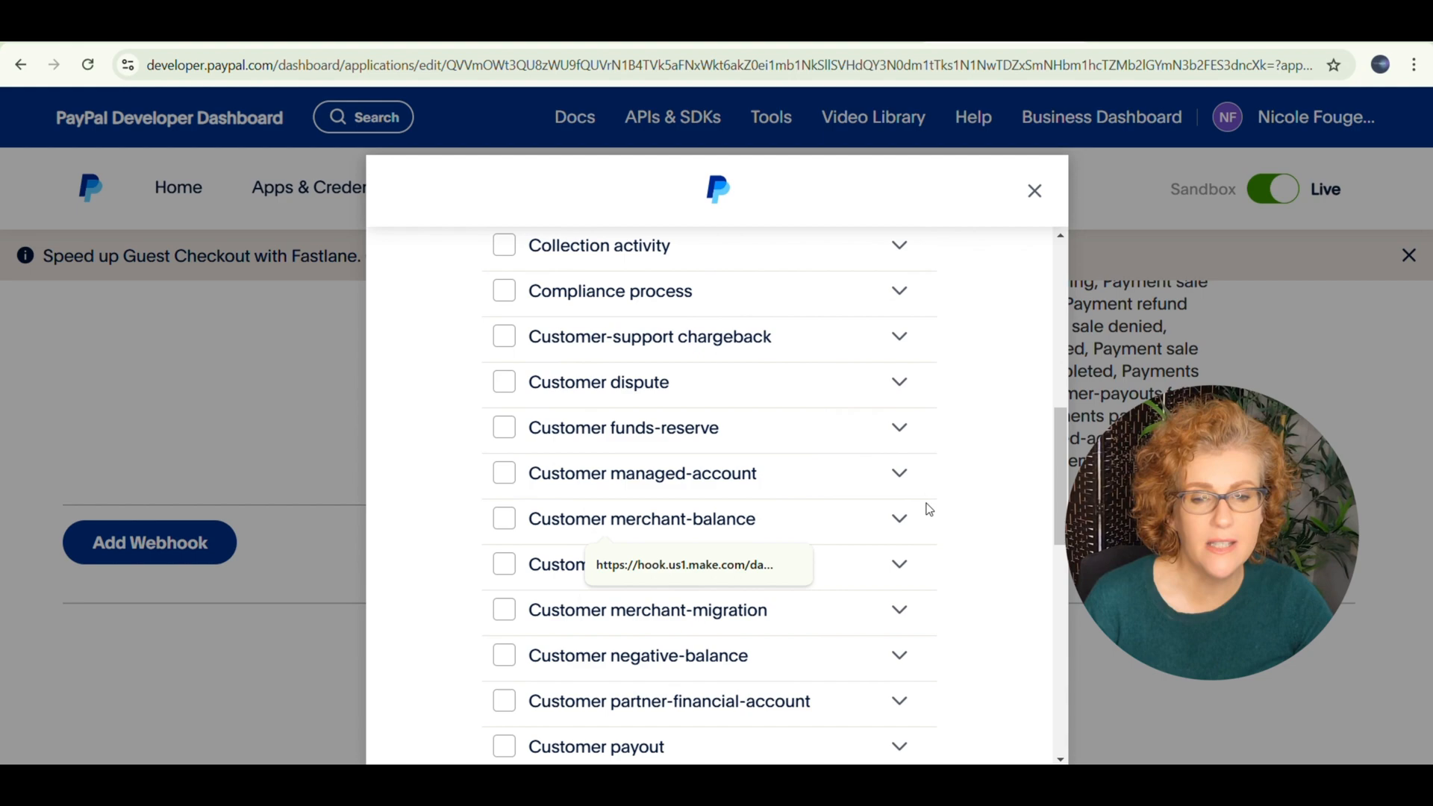
pyautogui.scroll(-3)
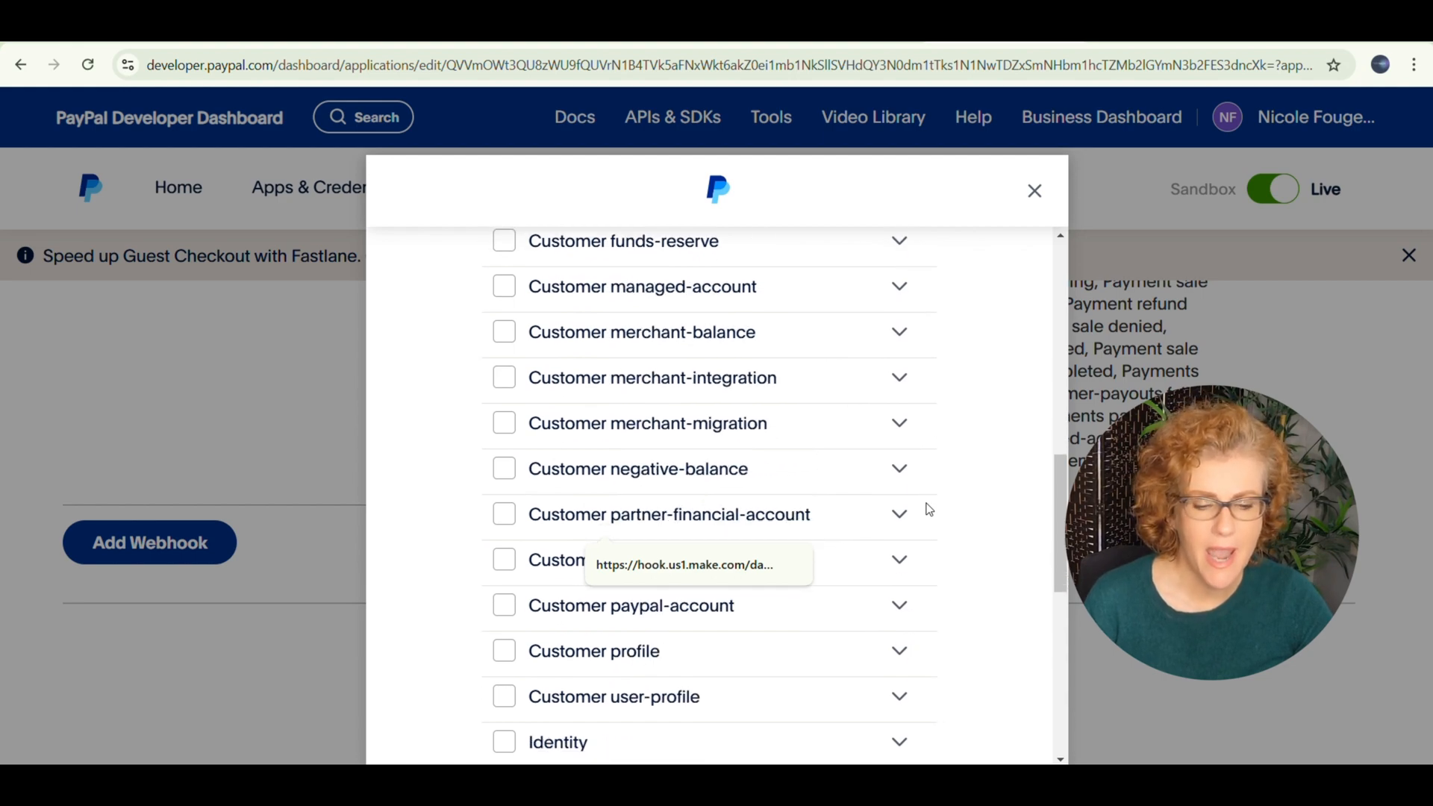
pyautogui.scroll(-3)
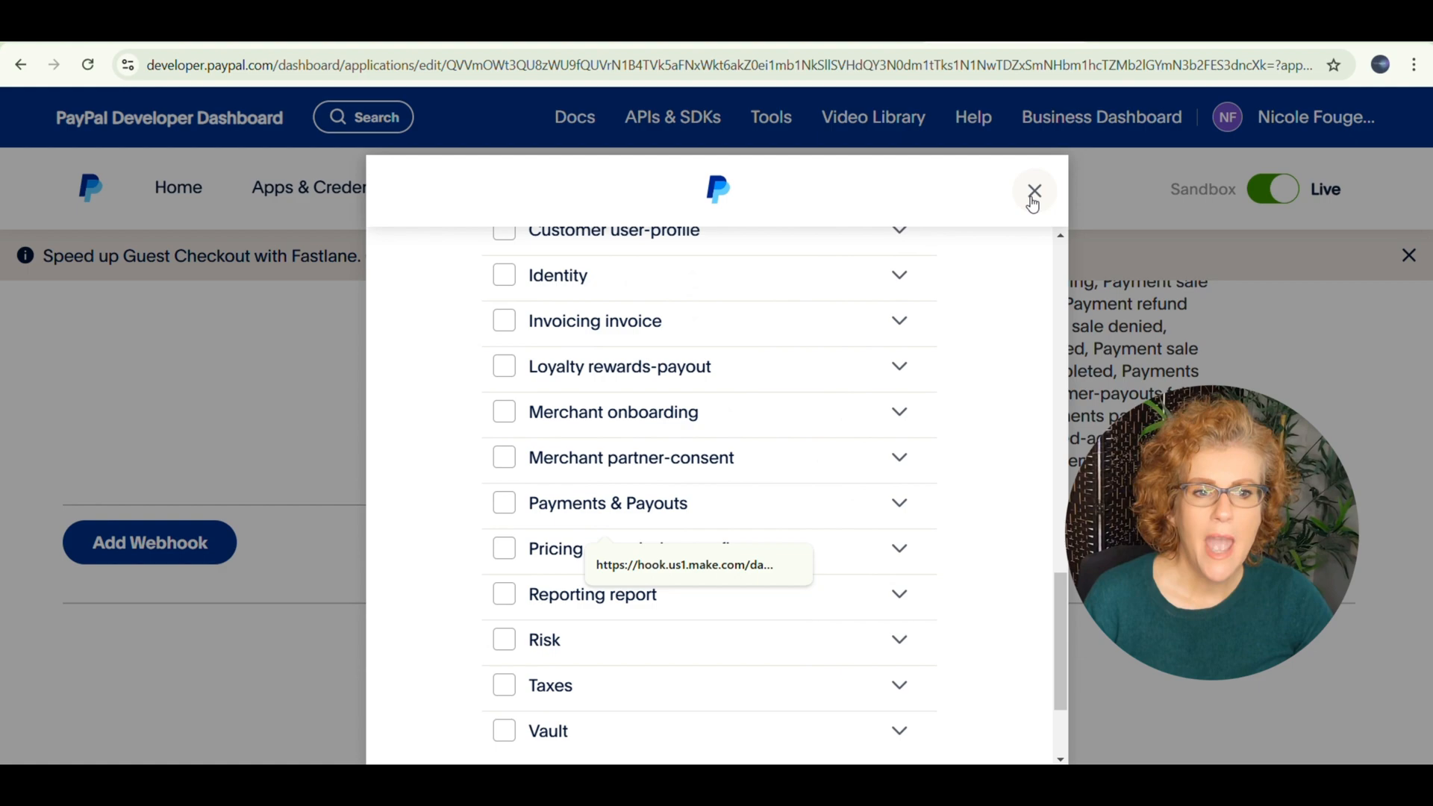
pyautogui.click(1033, 192)
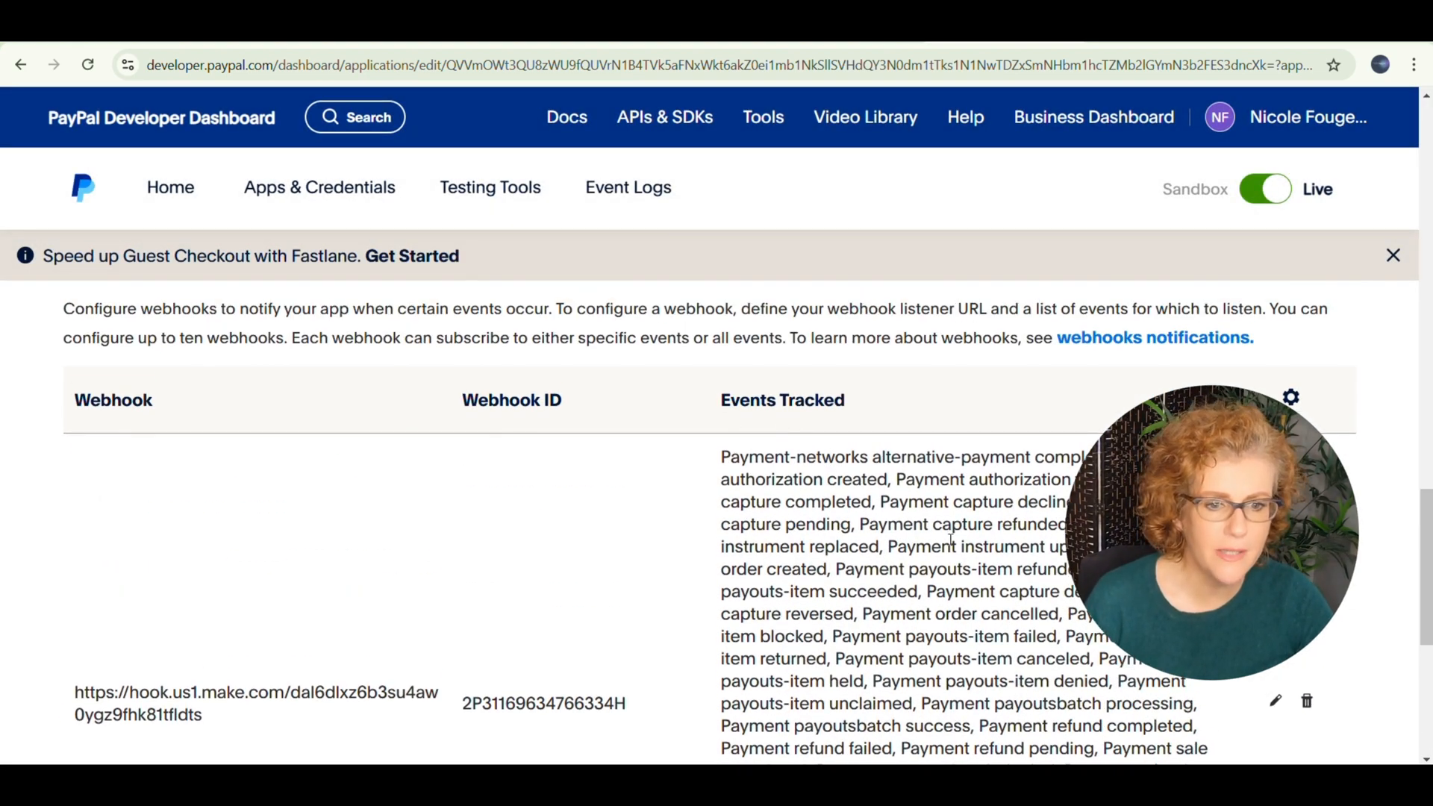
pyautogui.scroll(-3)
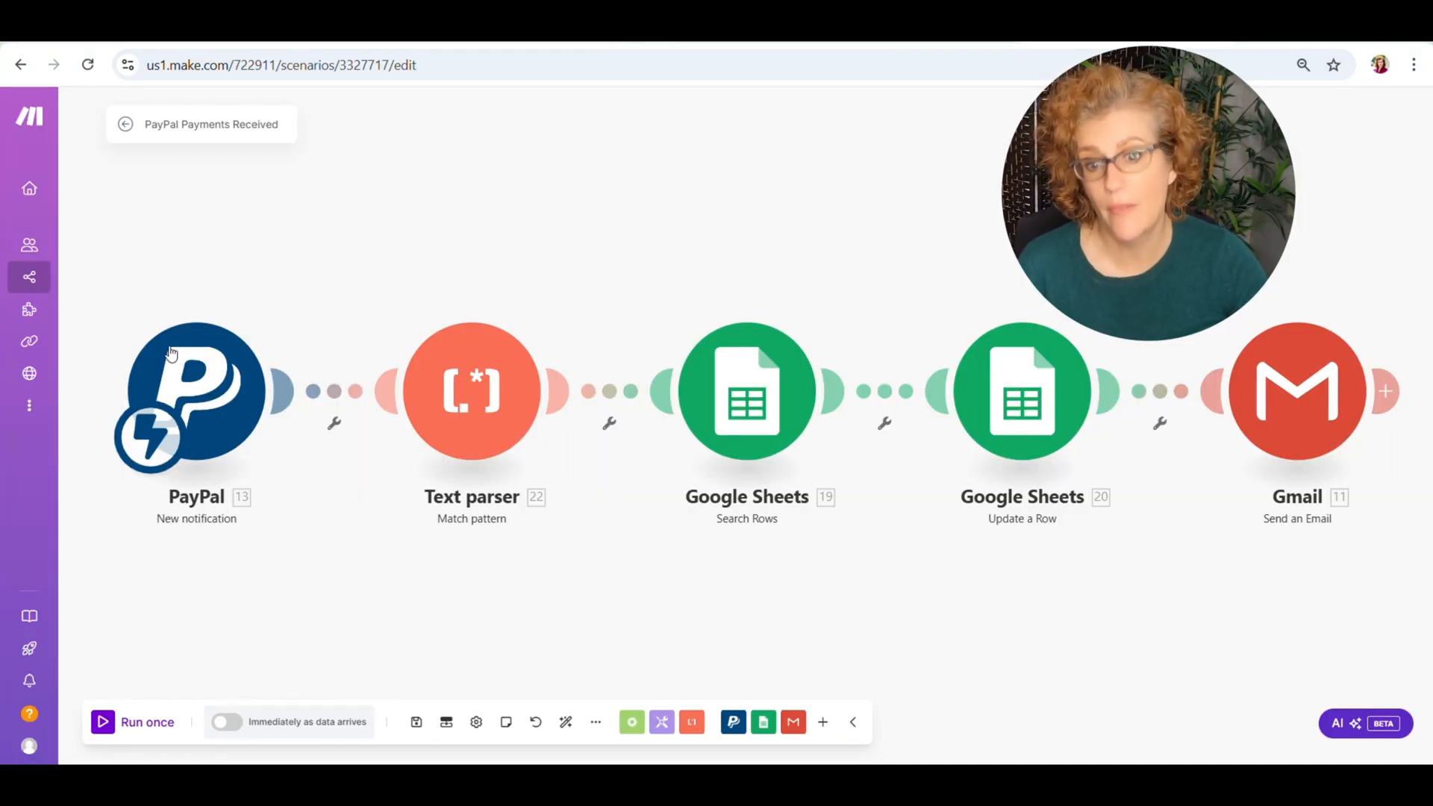
# Switch from the Make.com scenario editor toward the Sample Invoice Data sheet tab.
pyautogui.click(195, 393)
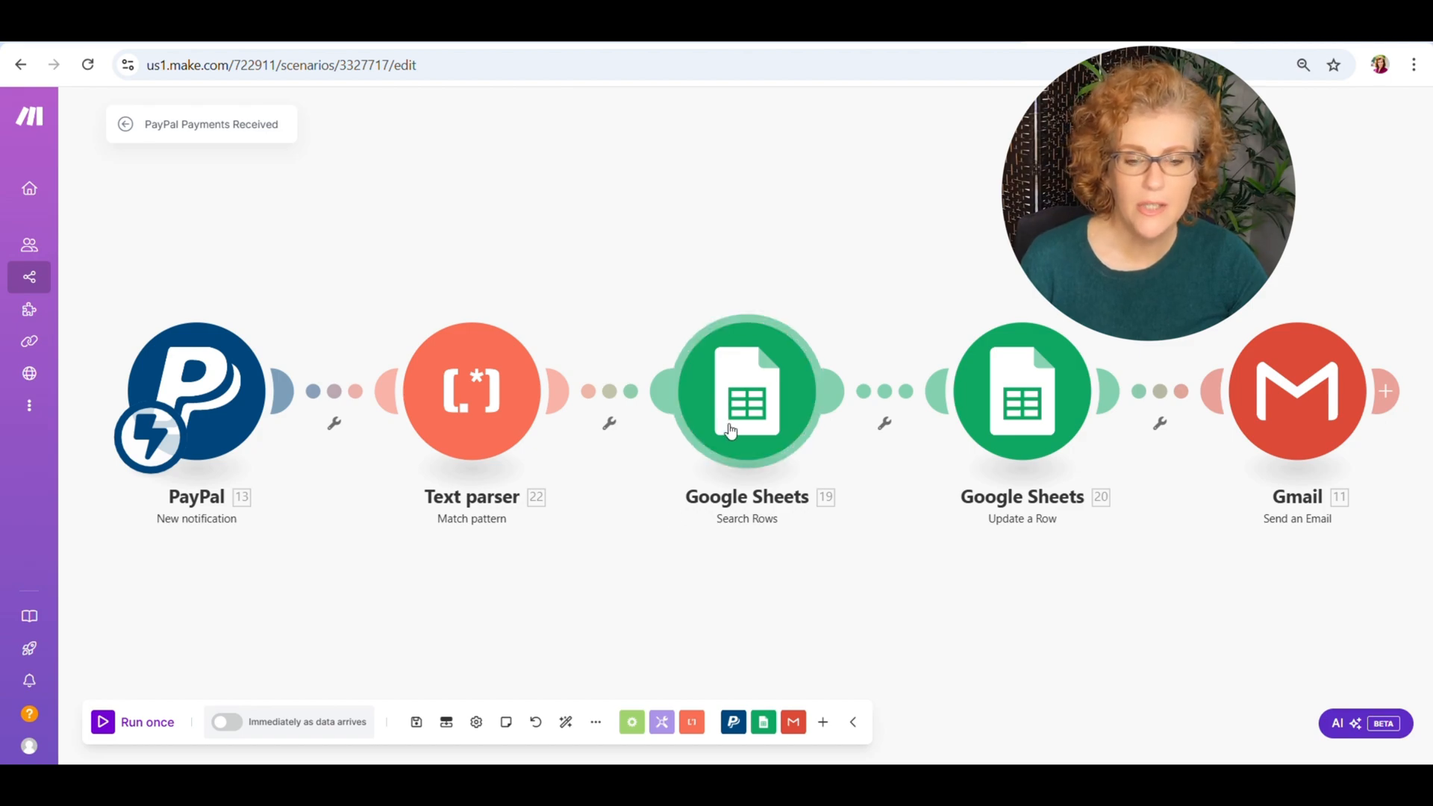
pyautogui.moveTo(777, 304)
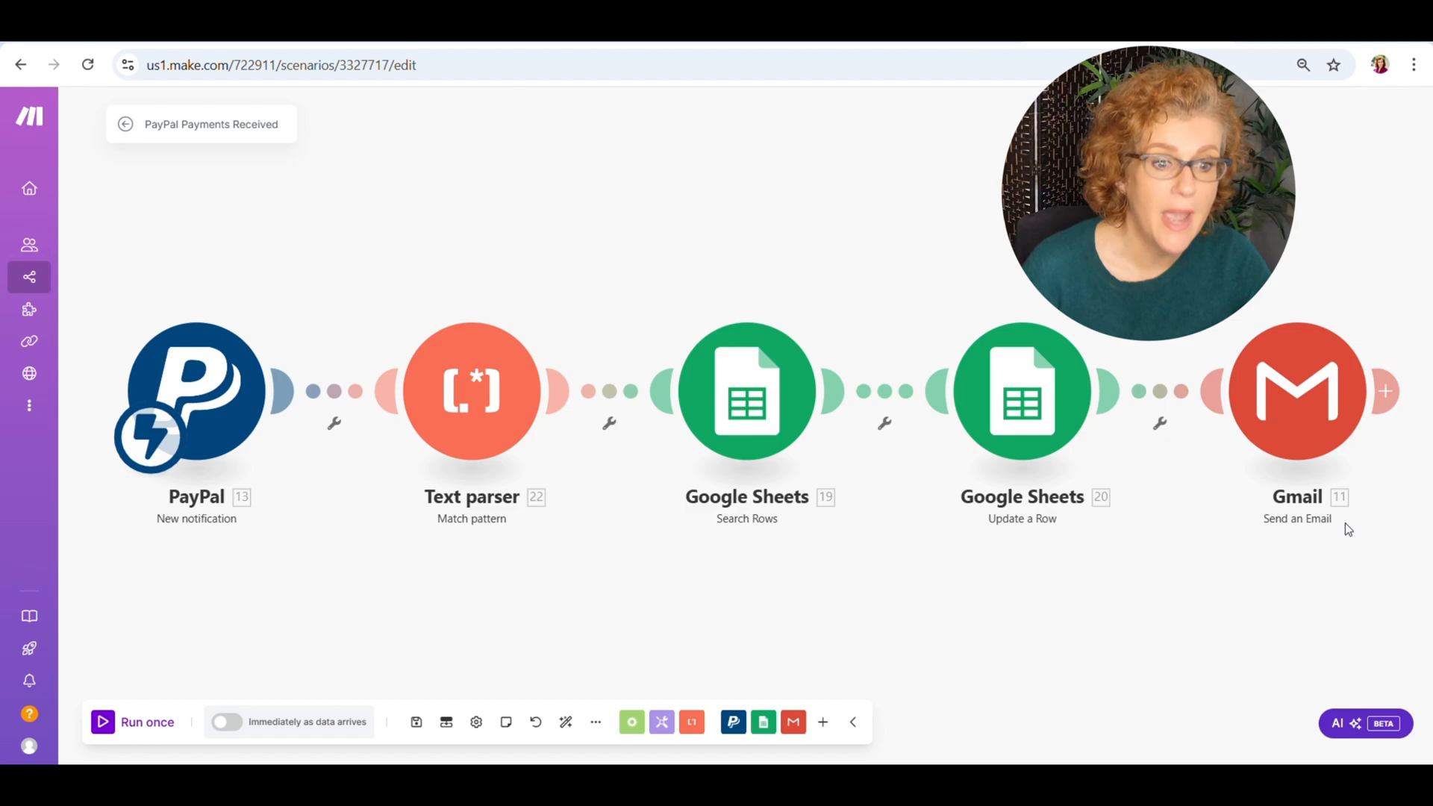
pyautogui.moveTo(1356, 470)
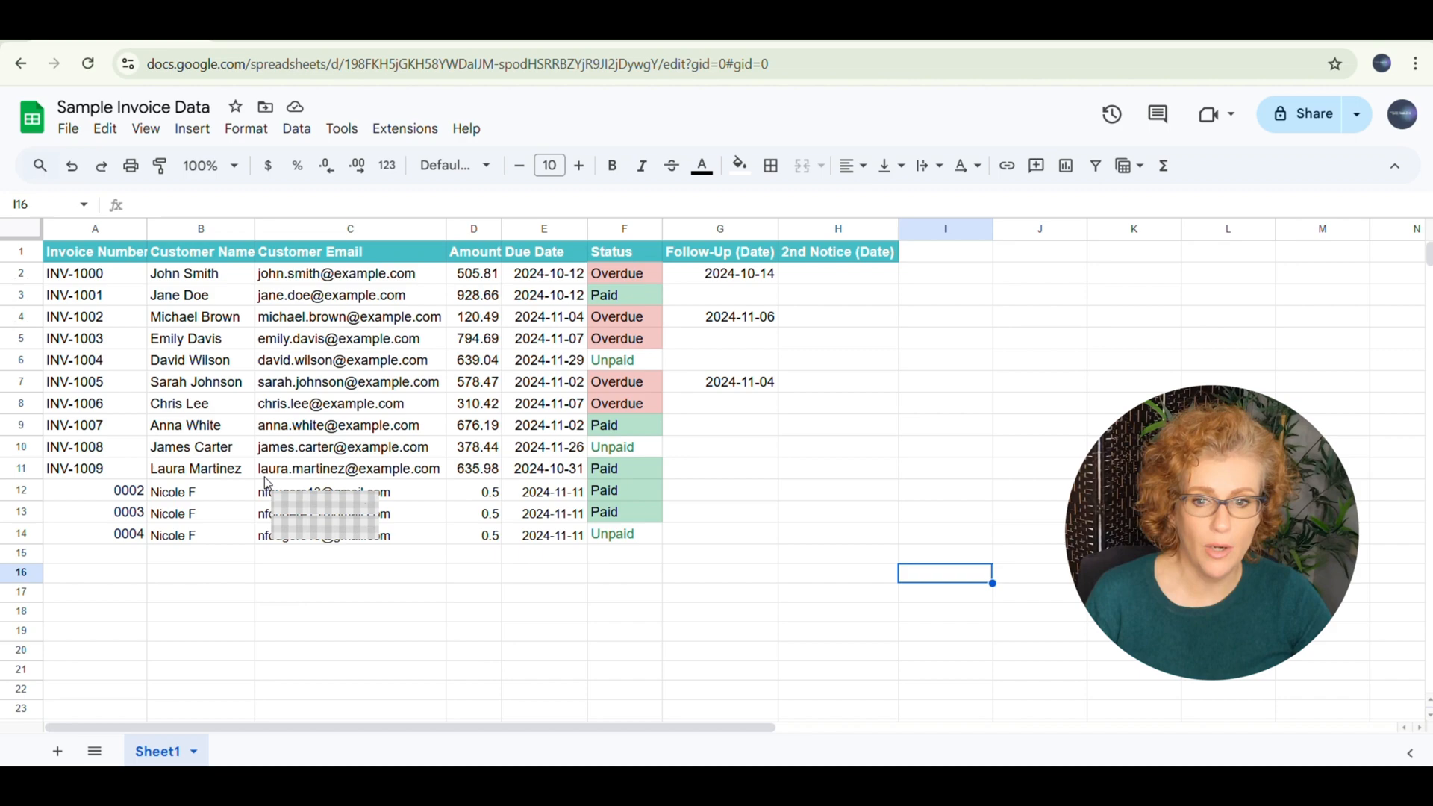
pyautogui.moveTo(691, 501)
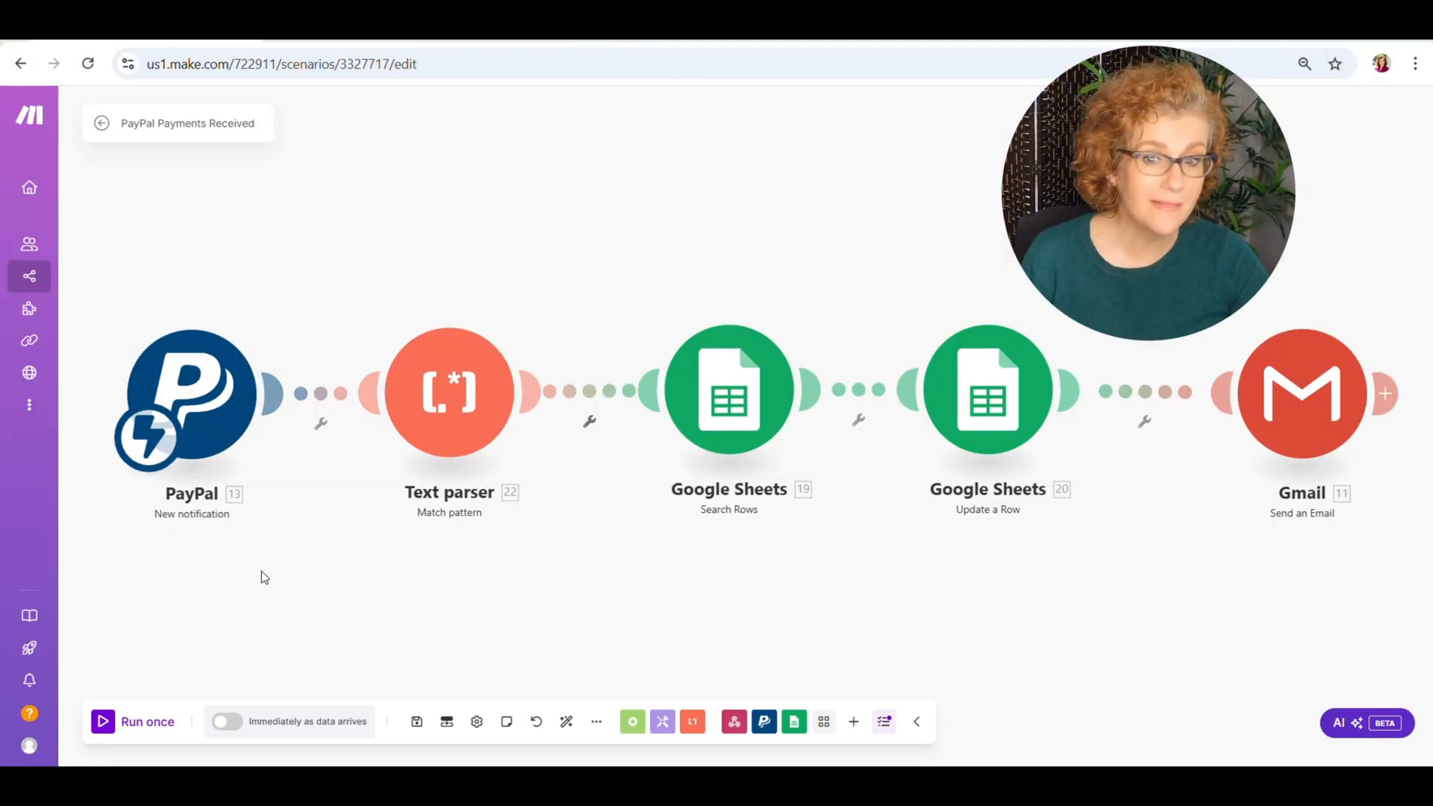
# Review the PayPal webhook trigger and Text parser, then bring up the Search Rows settings.
pyautogui.click(189, 392)
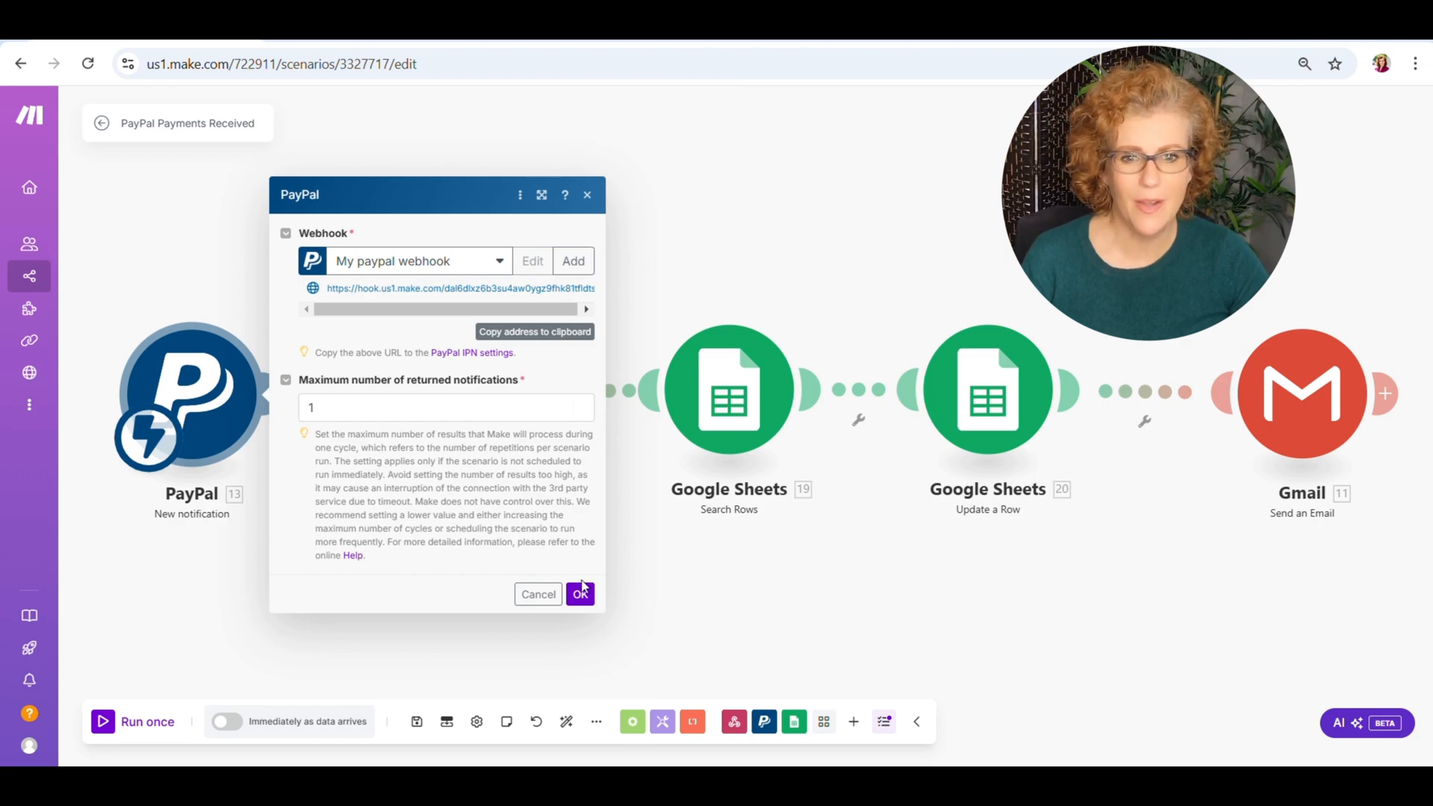
pyautogui.click(581, 594)
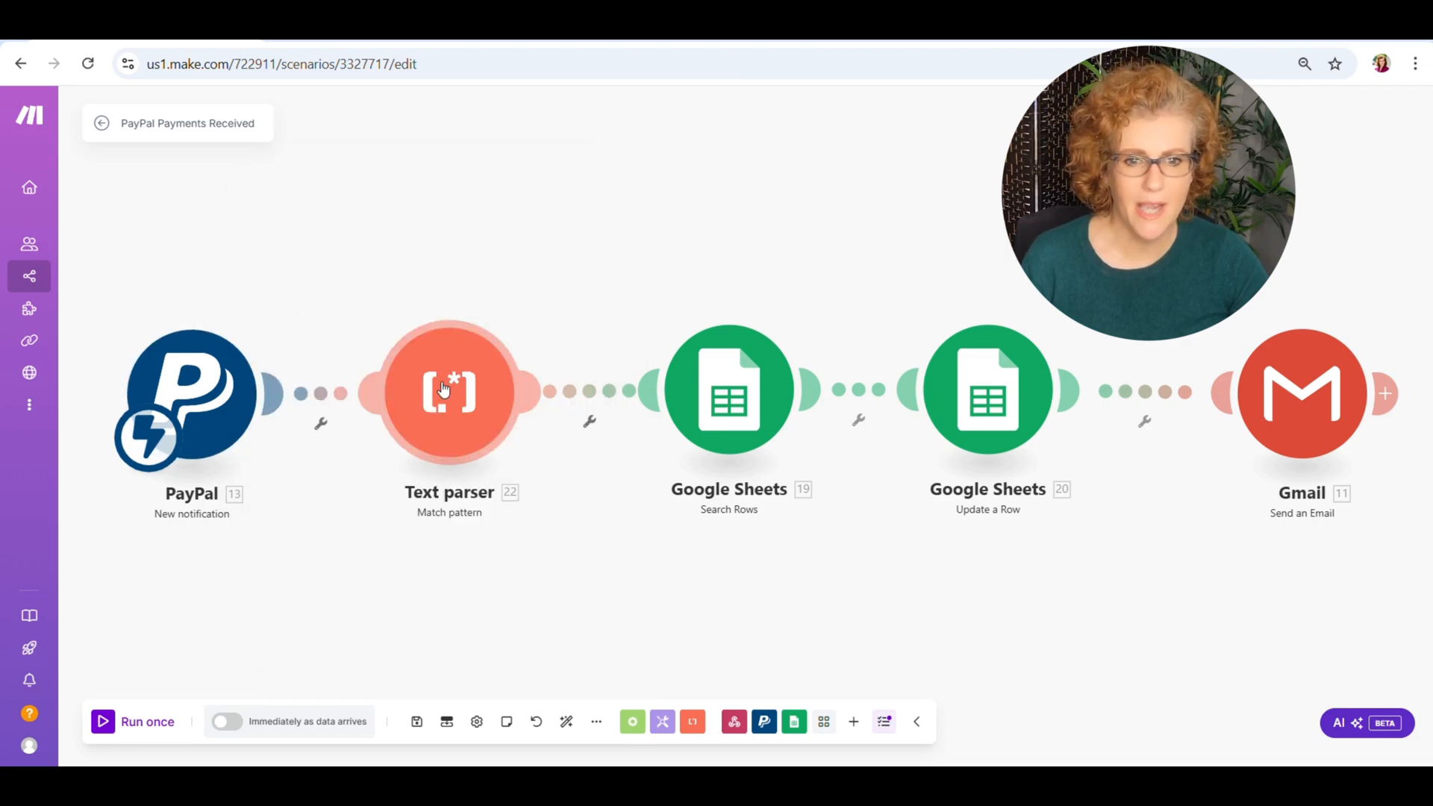
pyautogui.click(449, 391)
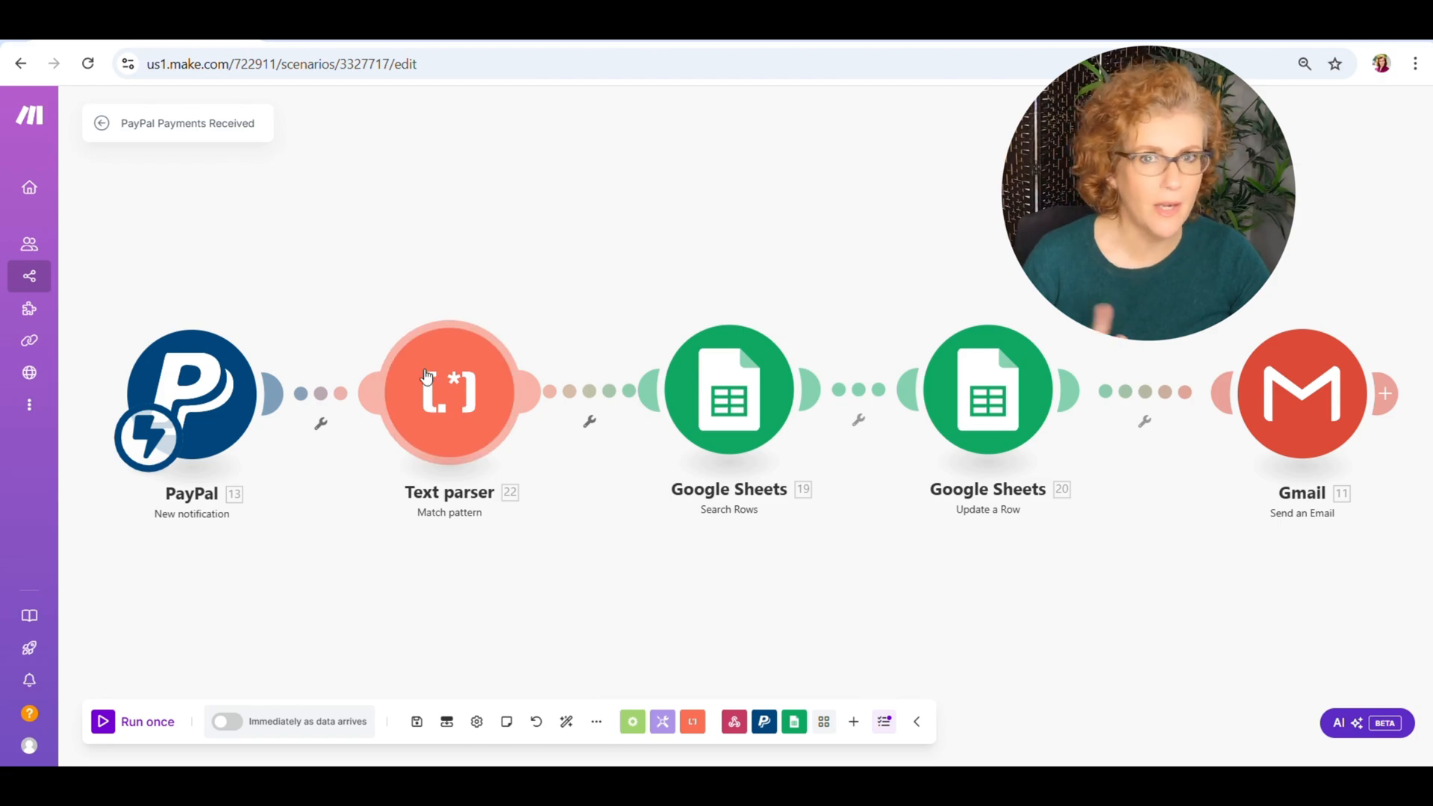
pyautogui.click(728, 393)
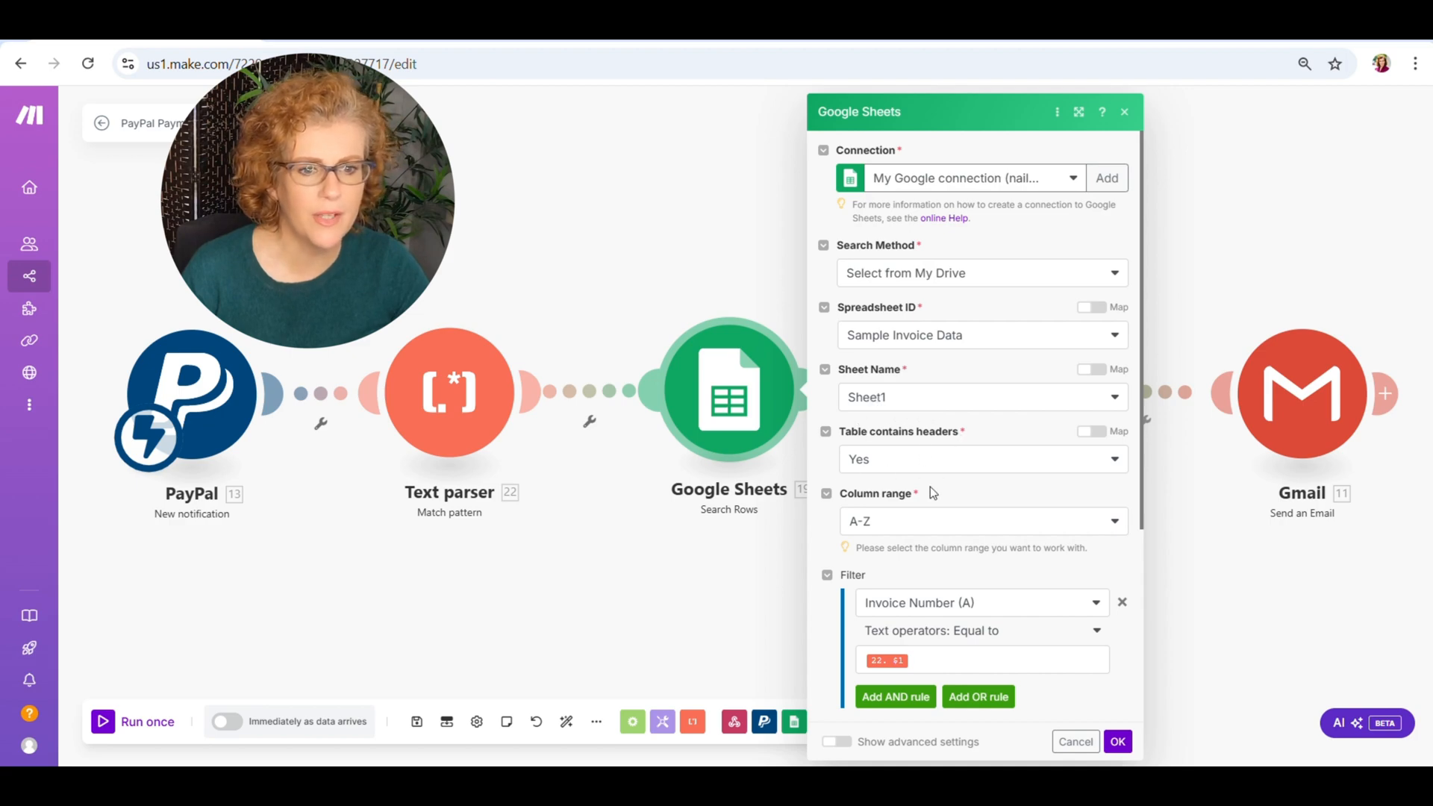
# Review the Update a Row step setting Status (F) to Paid on the found row, then close it.
pyautogui.scroll(-3)
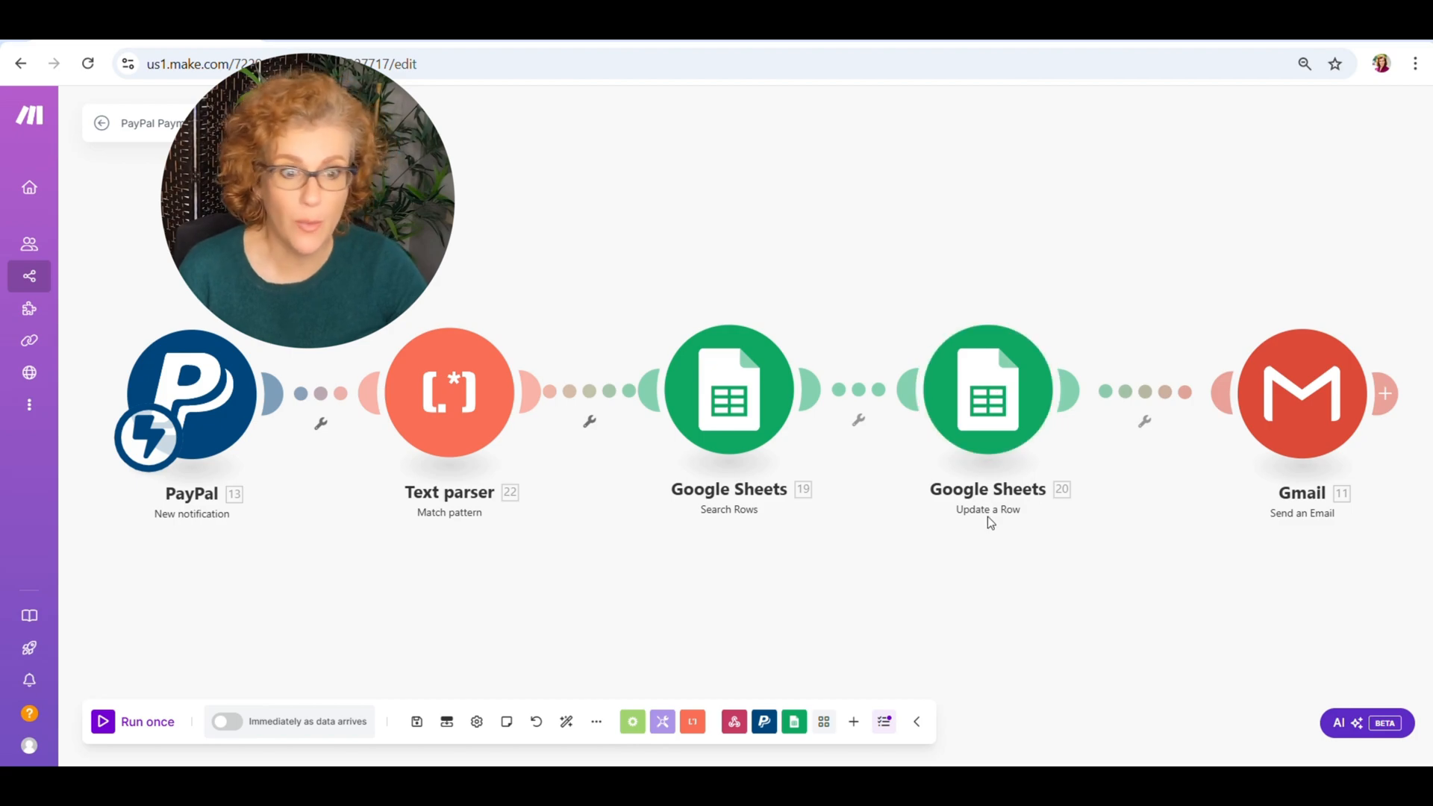
pyautogui.click(986, 391)
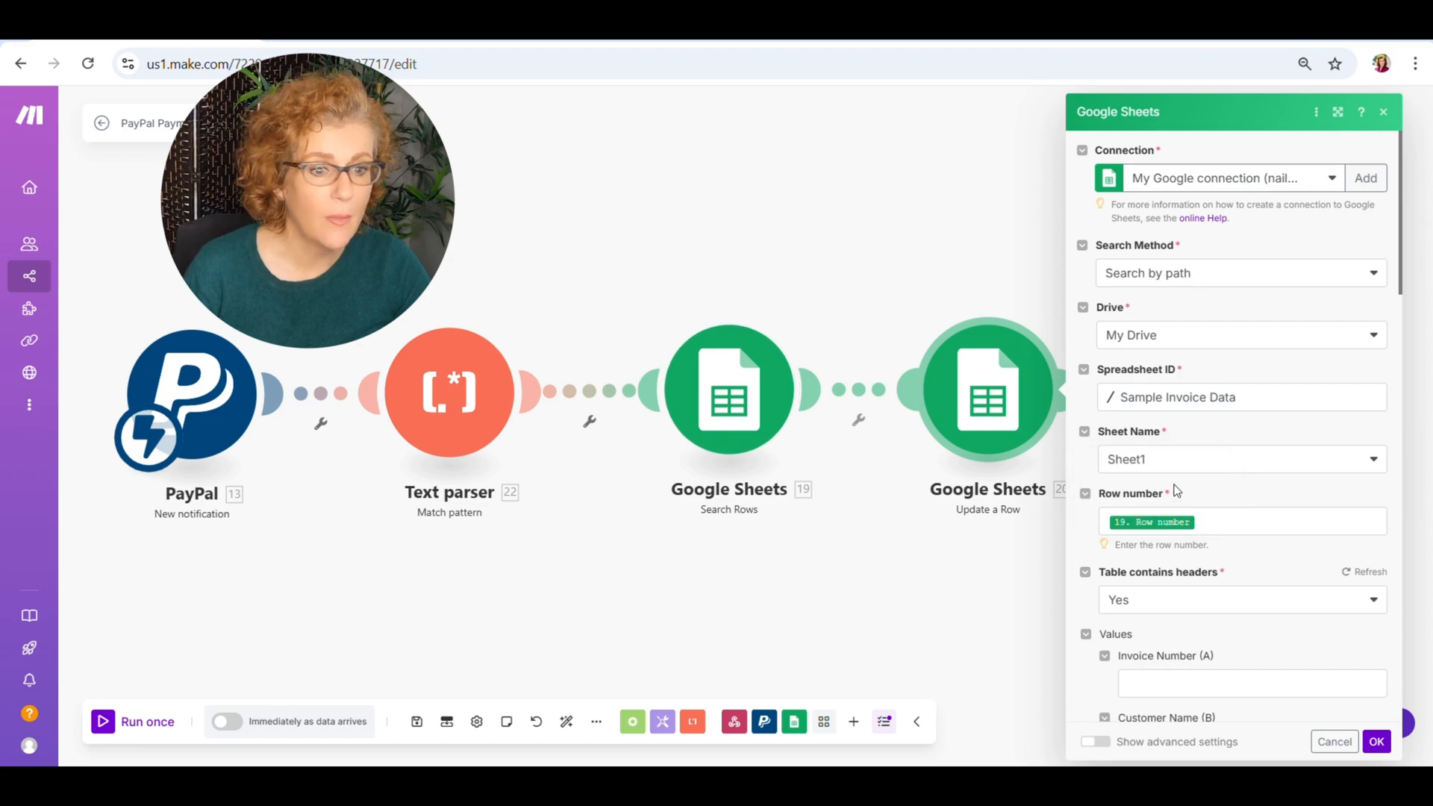
pyautogui.click(1240, 523)
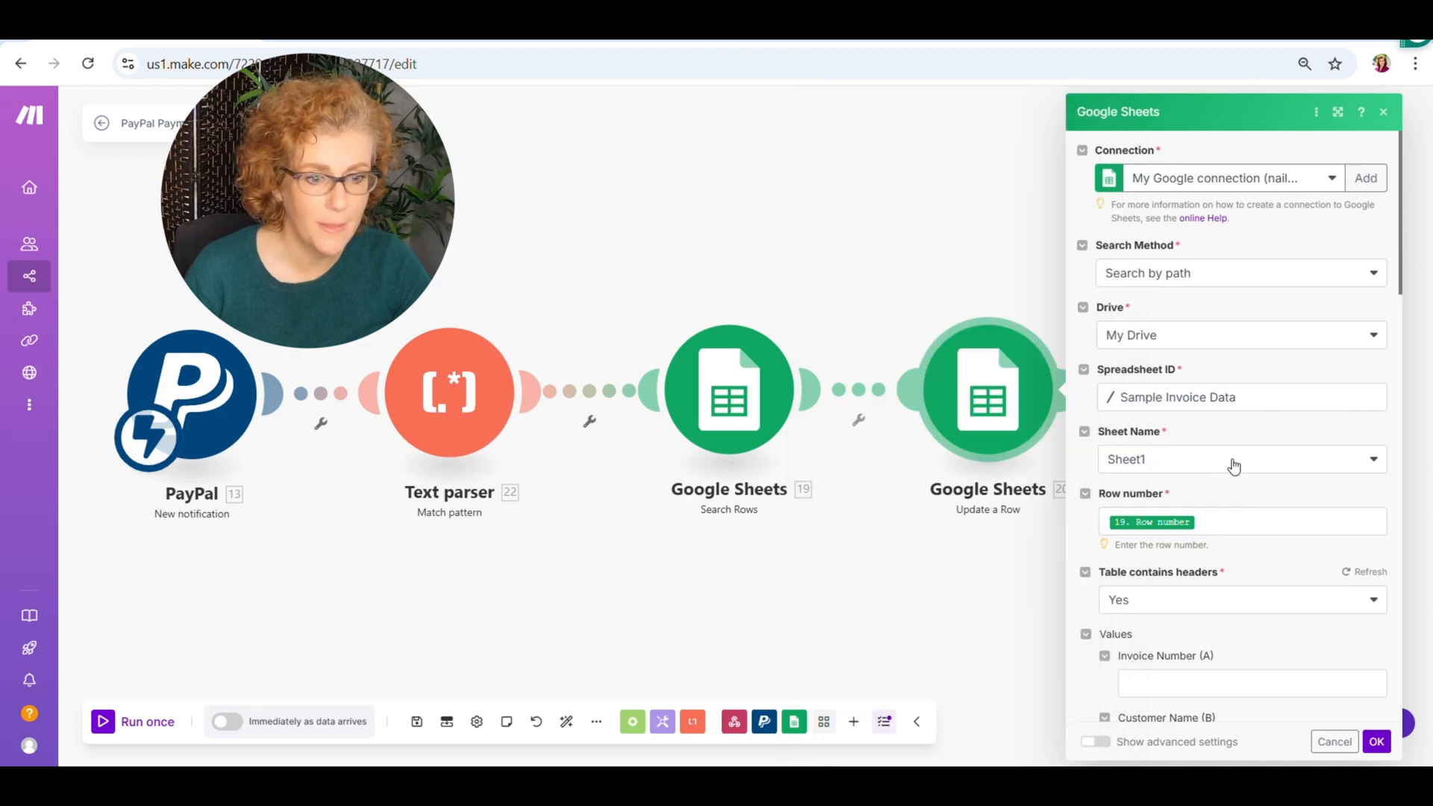
pyautogui.scroll(-3)
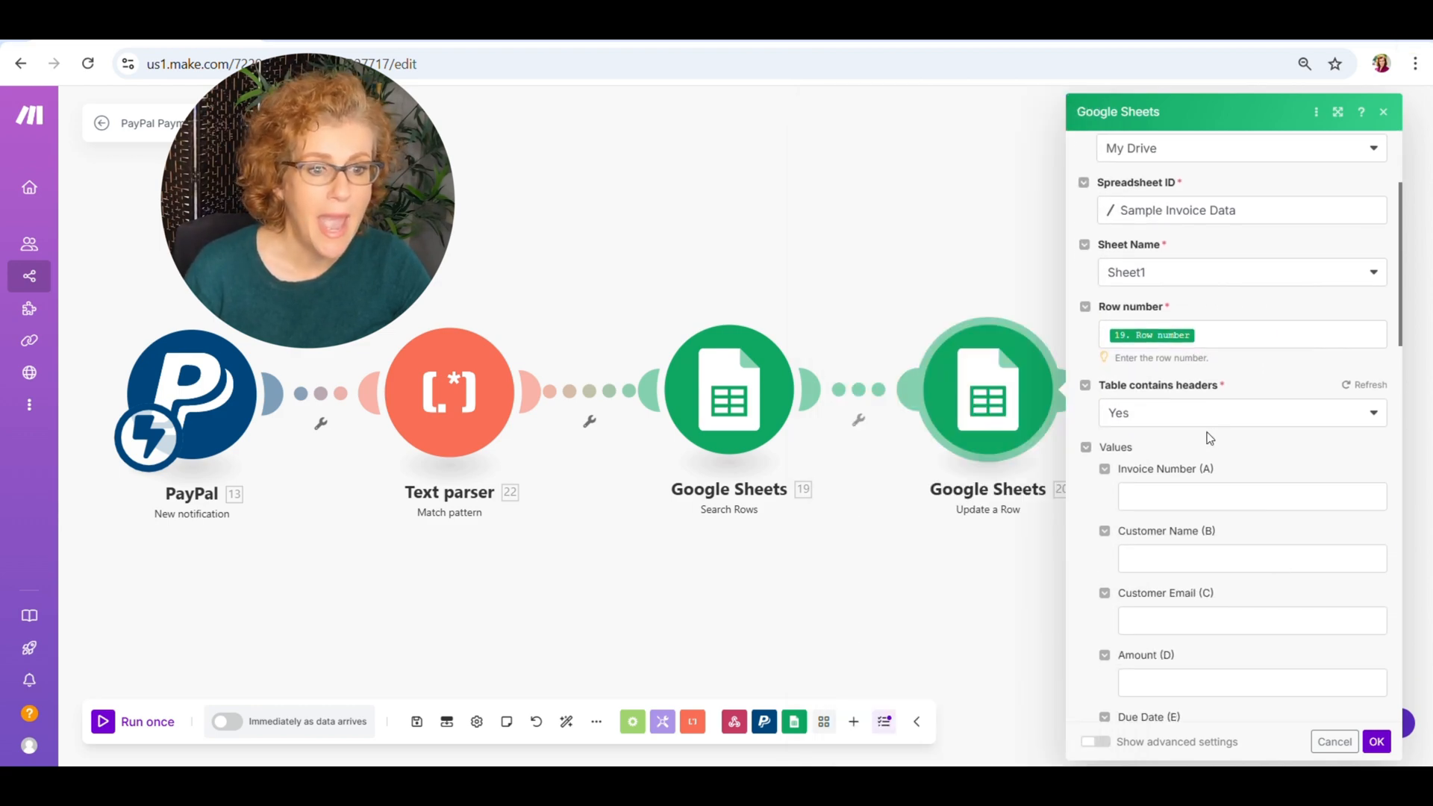
pyautogui.scroll(-3)
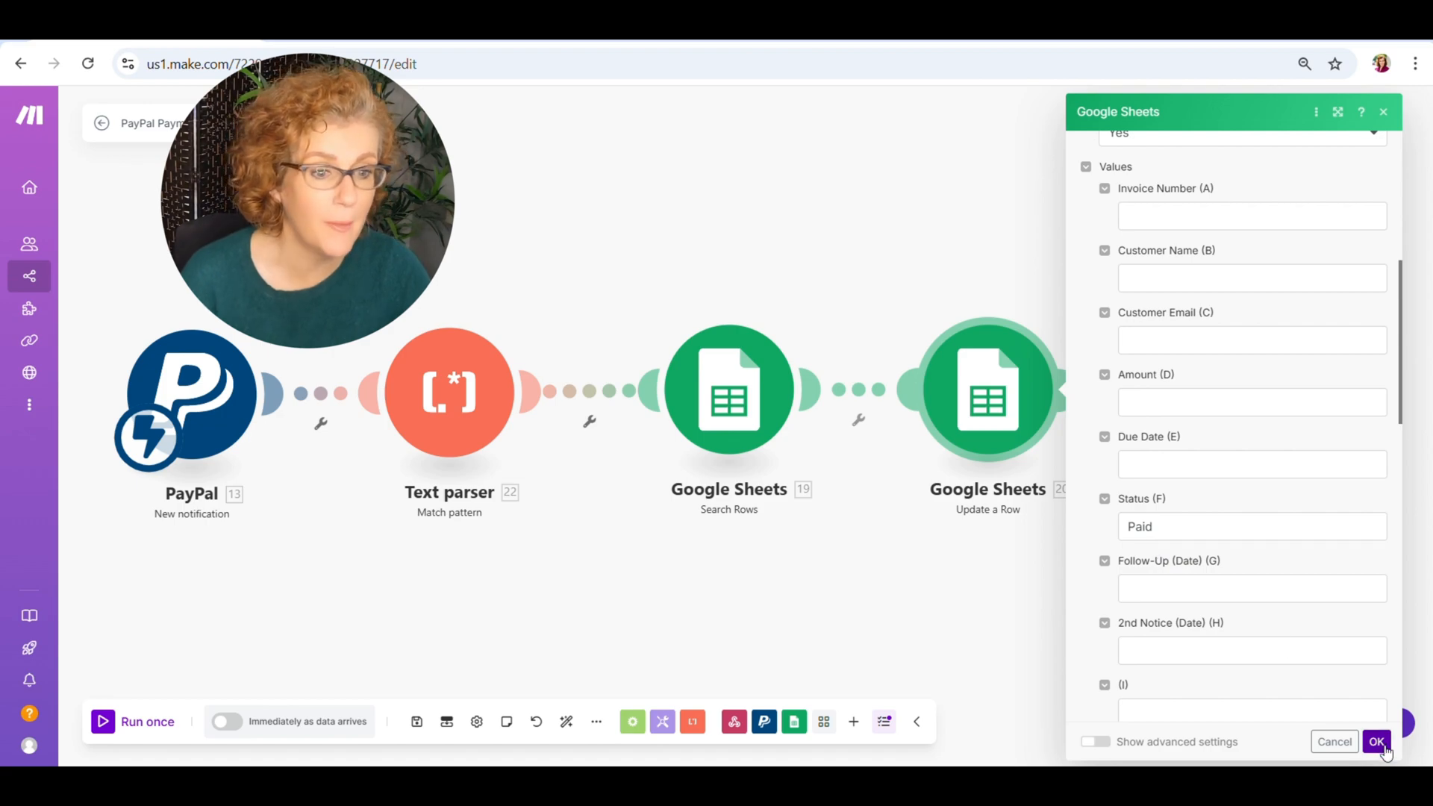
pyautogui.click(1376, 742)
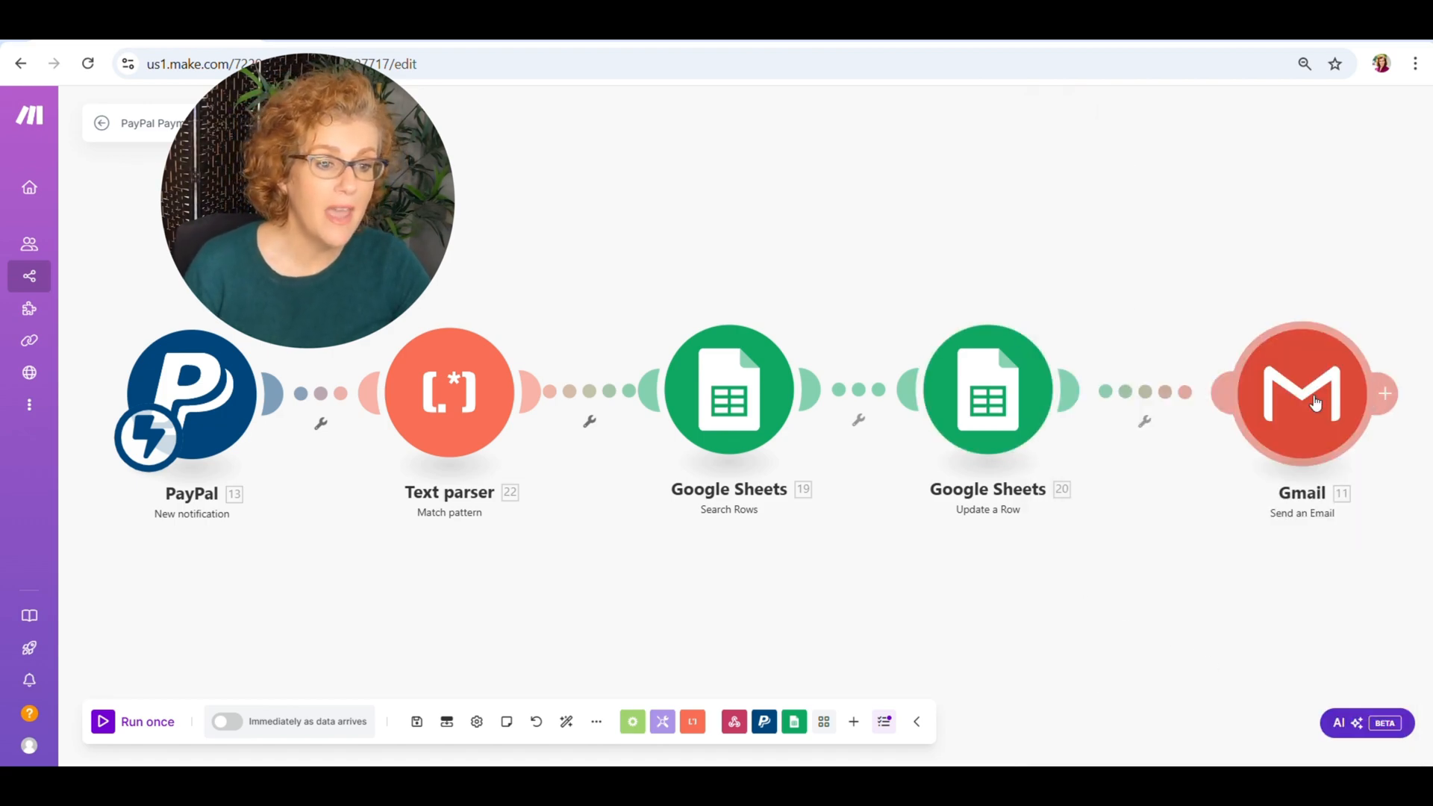
pyautogui.click(1302, 392)
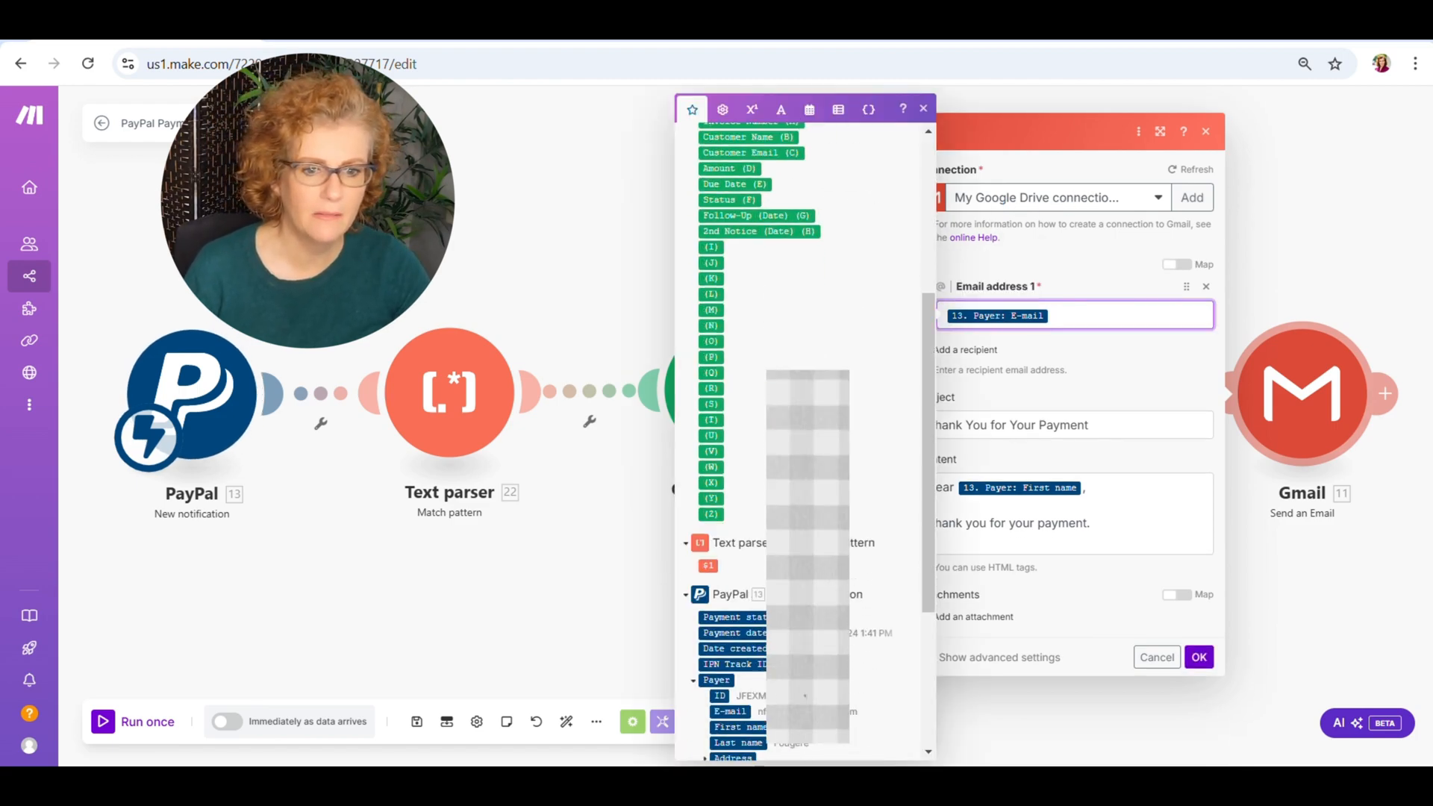
pyautogui.scroll(-3)
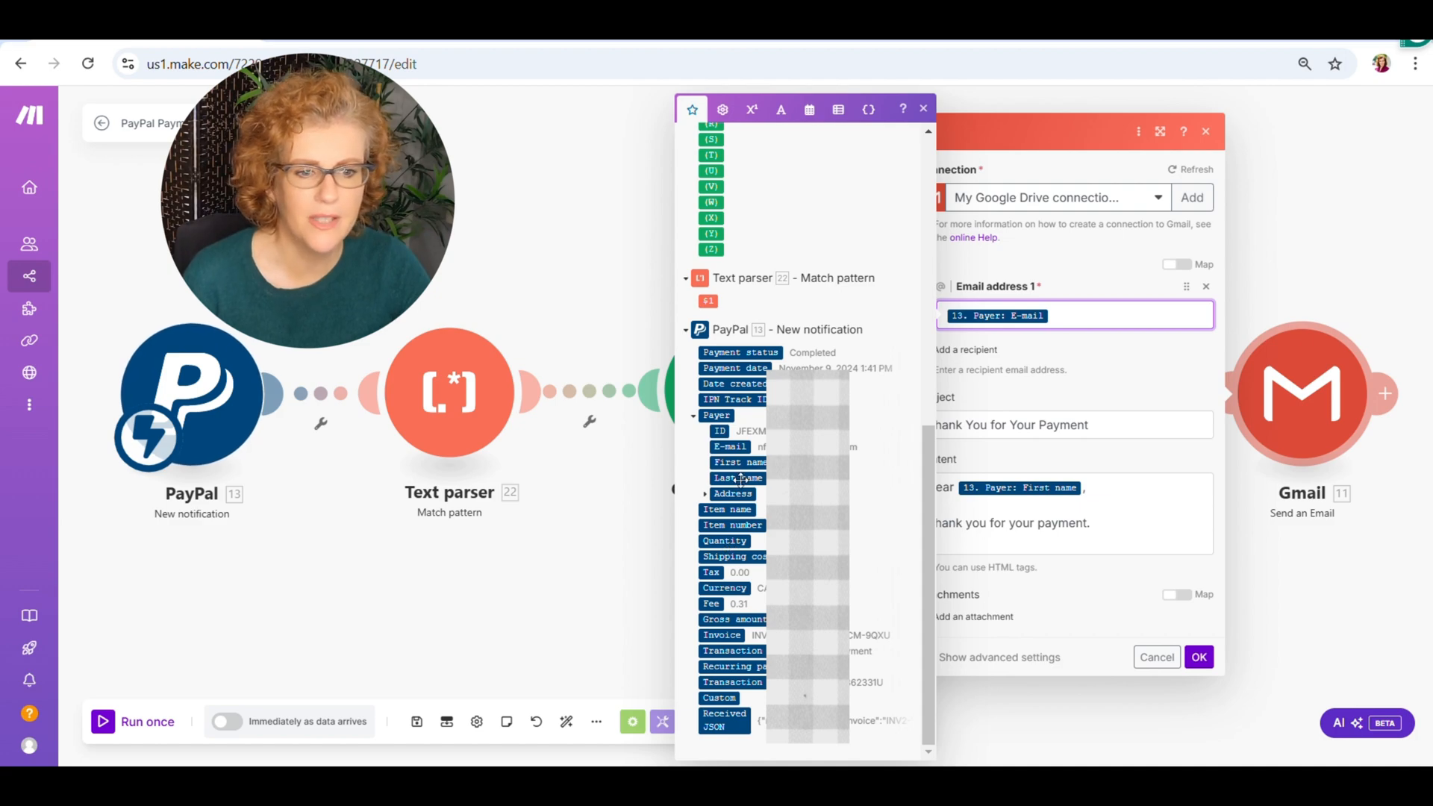
pyautogui.moveTo(739, 461)
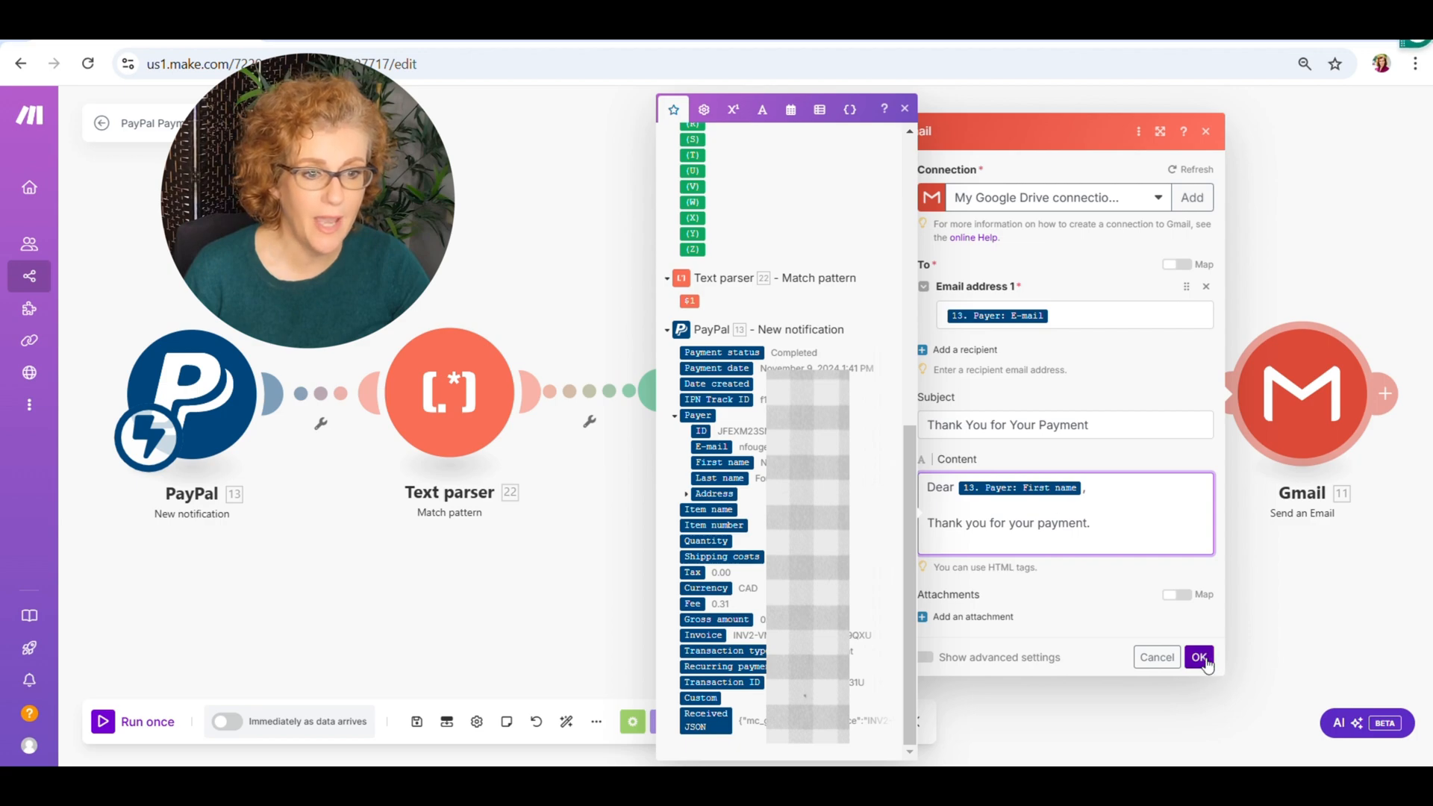
pyautogui.click(1198, 657)
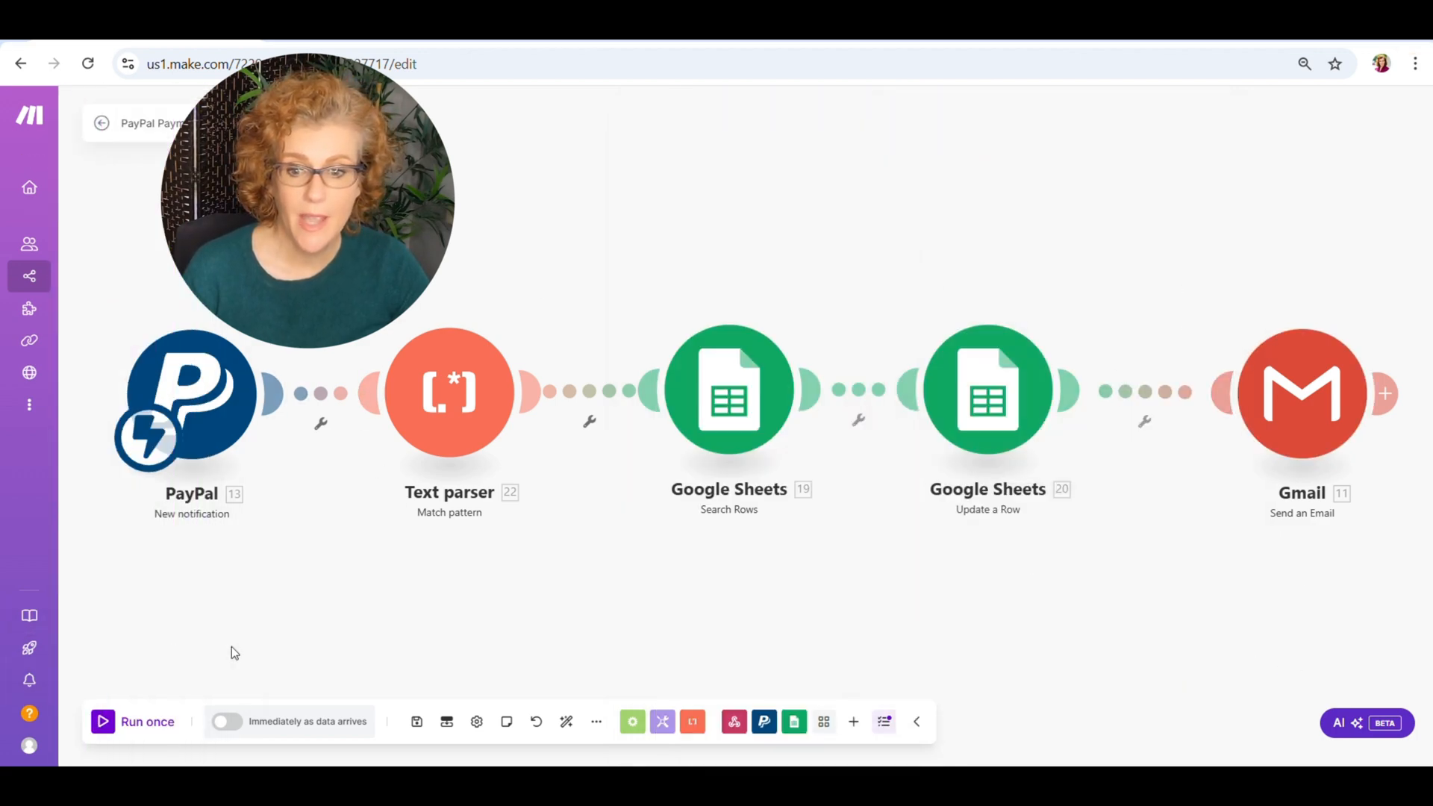
pyautogui.moveTo(416, 723)
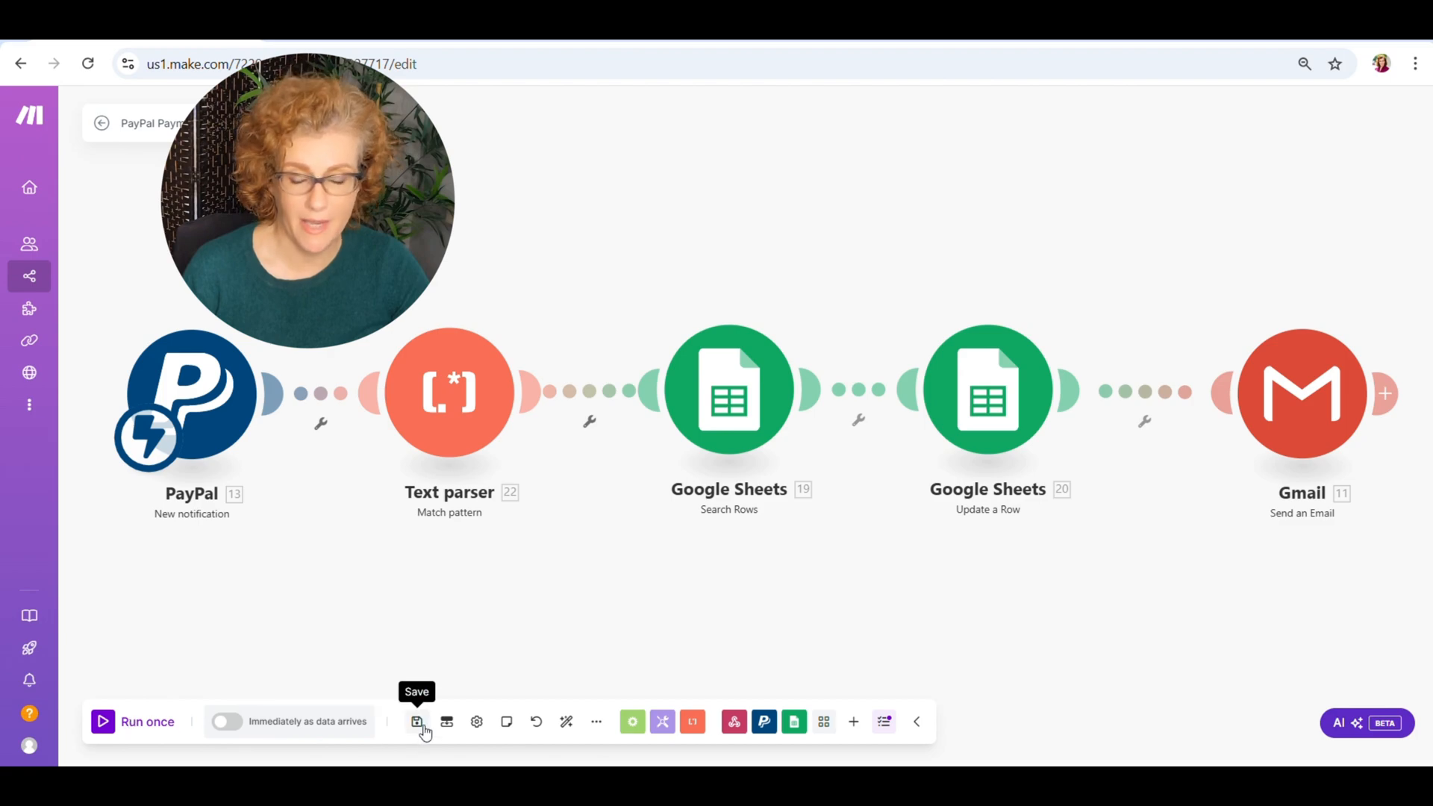
# Save the scenario and run it once using the existing queued webhook data.
pyautogui.click(416, 721)
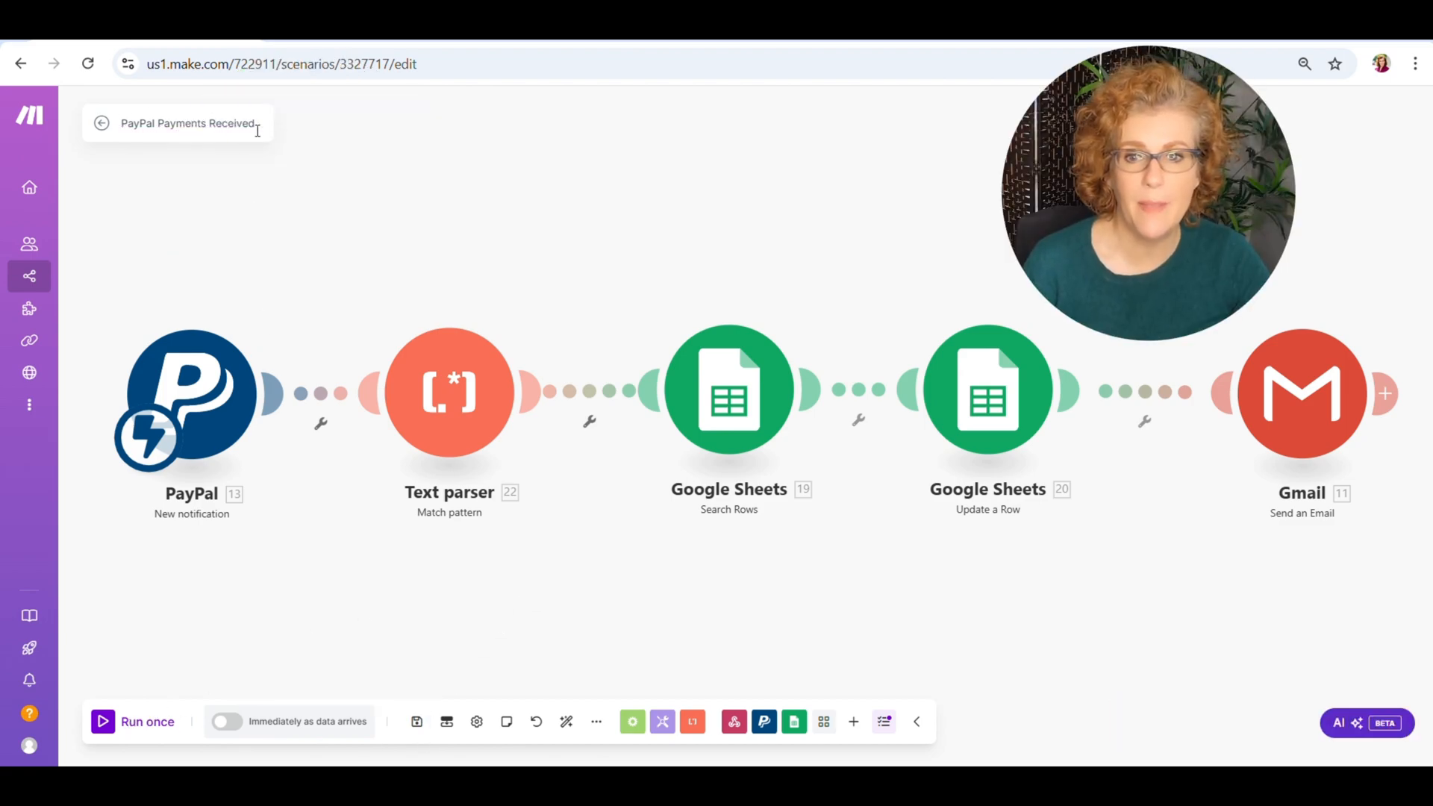
pyautogui.moveTo(226, 721)
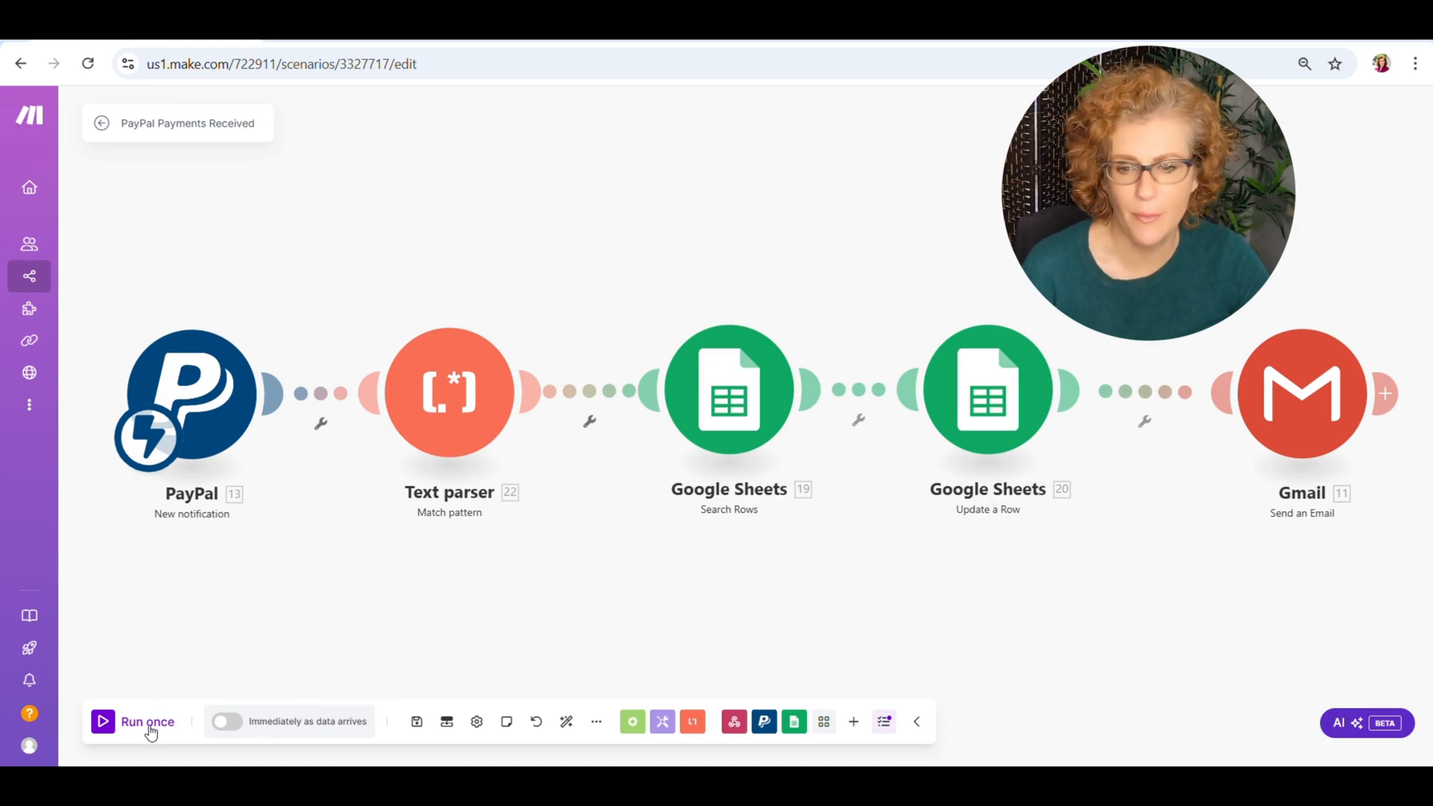
pyautogui.click(146, 721)
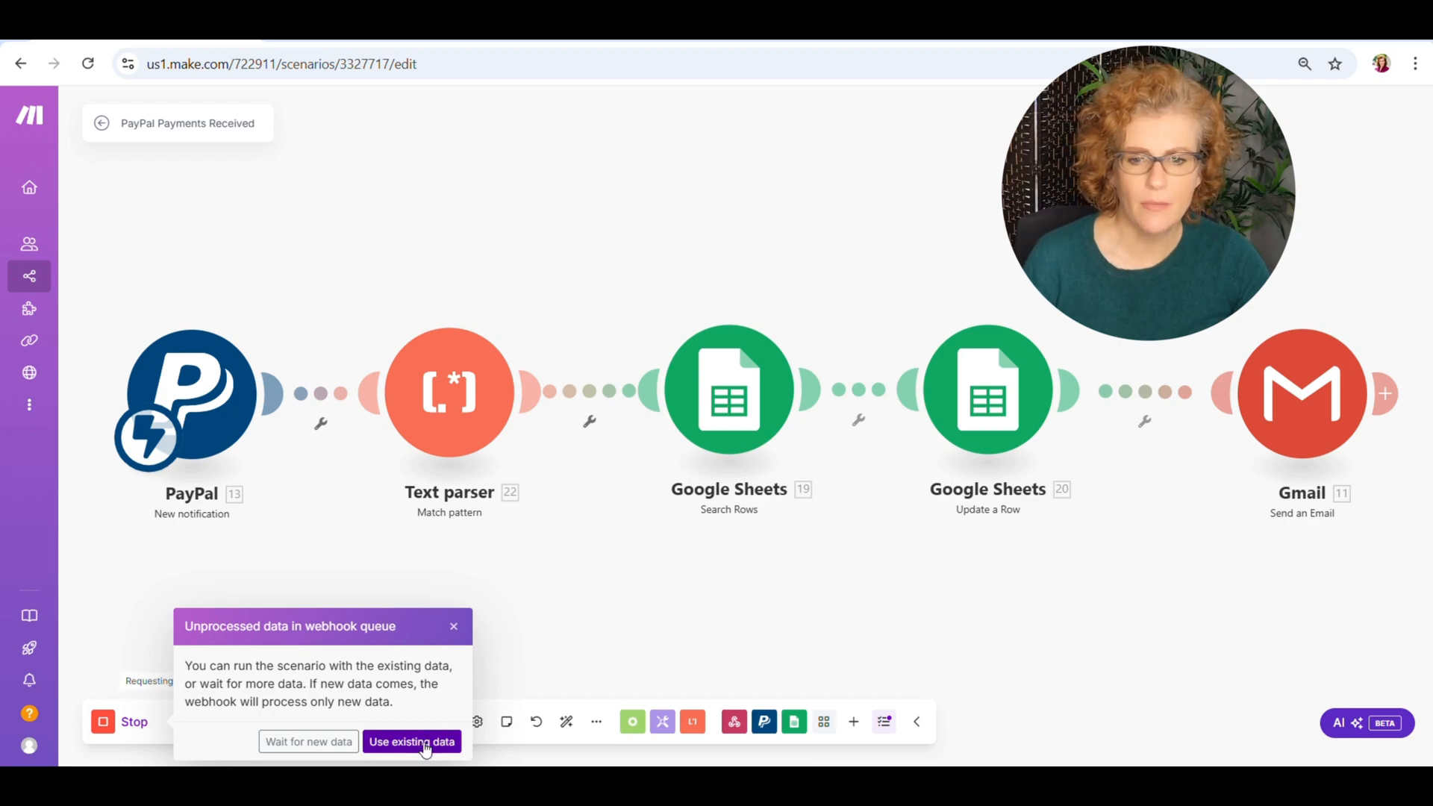
pyautogui.click(412, 742)
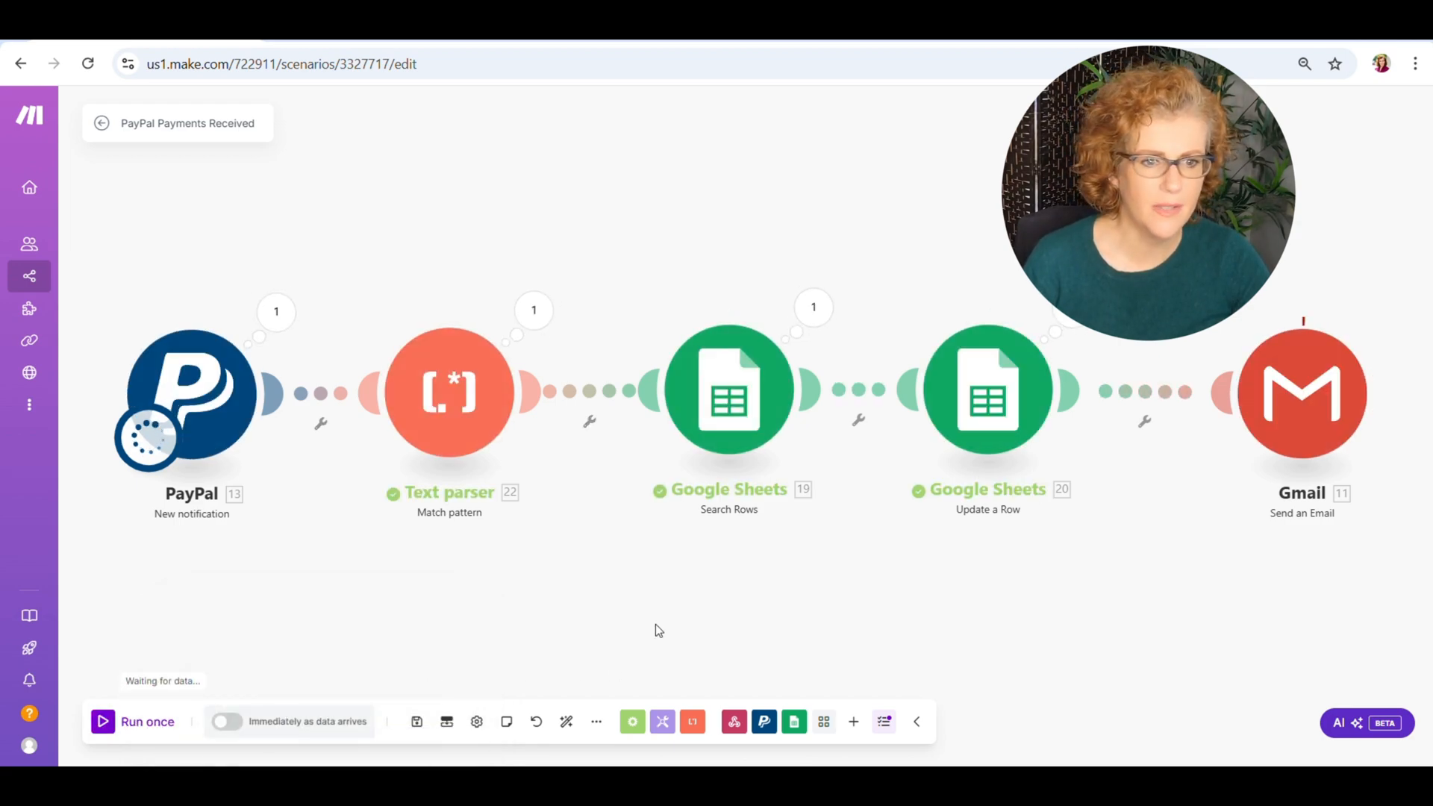